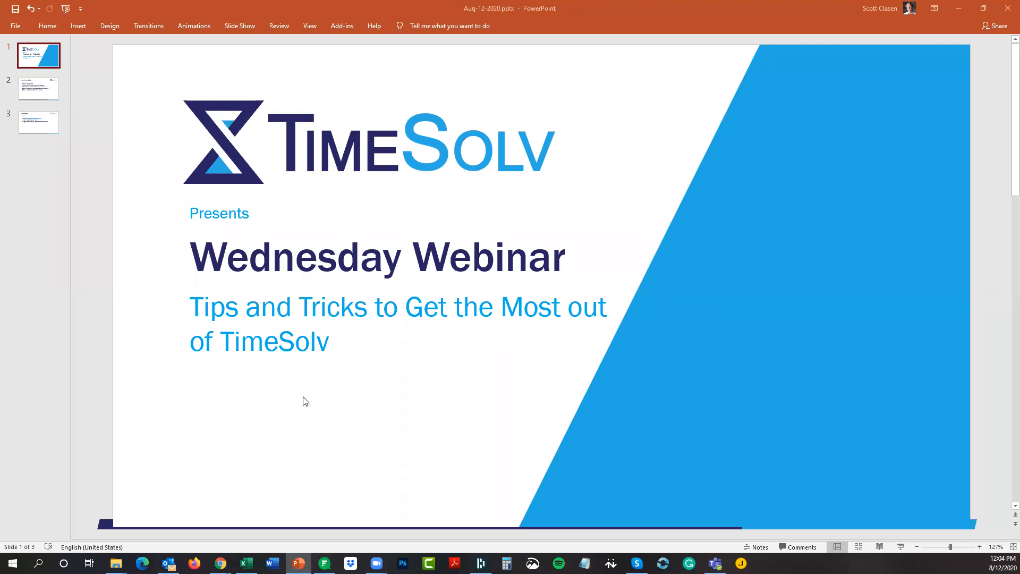
mouse_move(292, 323)
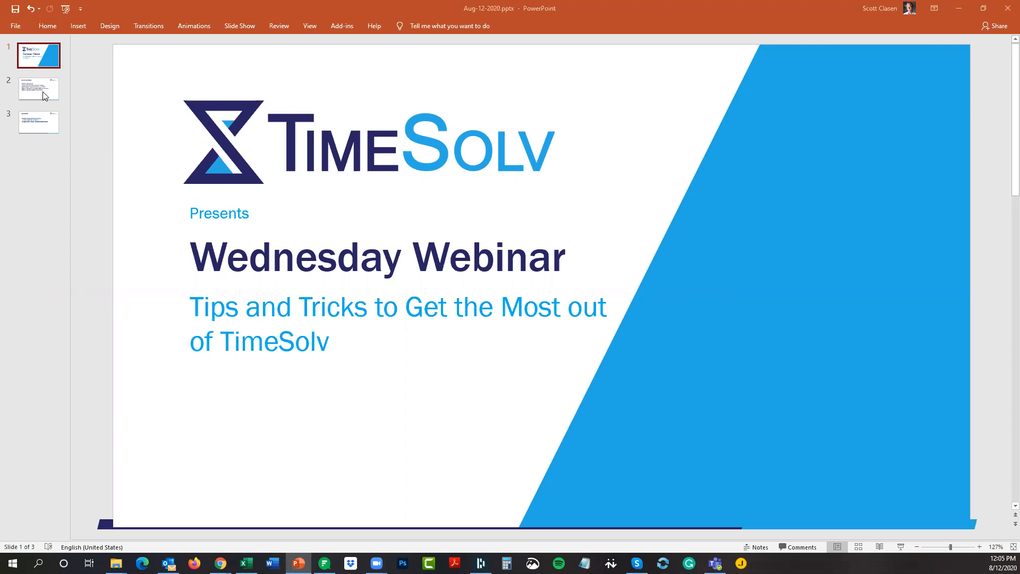
- Show slide 2, the 'Today's Webinar' agenda, in PowerPoint
click(37, 89)
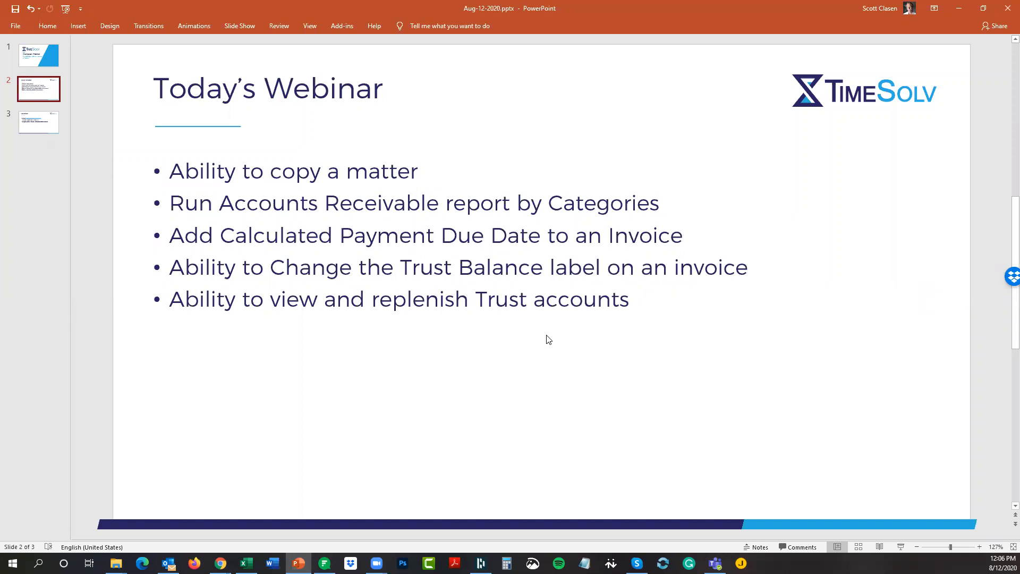
mouse_move(437, 433)
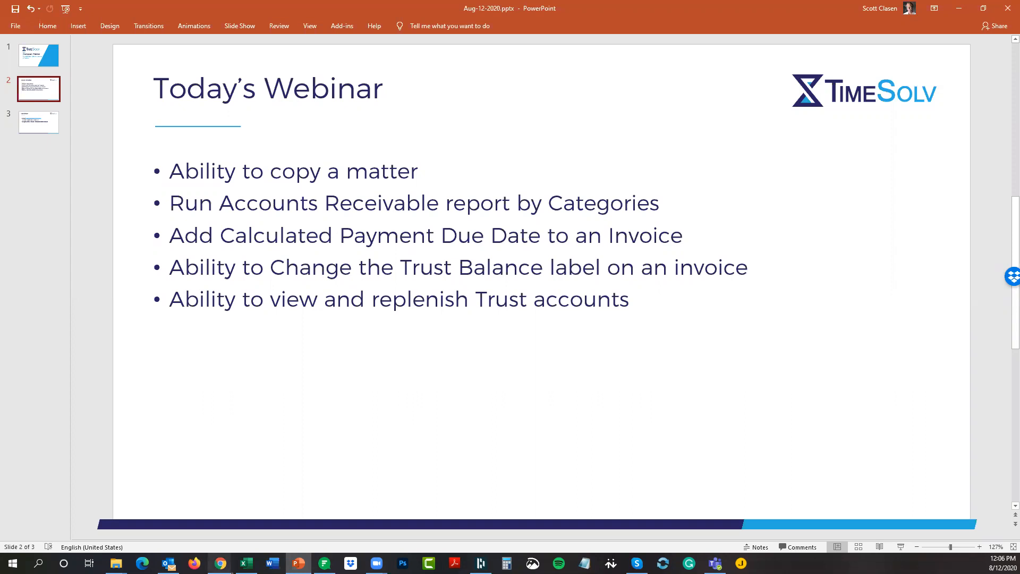
mouse_move(220, 562)
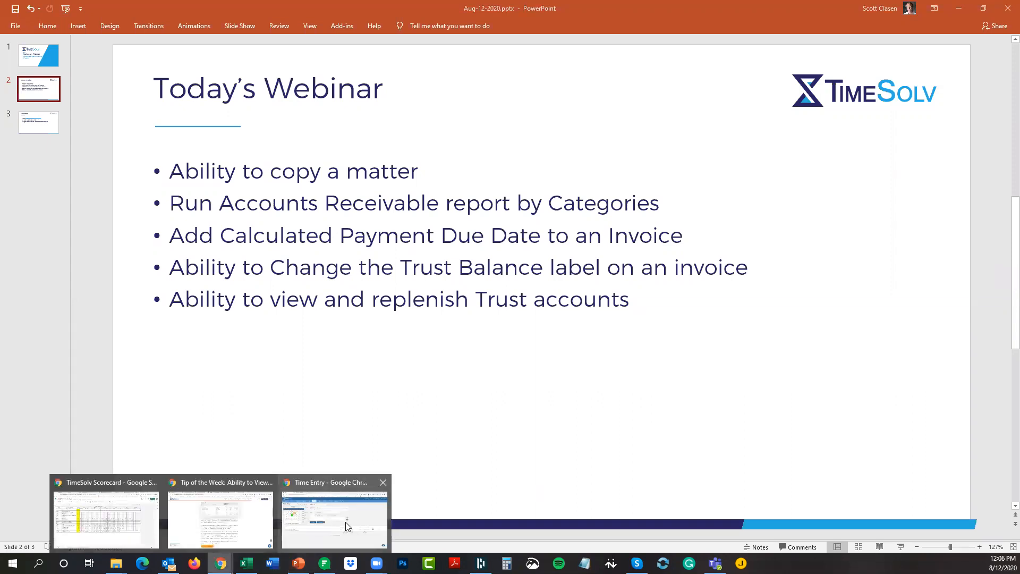
- Switch to the TimeSolv Time Entry window in Chrome
click(333, 521)
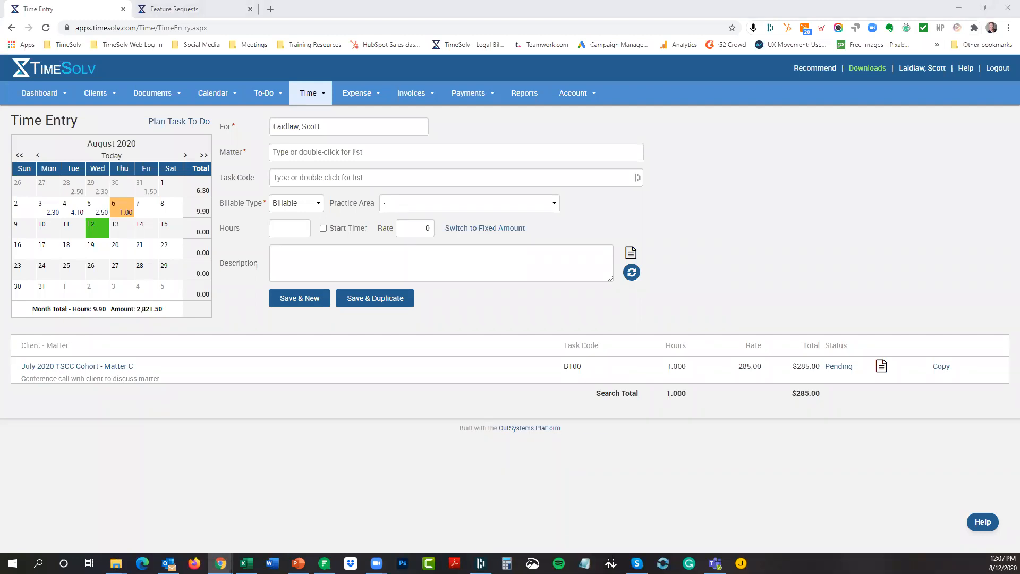
mouse_move(337, 384)
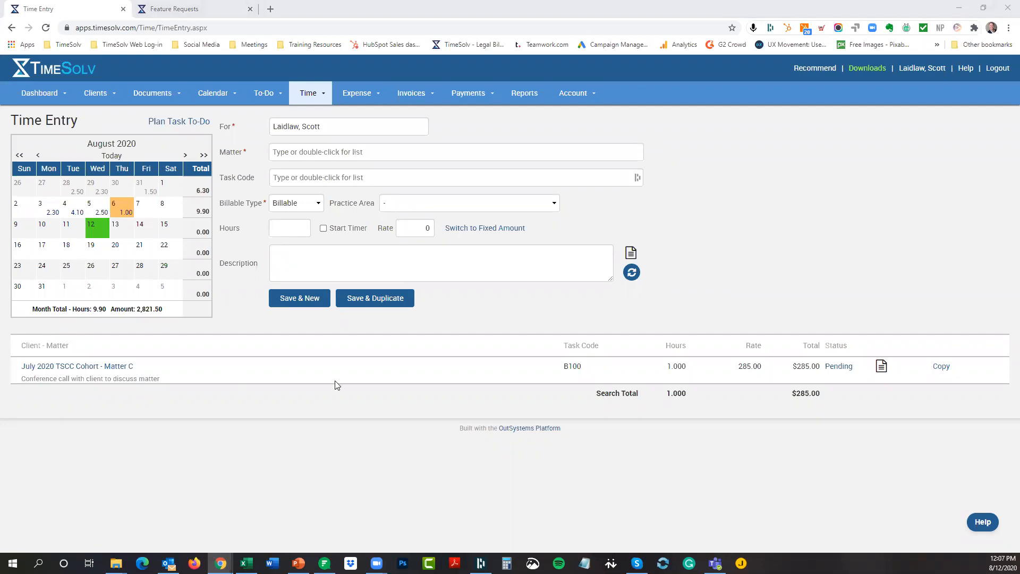
mouse_move(344, 424)
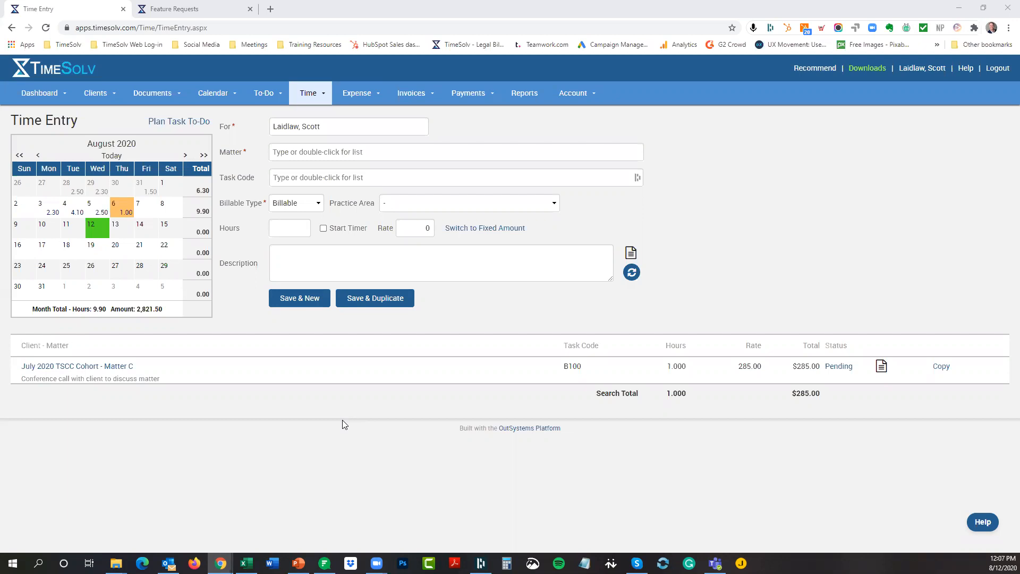
mouse_move(134, 136)
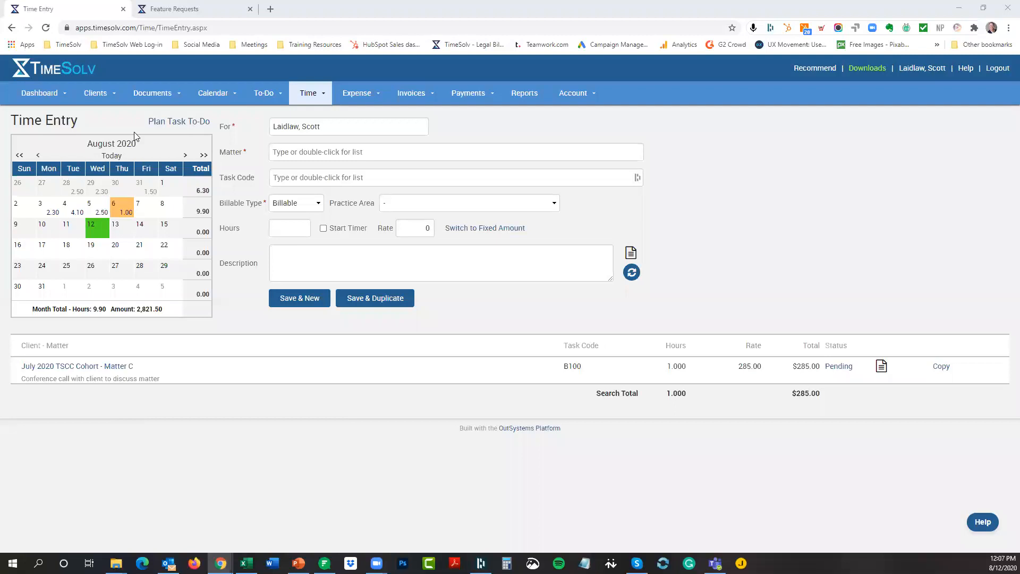
- Open the July 2020 TSCC Cohort Estate Plan matter from Clients & Matters
click(95, 92)
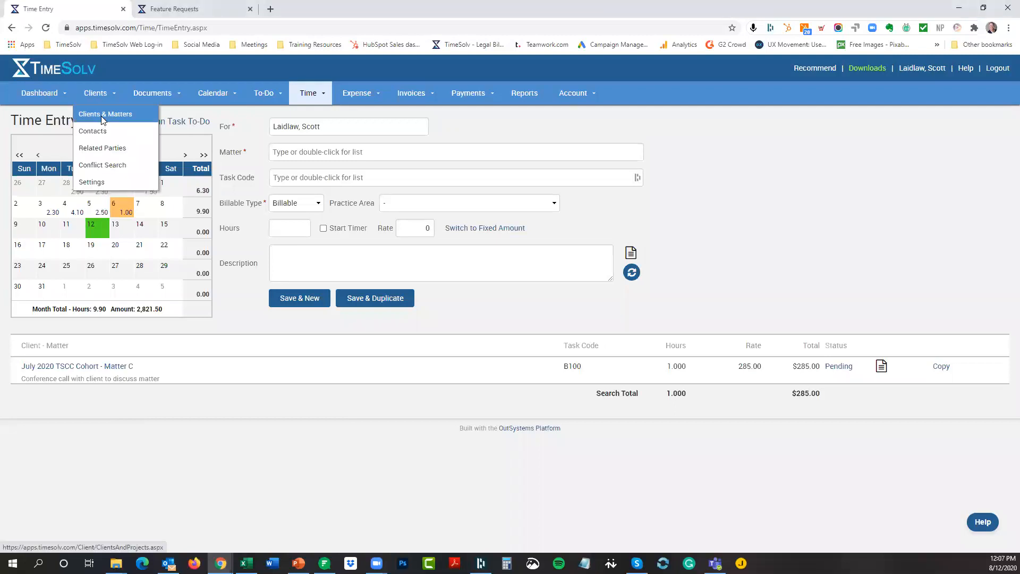
click(104, 114)
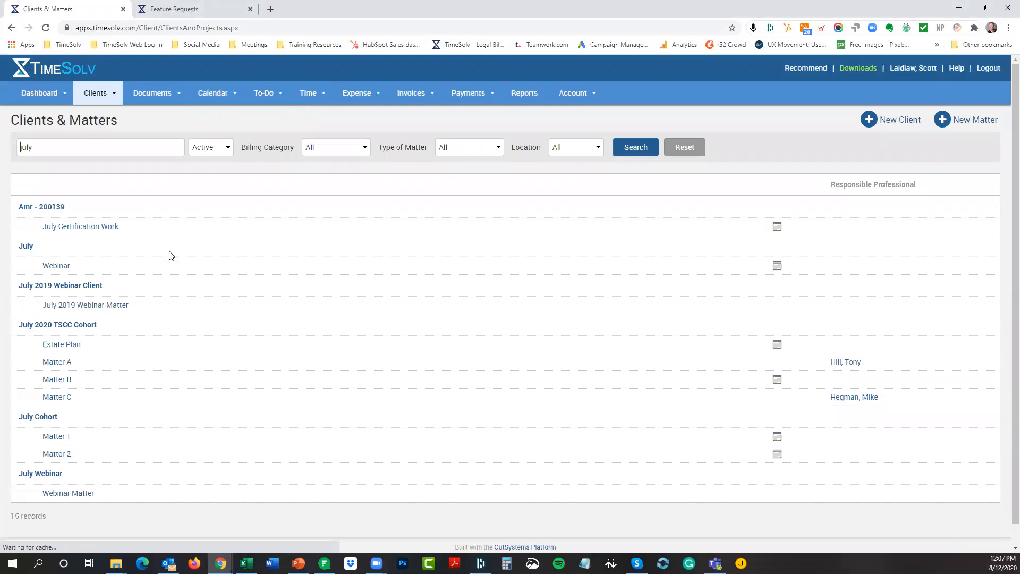
mouse_move(58, 231)
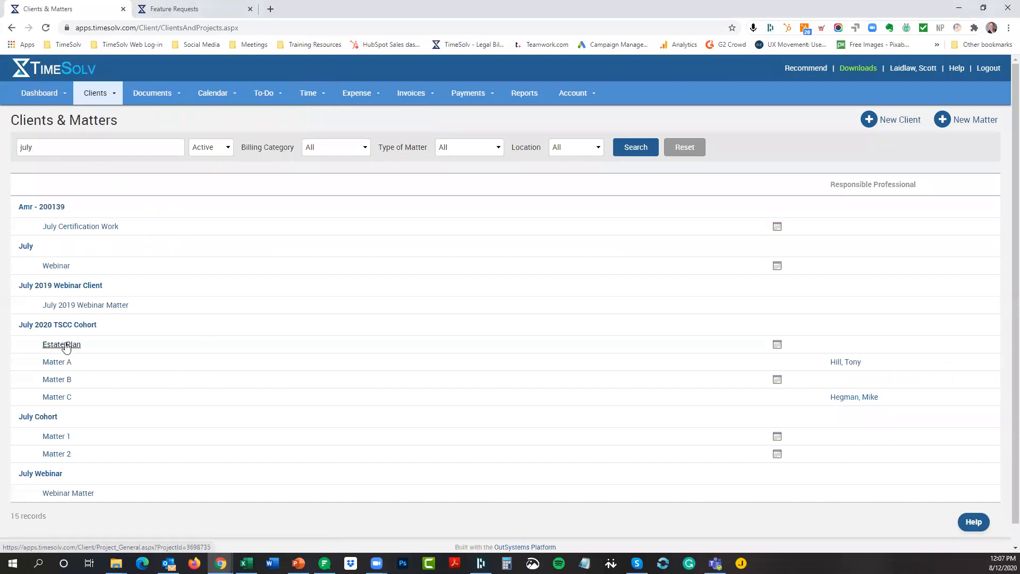
click(61, 344)
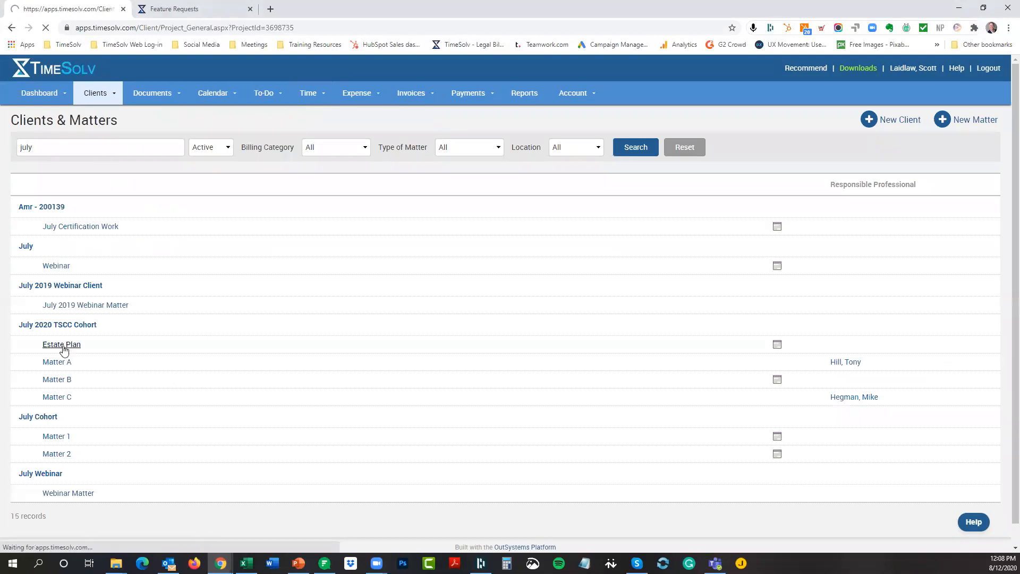
click(61, 344)
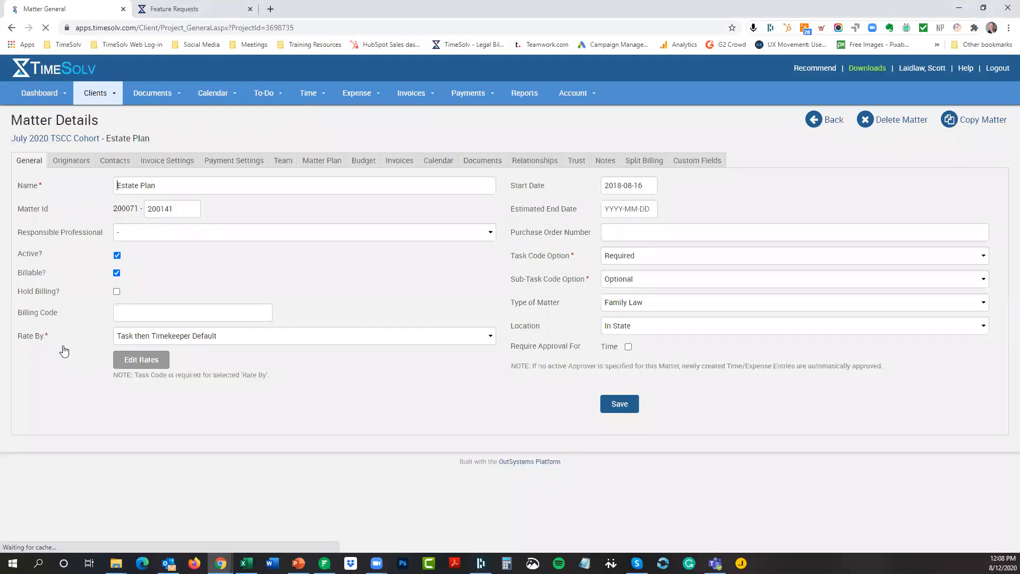
mouse_move(292, 220)
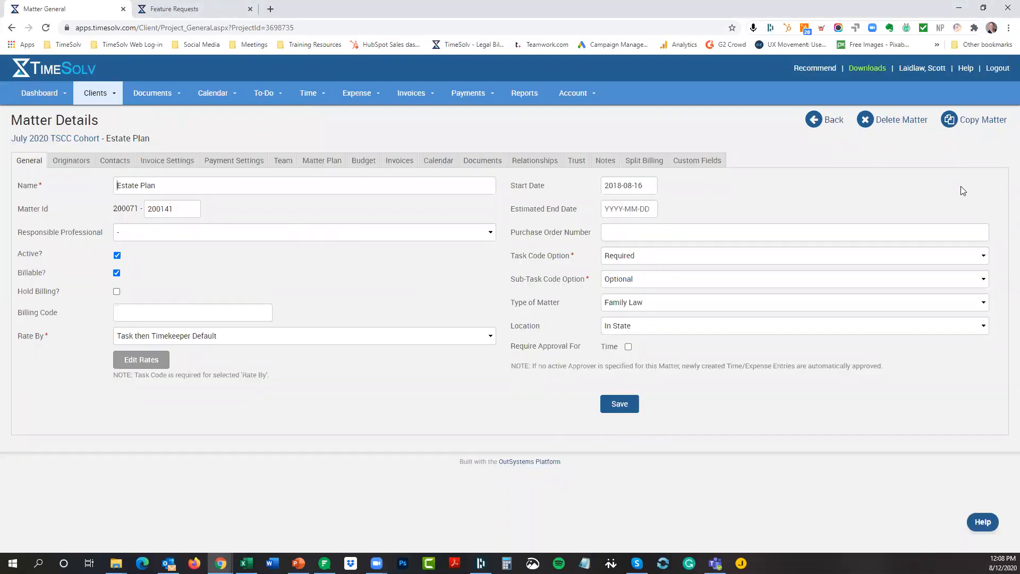
mouse_move(980, 120)
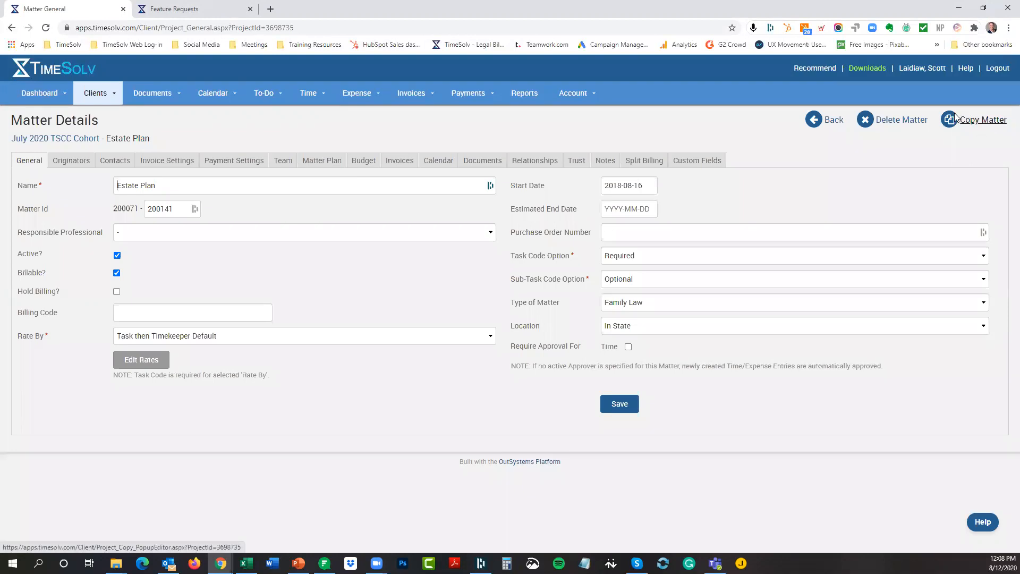
mouse_move(982, 120)
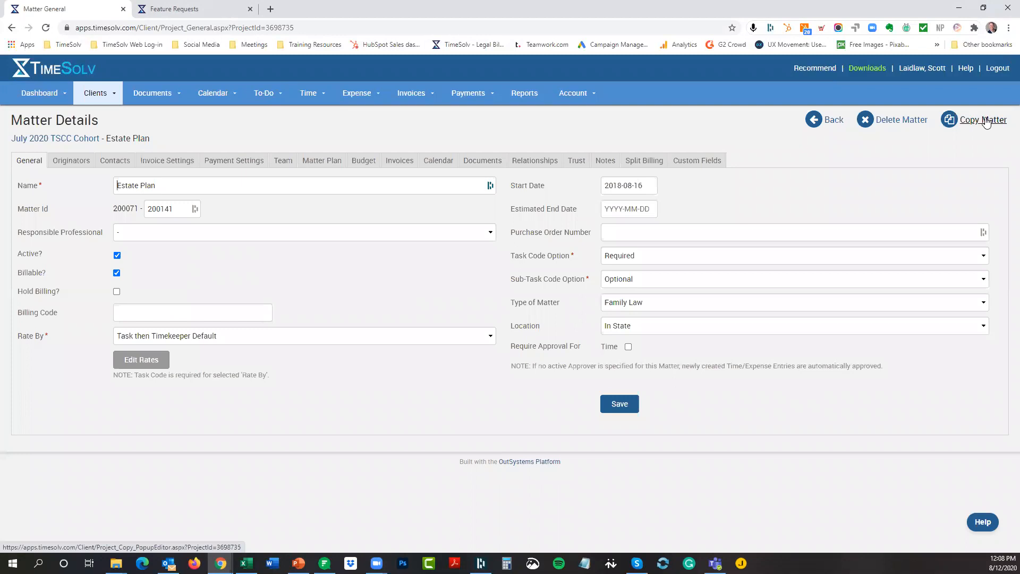
- Start a matter copy with client Aretha and matter name 'Estate PLanning'
click(981, 119)
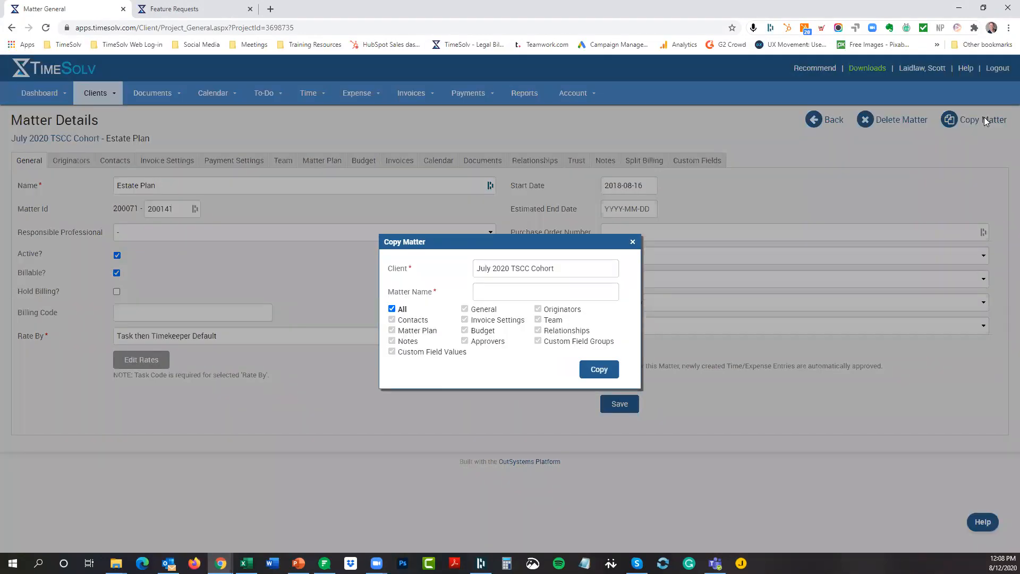
click(545, 267)
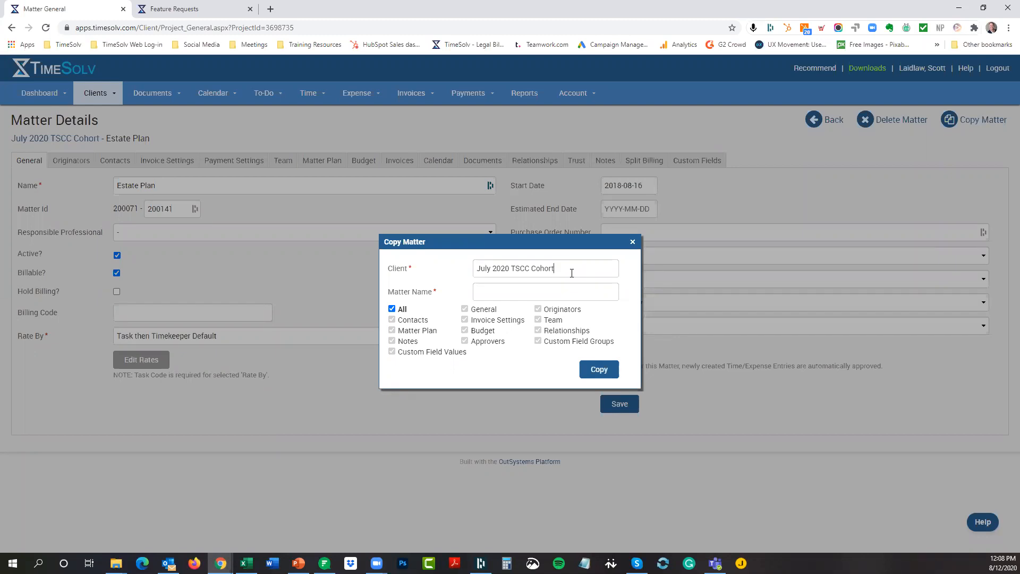
click(545, 291)
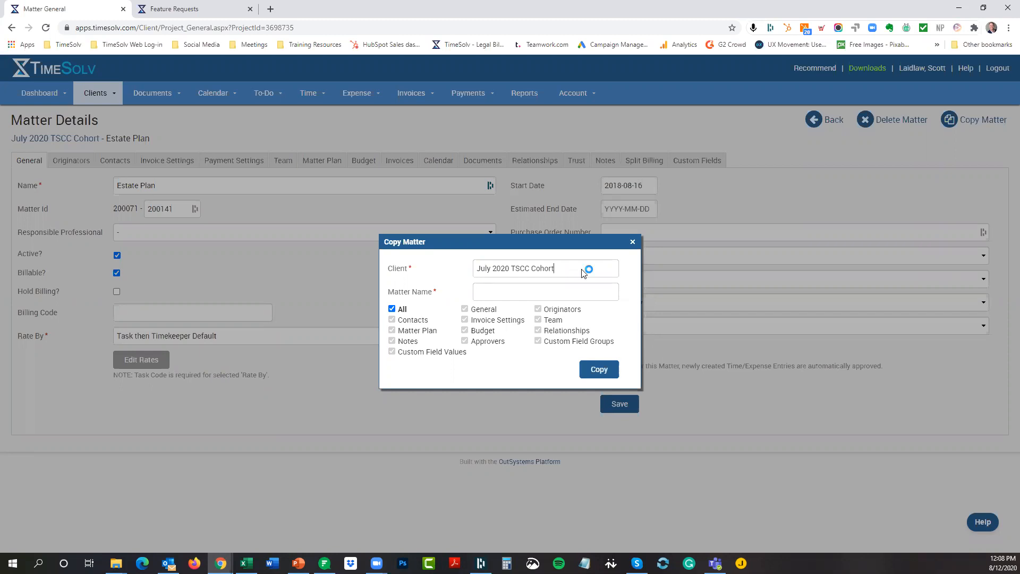
click(545, 268)
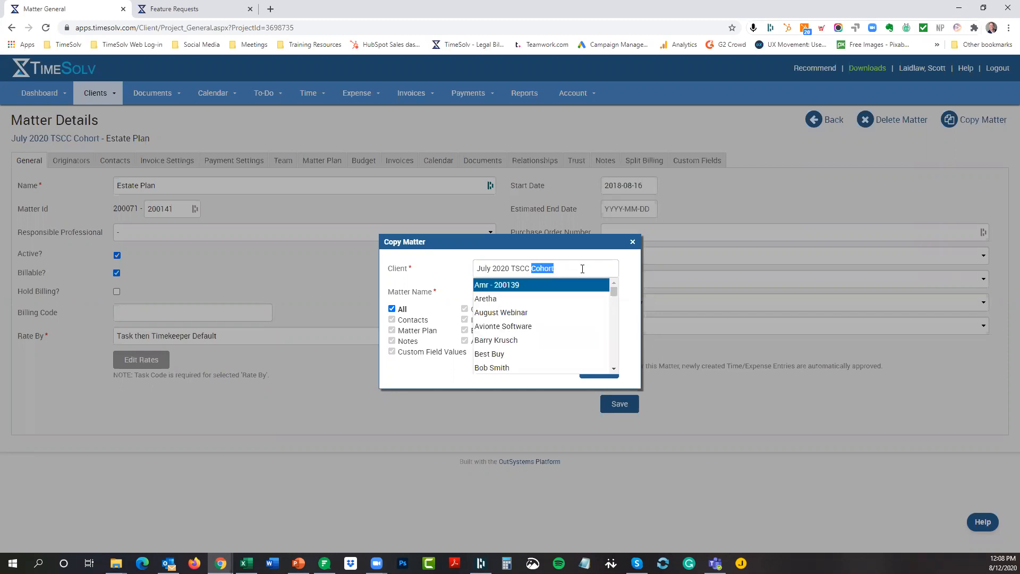
click(485, 298)
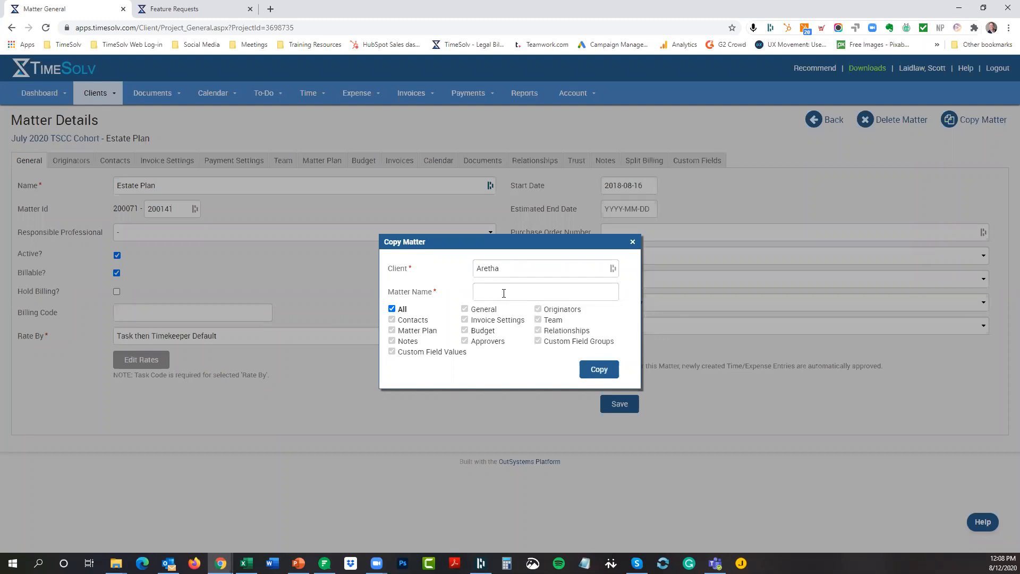
text(Estate Pl)
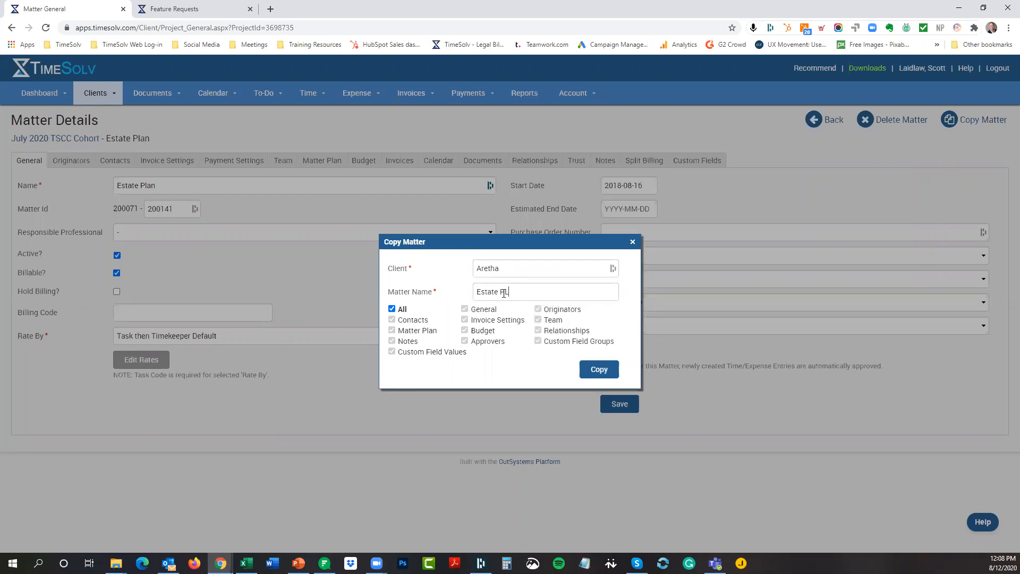
text(Lanning)
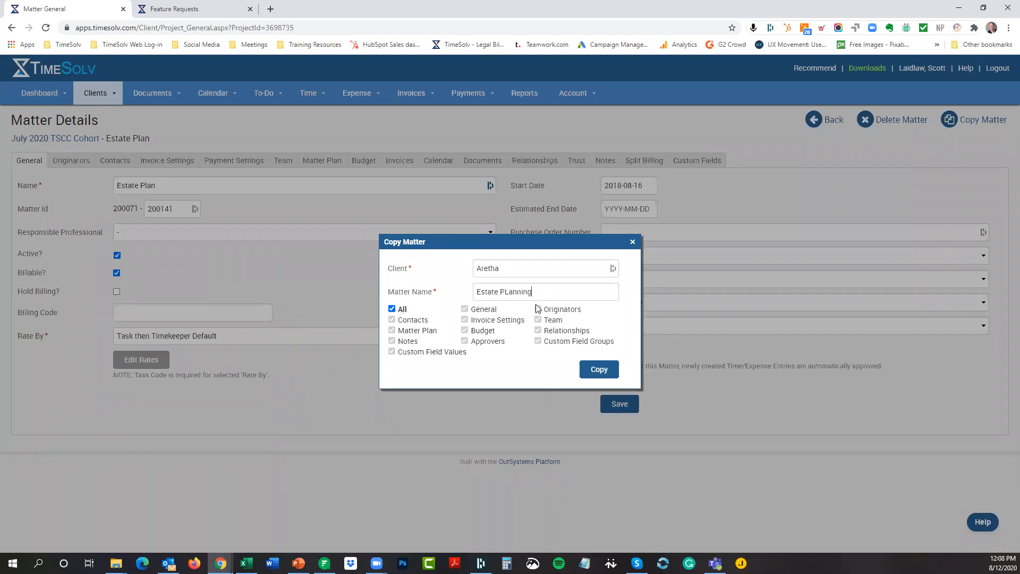
mouse_move(74, 165)
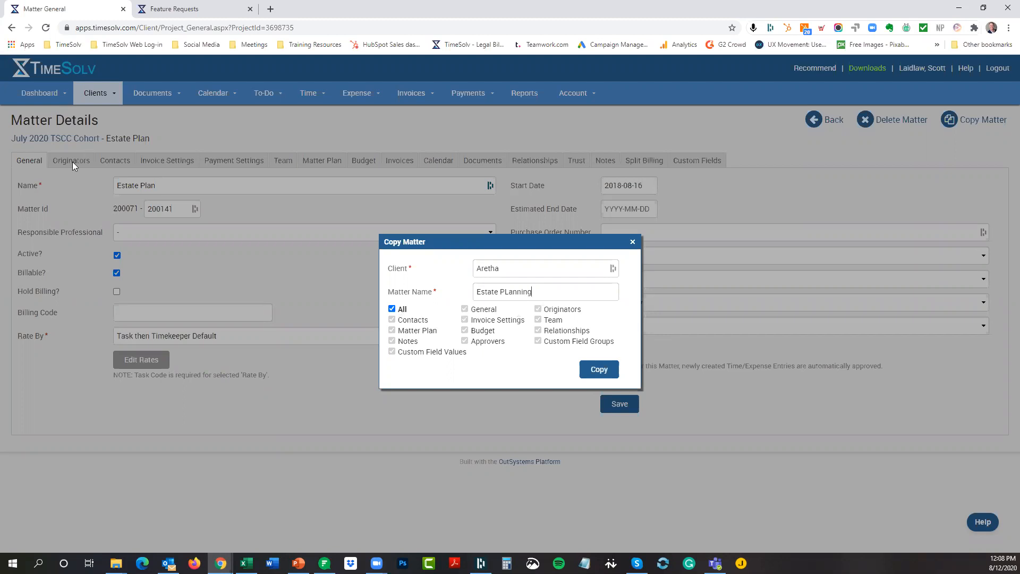
mouse_move(626, 162)
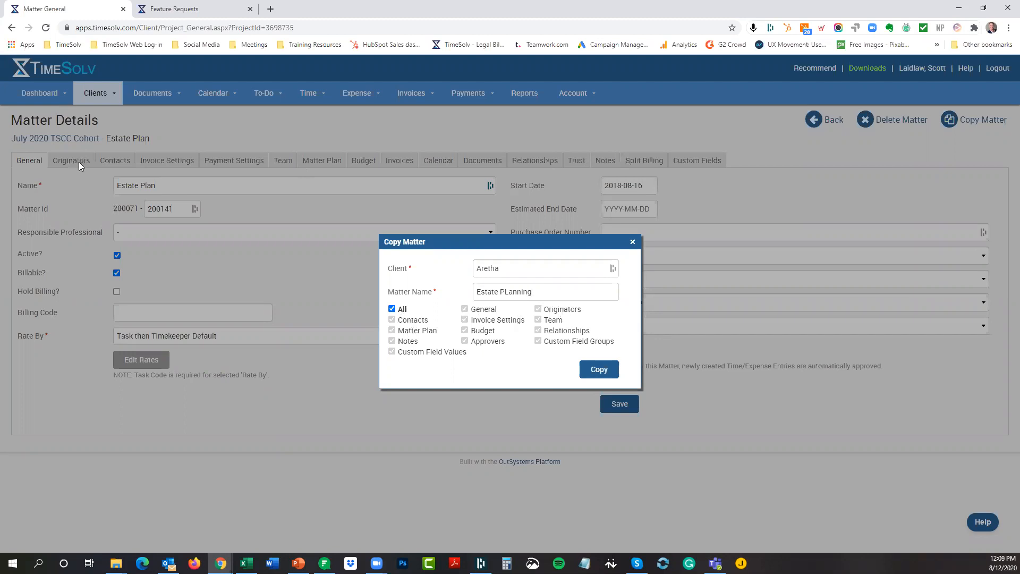
mouse_move(117, 180)
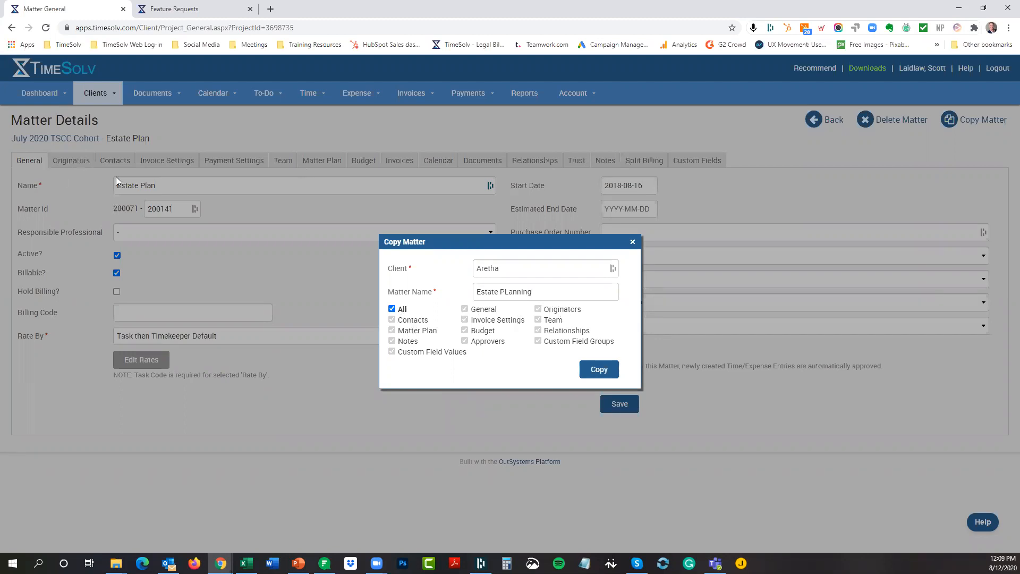
mouse_move(166, 168)
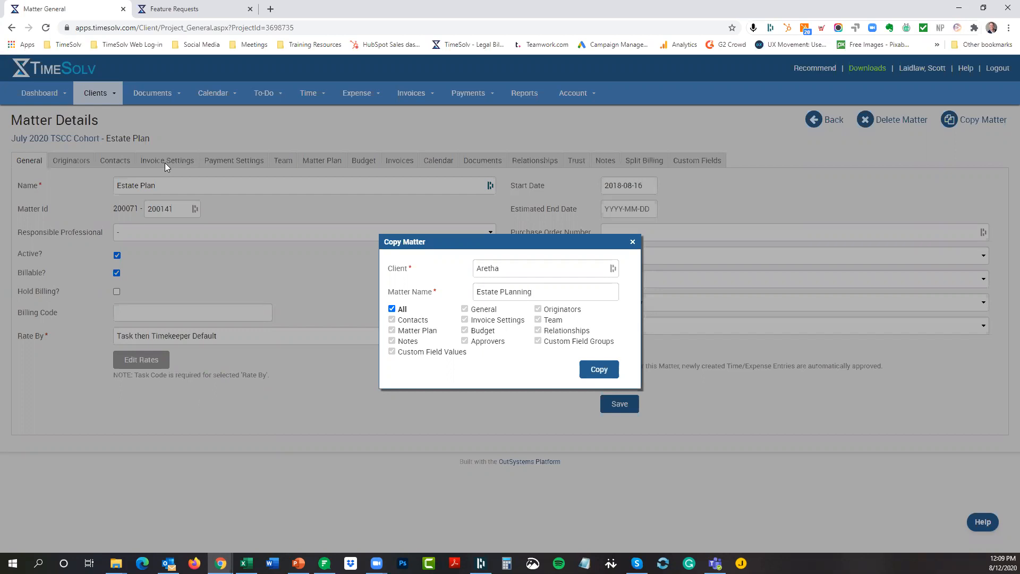
mouse_move(457, 289)
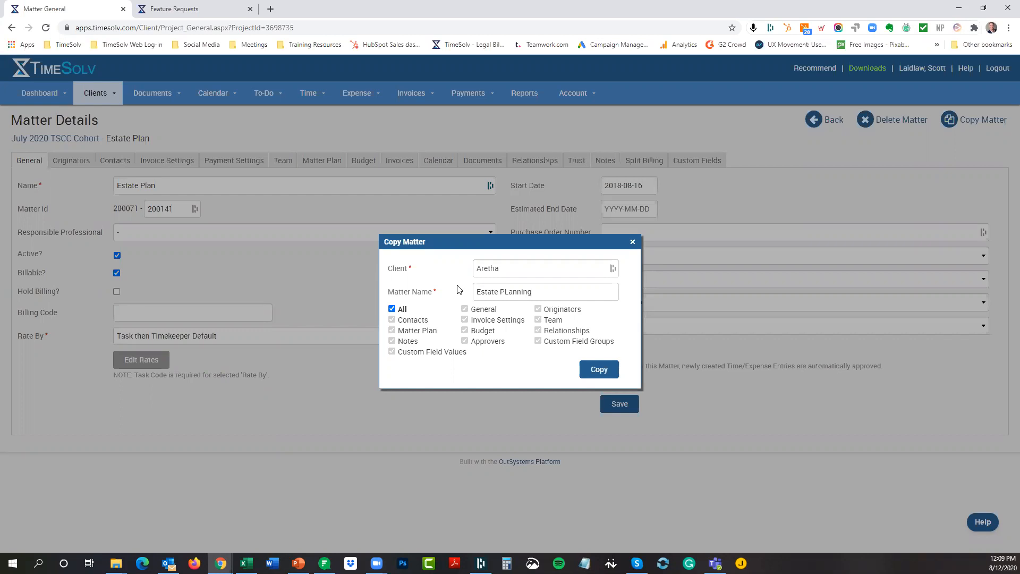
mouse_move(233, 163)
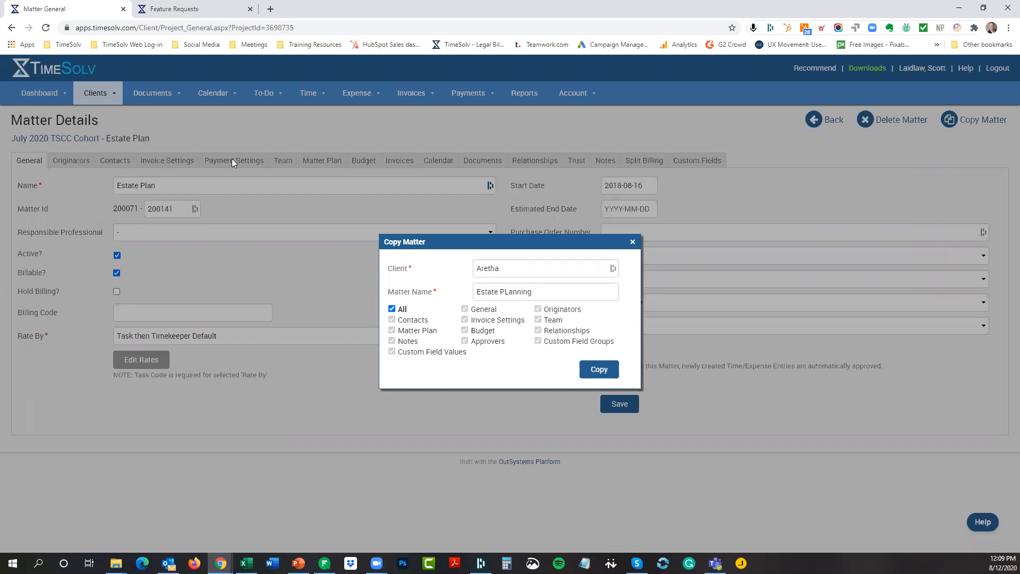
- Clear, then re-tick the All checkbox so every matter section is copied
click(545, 292)
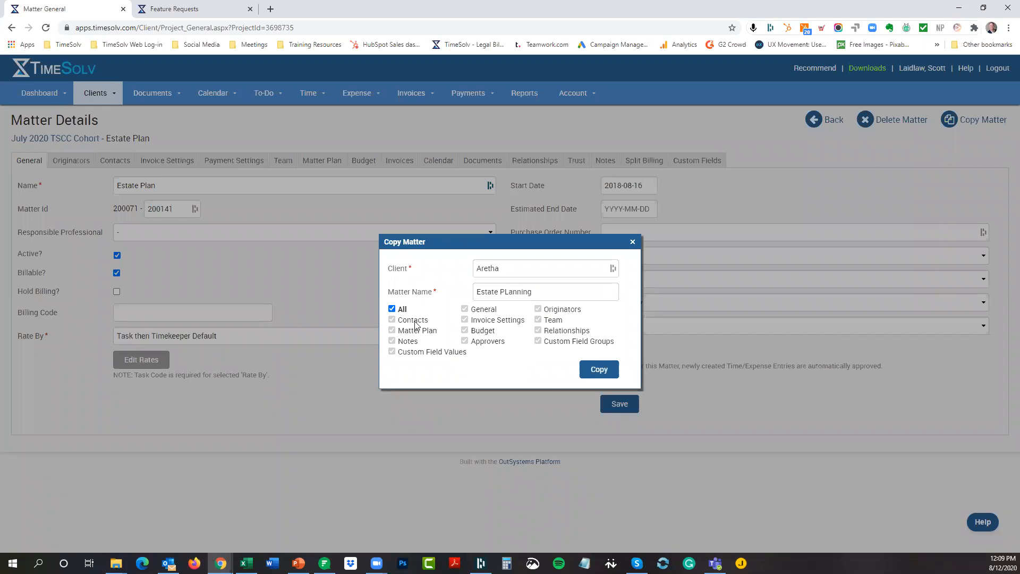
click(392, 308)
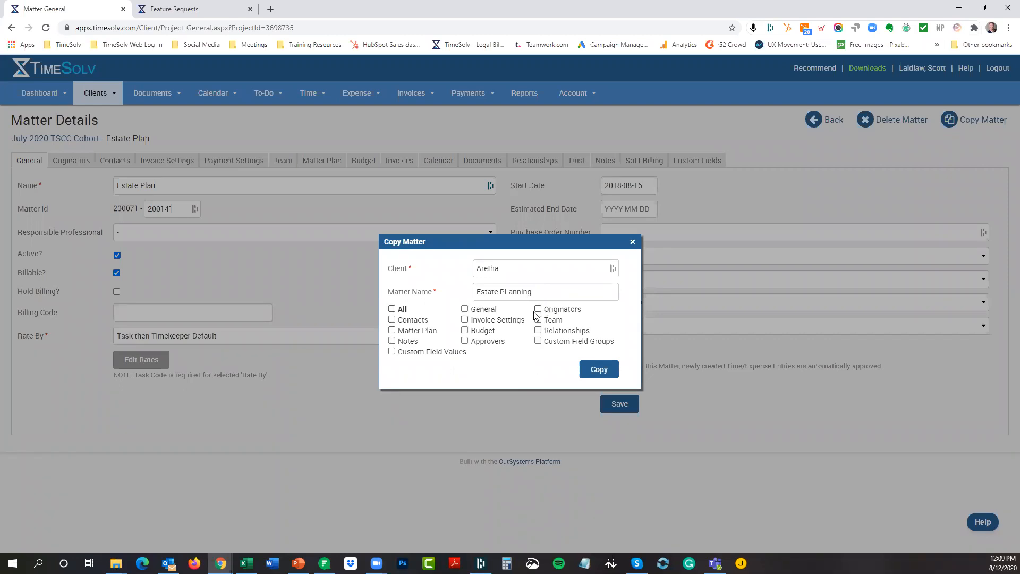
click(538, 309)
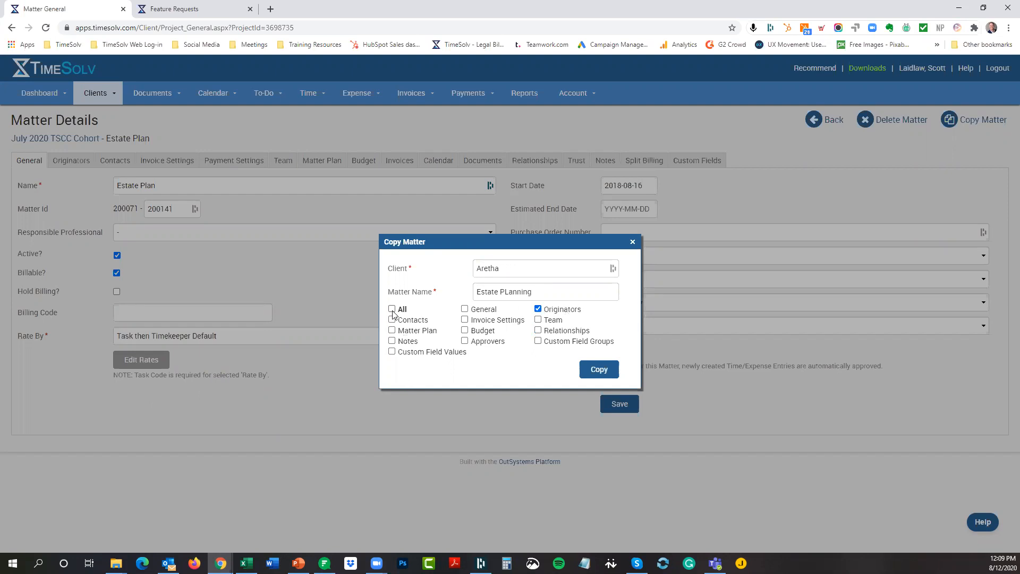
click(391, 308)
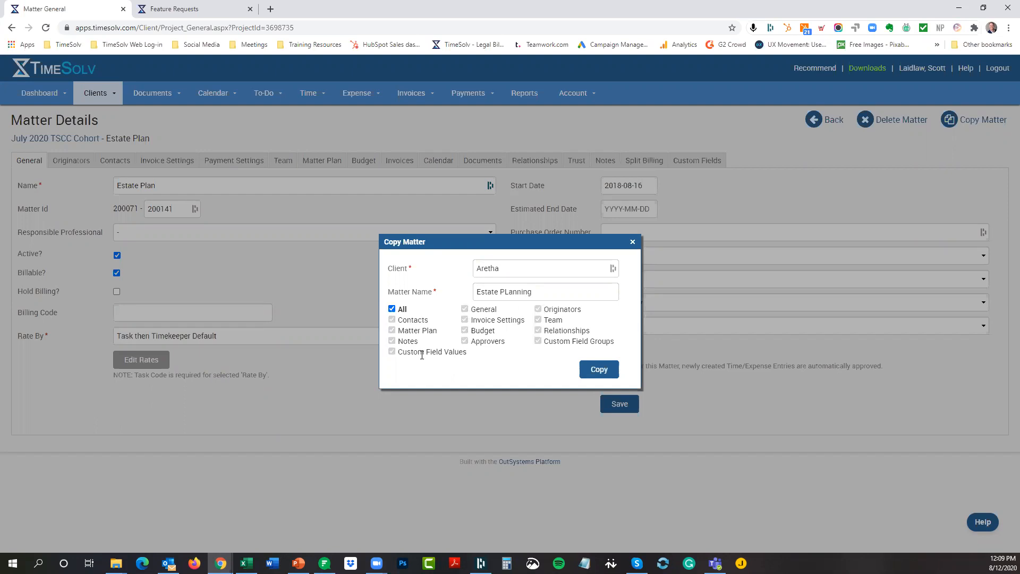
mouse_move(453, 370)
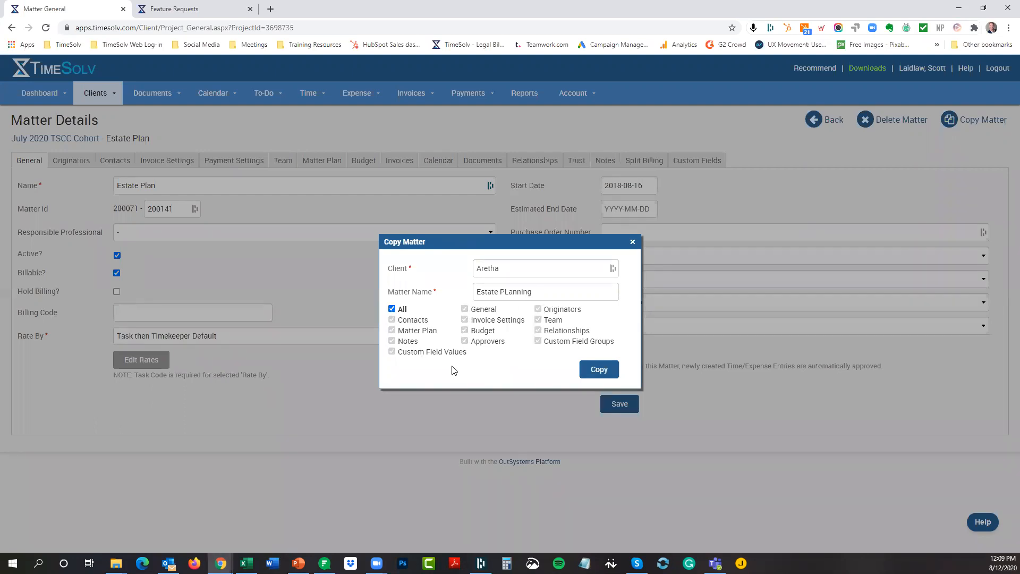
mouse_move(470, 365)
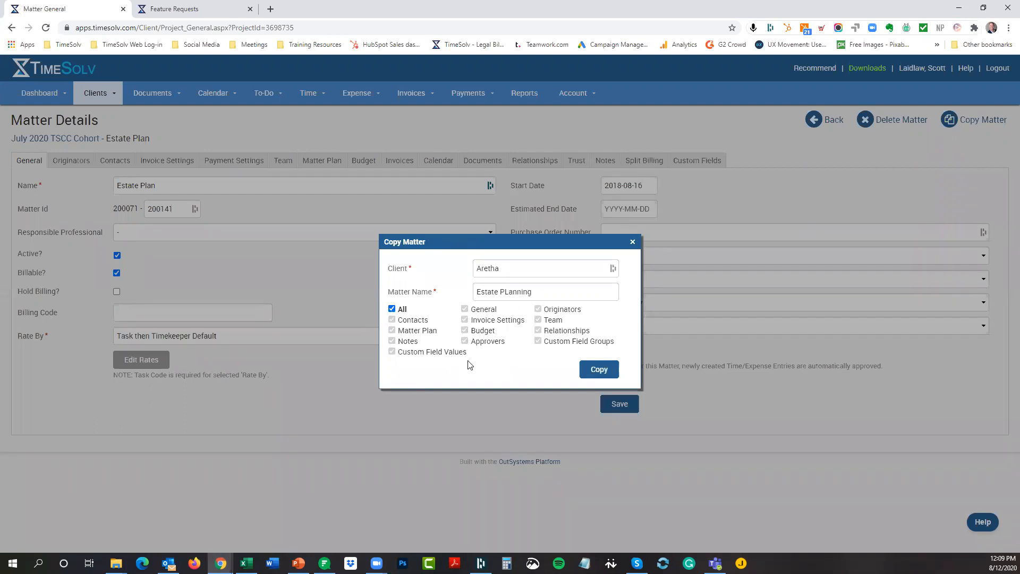
mouse_move(598, 369)
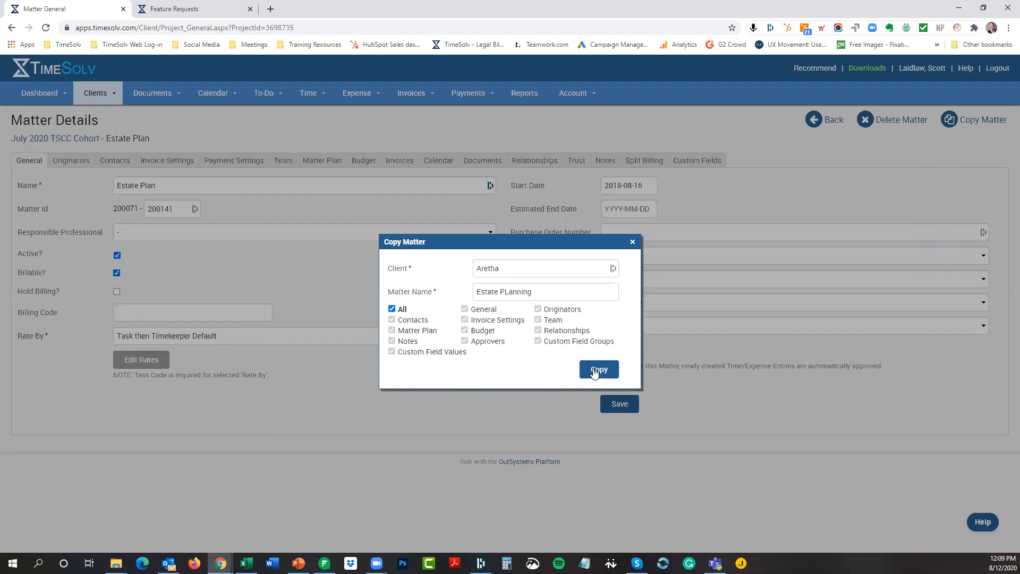
- Copy the matter, then list all active clients and matters with the July search cleared
click(597, 368)
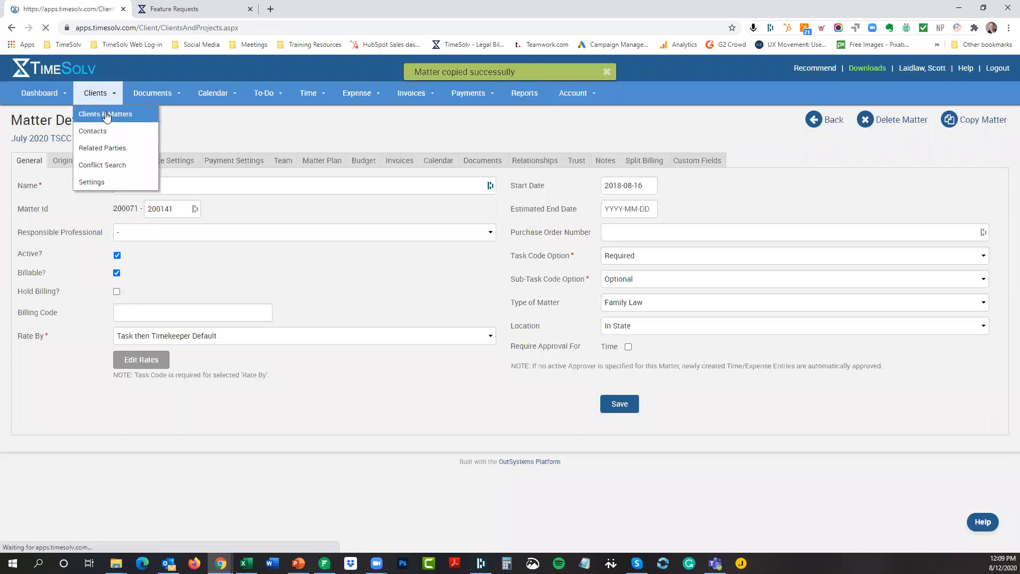
click(104, 114)
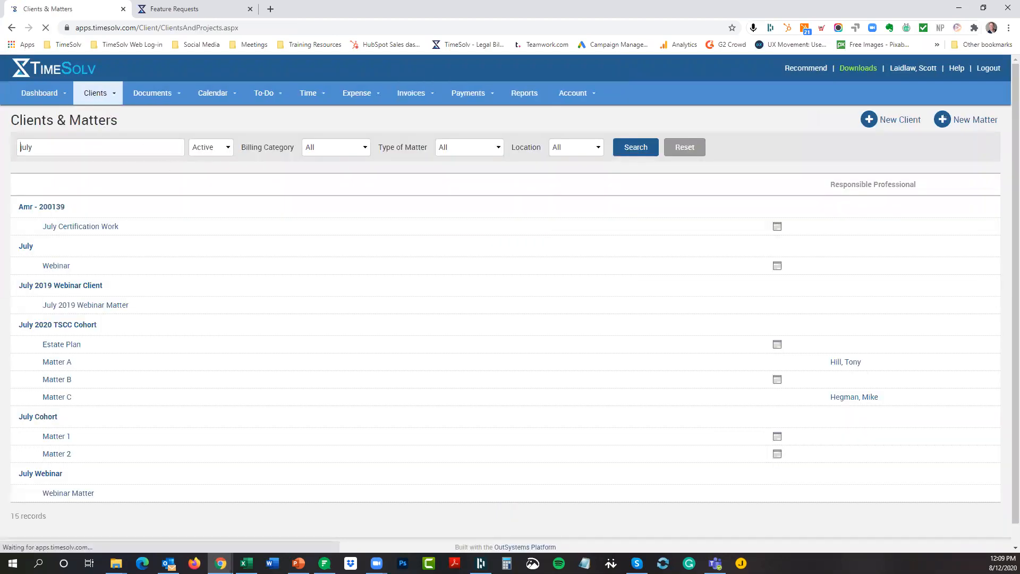
click(634, 147)
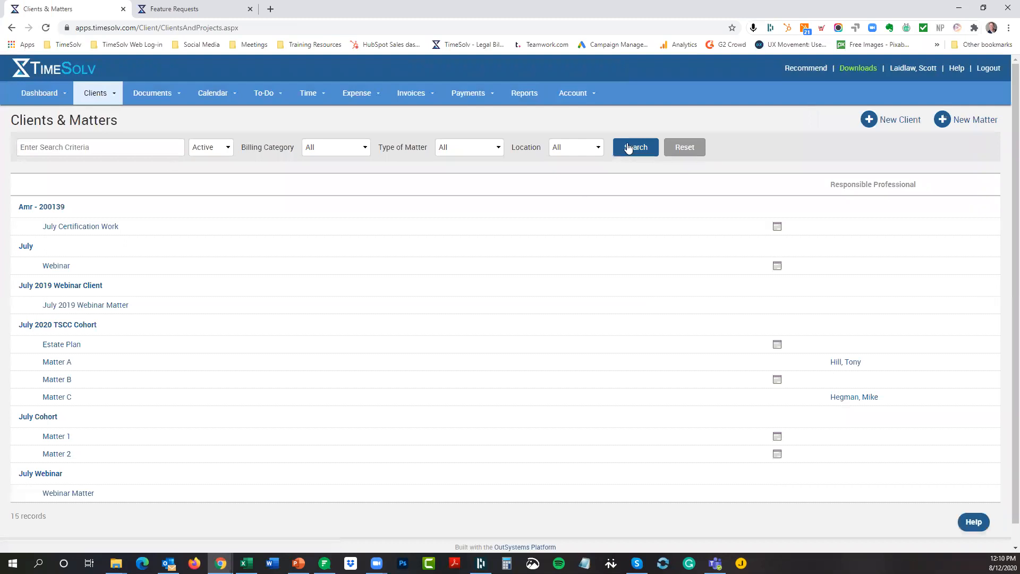
click(635, 147)
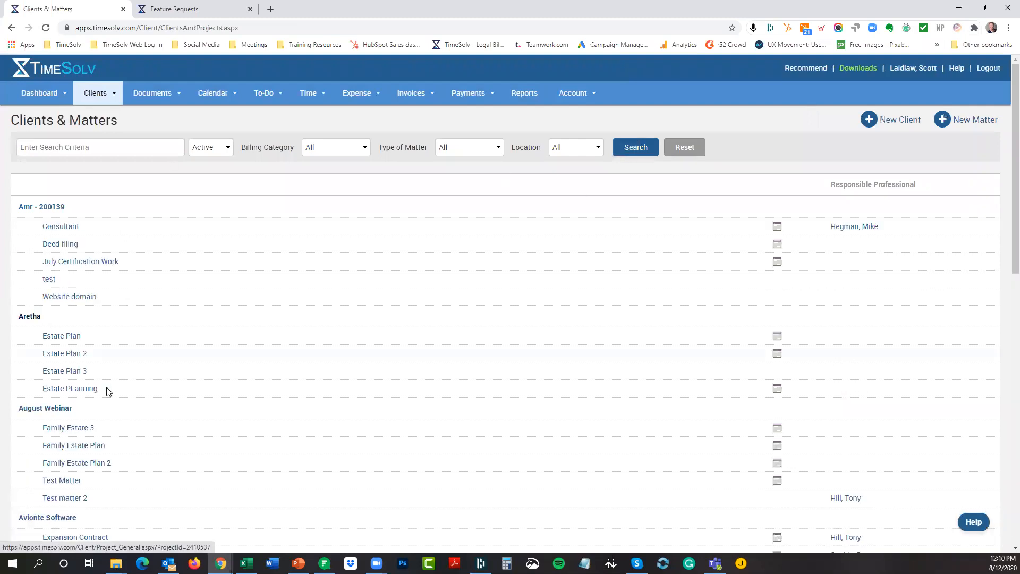
mouse_move(69, 388)
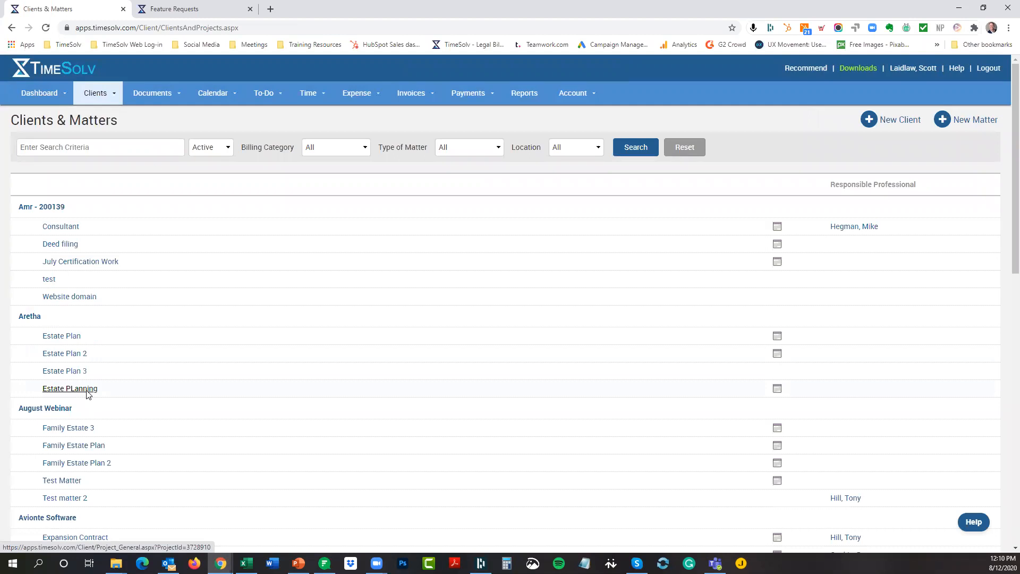
- View the Estate PLanning matter plan, then return to the webinar agenda slide
click(70, 388)
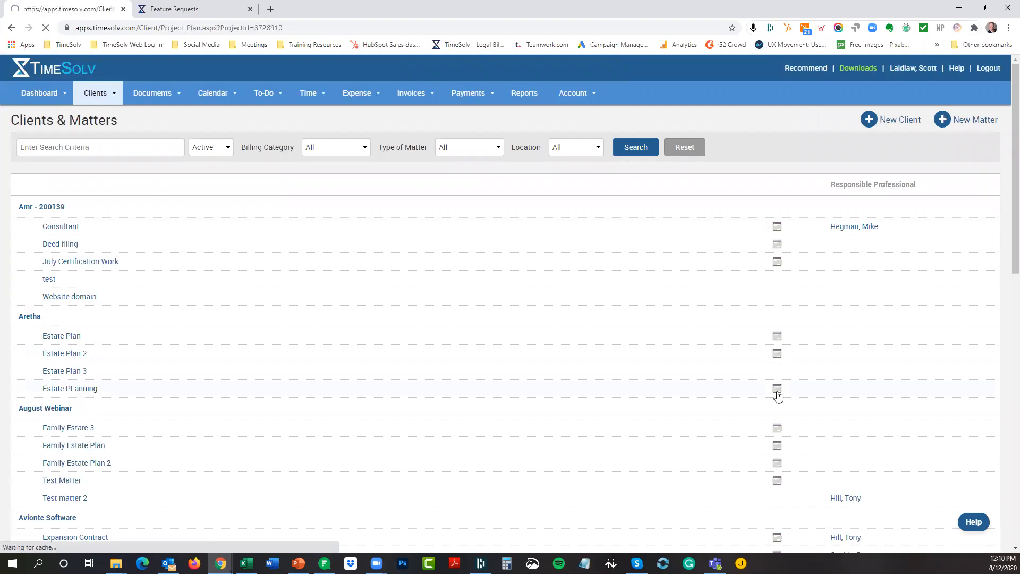
click(777, 388)
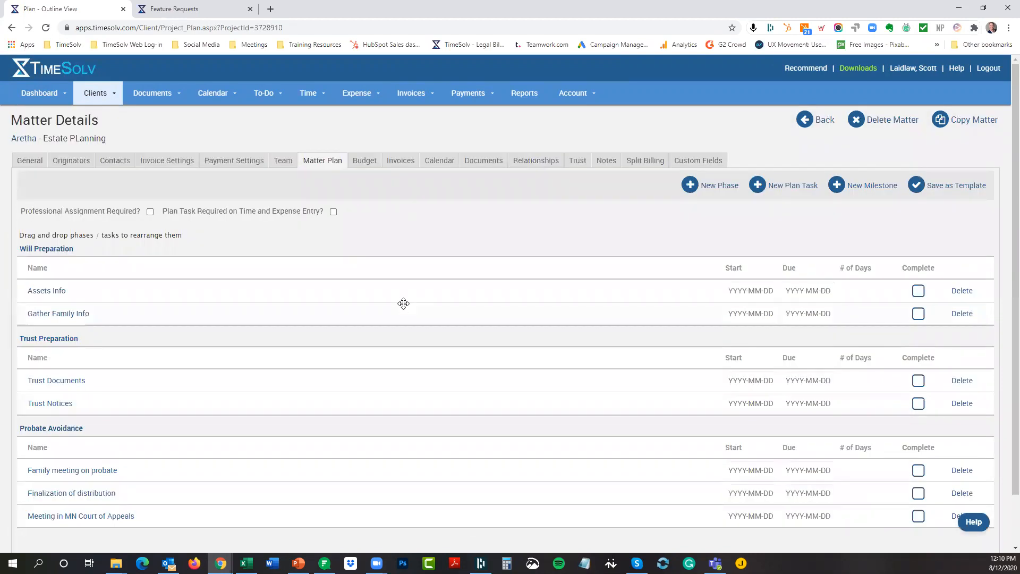
mouse_move(956, 185)
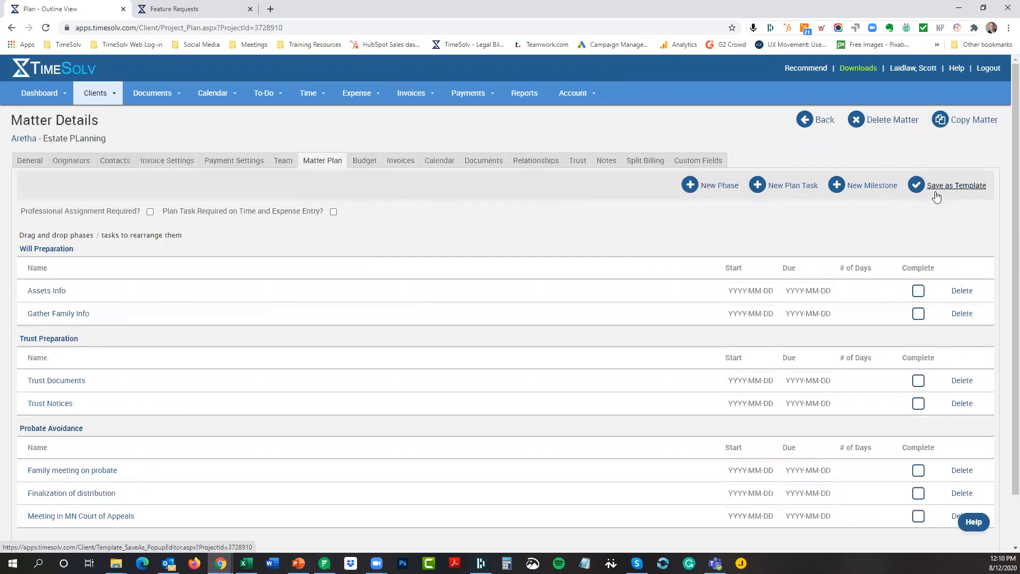
mouse_move(352, 325)
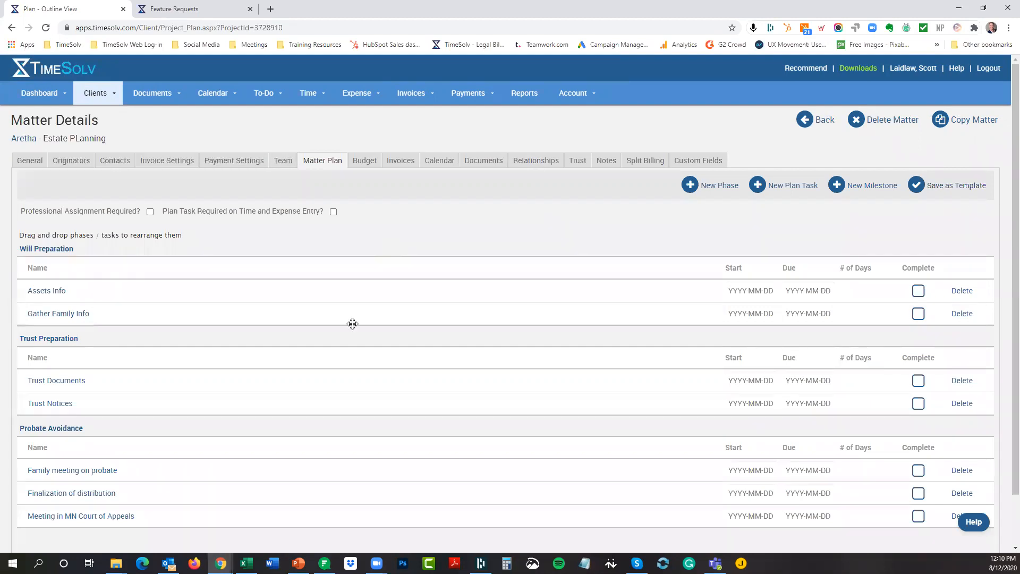
mouse_move(264, 182)
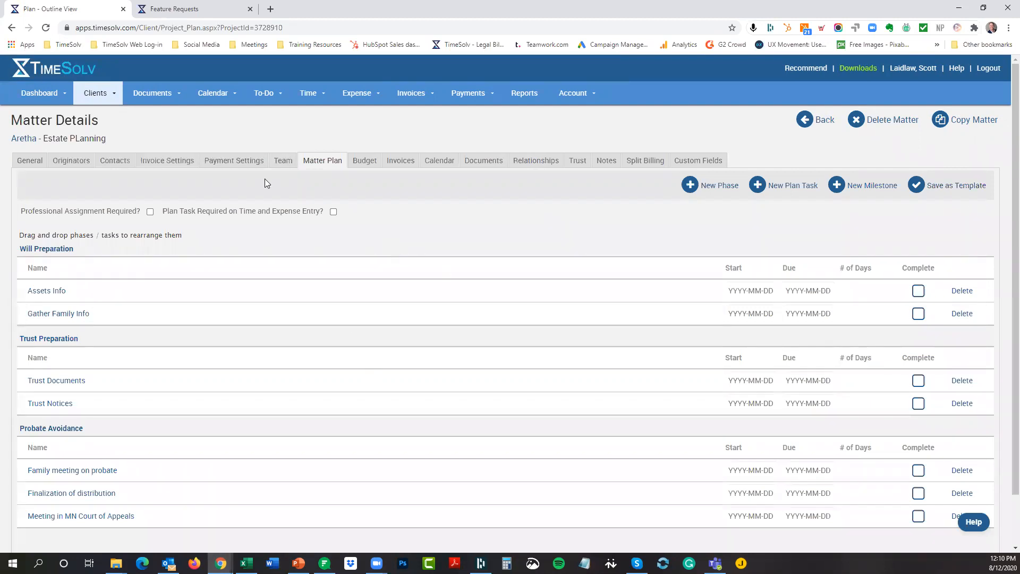
mouse_move(122, 179)
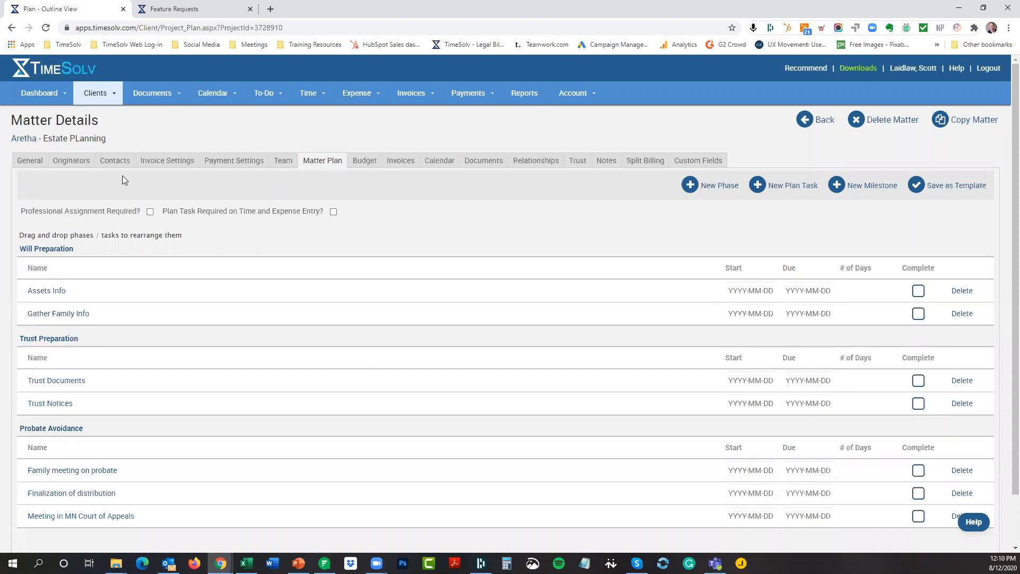
mouse_move(490, 201)
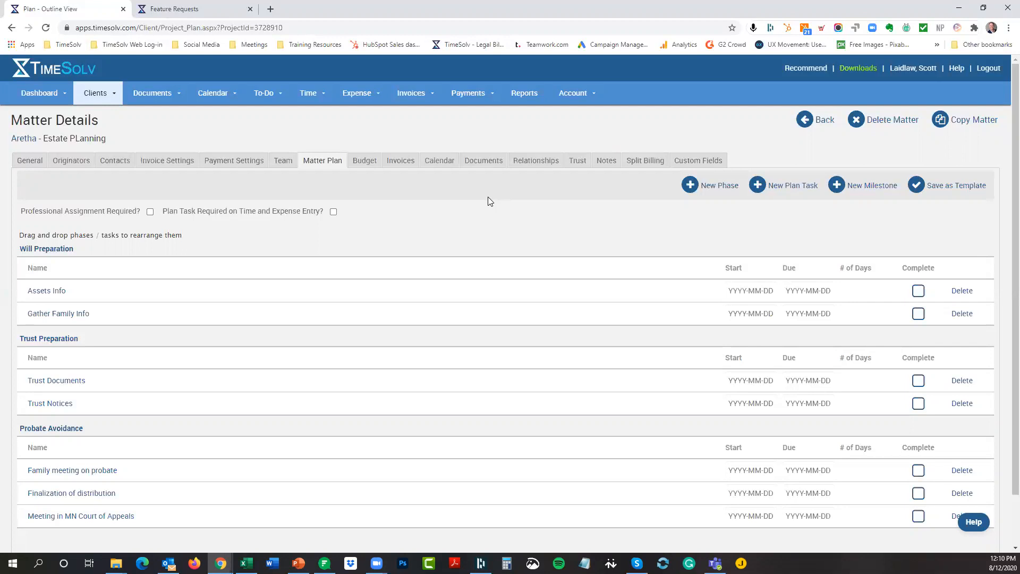
mouse_move(616, 125)
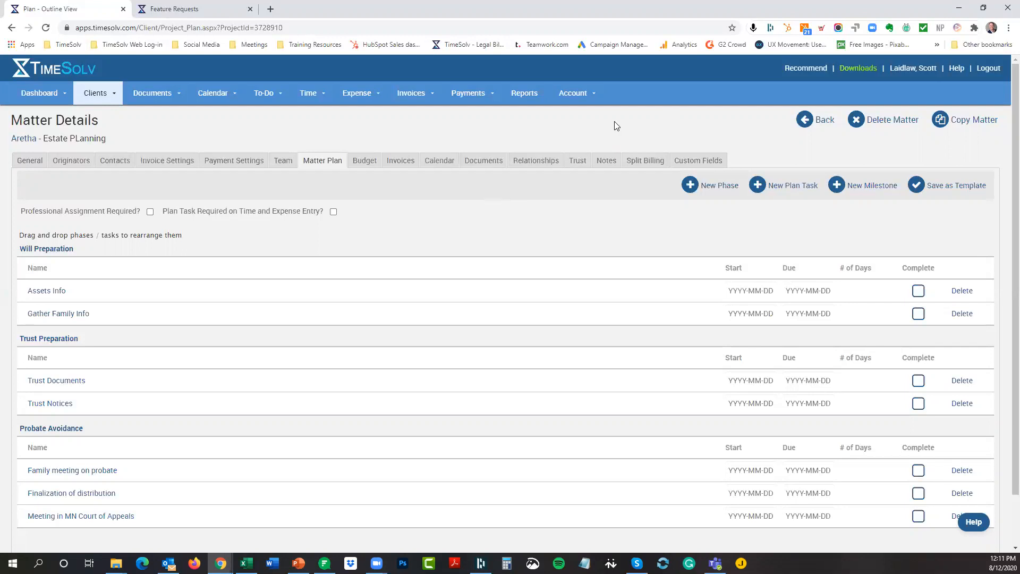
mouse_move(974, 120)
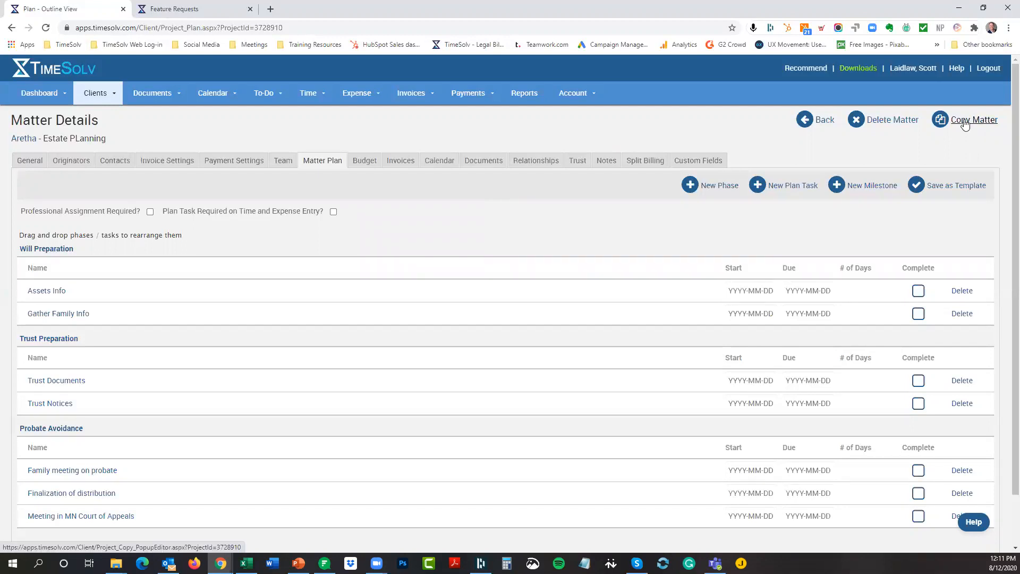
mouse_move(598, 141)
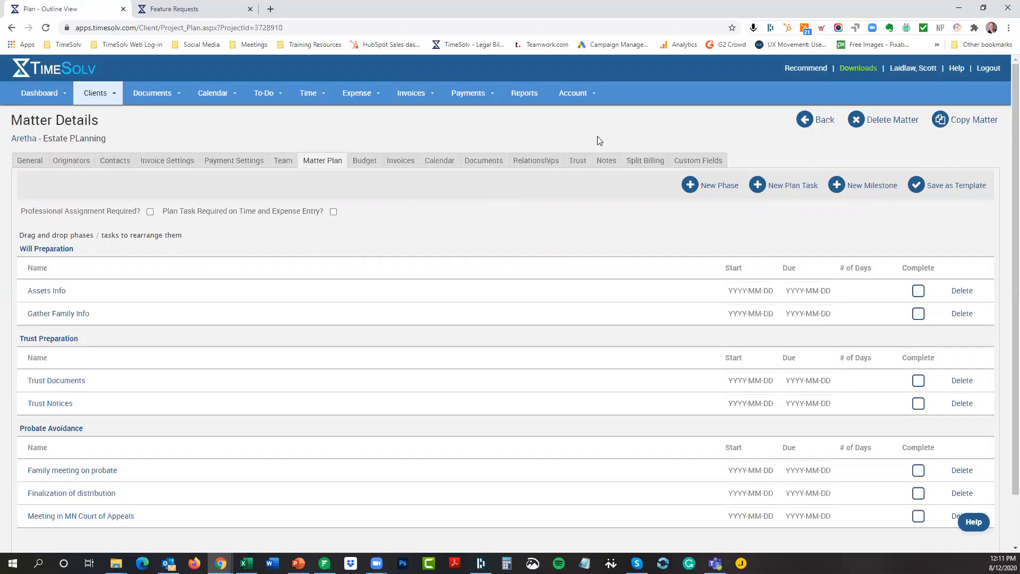
mouse_move(808, 155)
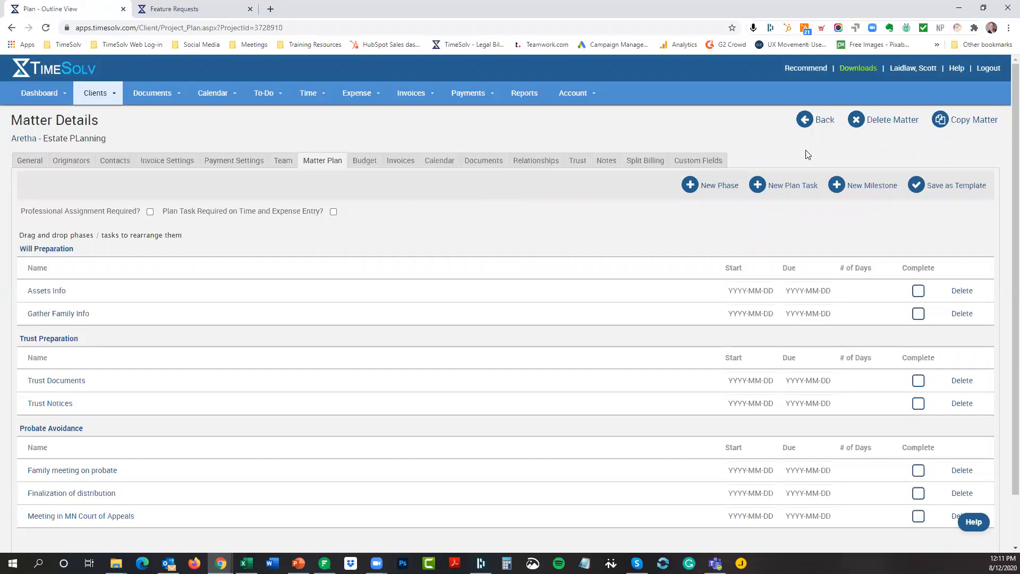
mouse_move(744, 148)
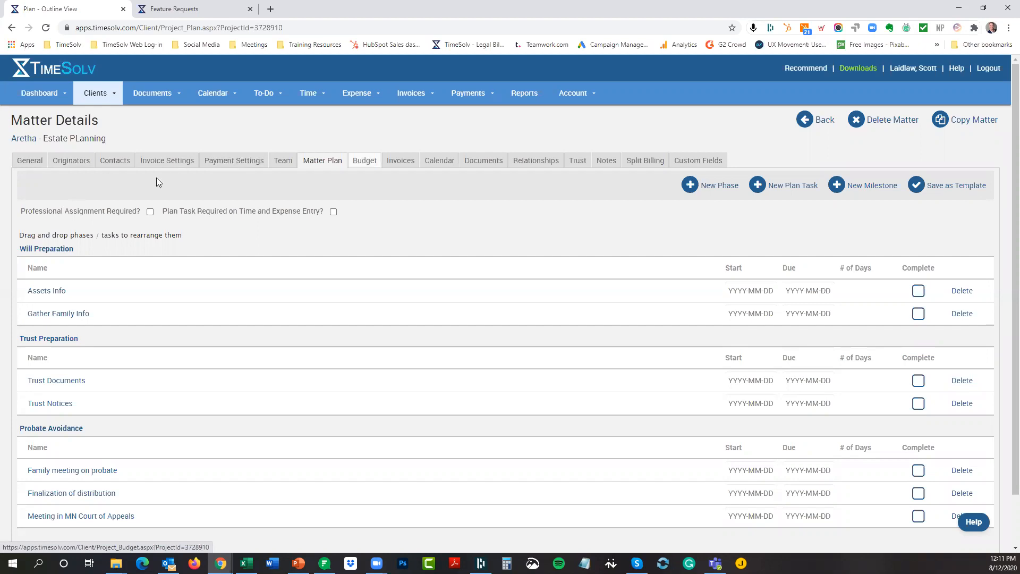
mouse_move(312, 136)
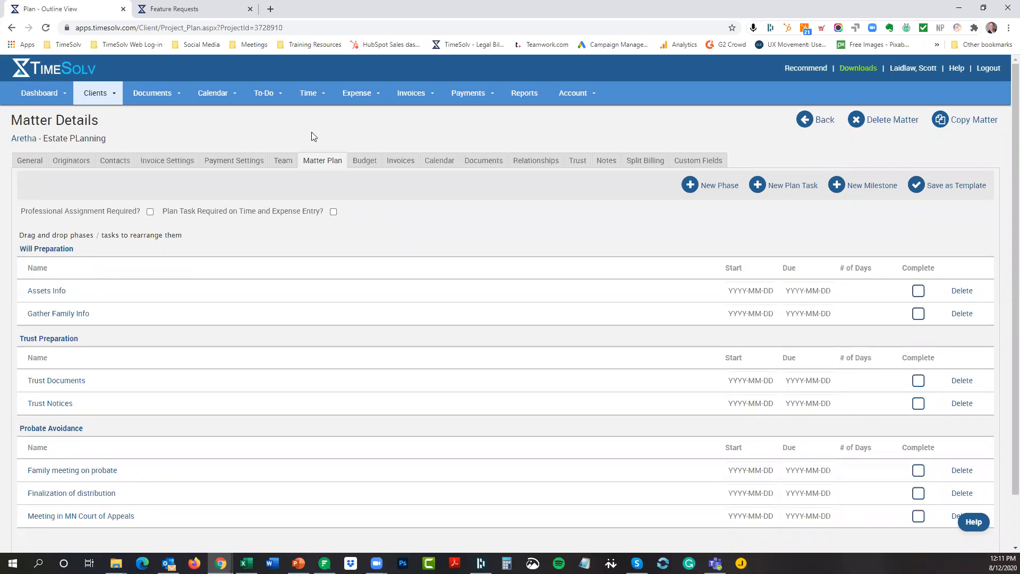
mouse_move(290, 136)
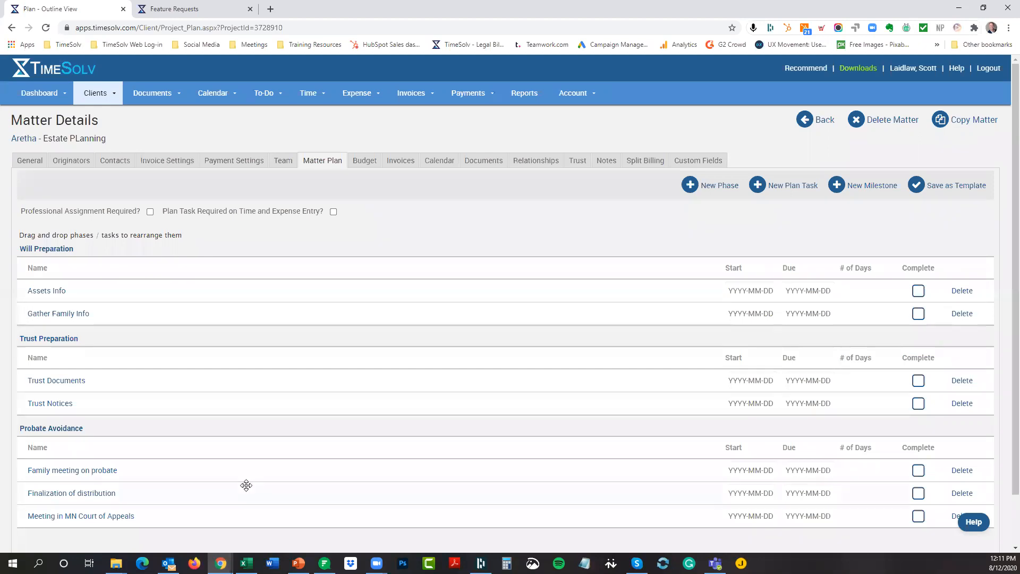
mouse_move(430, 438)
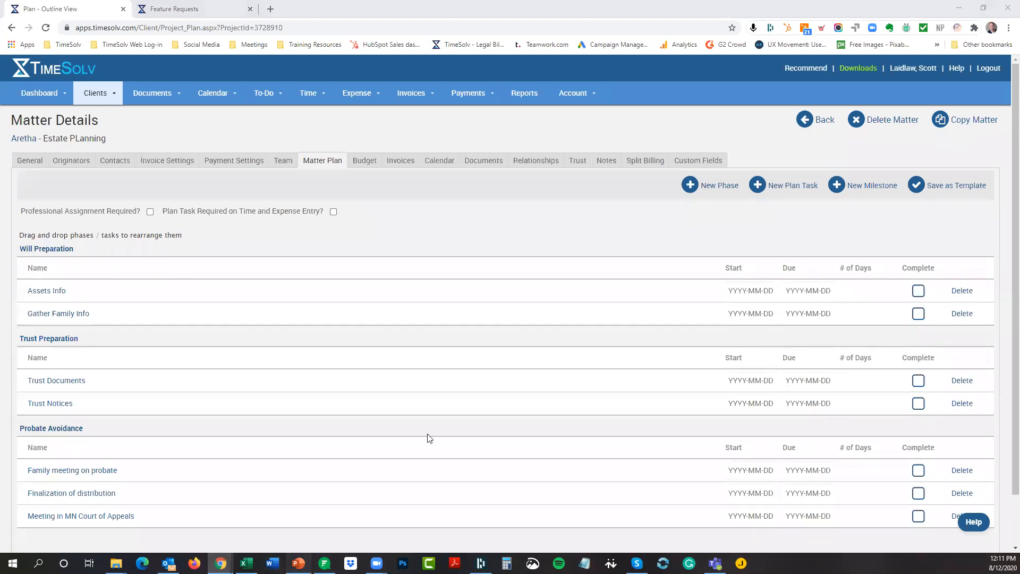
click(298, 562)
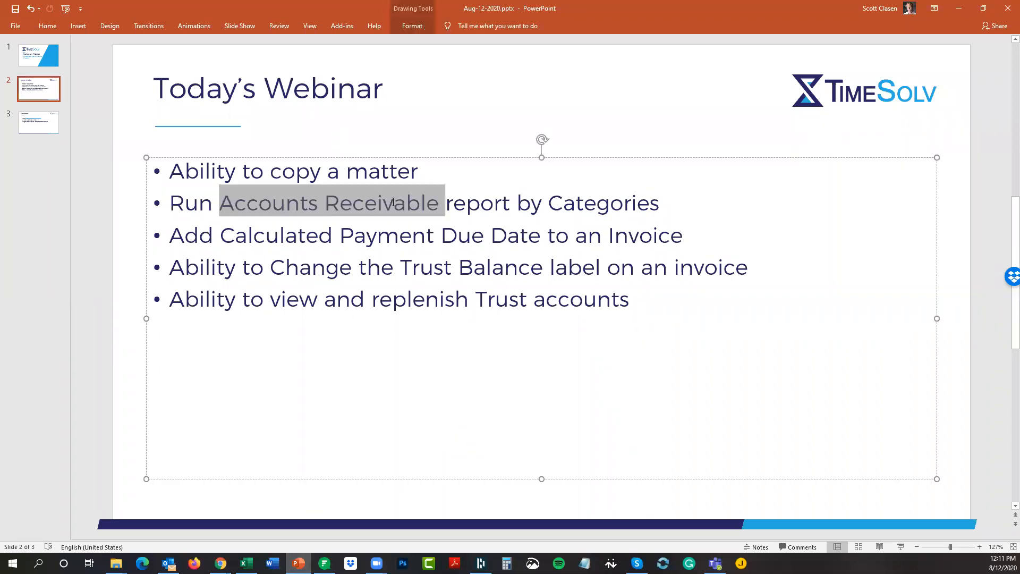
mouse_move(435, 357)
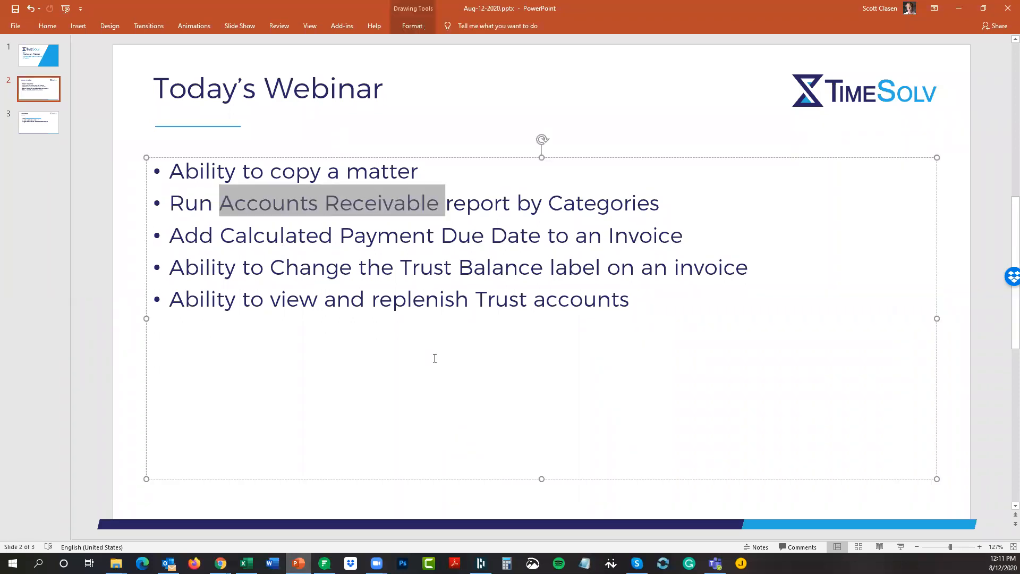
mouse_move(432, 350)
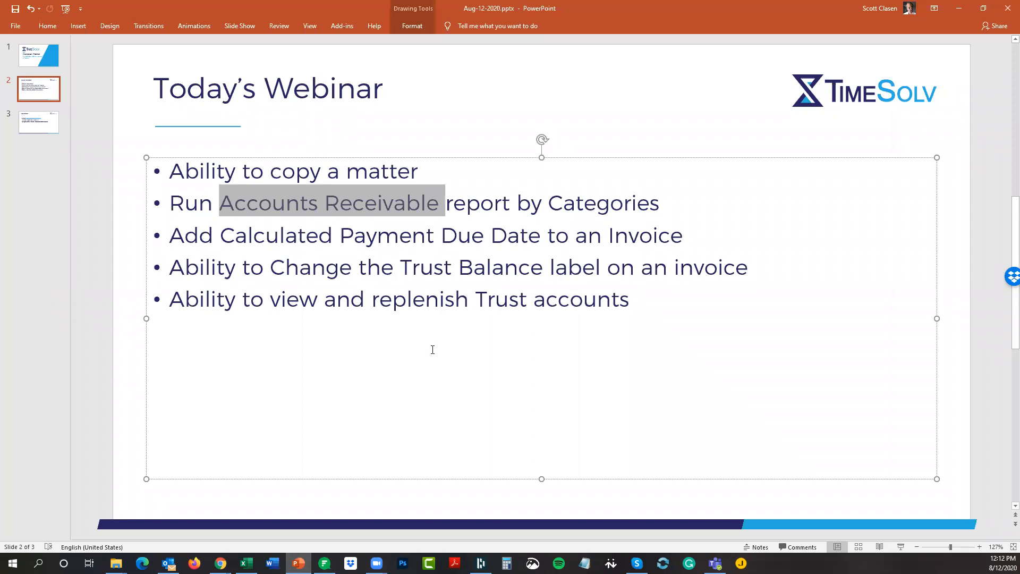
mouse_move(867, 76)
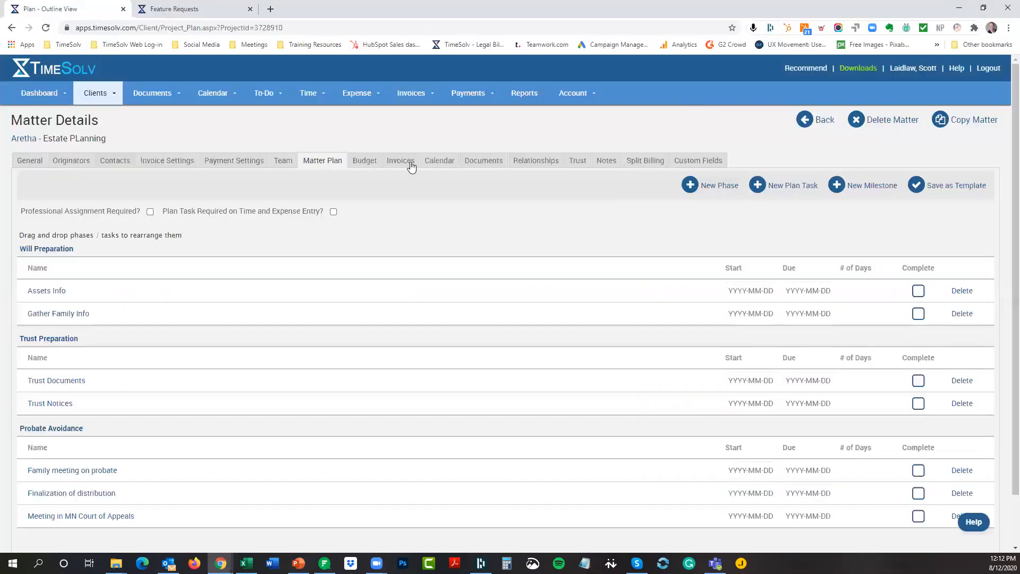
mouse_move(400, 160)
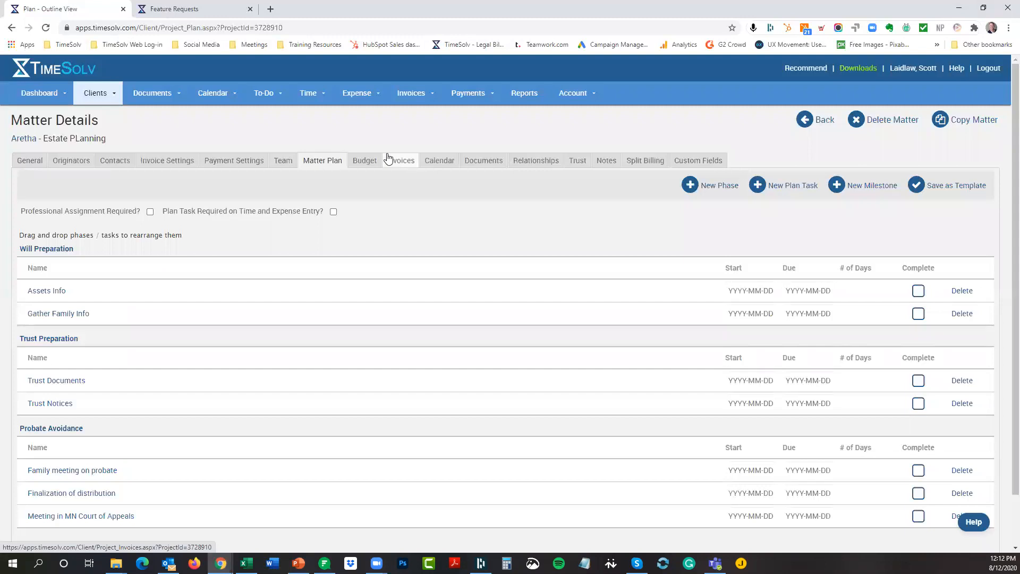
mouse_move(233, 150)
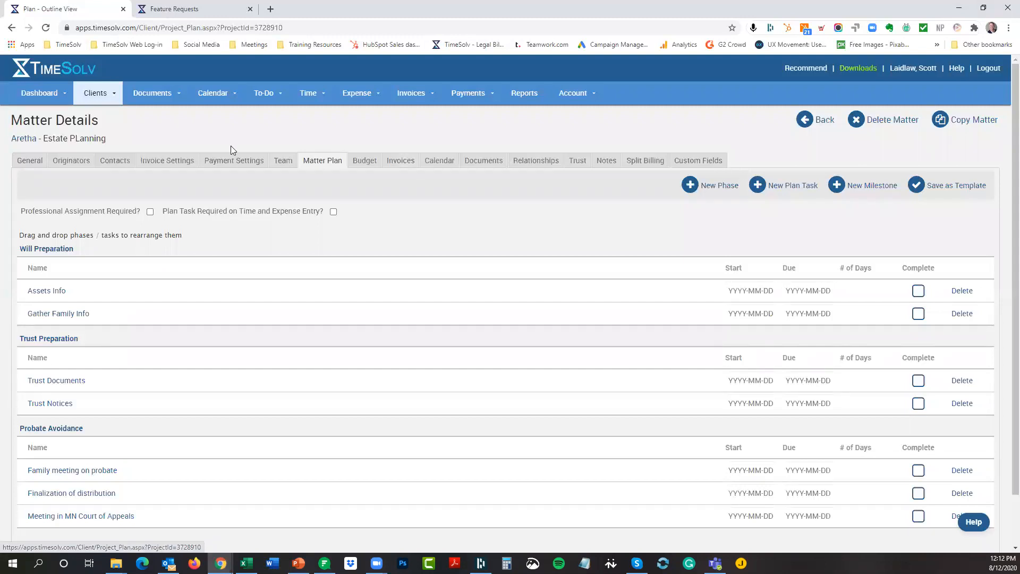
- Go to Clients > Settings and select the Categories tab
click(95, 92)
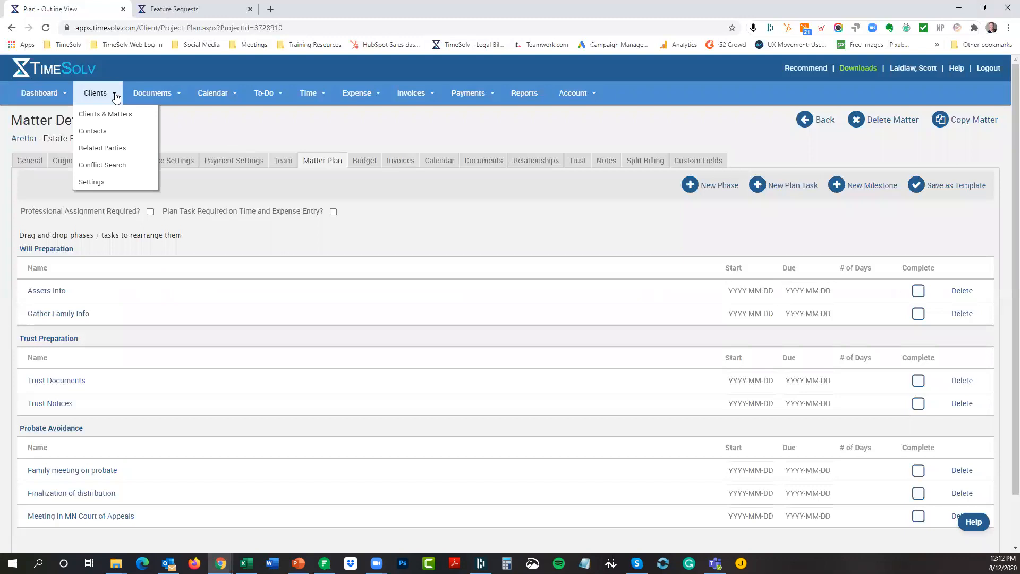
click(91, 182)
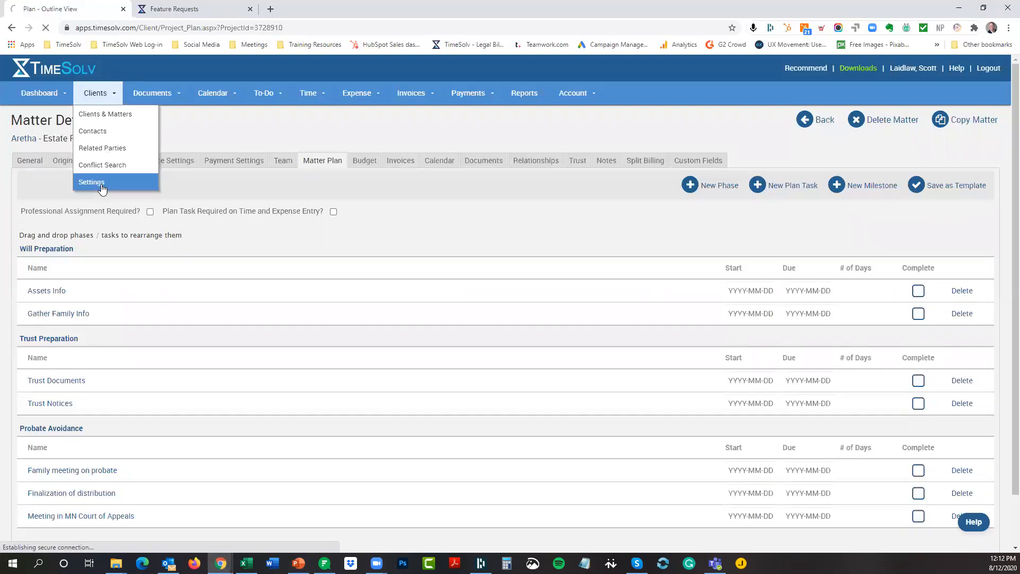
click(91, 181)
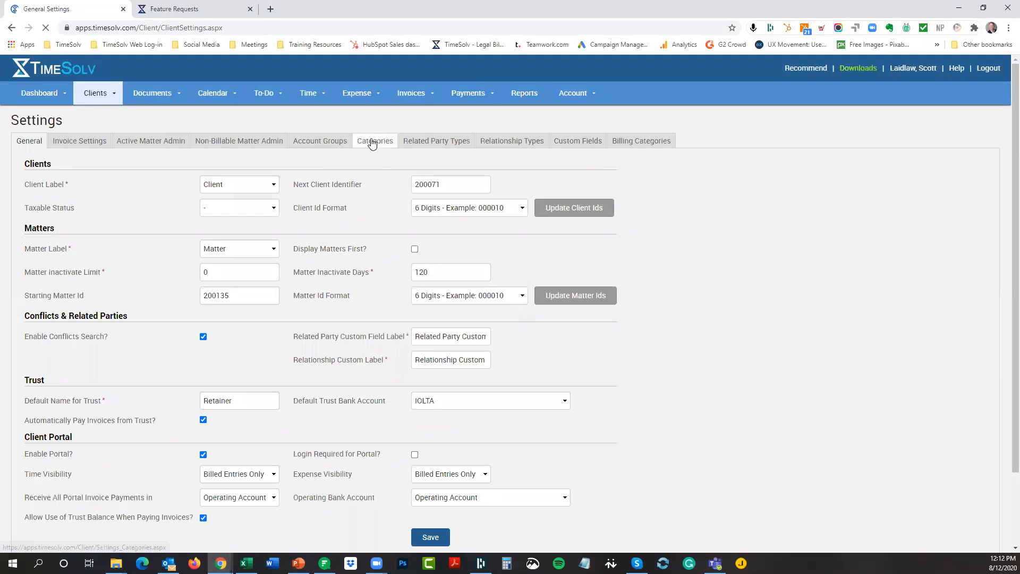
click(375, 140)
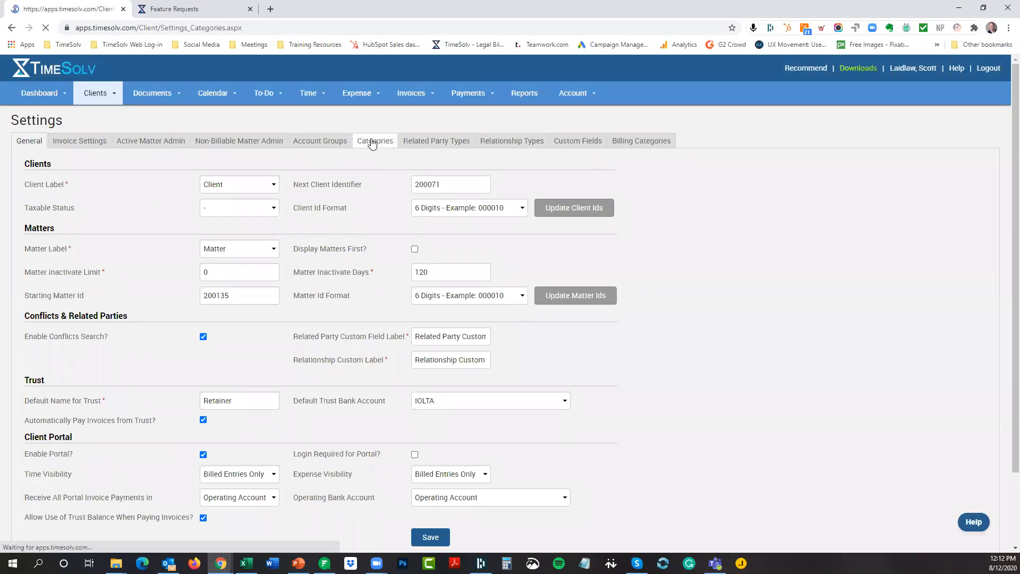
- Review the Type of Matter and Location client category lists and their values
click(375, 140)
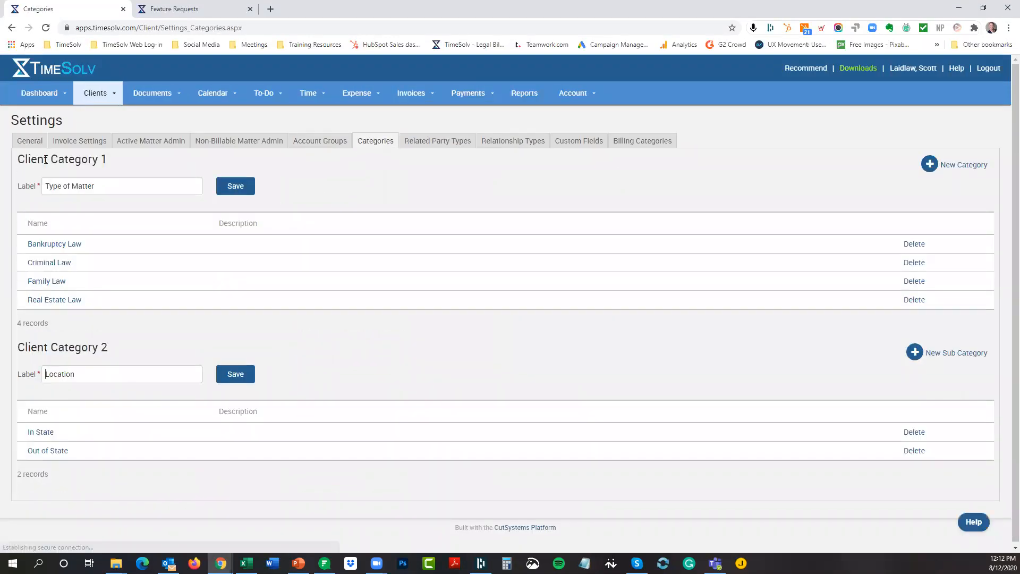
double_click(78, 158)
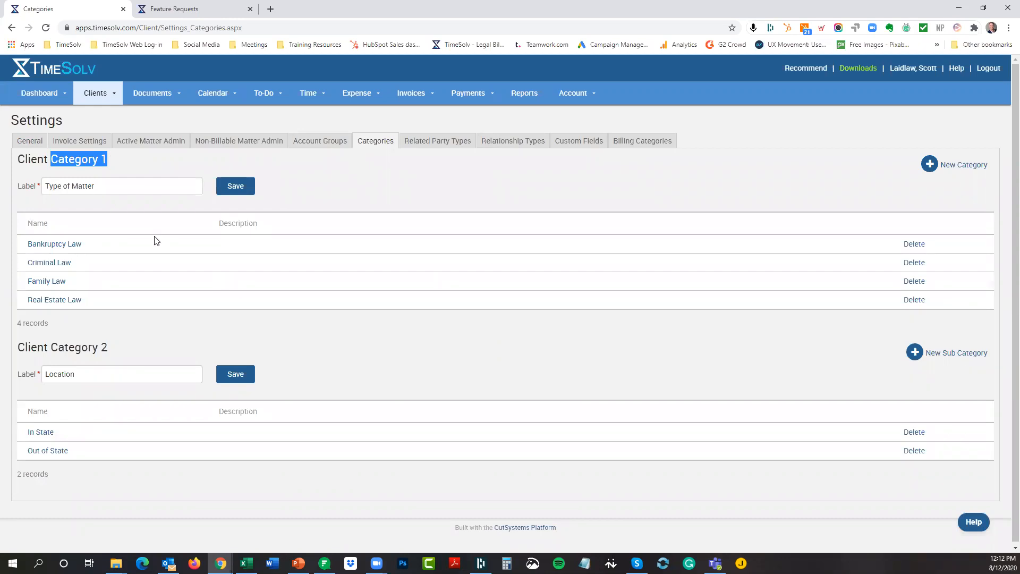
mouse_move(95, 340)
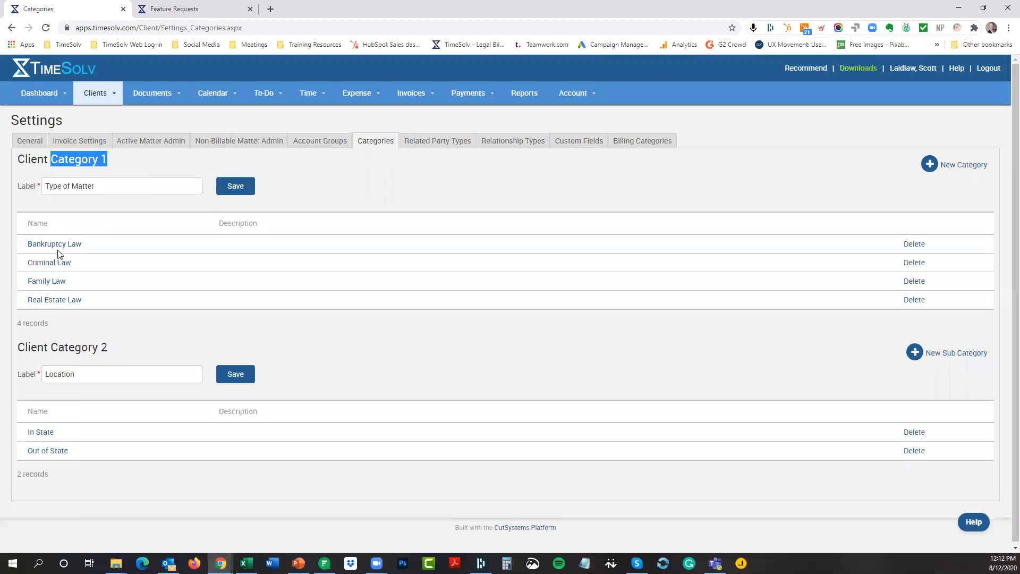
mouse_move(54, 243)
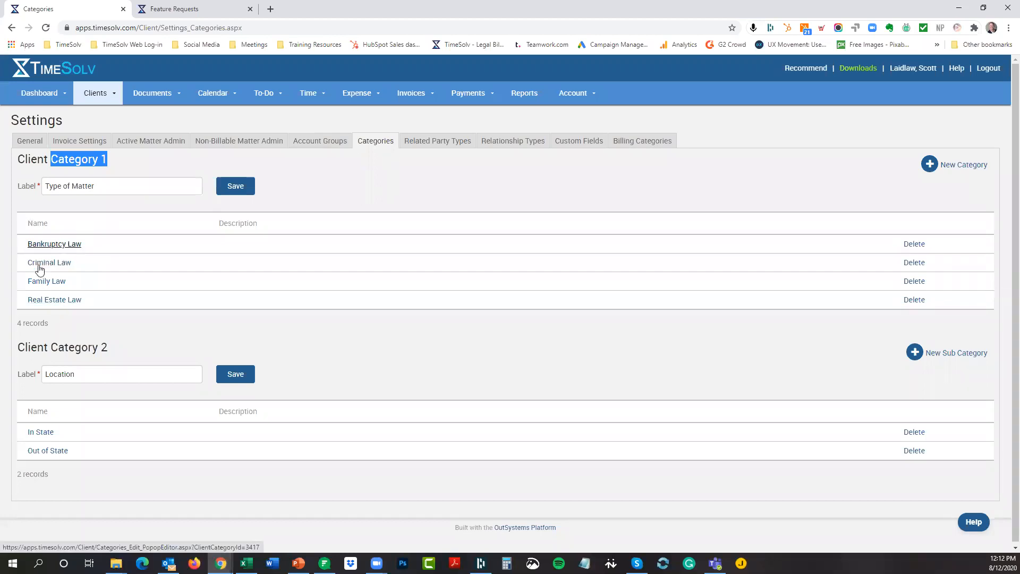
mouse_move(317, 308)
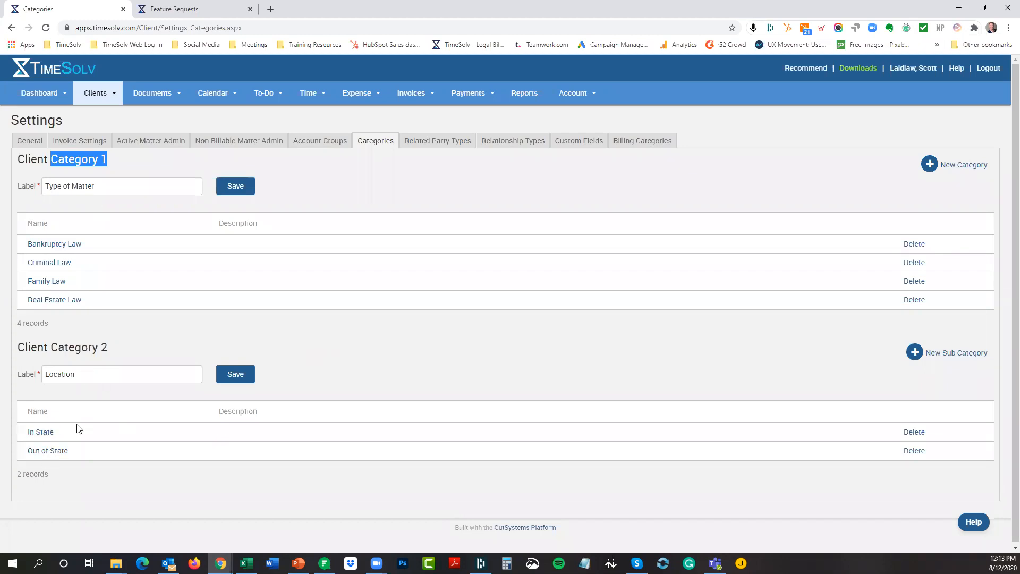
mouse_move(41, 431)
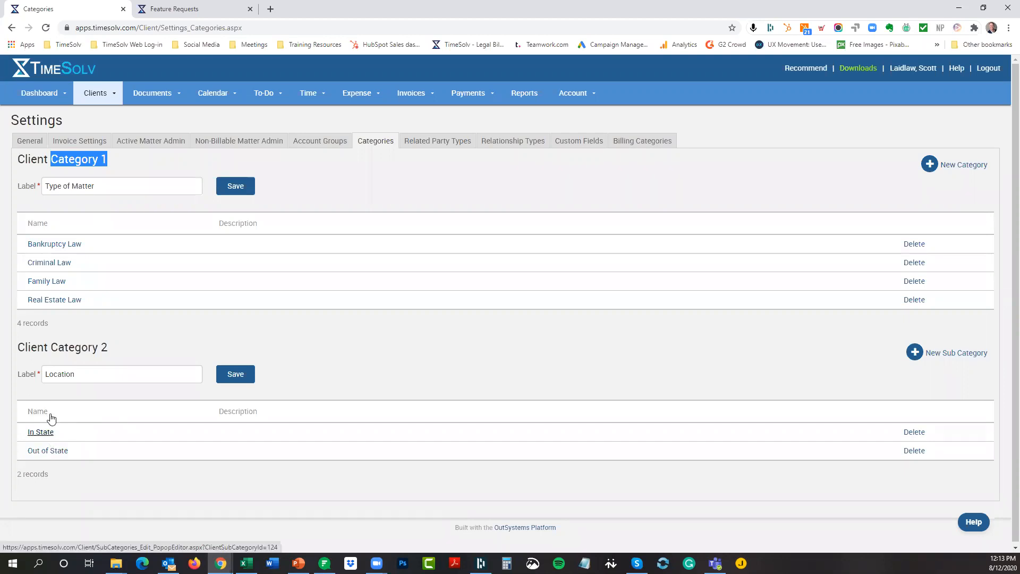
mouse_move(66, 359)
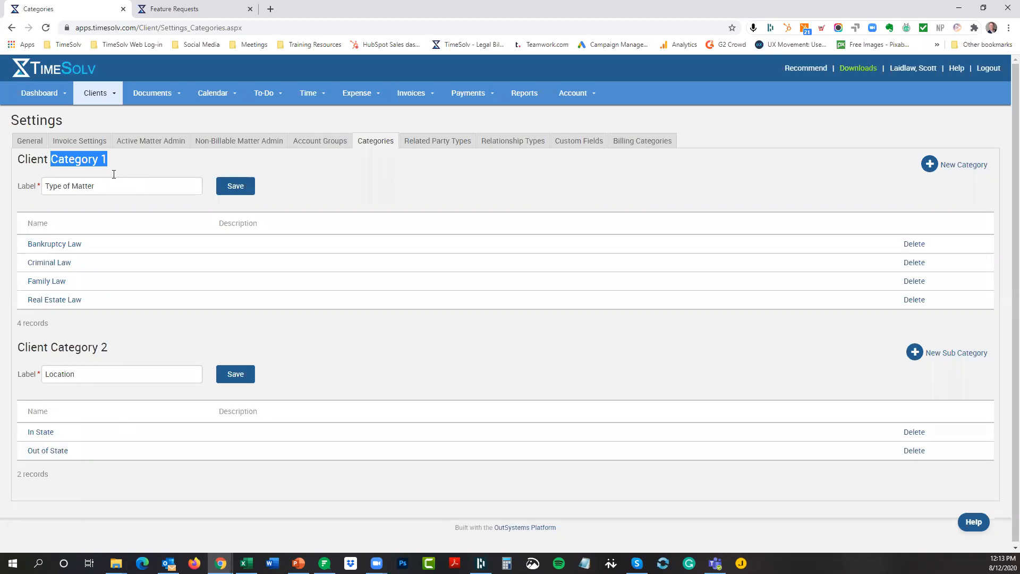
mouse_move(127, 347)
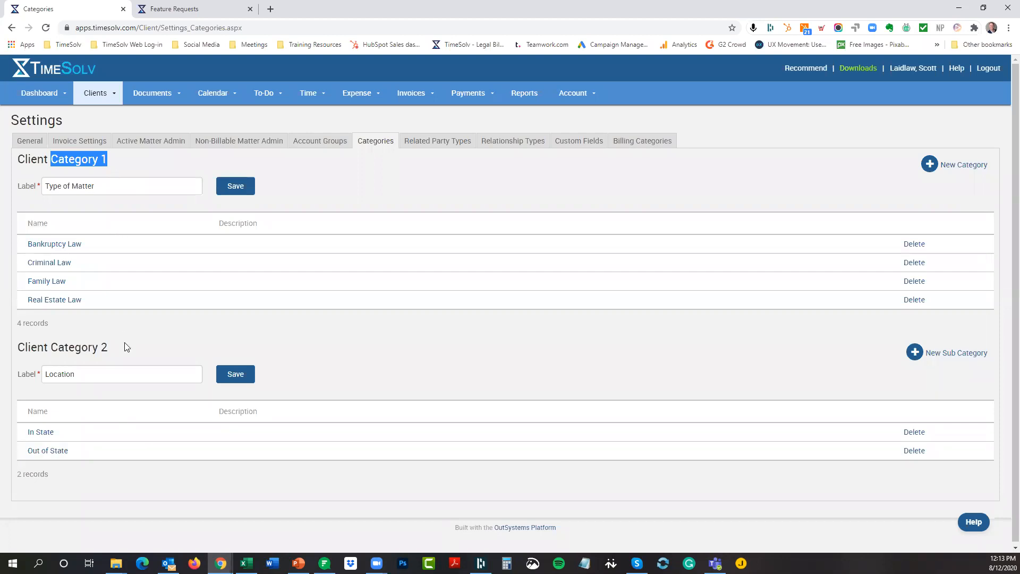
mouse_move(385, 325)
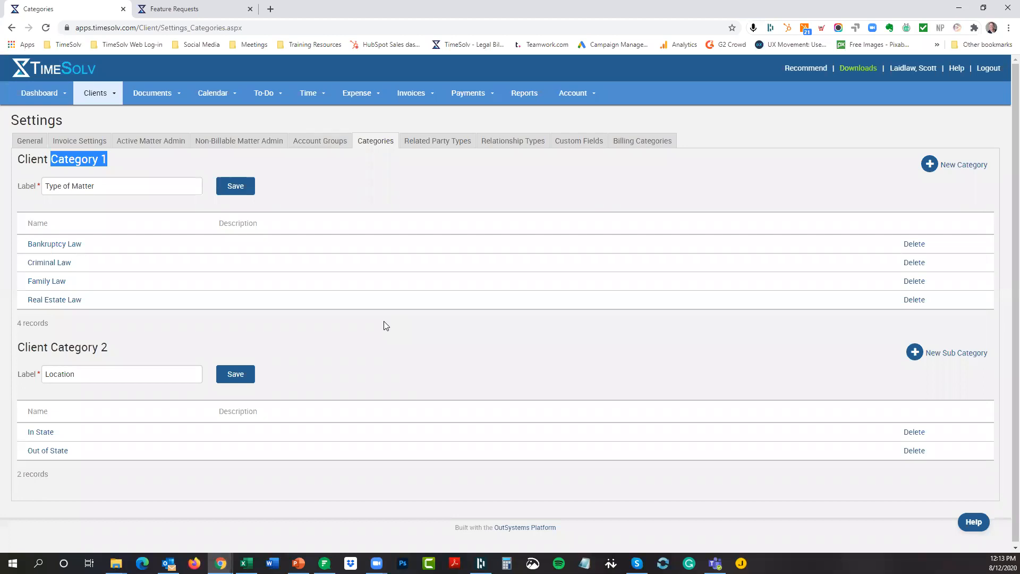
mouse_move(435, 197)
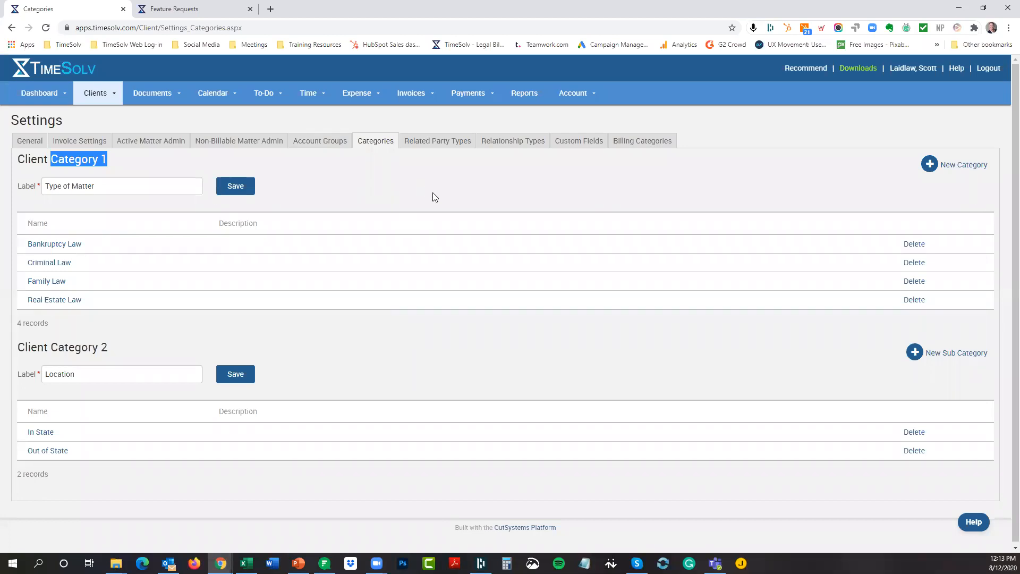
mouse_move(641, 141)
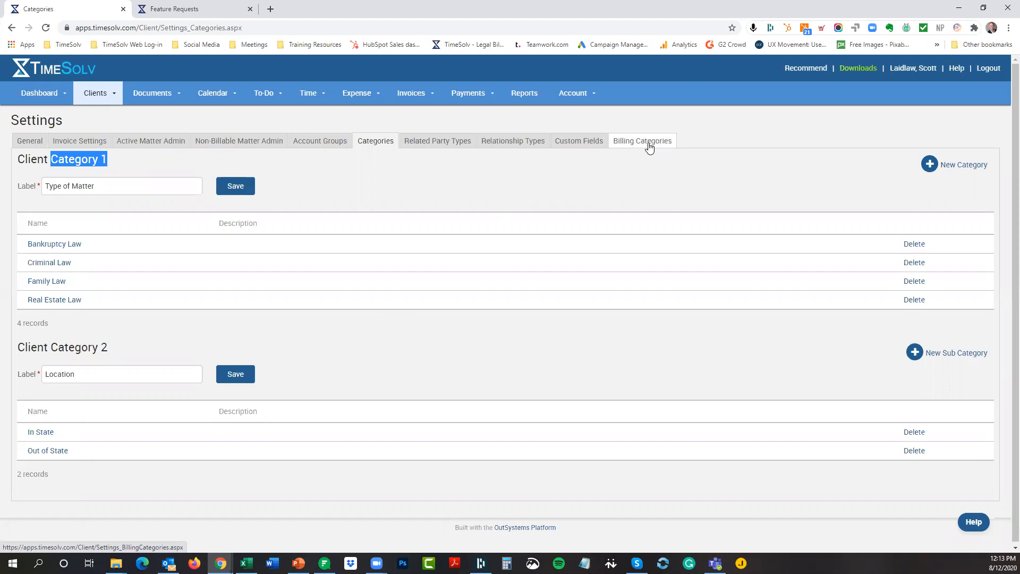
click(641, 140)
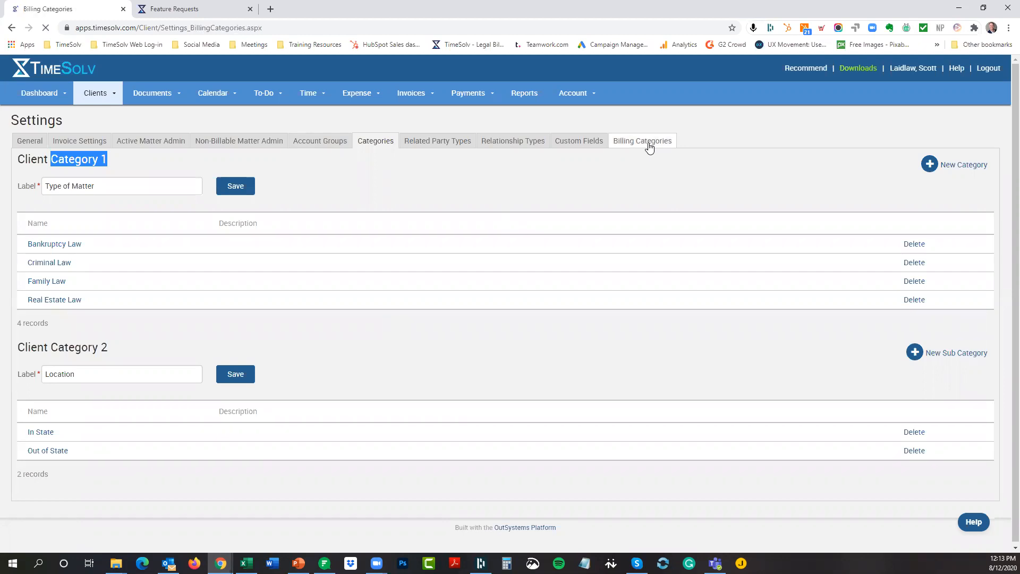
- Review the eight billing categories, from Annual through Real Estate Law
click(641, 140)
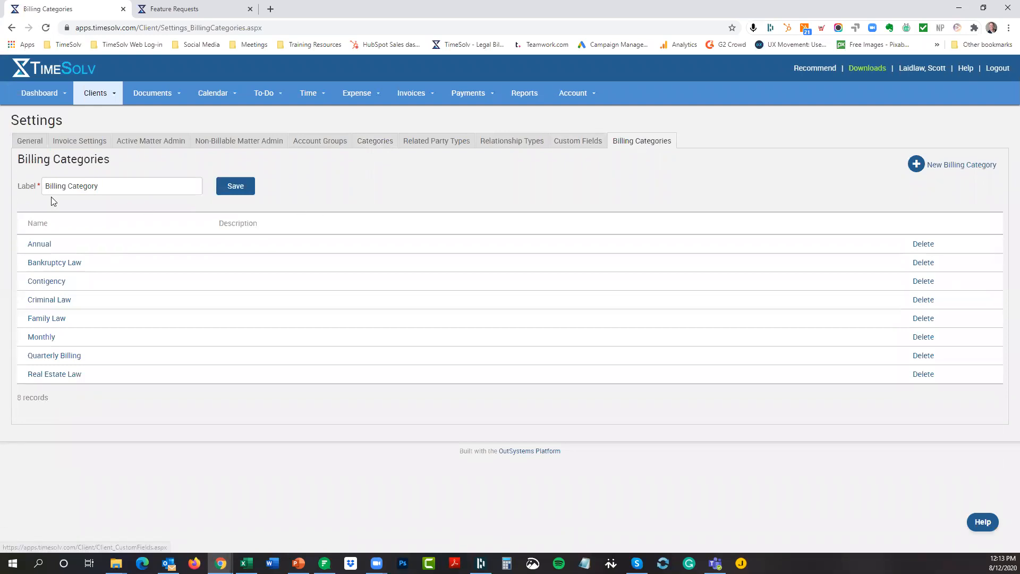
click(121, 185)
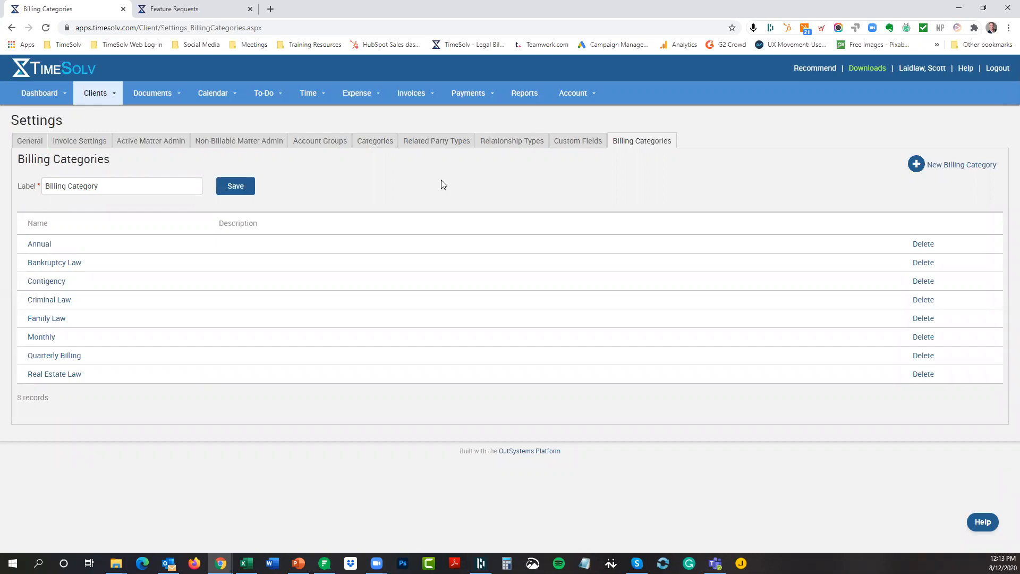
mouse_move(55, 253)
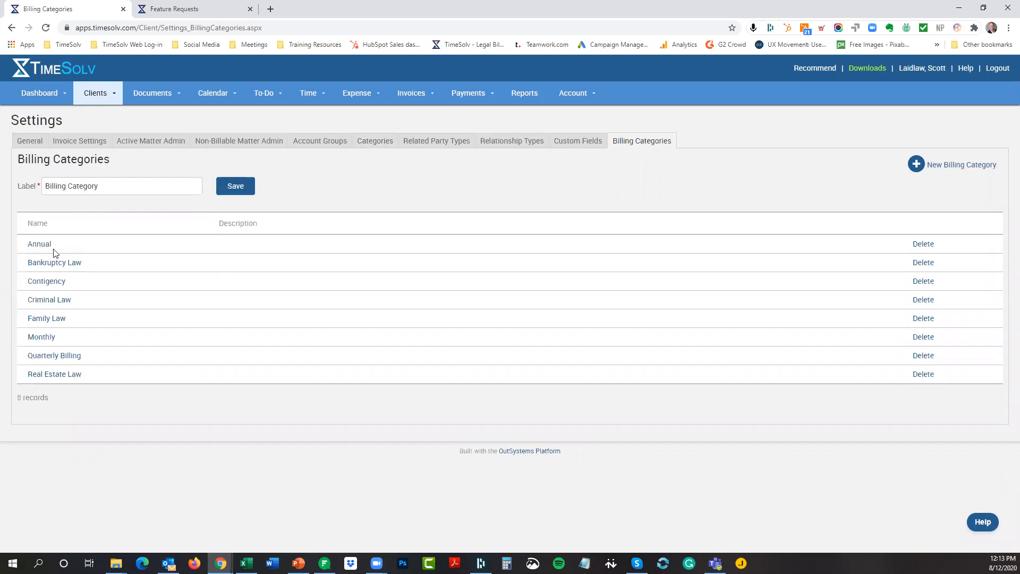
mouse_move(57, 263)
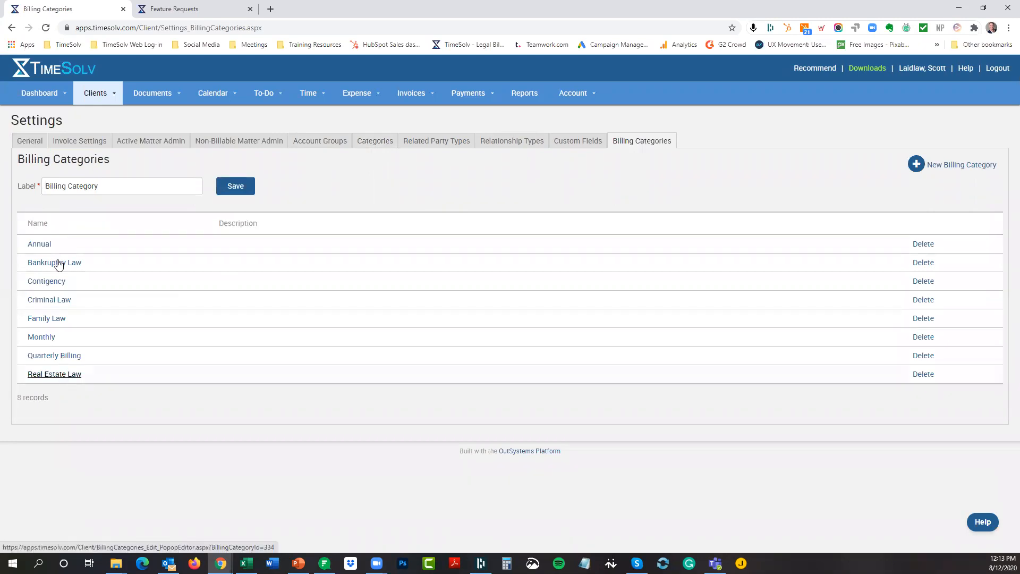
mouse_move(40, 247)
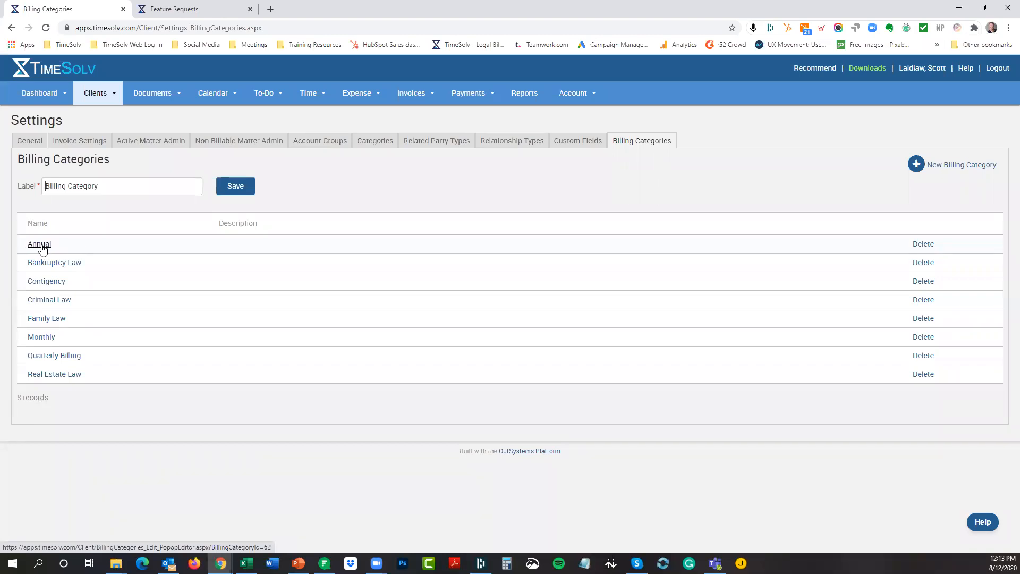
mouse_move(89, 292)
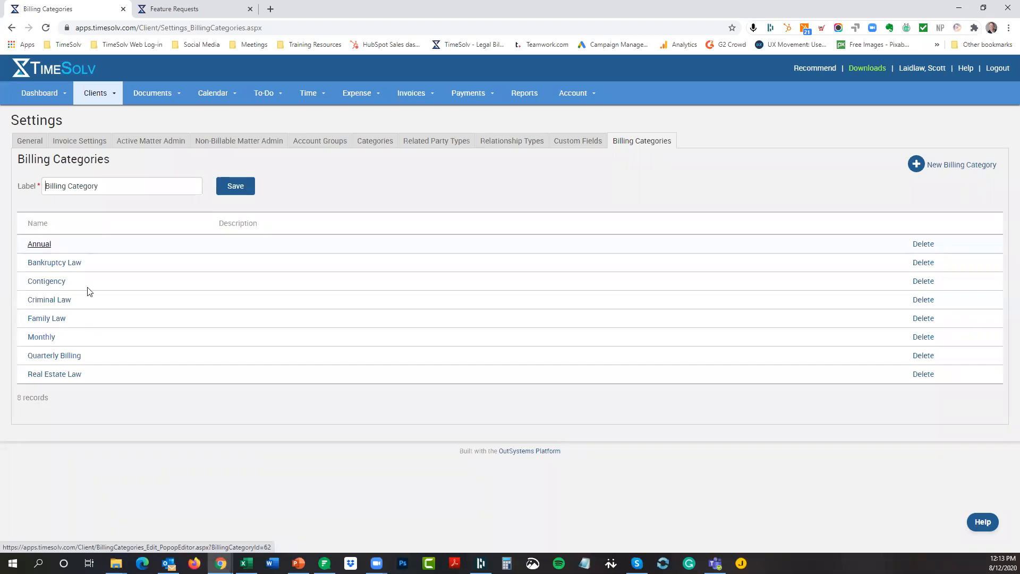
mouse_move(319, 296)
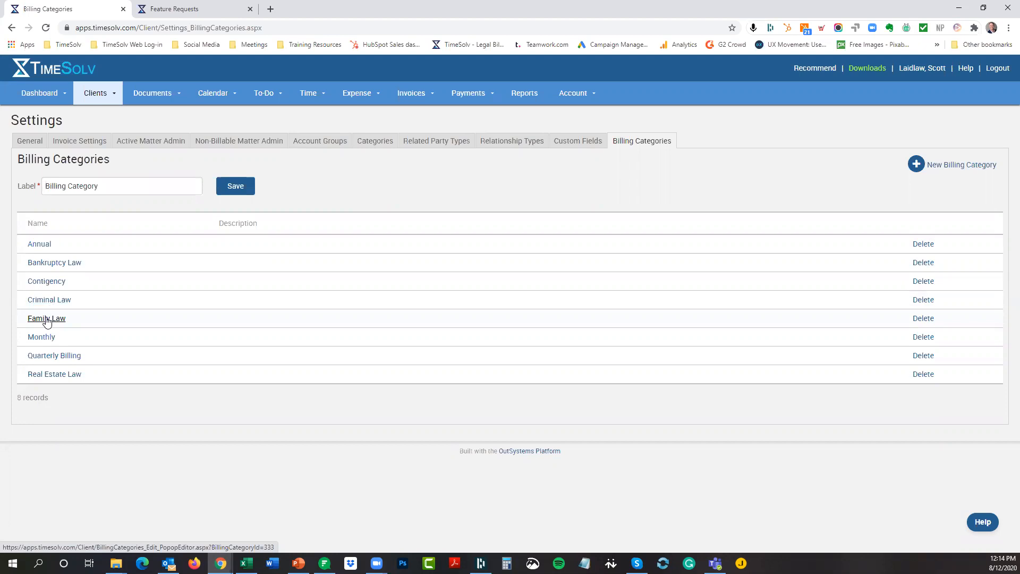
mouse_move(55, 356)
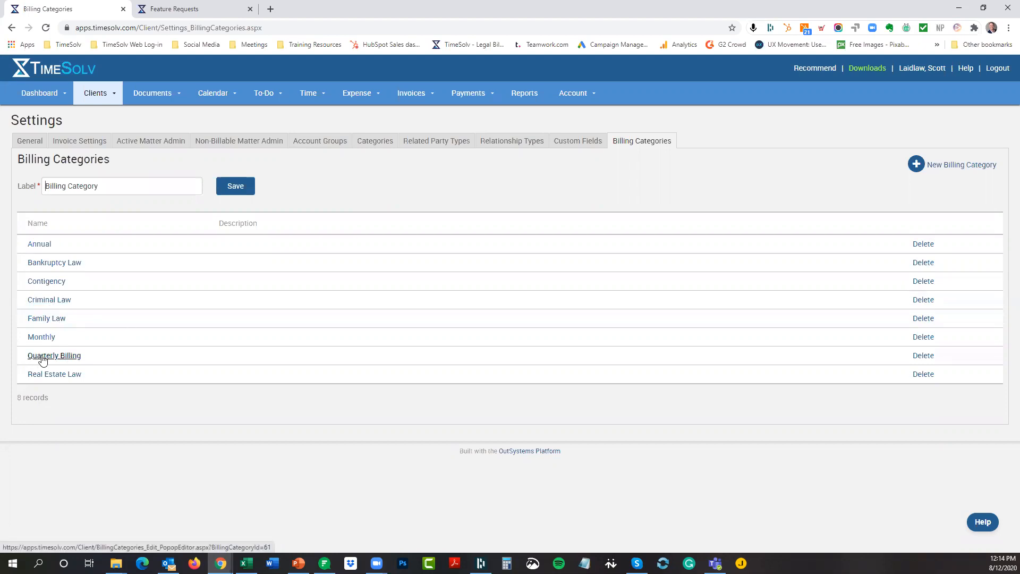
mouse_move(399, 201)
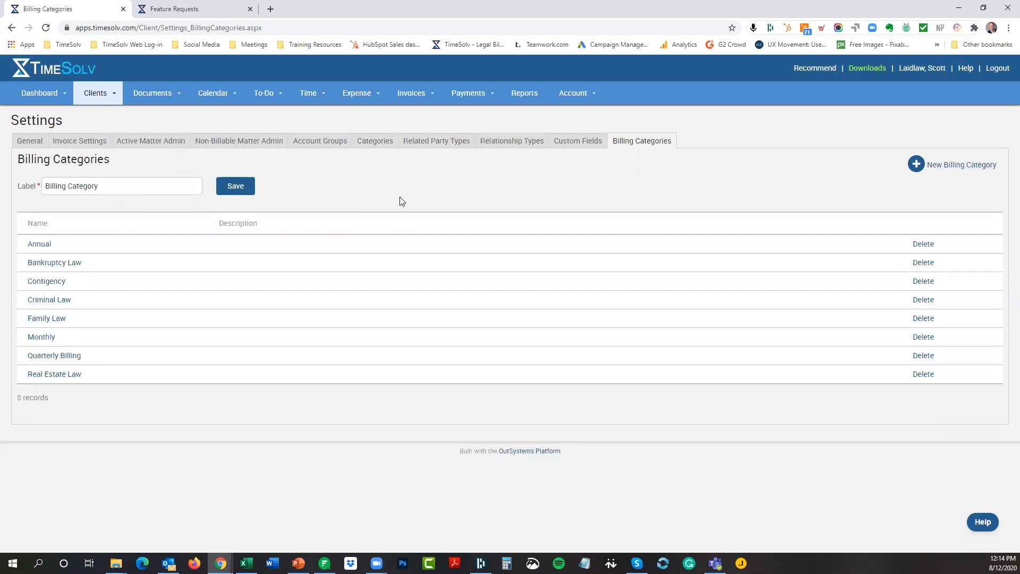
click(95, 92)
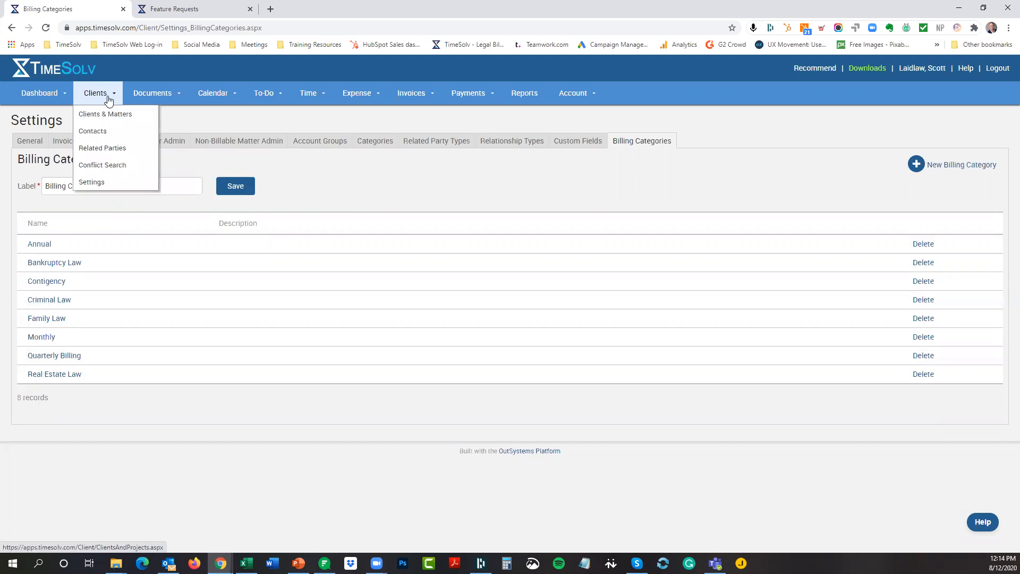
- Open Aretha's Estate PLanning matter details, showing Family Law and In State
click(105, 114)
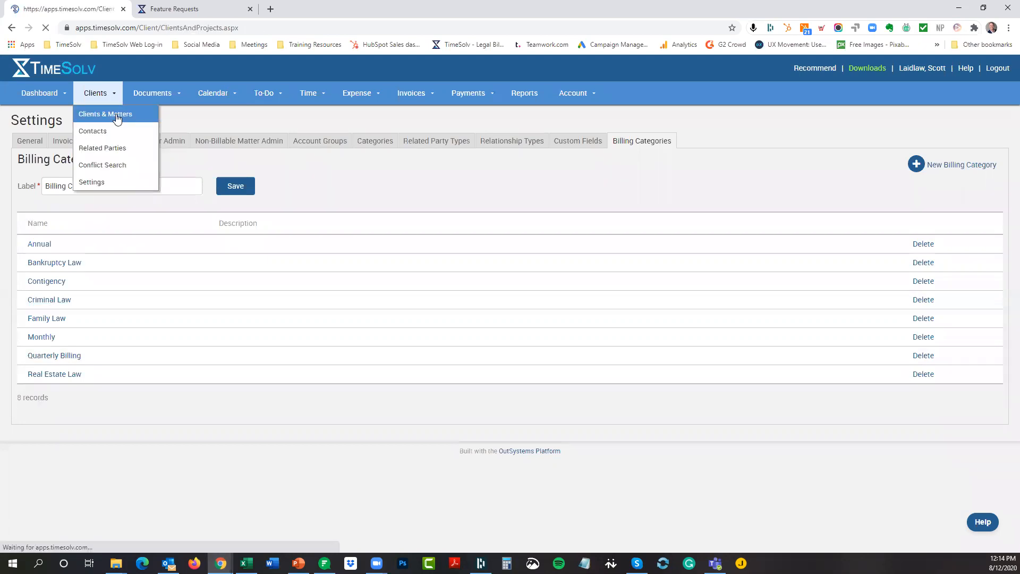
click(105, 113)
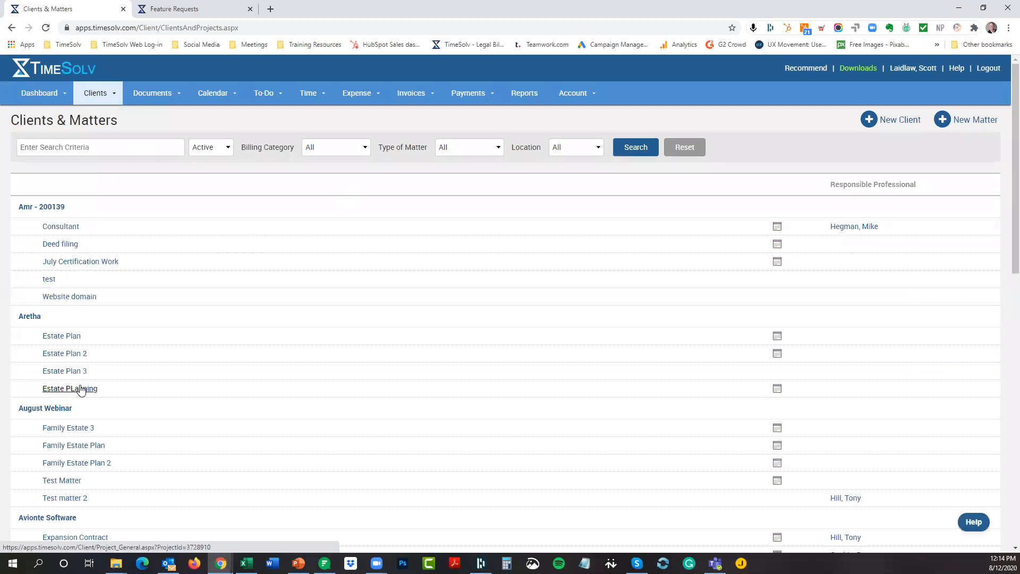
click(69, 388)
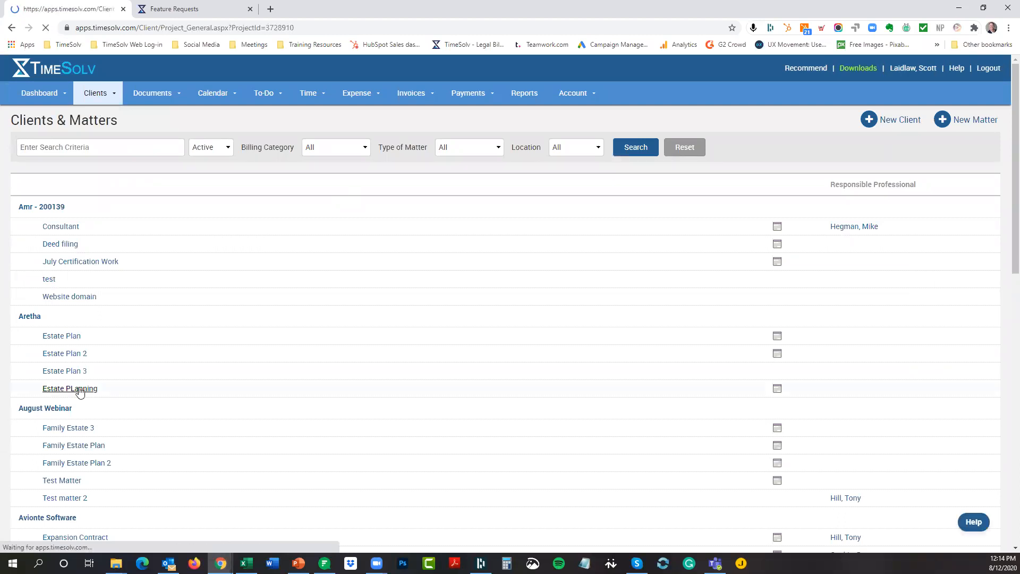
click(70, 388)
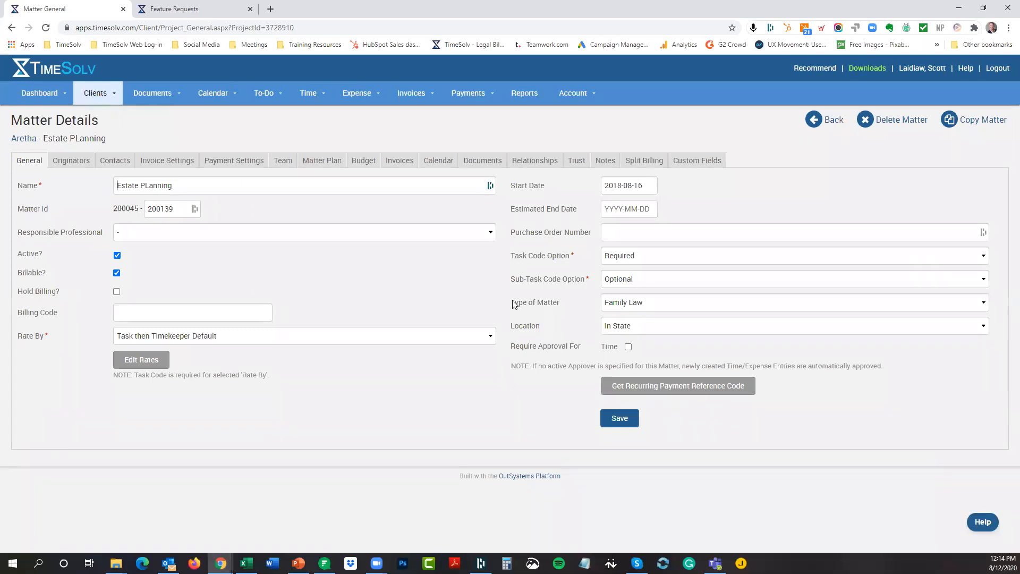
double_click(534, 302)
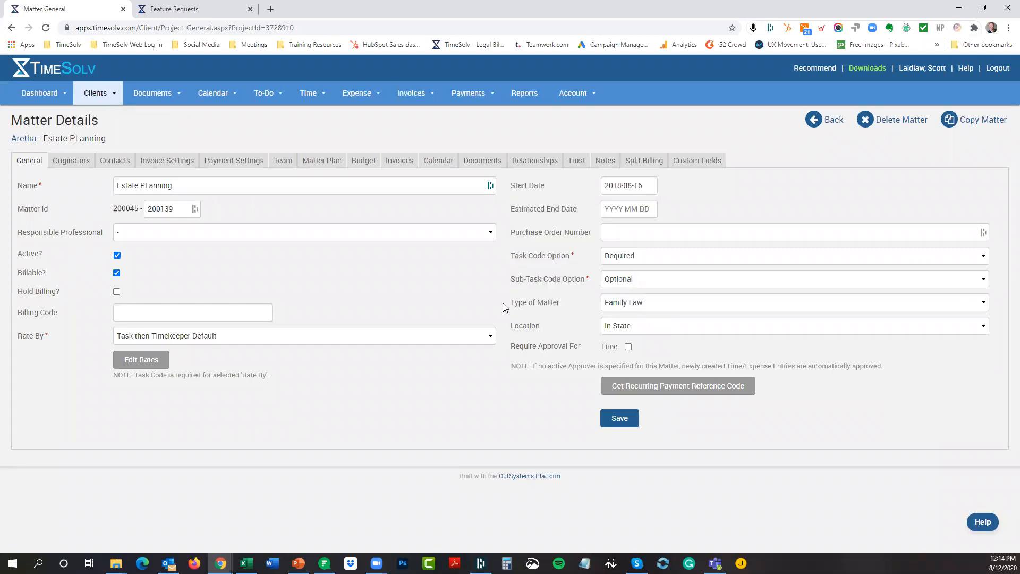
mouse_move(647, 315)
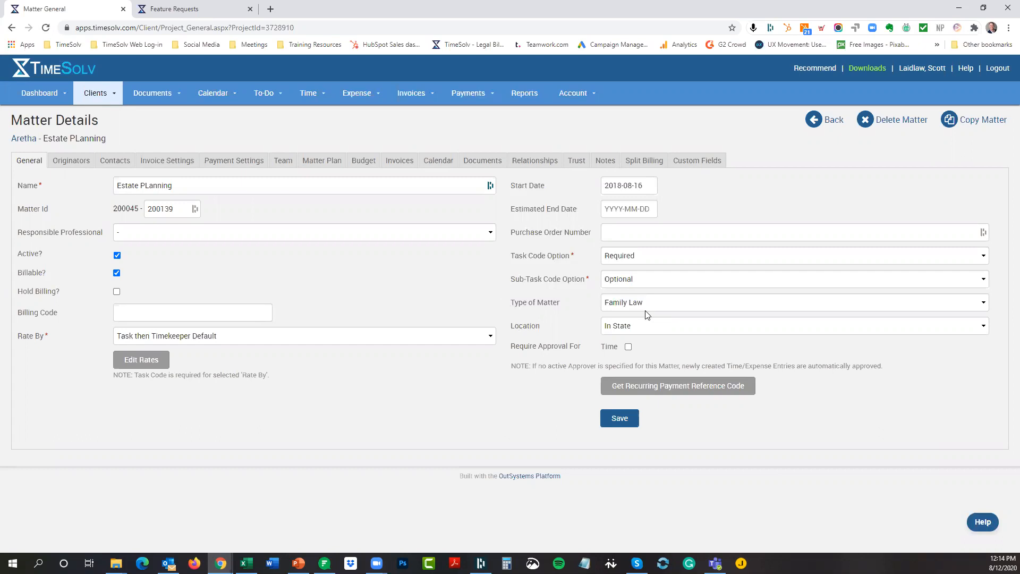
click(791, 302)
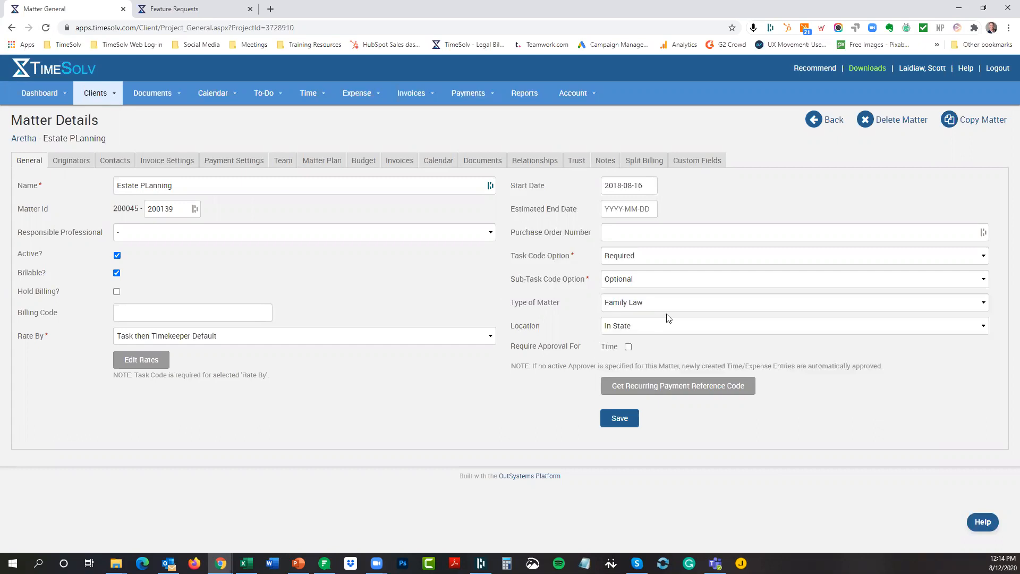
mouse_move(640, 333)
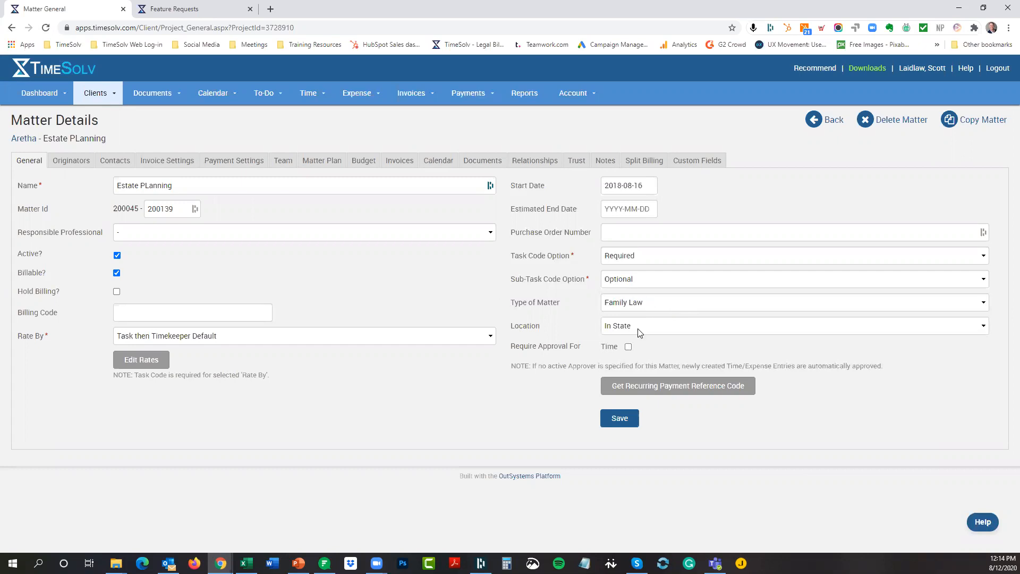
mouse_move(403, 422)
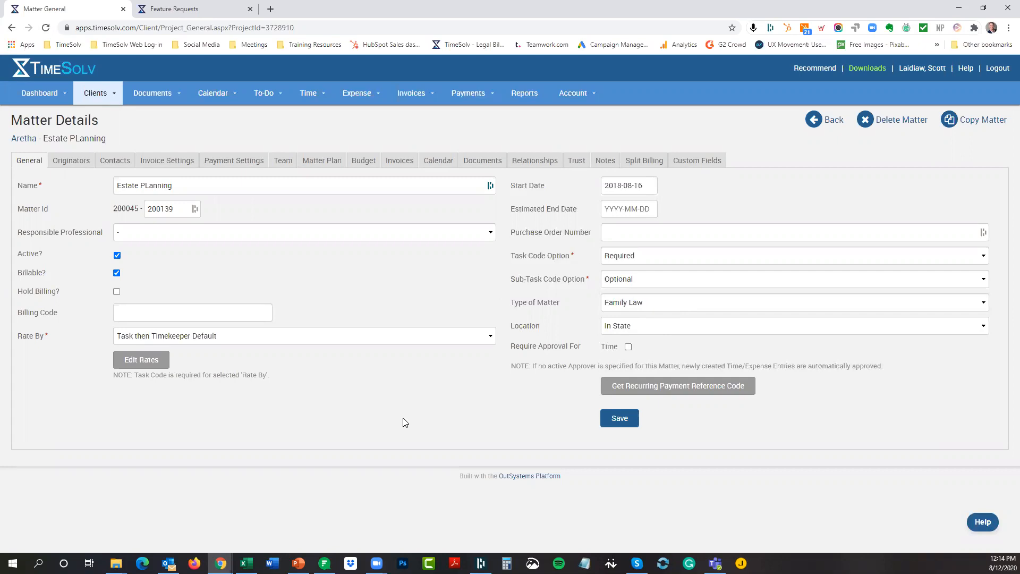
mouse_move(374, 416)
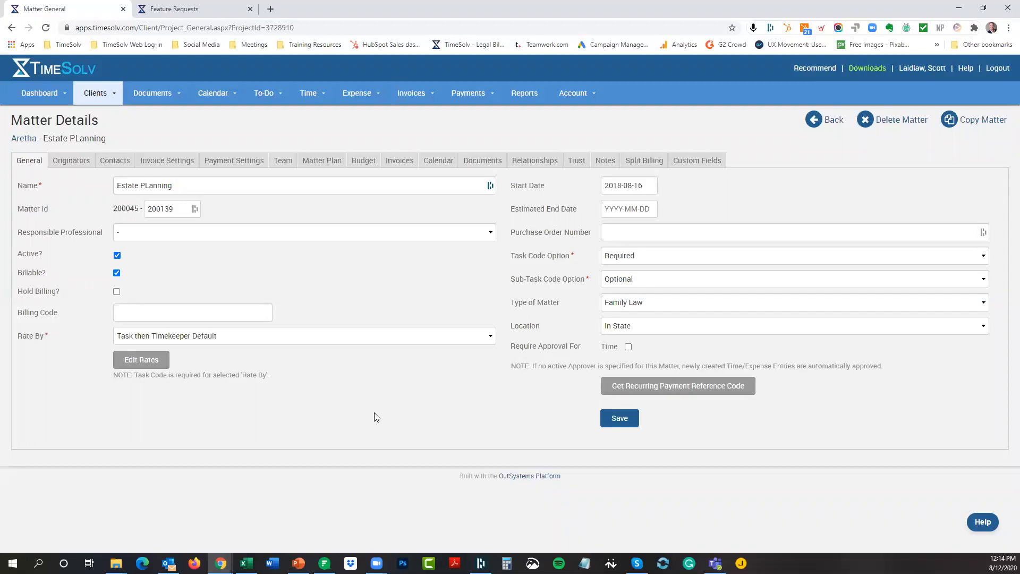
mouse_move(167, 159)
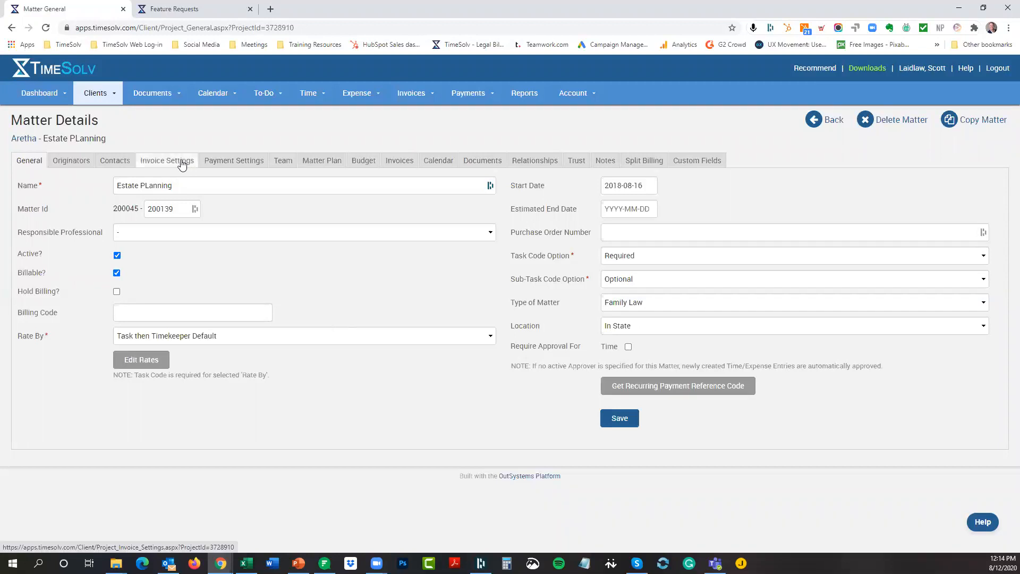
- Add Quarterly Billing beside Family Law as the matter's billing category, removing a mistaken Bankruptcy Law
click(167, 159)
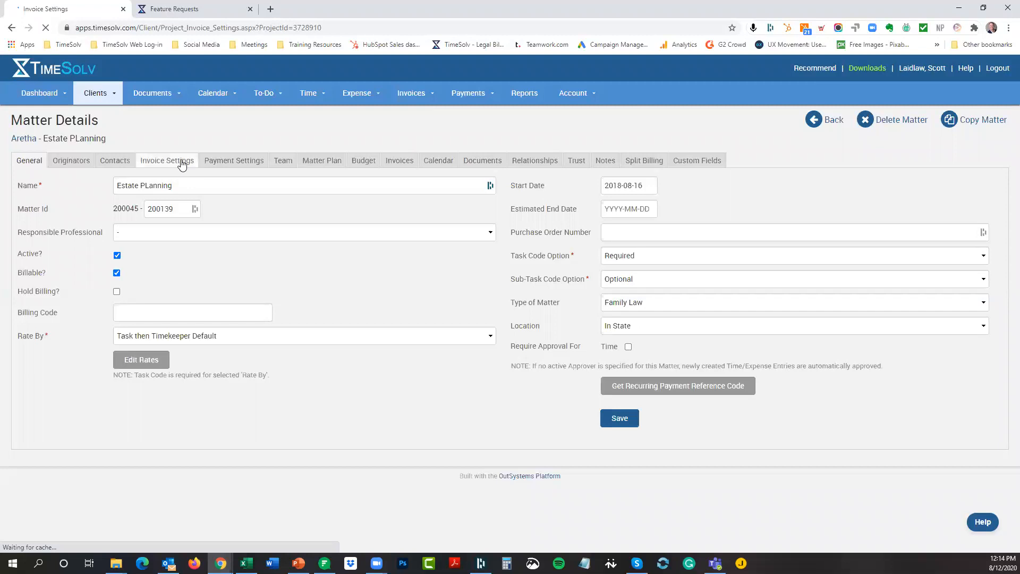
click(167, 160)
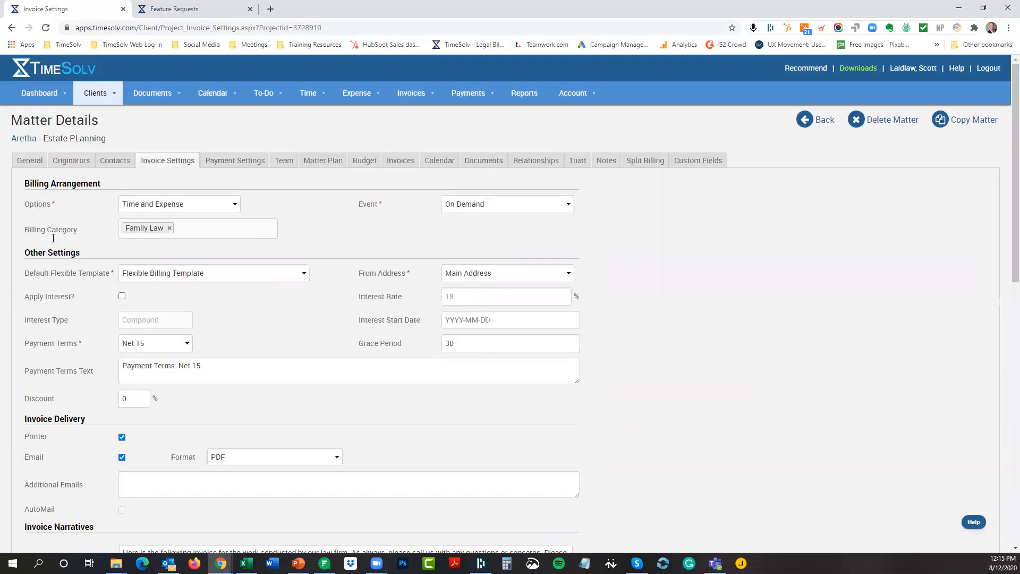
click(221, 227)
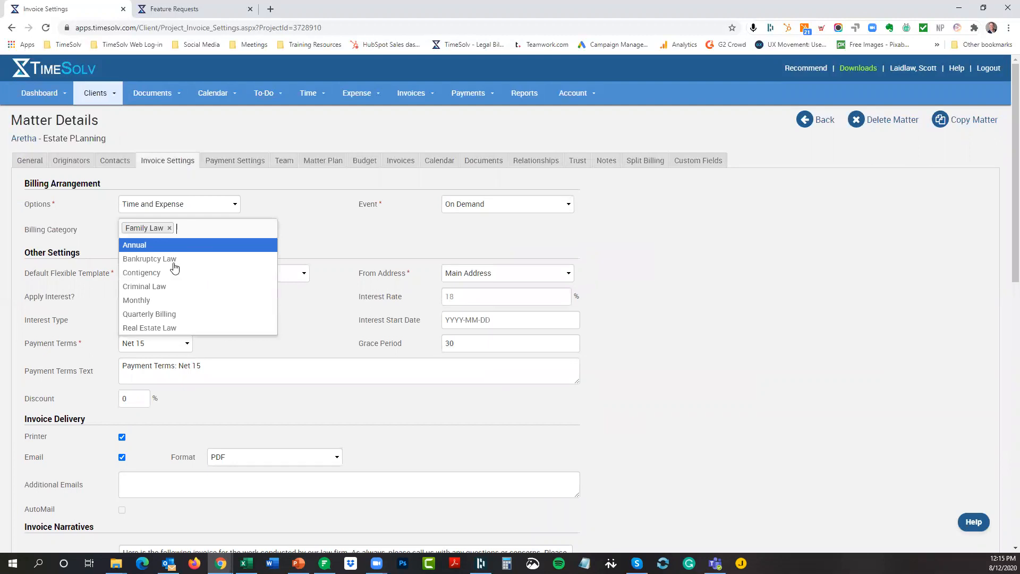
click(149, 259)
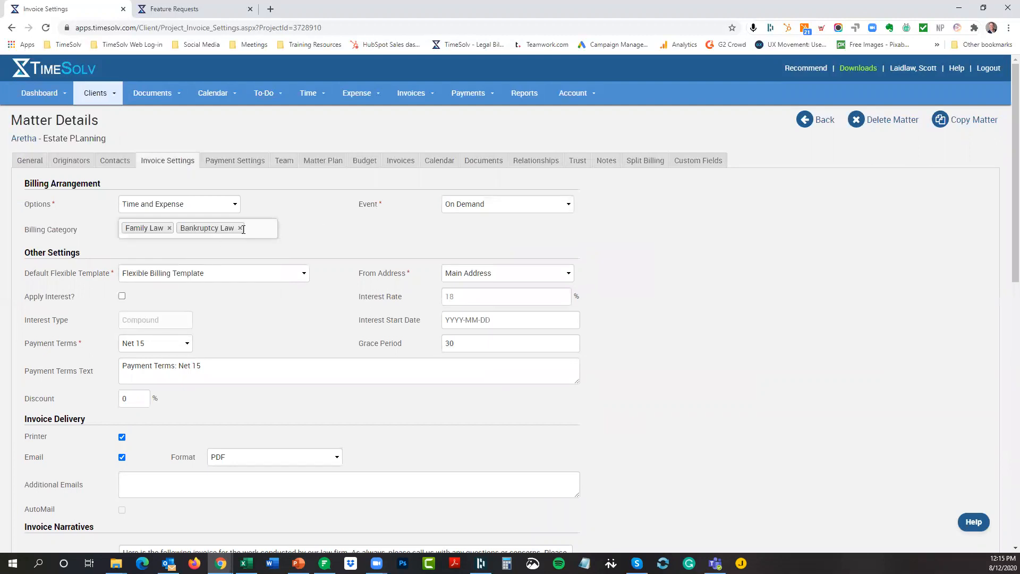
click(241, 228)
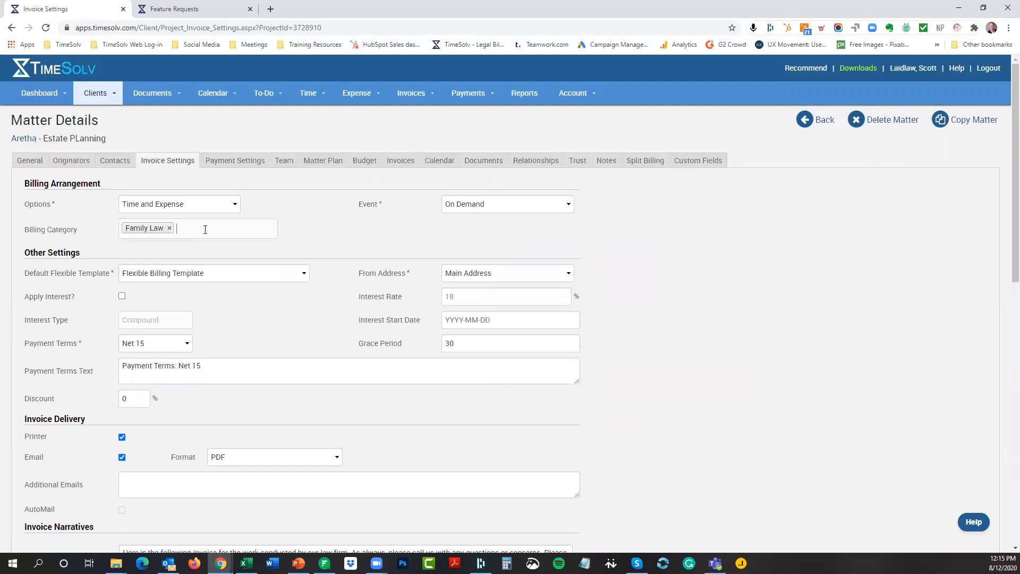
click(221, 229)
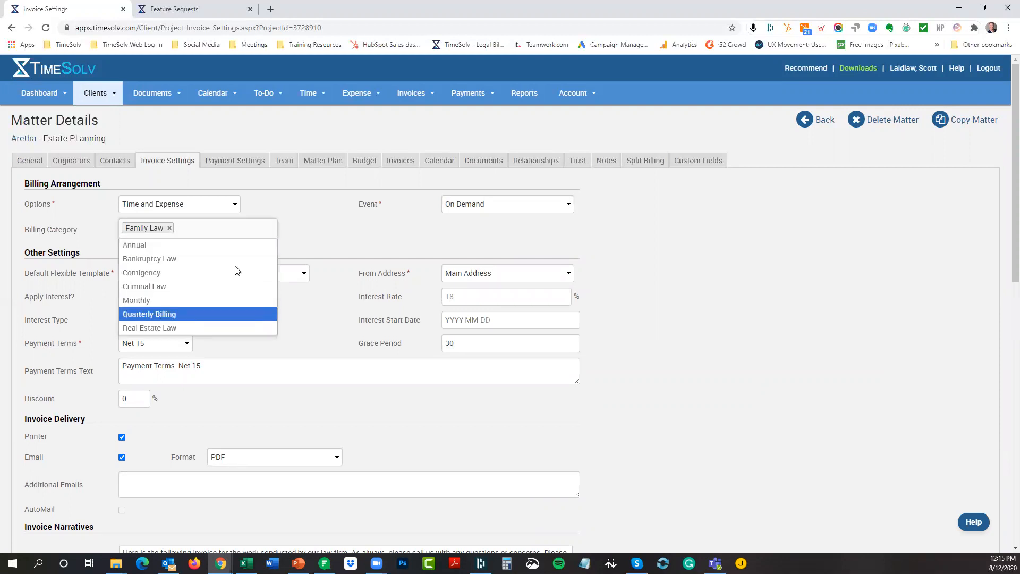
click(149, 314)
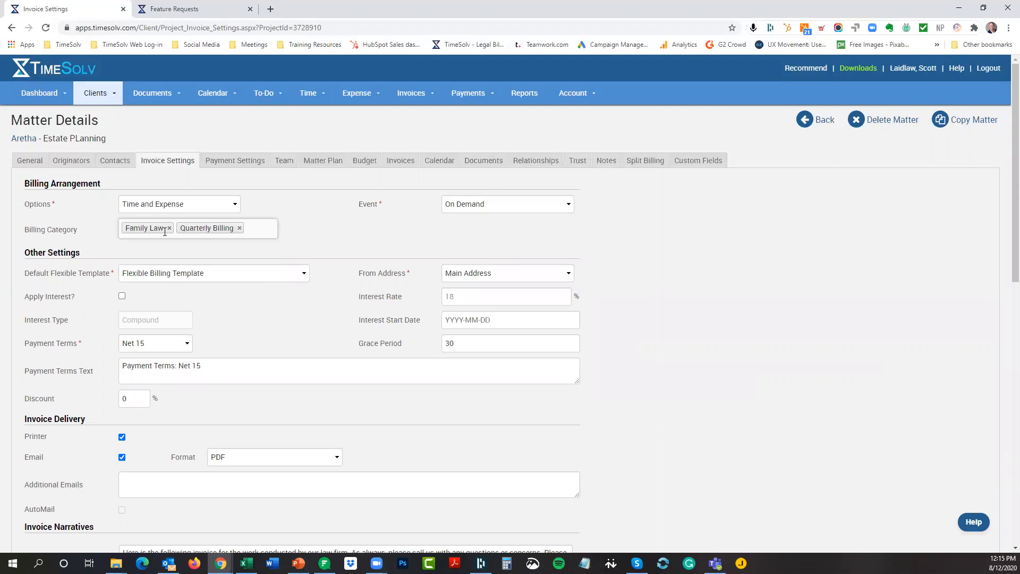
mouse_move(371, 241)
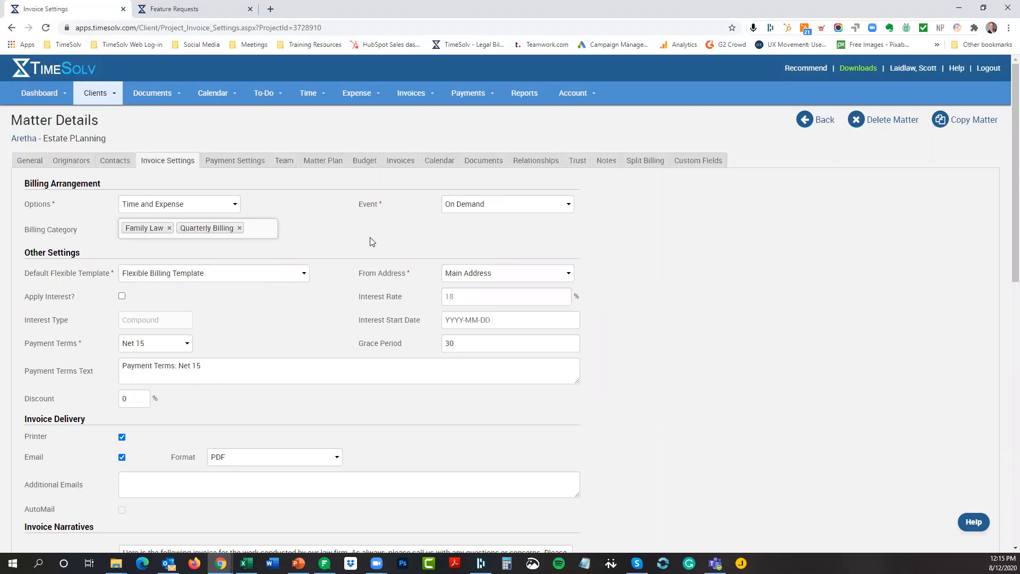
- Save the matter's invoice settings and return to its General details
scroll(down, 3)
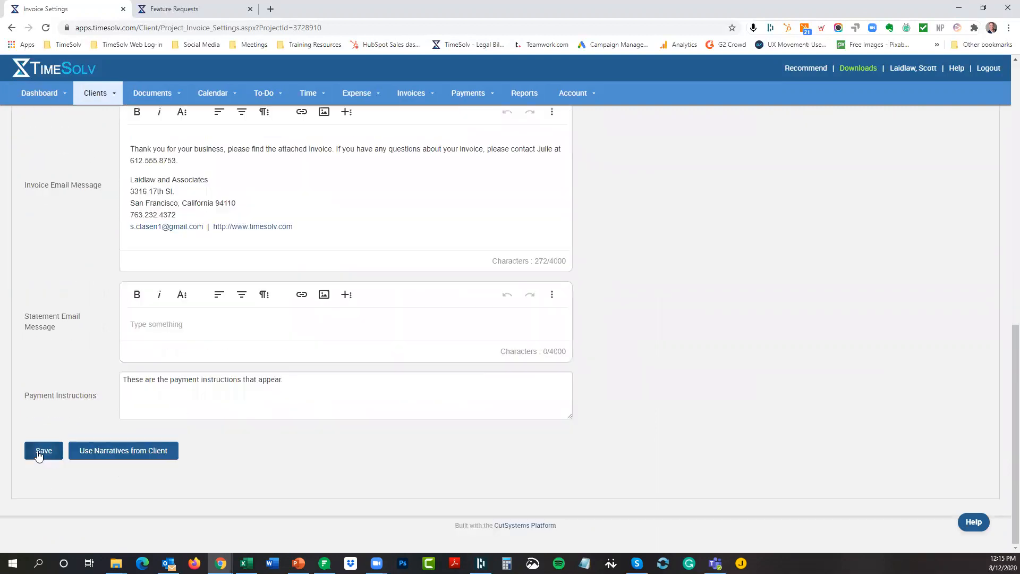
click(43, 450)
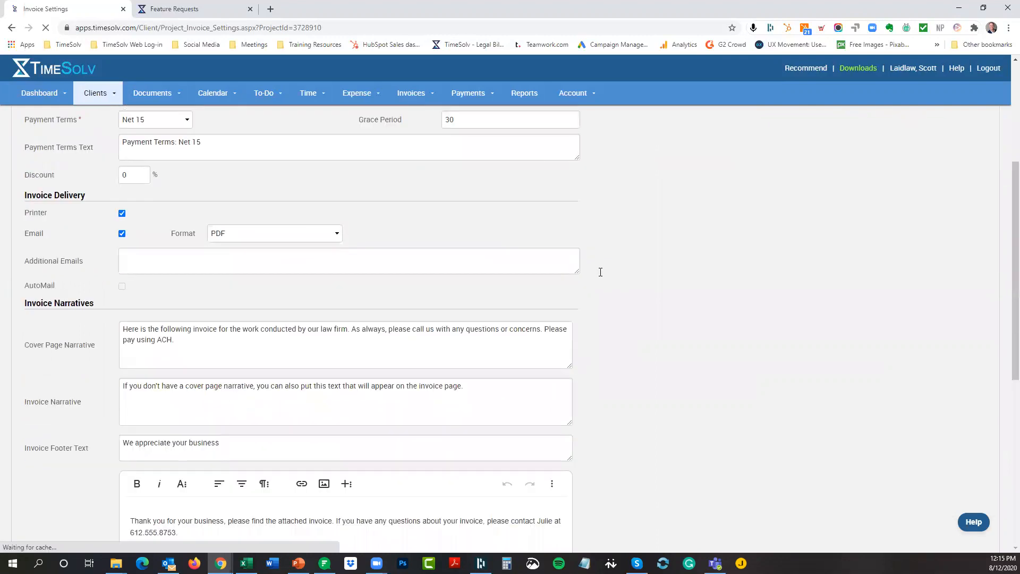
scroll(up, 3)
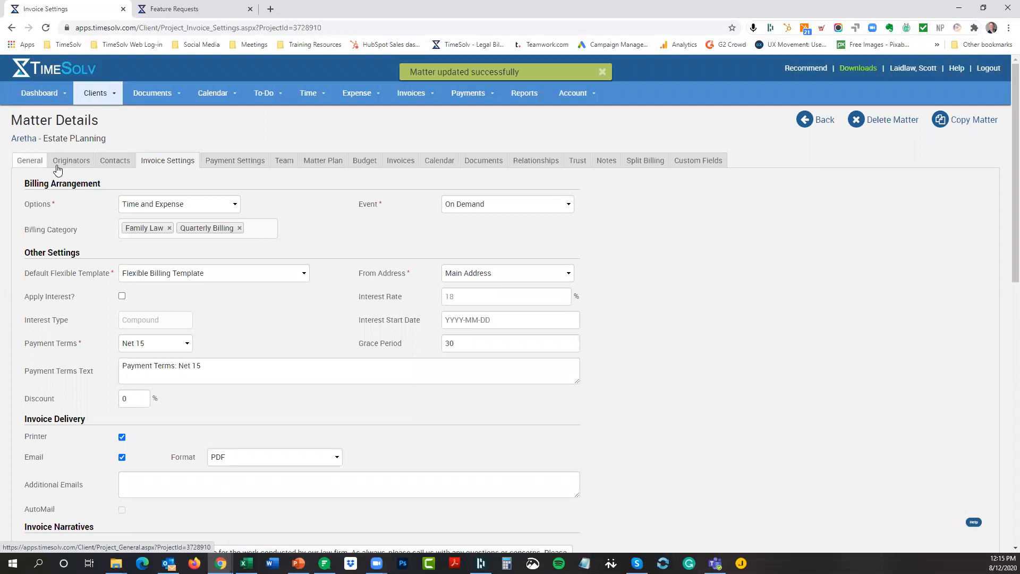
click(28, 160)
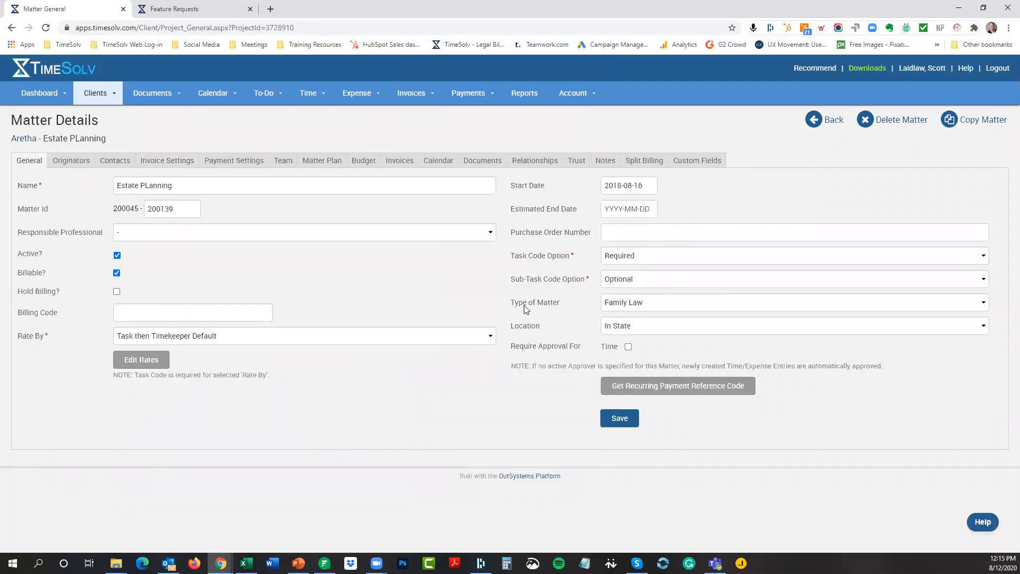
mouse_move(657, 310)
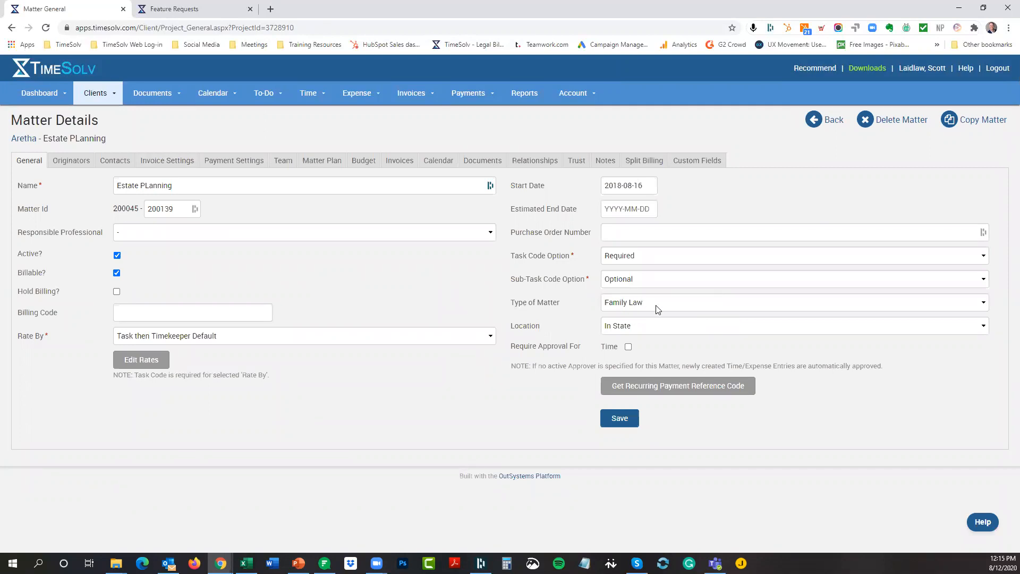
- Keep Family Law as the Type of Matter and save the general details
click(791, 302)
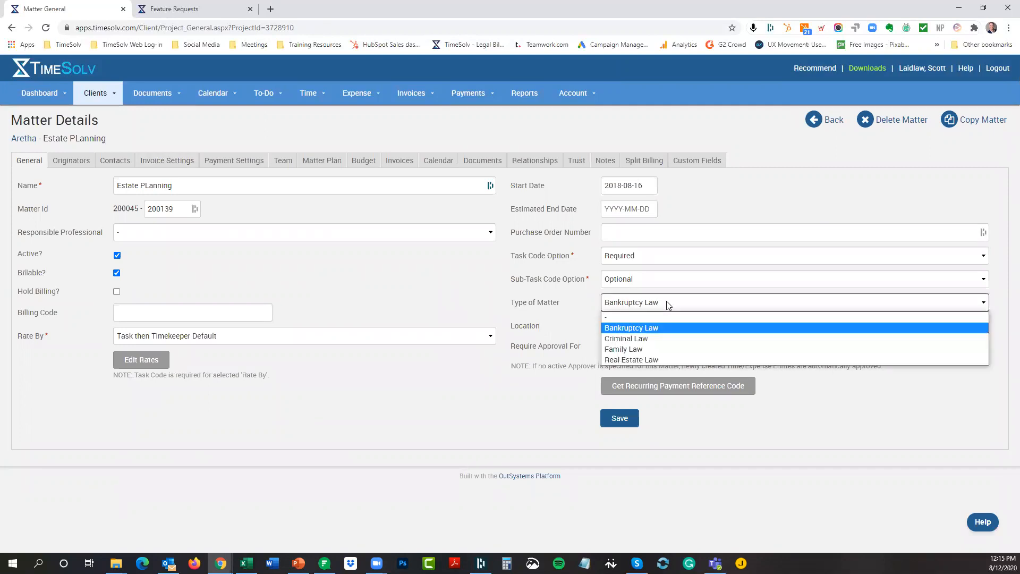
click(622, 349)
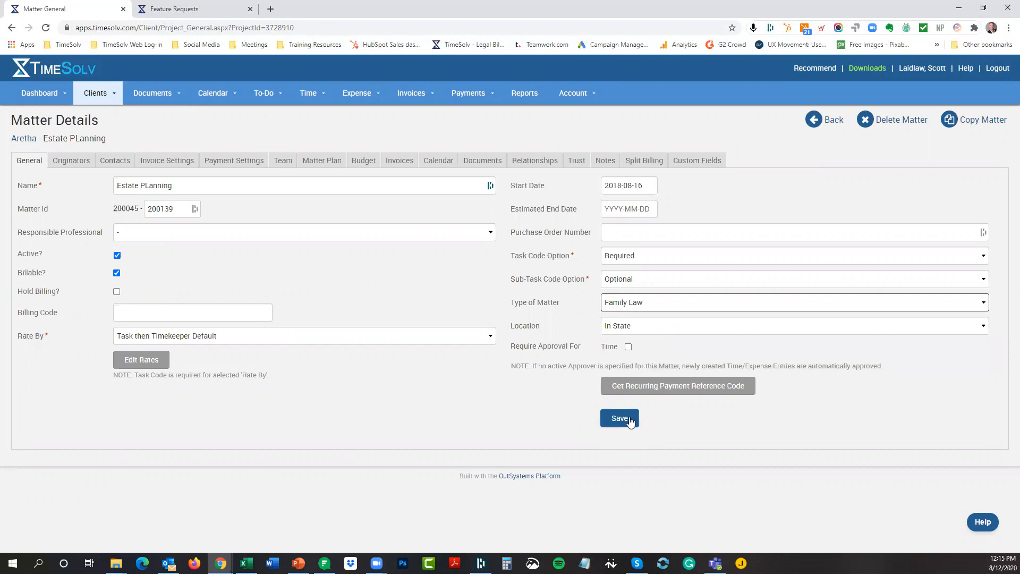
click(618, 417)
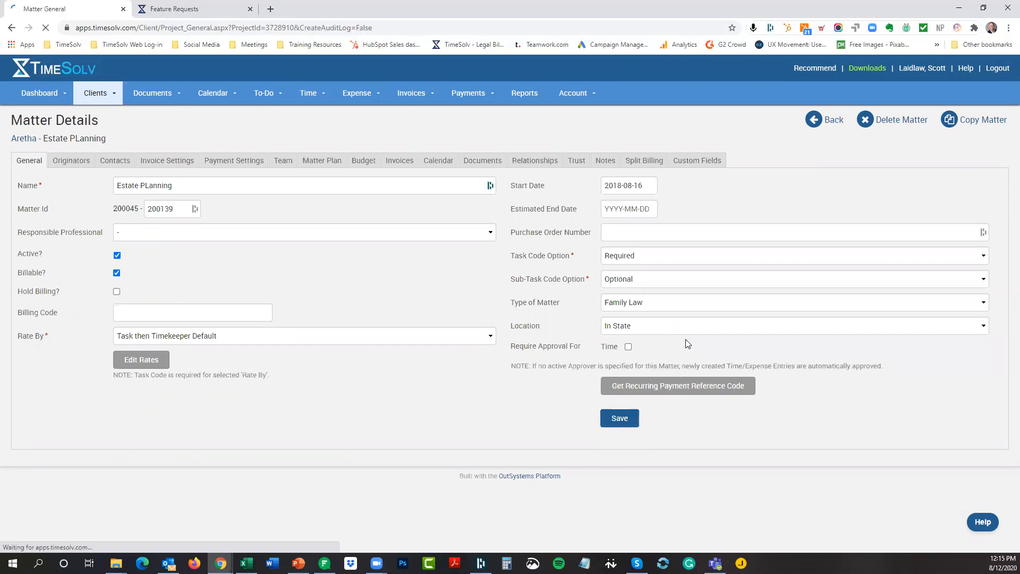
click(618, 417)
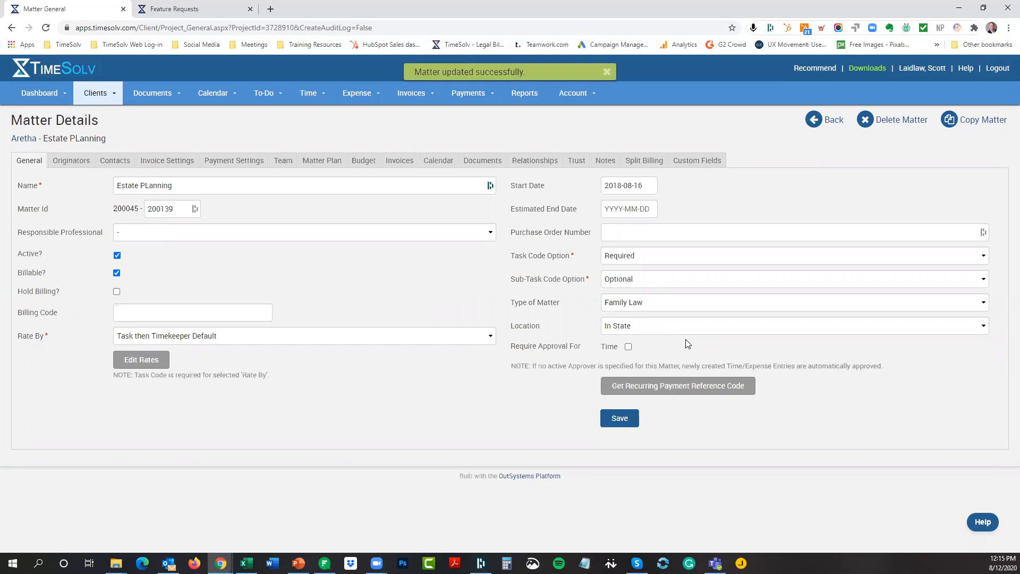
mouse_move(410, 96)
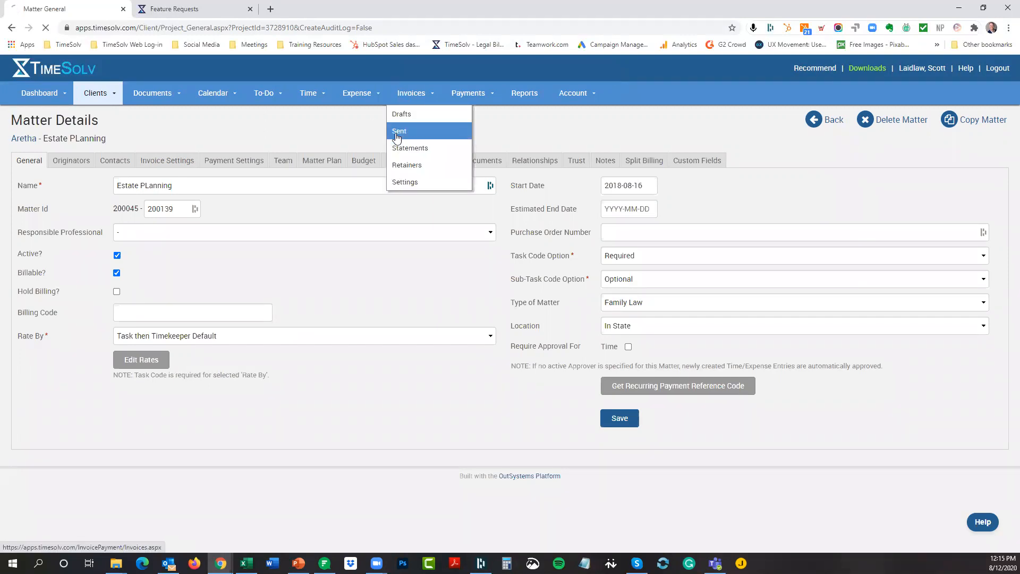
- List sent invoices from 2020-06-01 to 2020-08-12, sorted by balance largest first
click(399, 131)
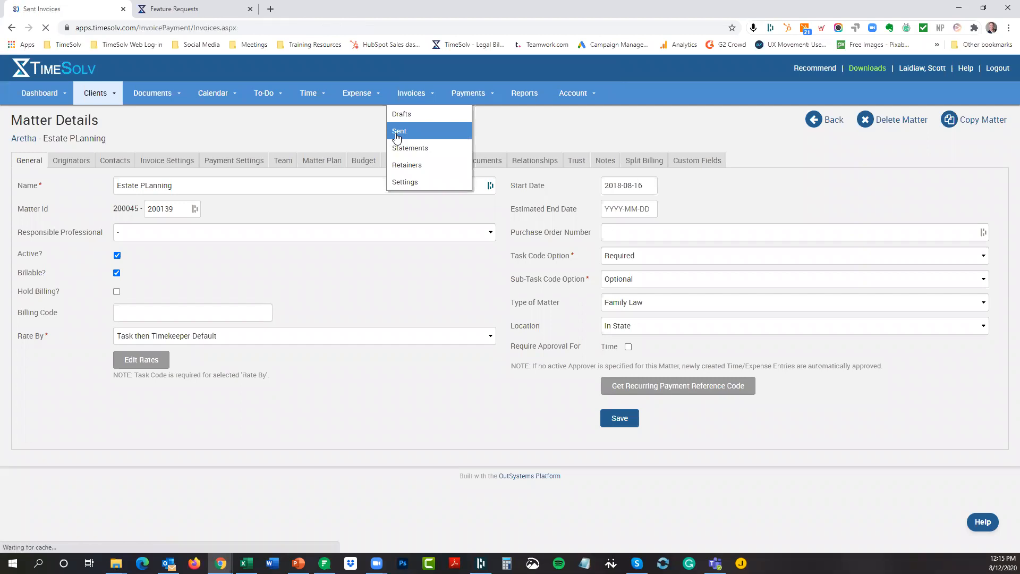
click(399, 131)
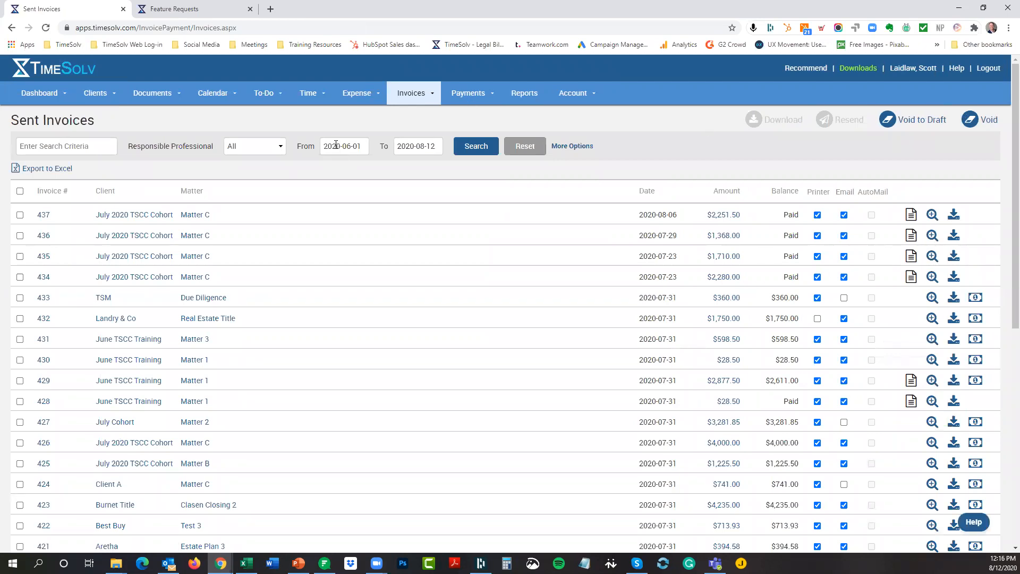
click(344, 145)
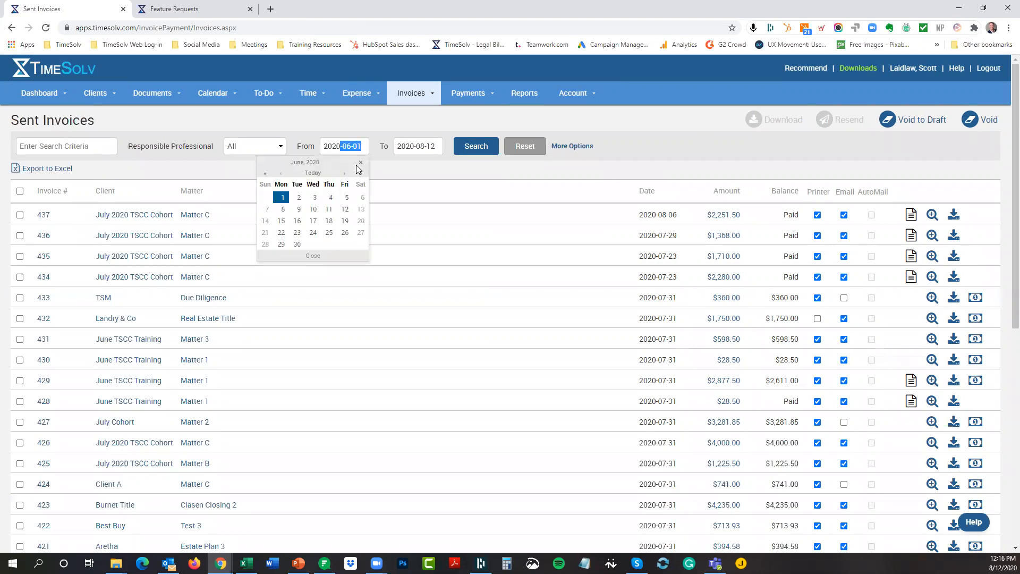
click(360, 162)
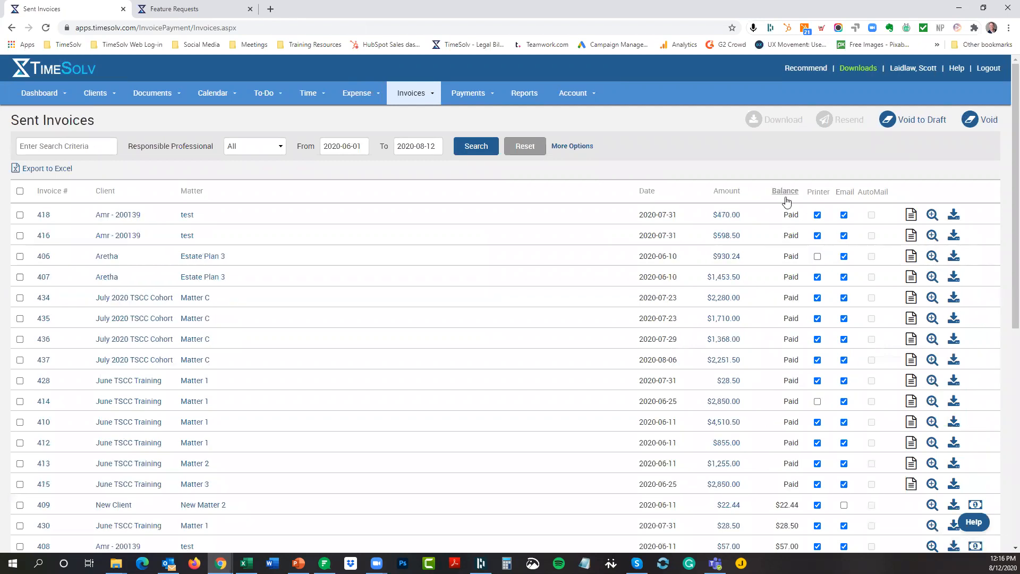
click(784, 190)
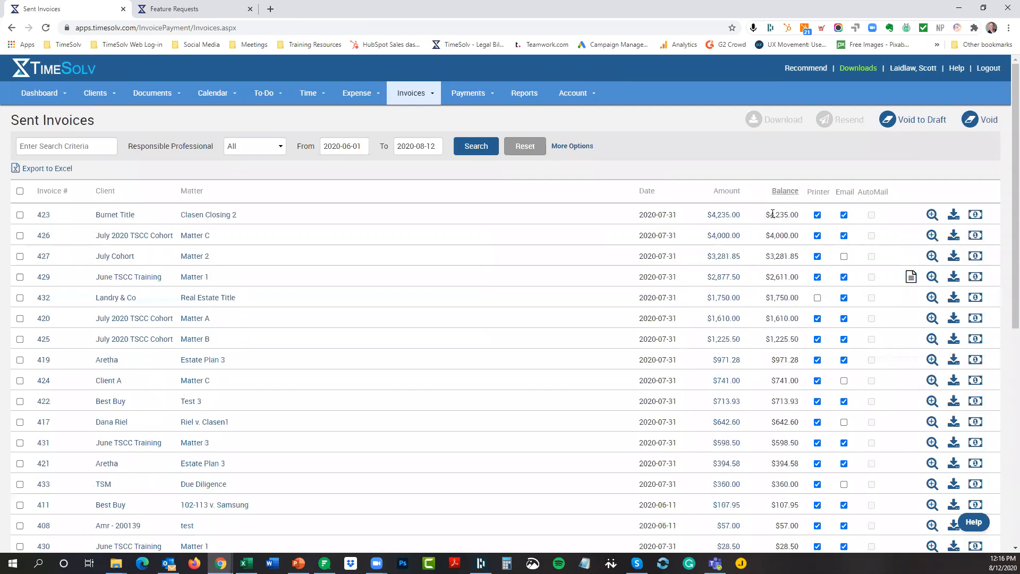
scroll(down, 3)
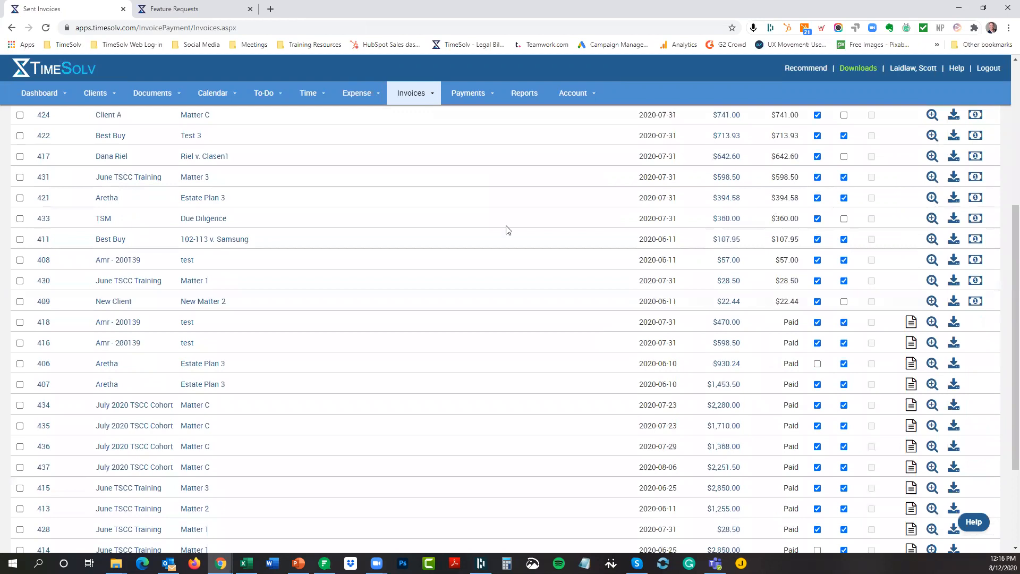
scroll(up, 3)
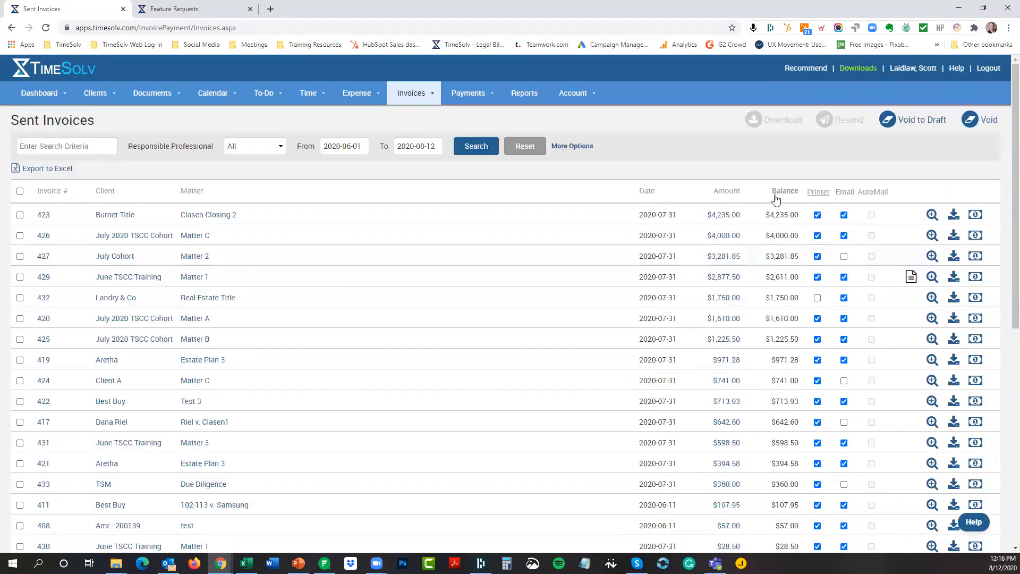
mouse_move(758, 171)
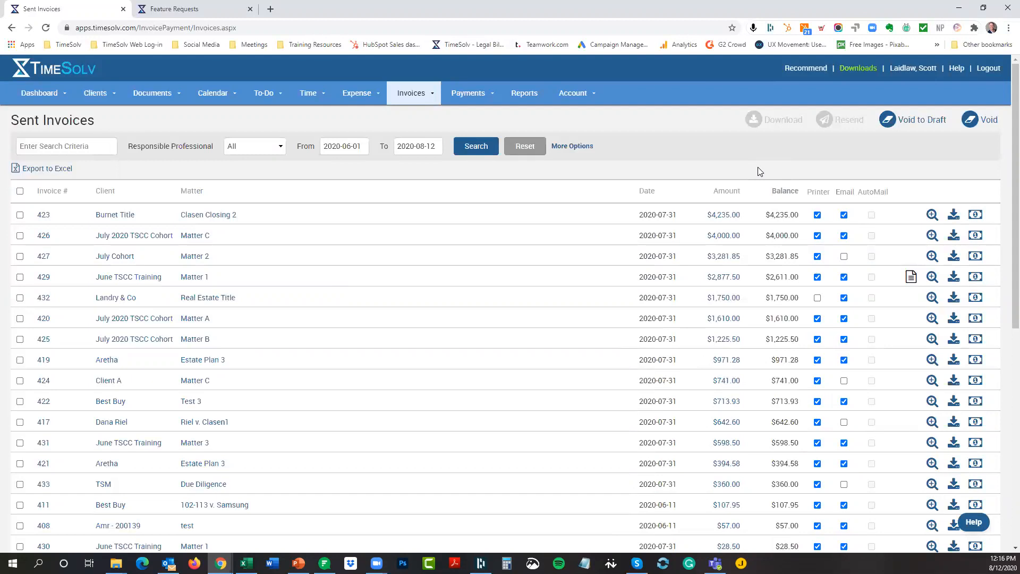
mouse_move(524, 92)
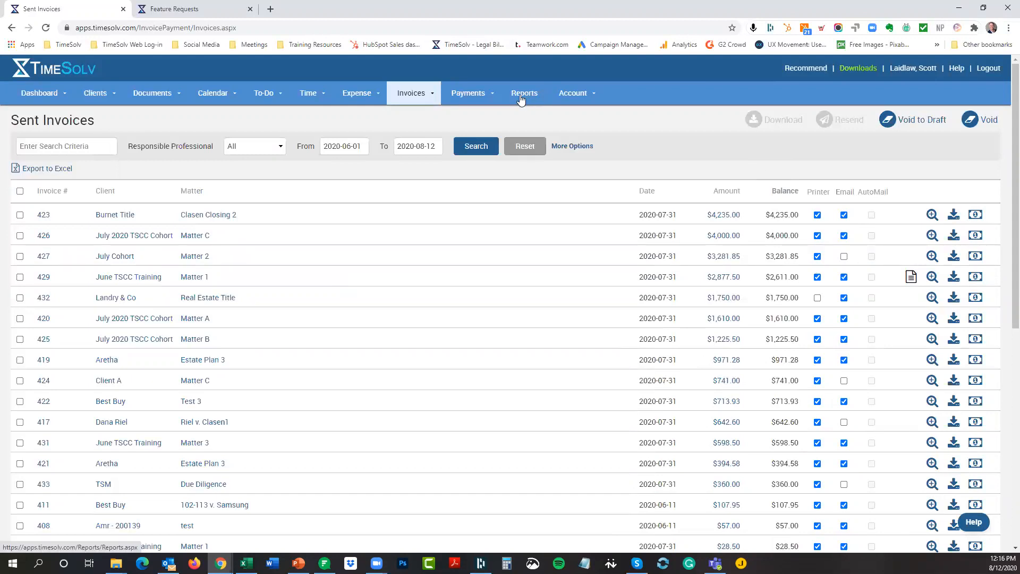
- Filter the Accounts Receivable report to Family Law and Real Estate Law, In State, Quarterly Billing
click(524, 93)
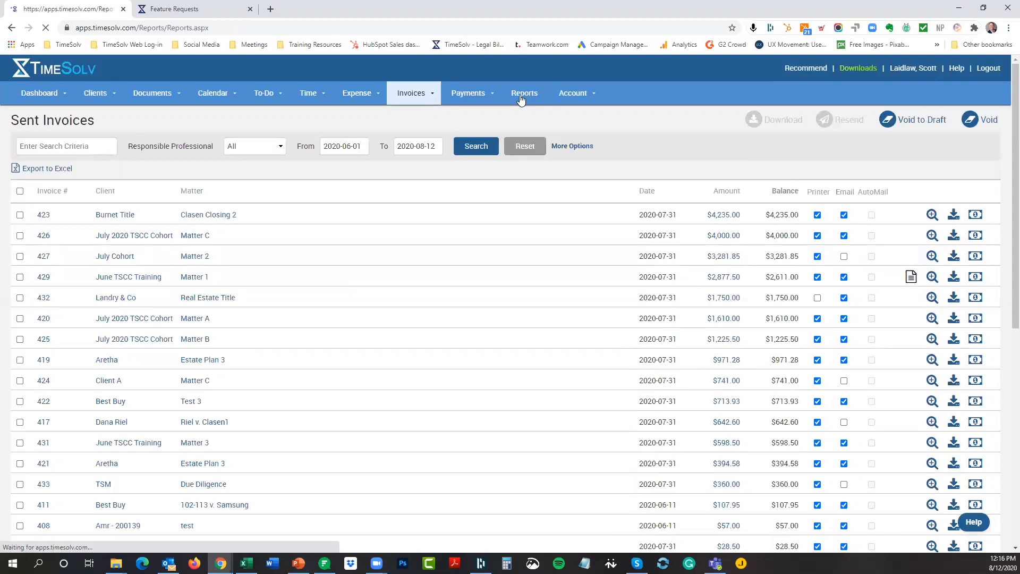
click(524, 92)
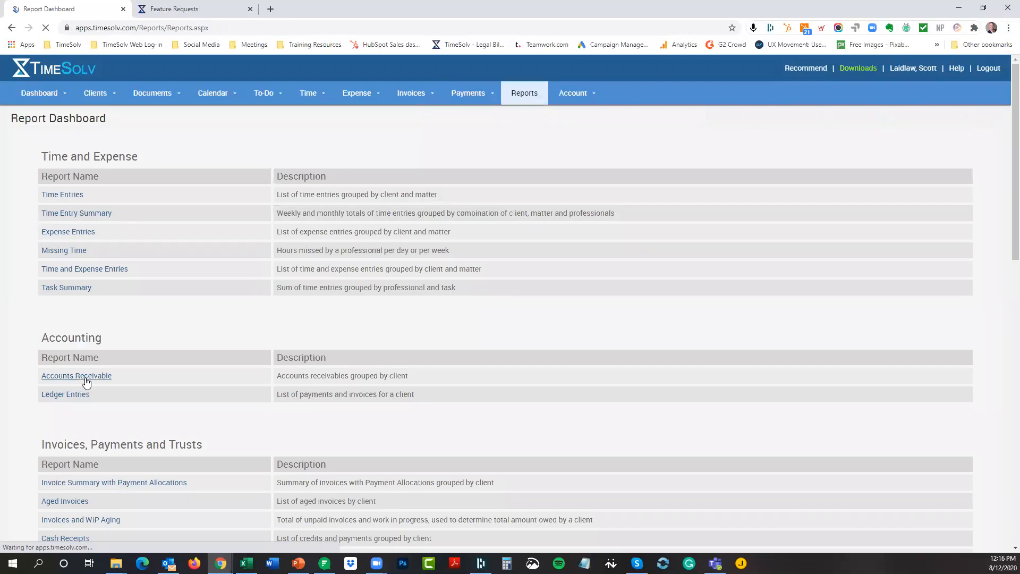
click(76, 376)
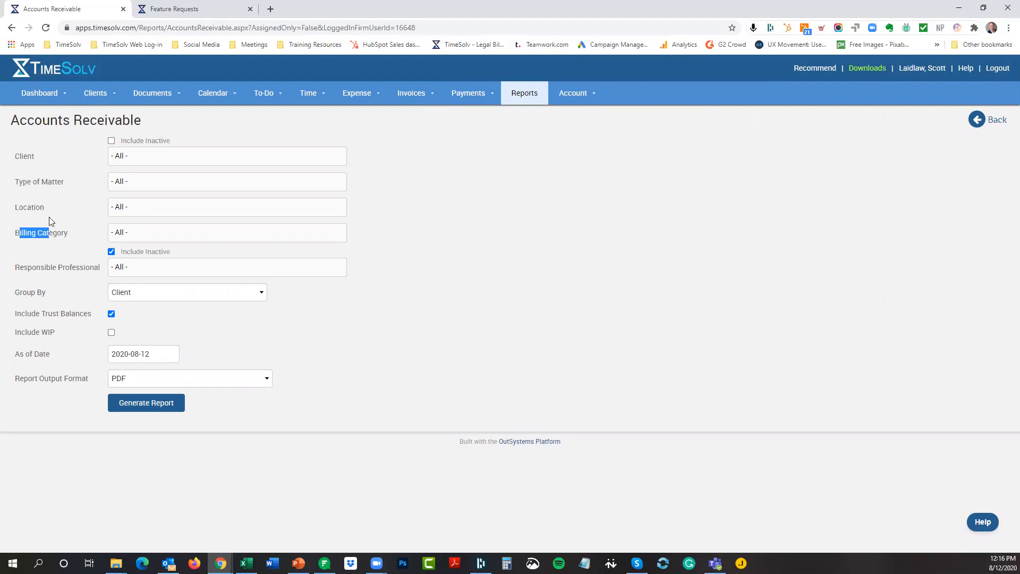
mouse_move(168, 201)
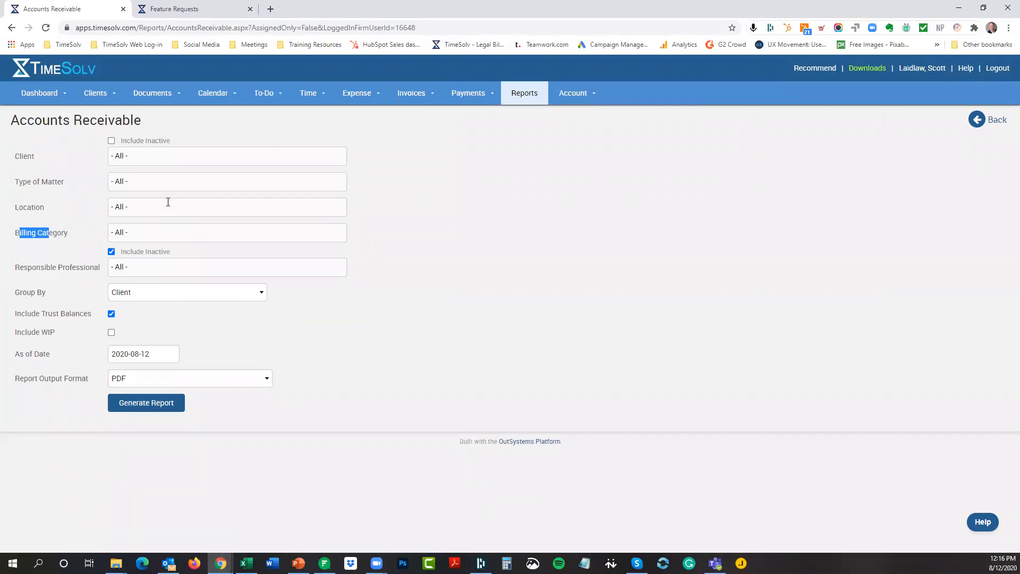
click(226, 181)
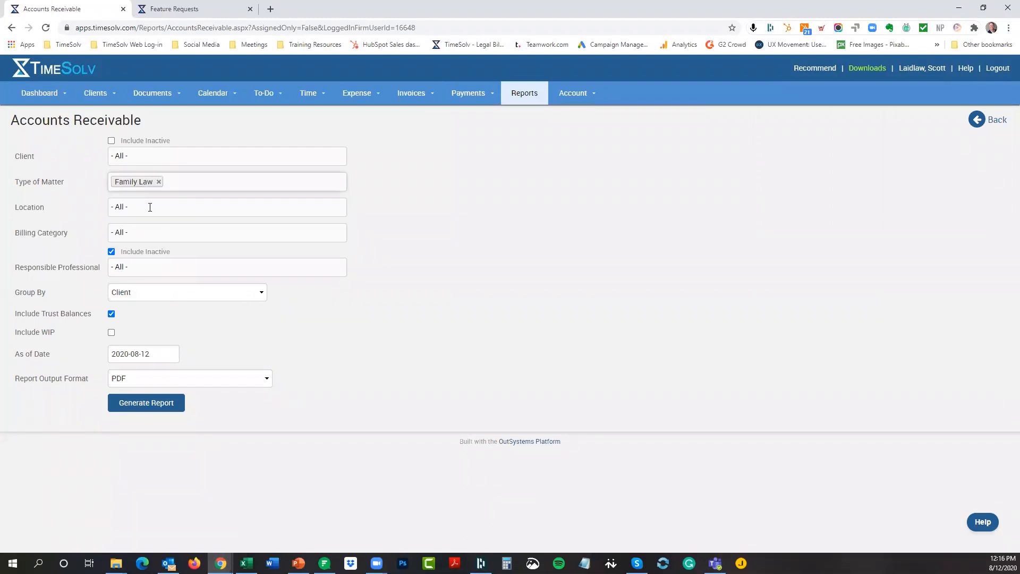
click(227, 206)
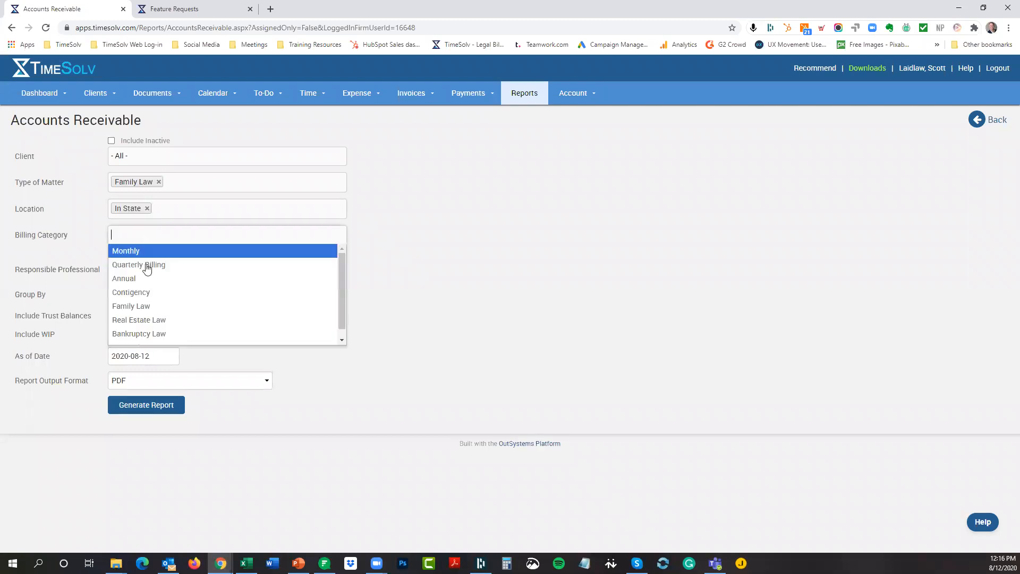
click(138, 264)
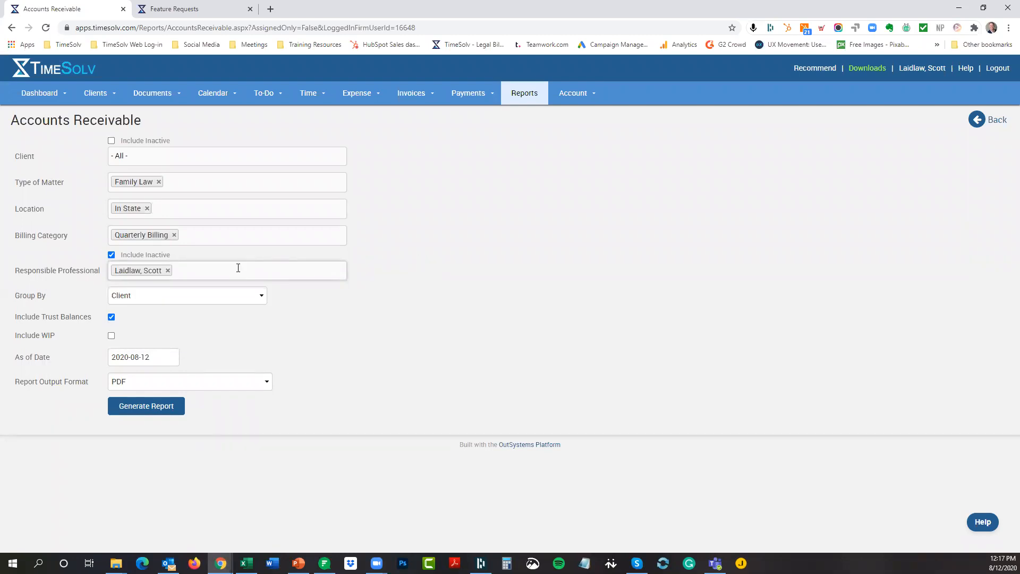
click(188, 296)
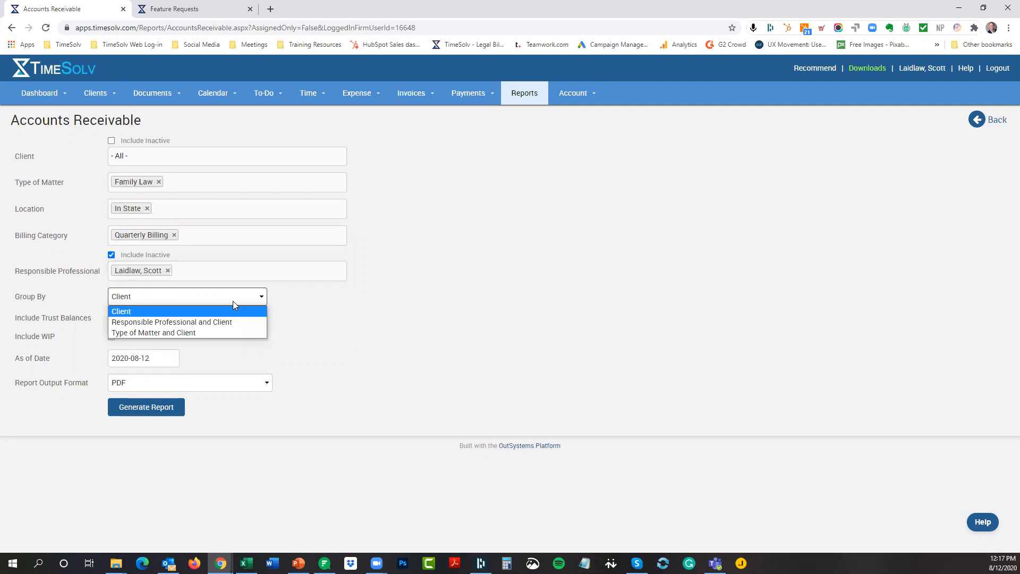
mouse_move(221, 333)
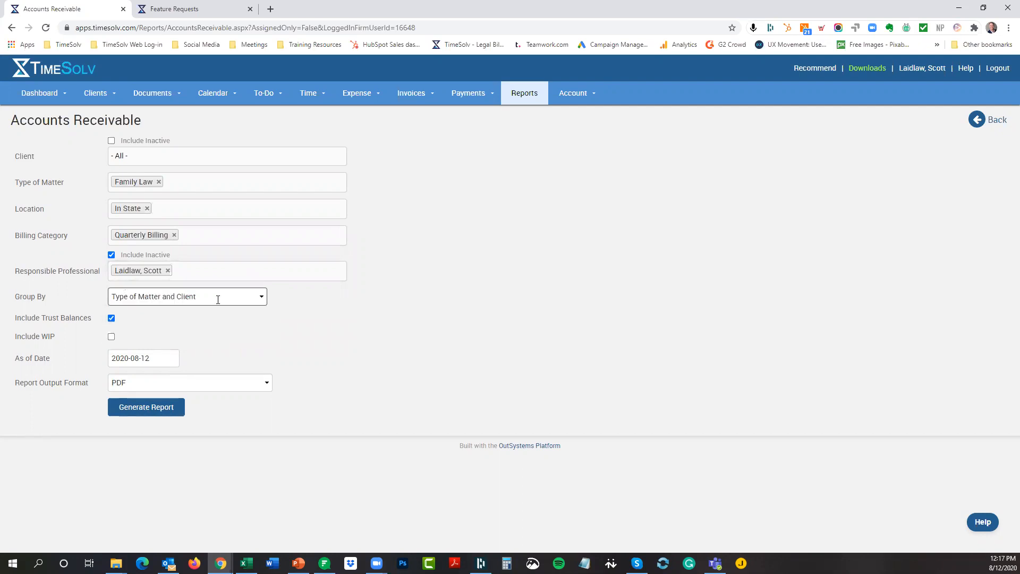
click(228, 182)
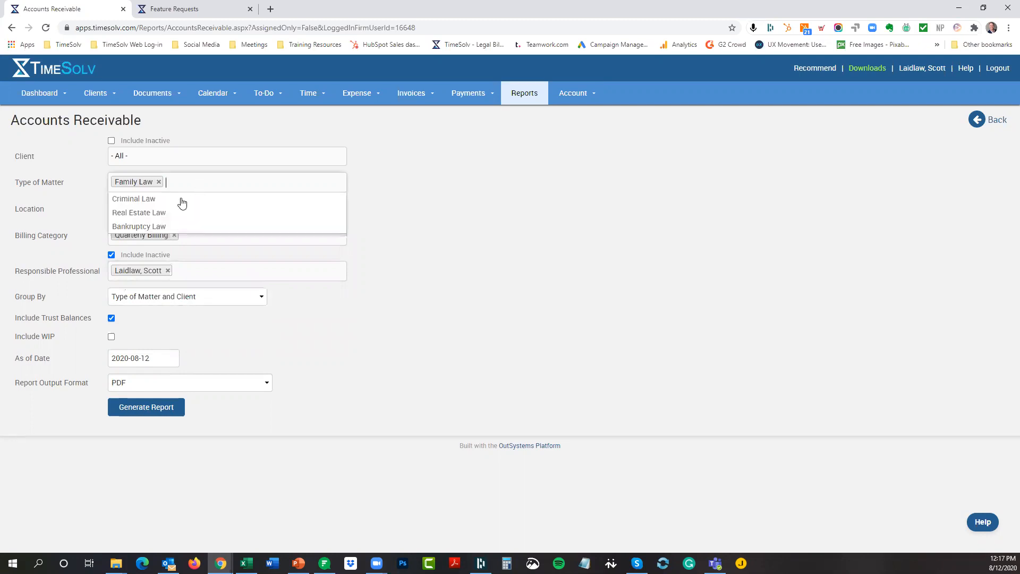
click(139, 212)
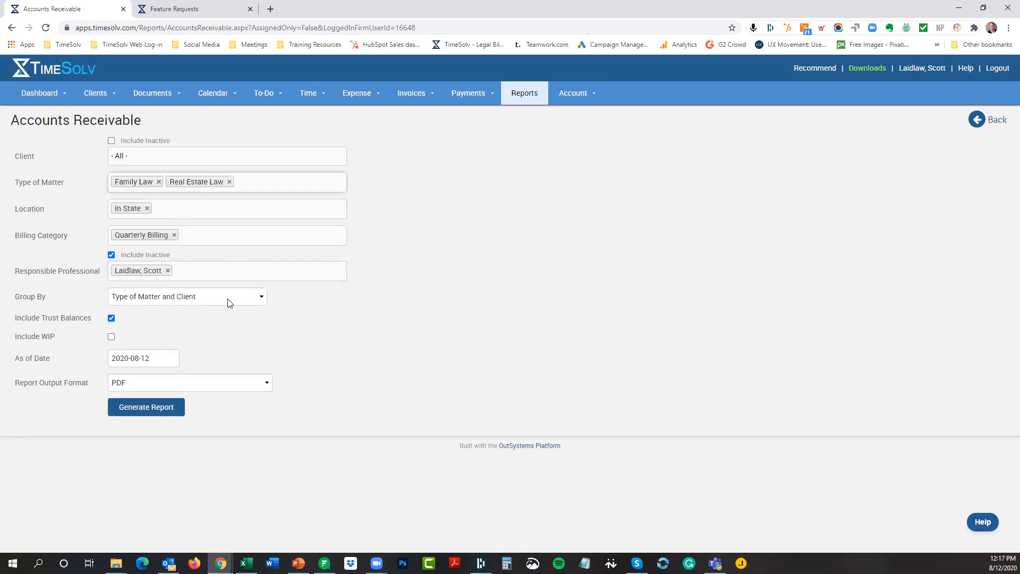
click(186, 296)
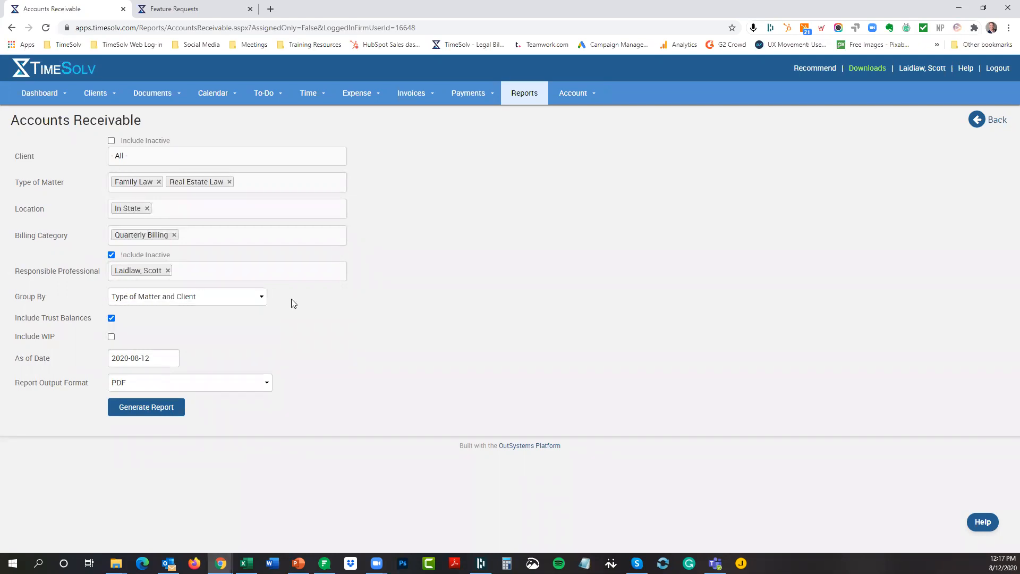
mouse_move(191, 330)
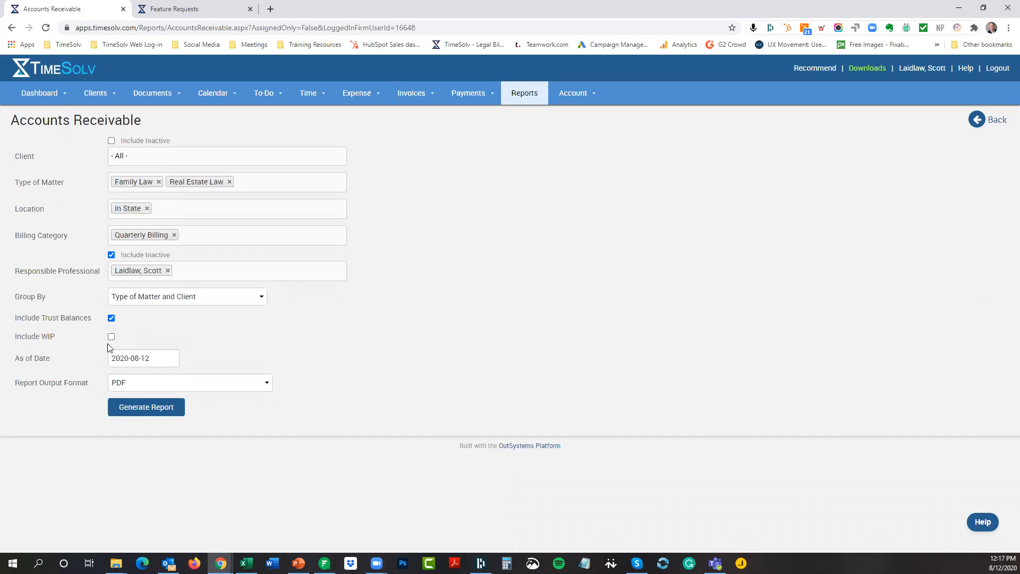
mouse_move(127, 343)
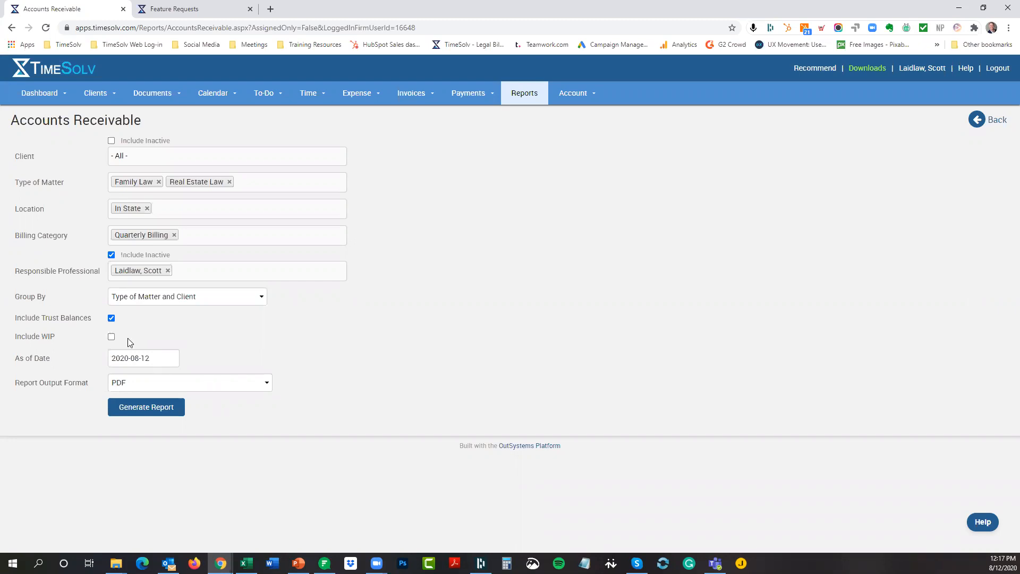
mouse_move(592, 307)
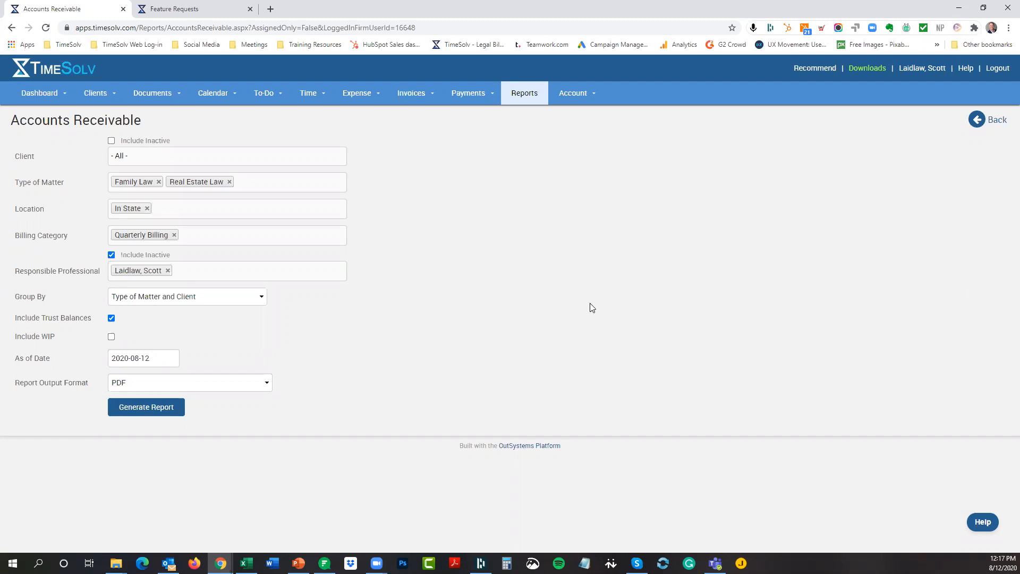
mouse_move(253, 206)
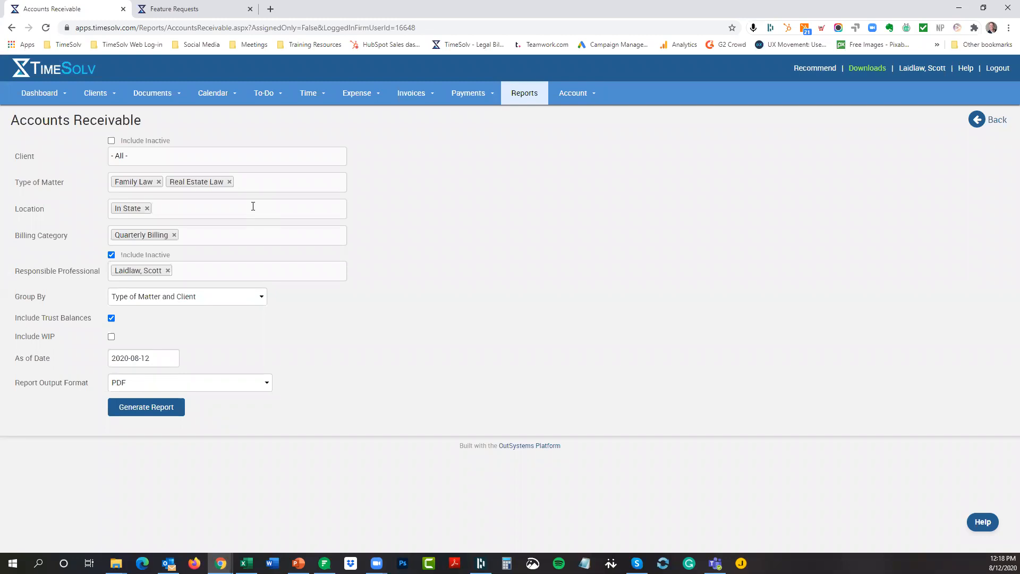
click(996, 119)
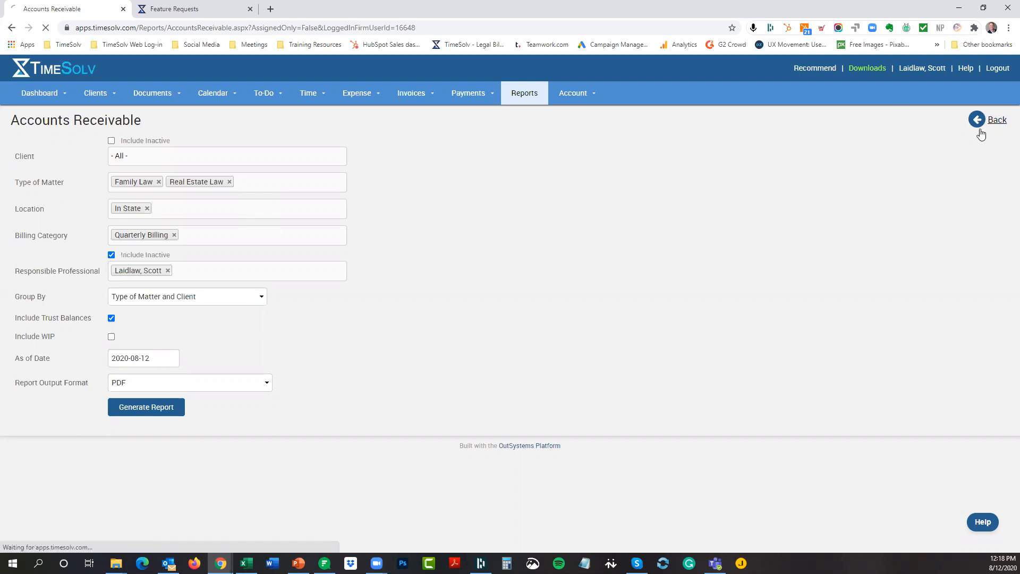
- Mark the payment due date item on the PowerPoint agenda slide, then return to the report dashboard
click(995, 119)
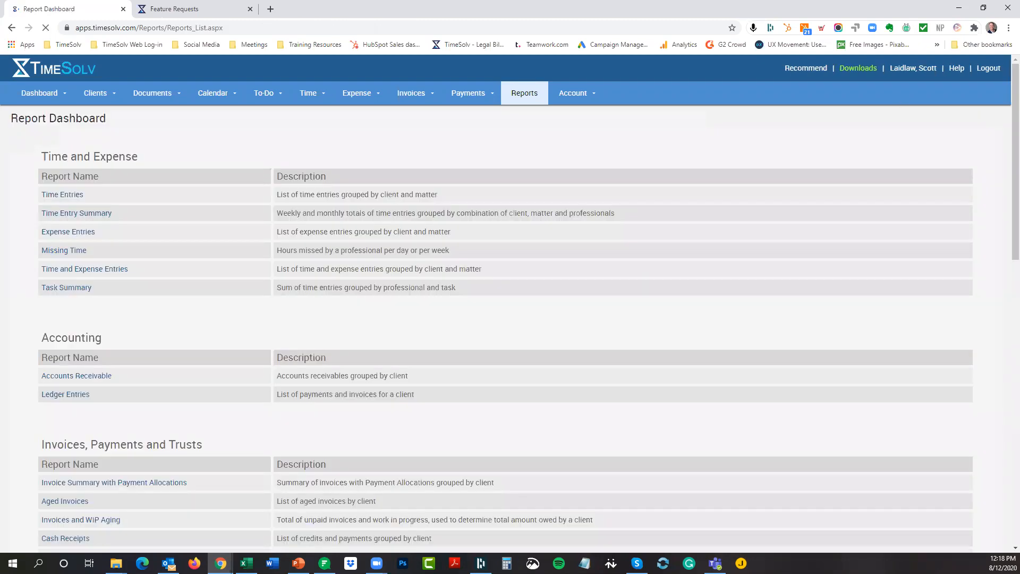
click(297, 563)
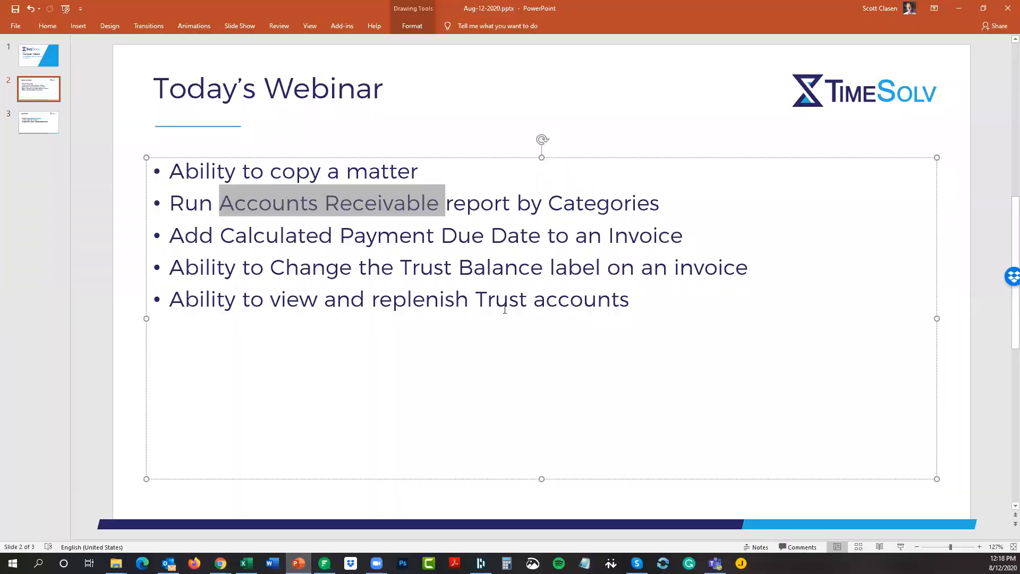
click(683, 234)
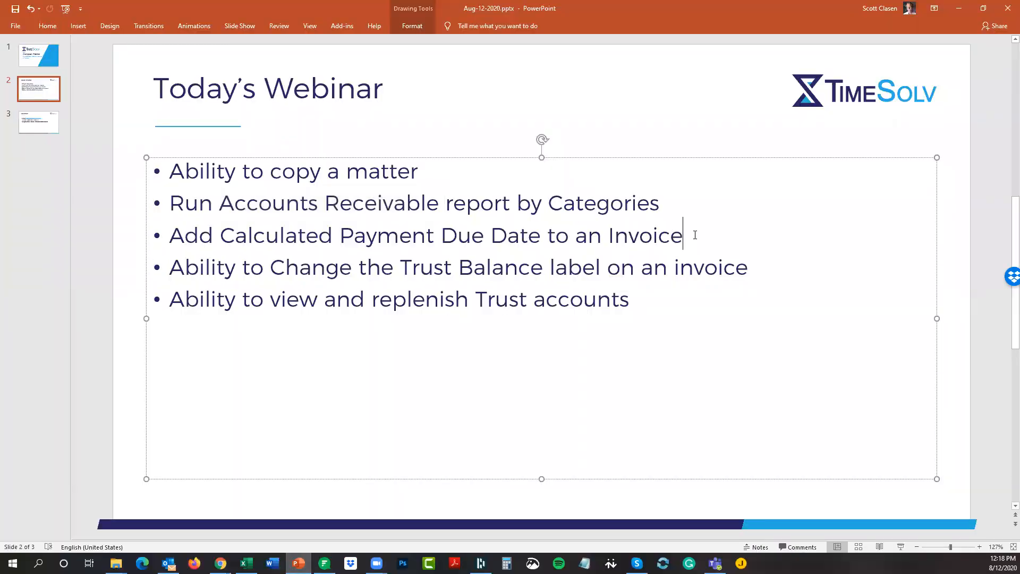
mouse_move(498, 385)
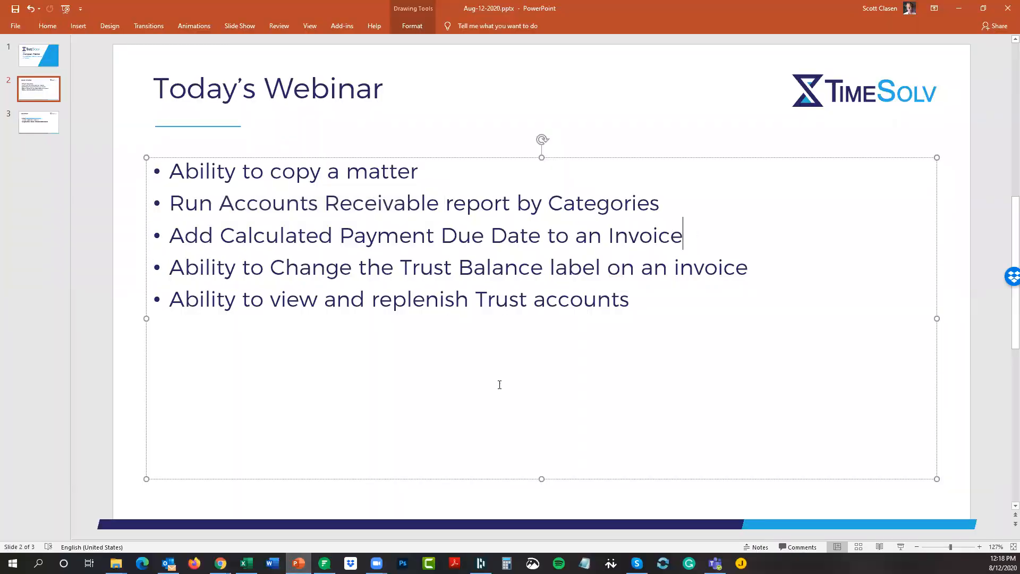
mouse_move(220, 562)
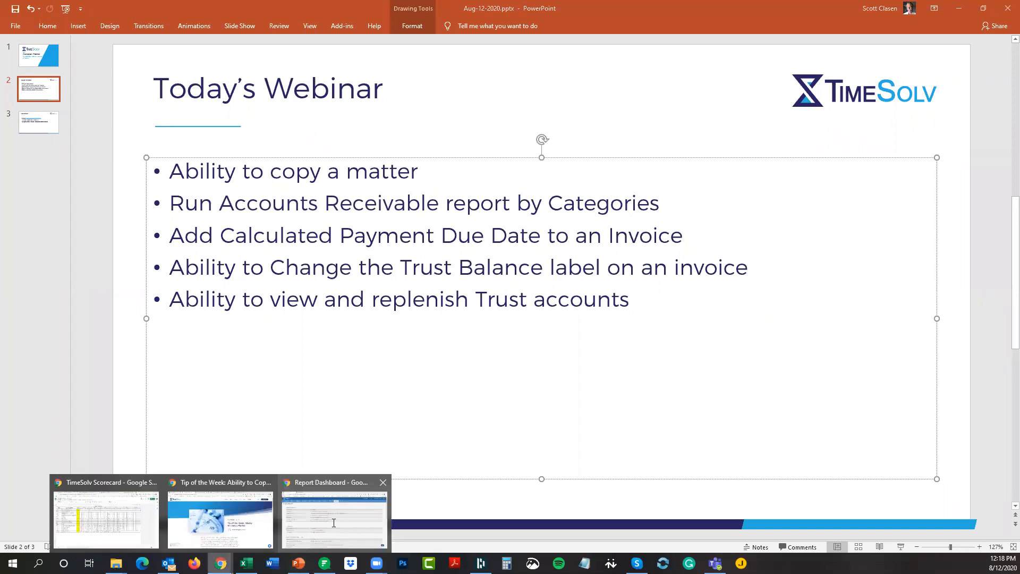
click(333, 513)
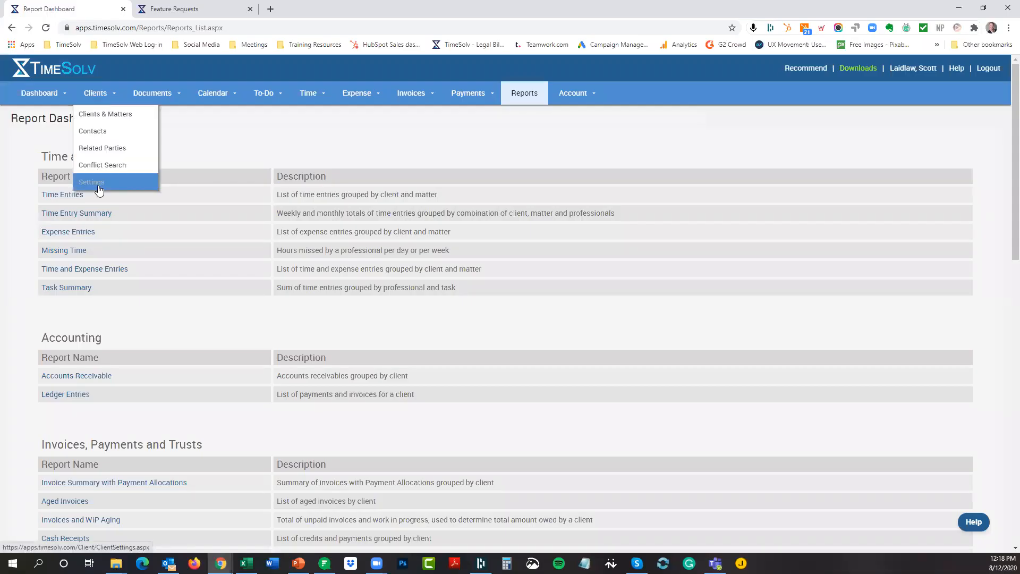
- Open the client Invoice Settings and keep the Payment Terms at Net 30
click(91, 182)
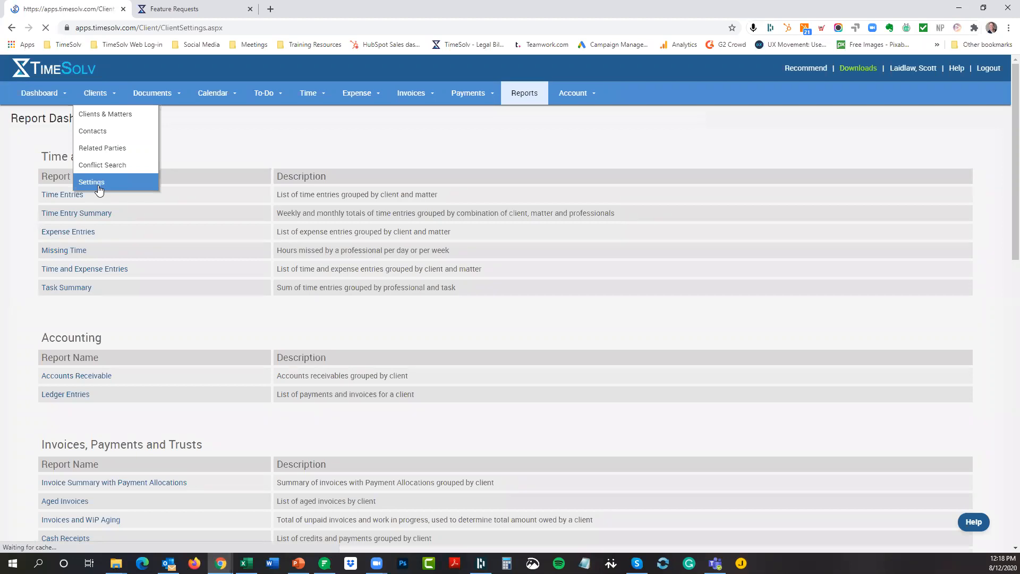
click(91, 182)
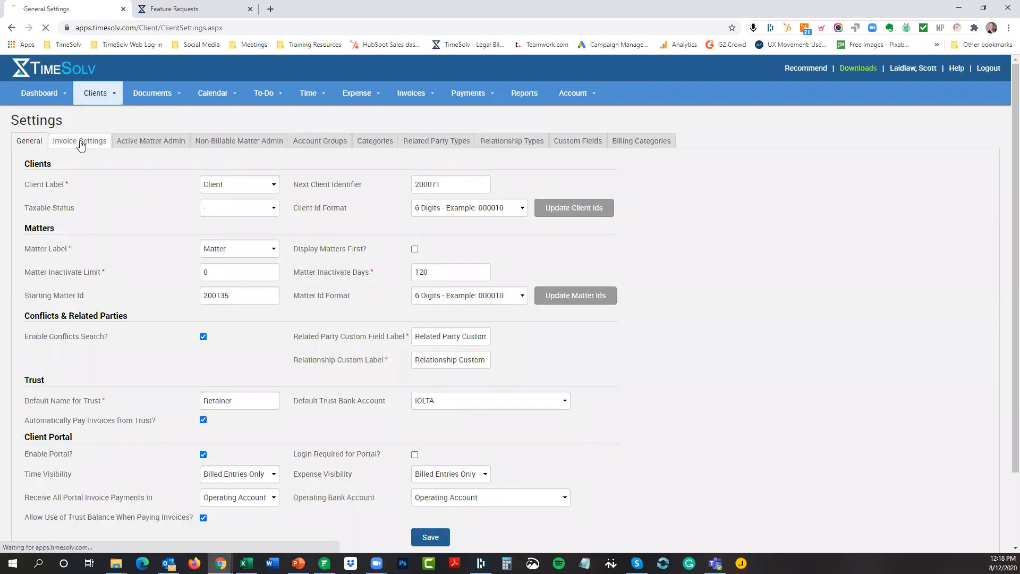
click(79, 140)
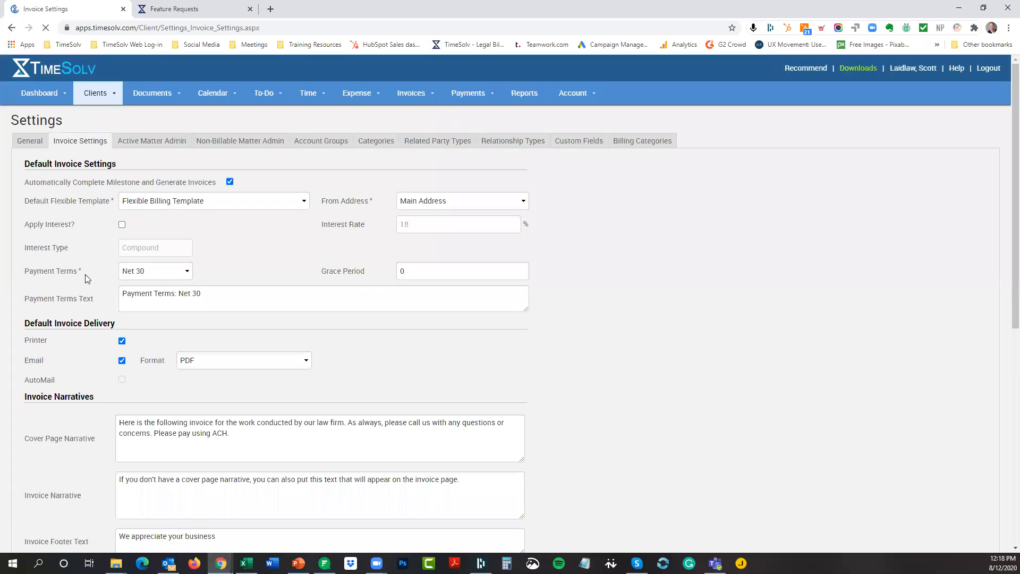
click(154, 270)
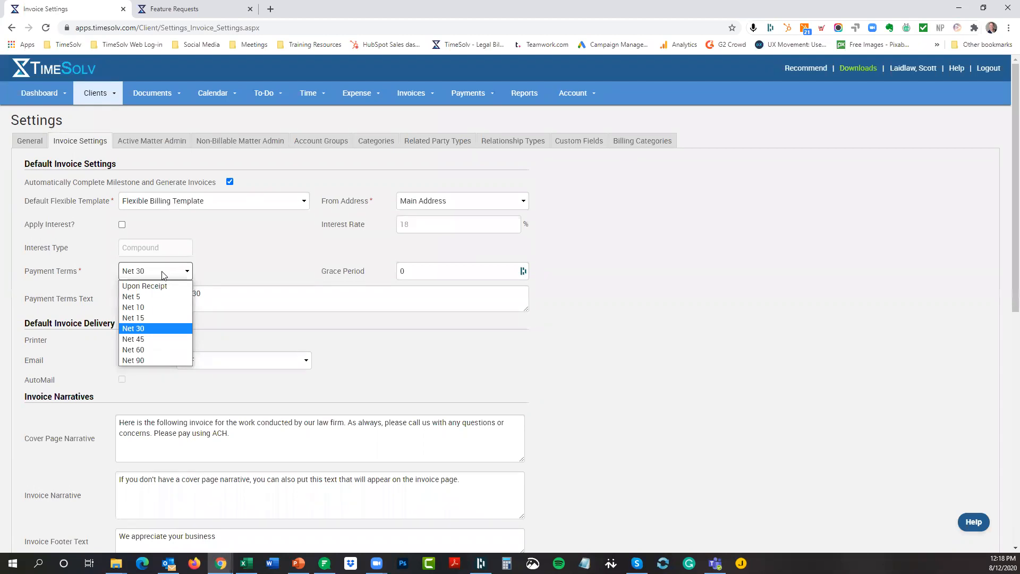
click(133, 327)
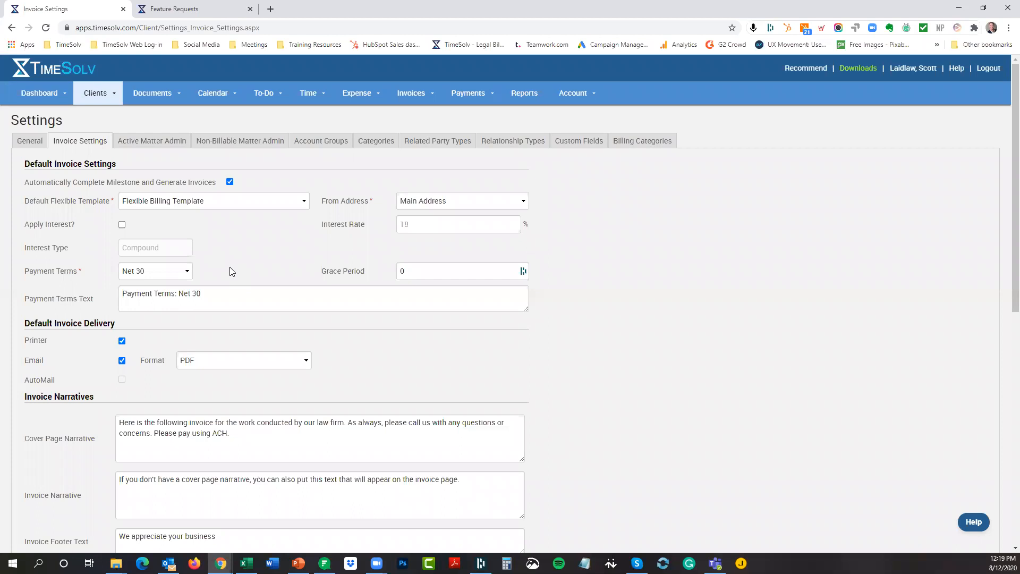
mouse_move(411, 93)
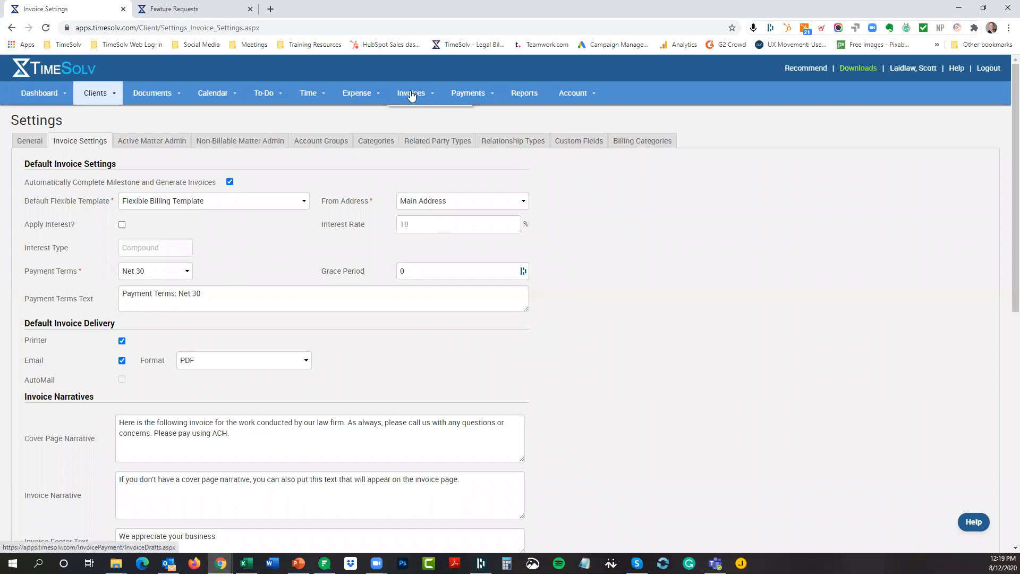
- Preview and scroll through the July Webinar draft invoice, then close it
click(411, 92)
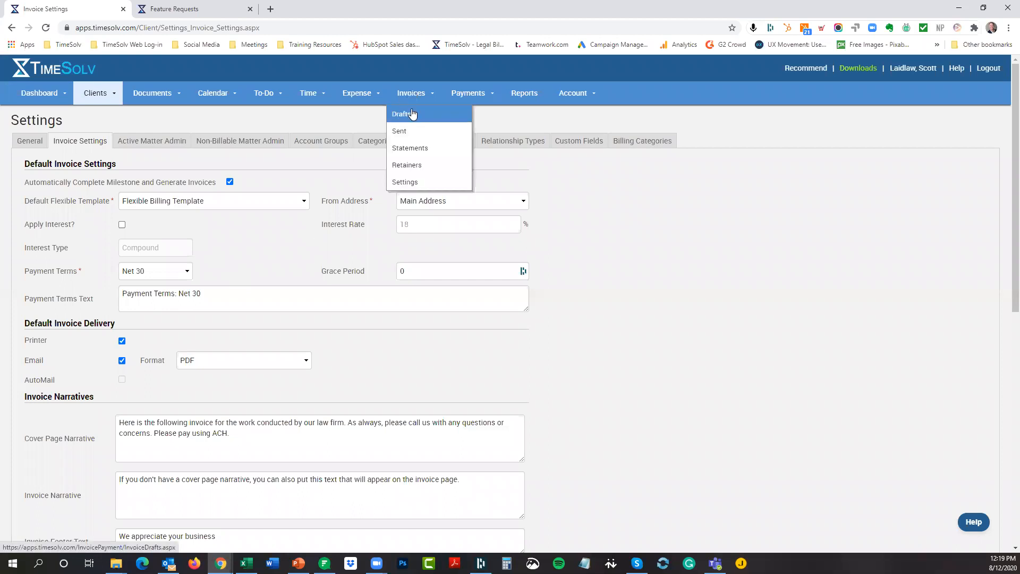
click(402, 113)
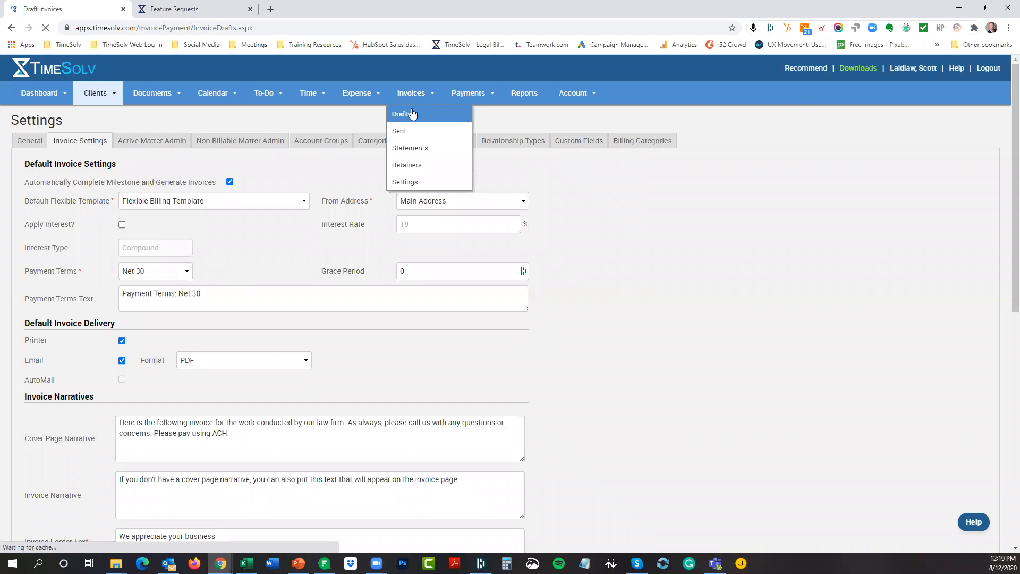
click(403, 114)
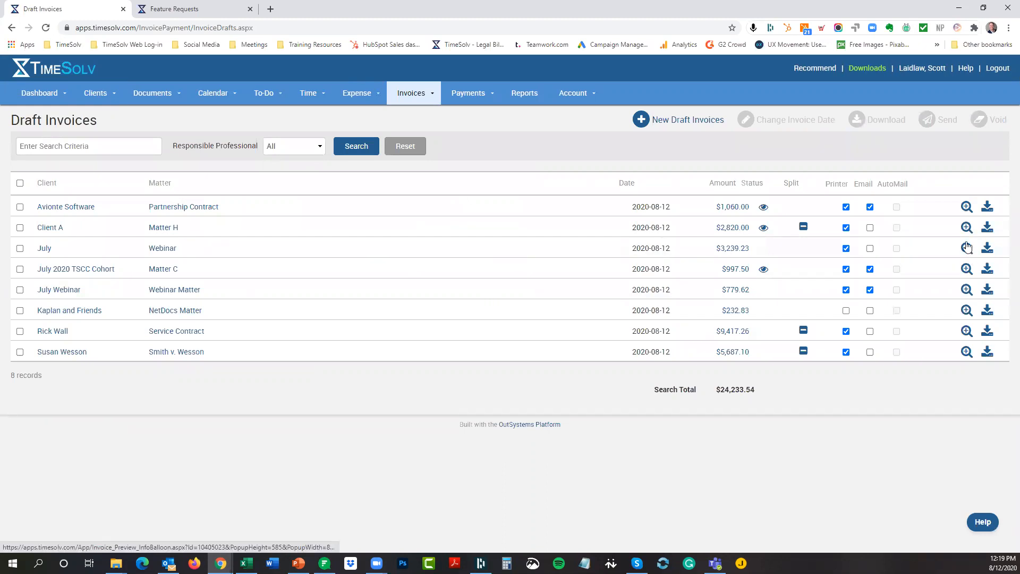
click(965, 248)
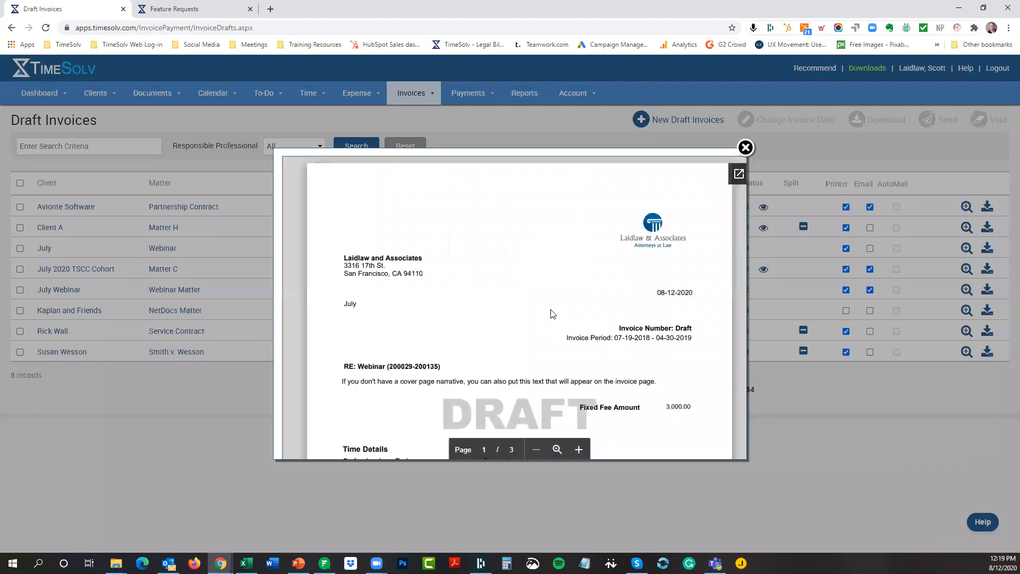
scroll(down, 3)
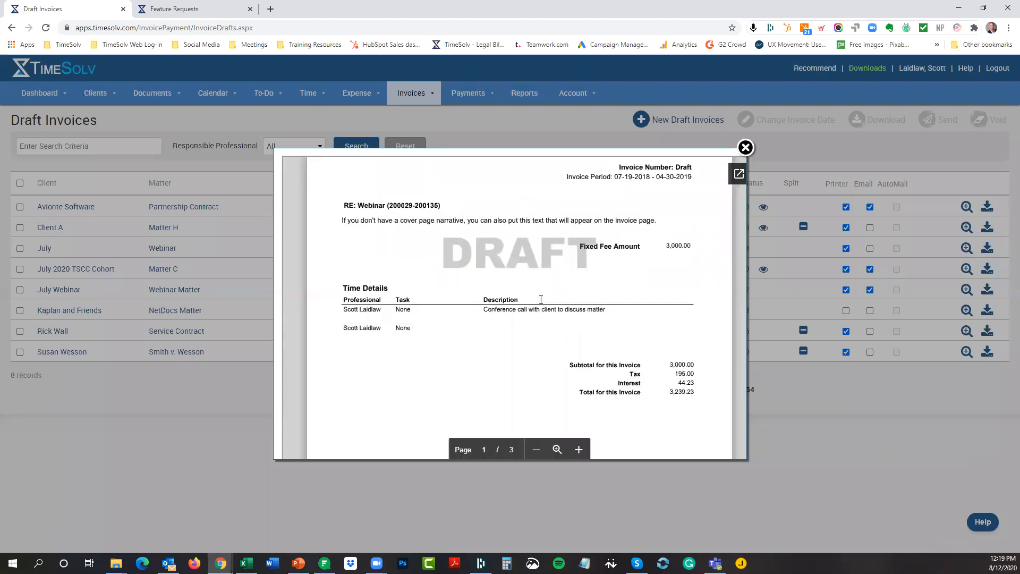
scroll(up, 3)
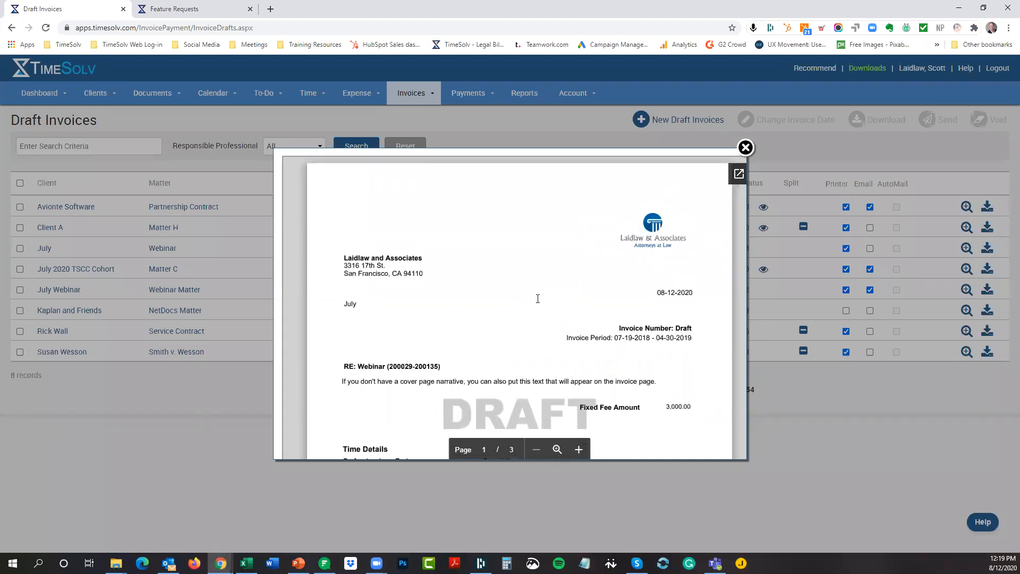
scroll(down, 3)
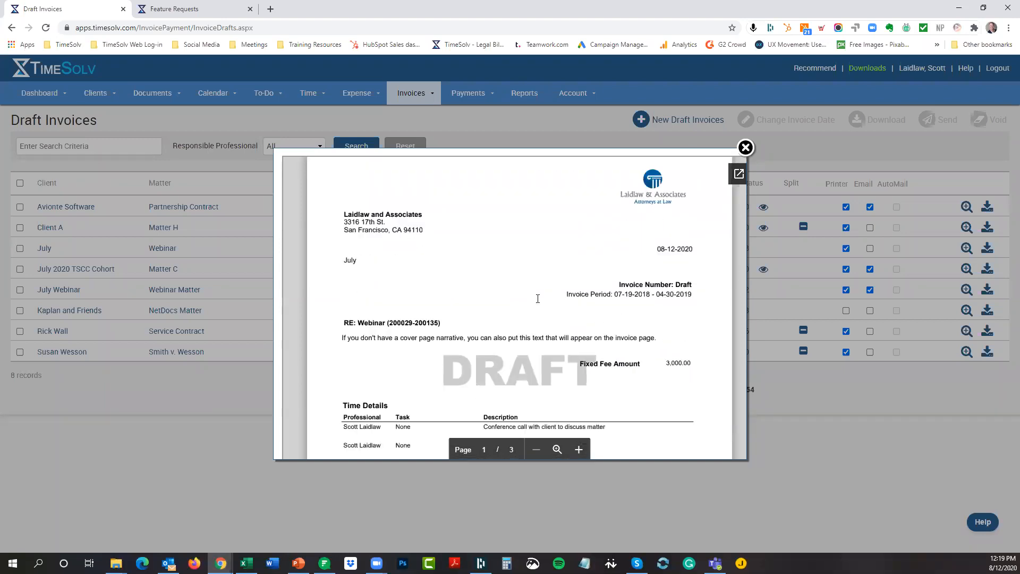
scroll(down, 3)
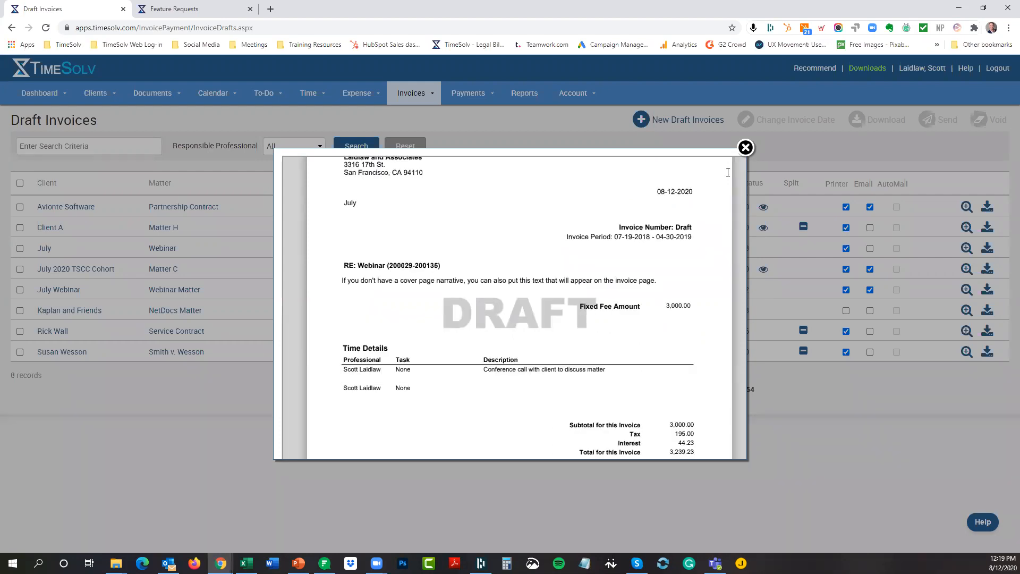
click(745, 147)
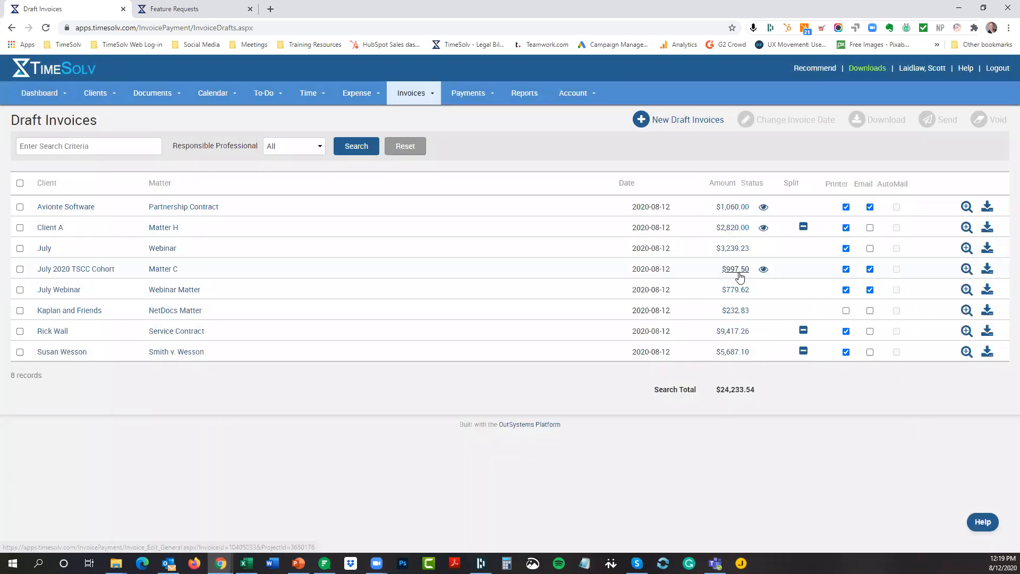
mouse_move(581, 345)
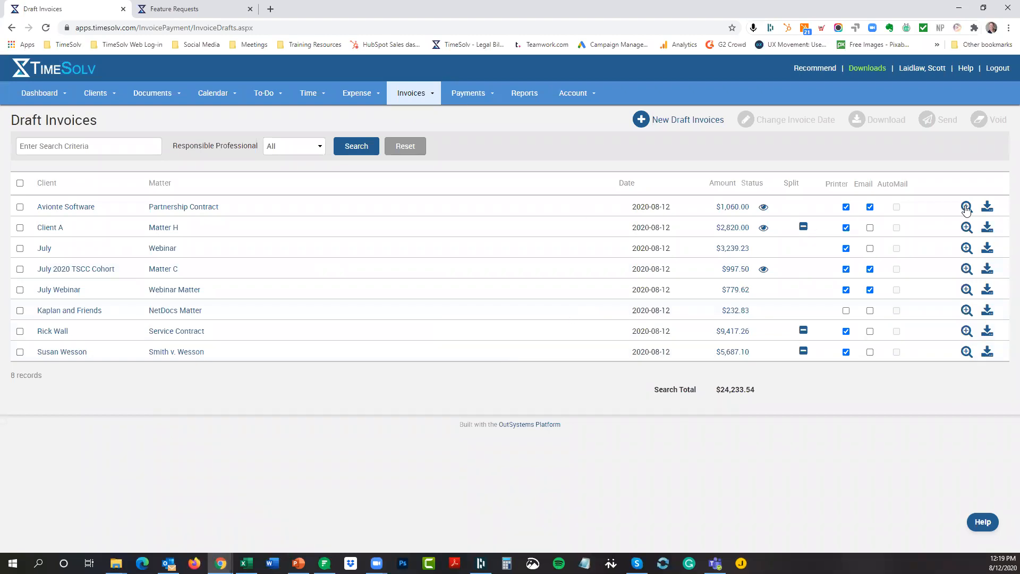
- Retry the blank Avionte Software preview, then open its $1,060.00 draft for editing
click(966, 206)
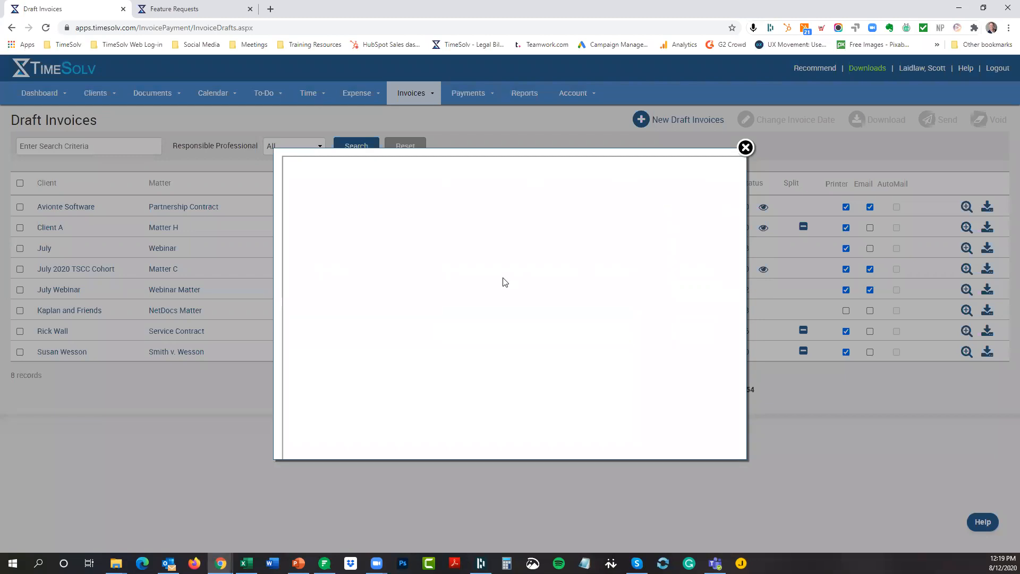
click(745, 148)
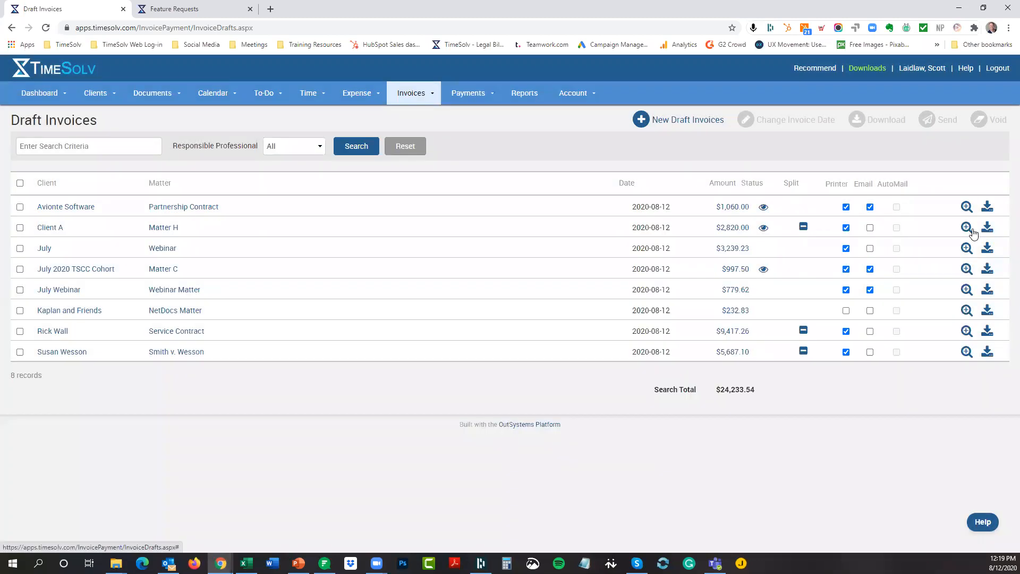
click(965, 227)
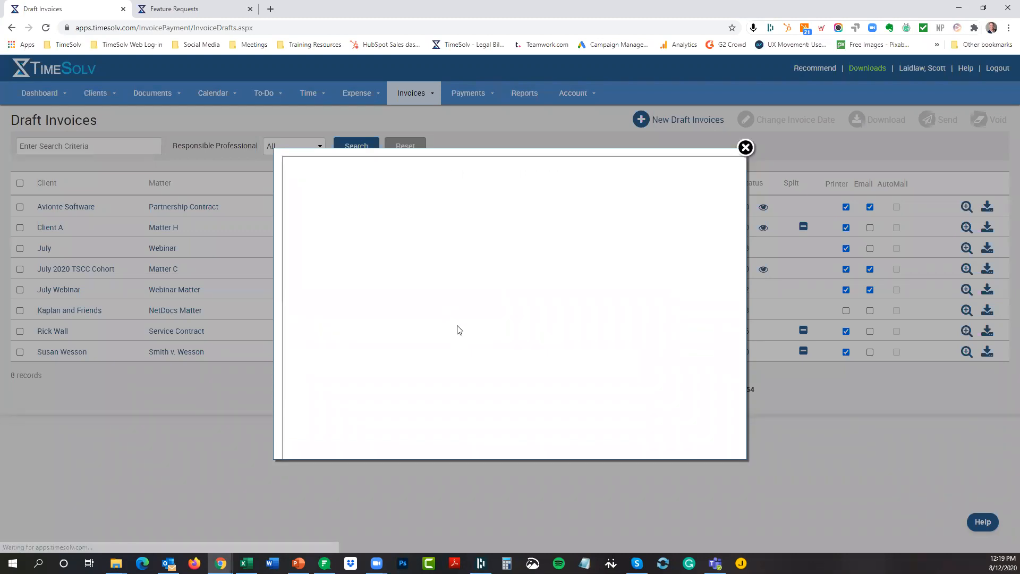
mouse_move(724, 157)
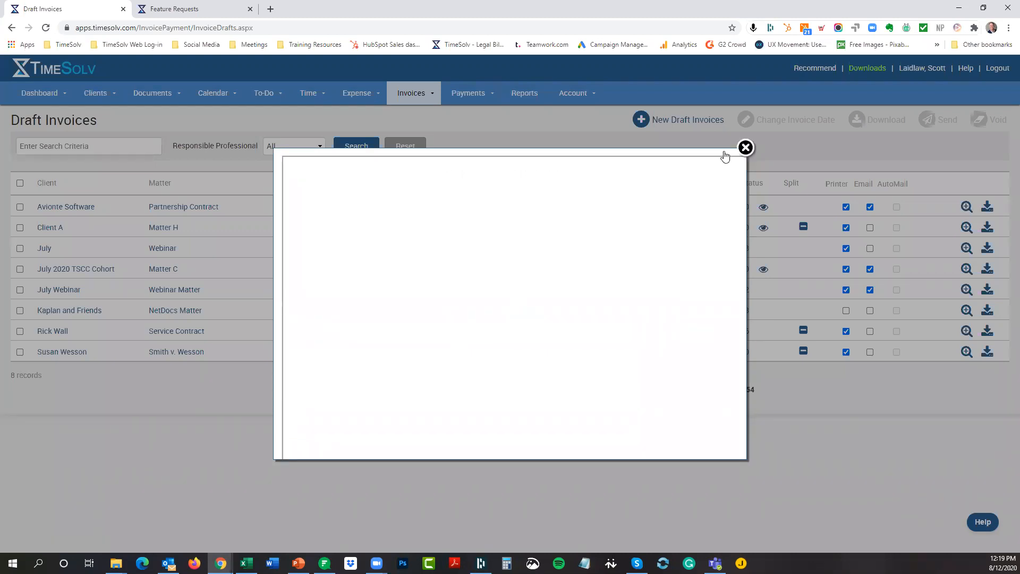
click(744, 148)
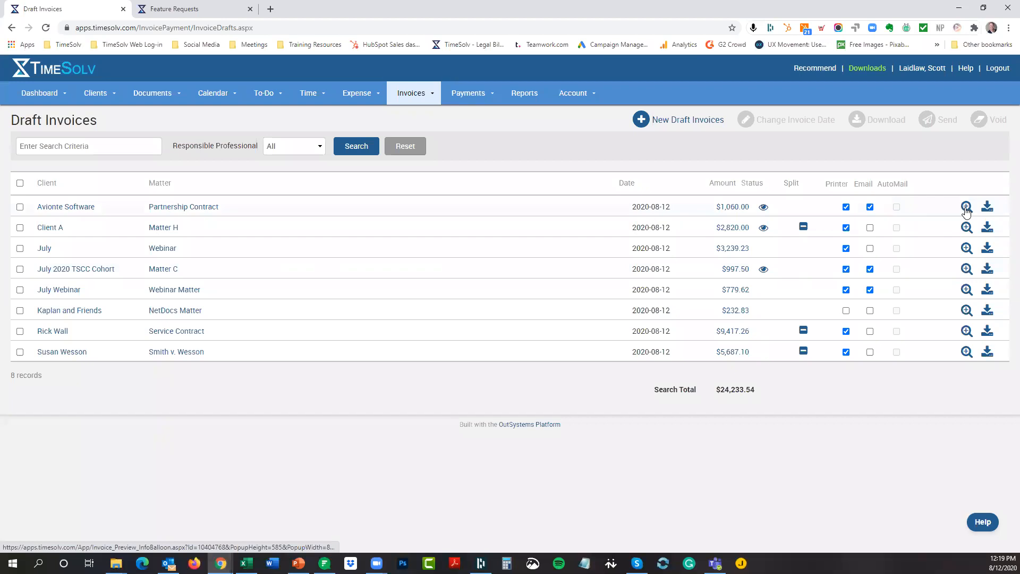
click(967, 207)
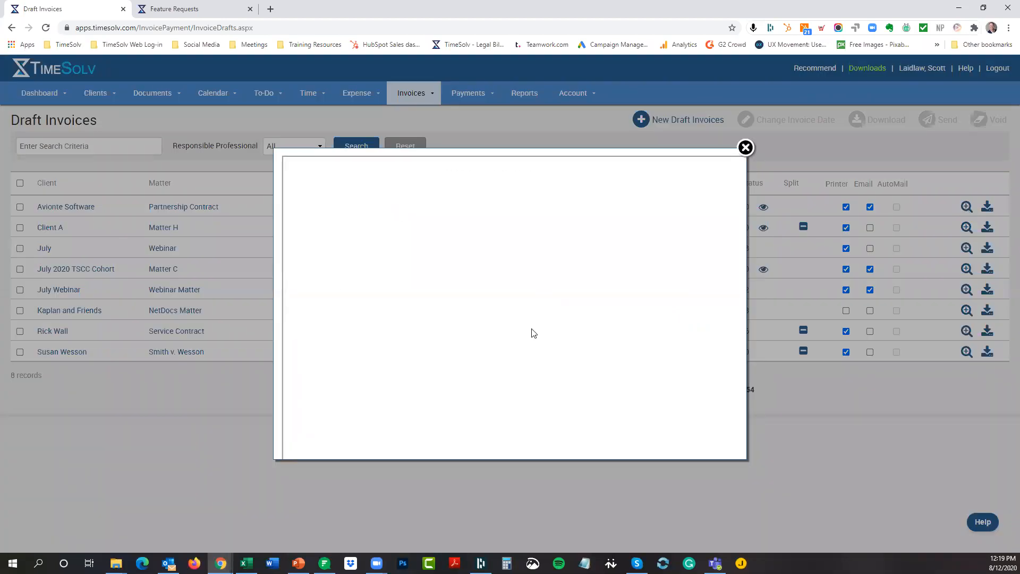
mouse_move(653, 251)
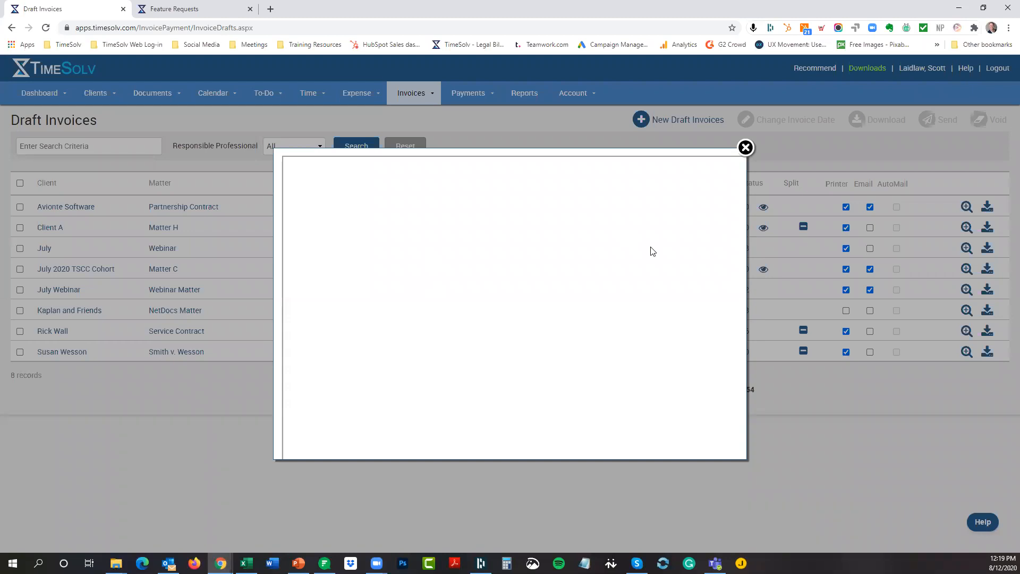
mouse_move(745, 148)
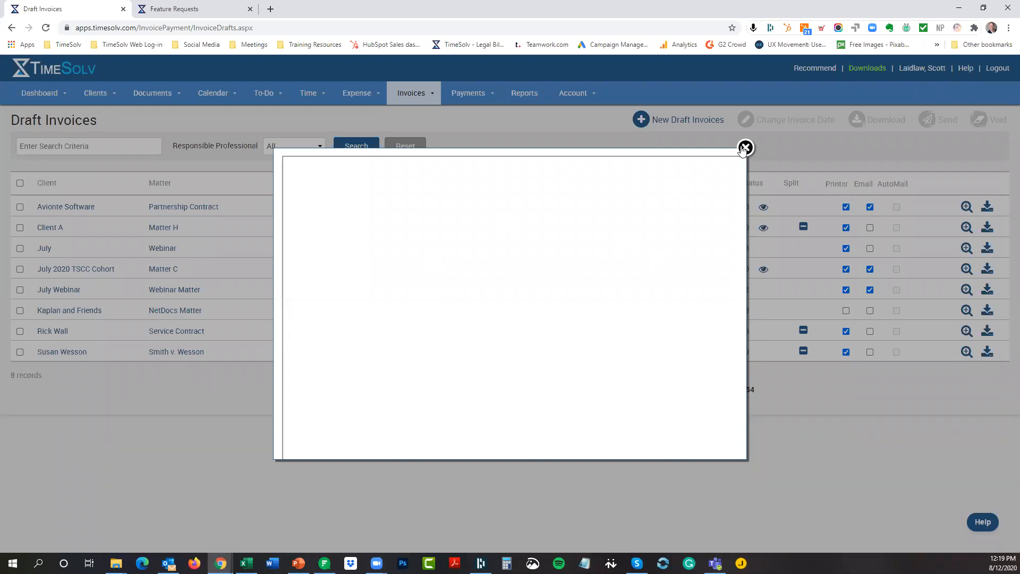
click(744, 148)
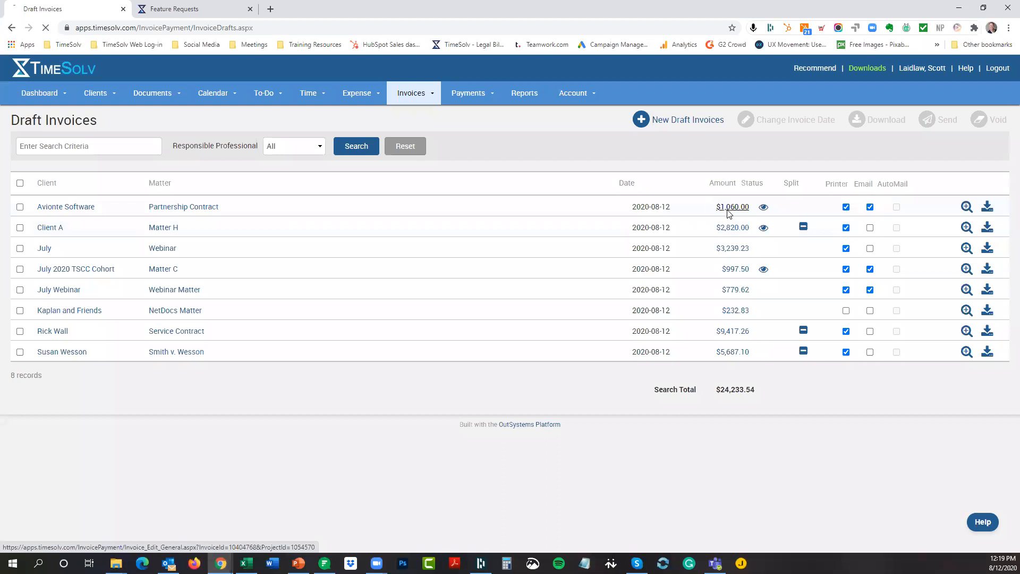
click(732, 206)
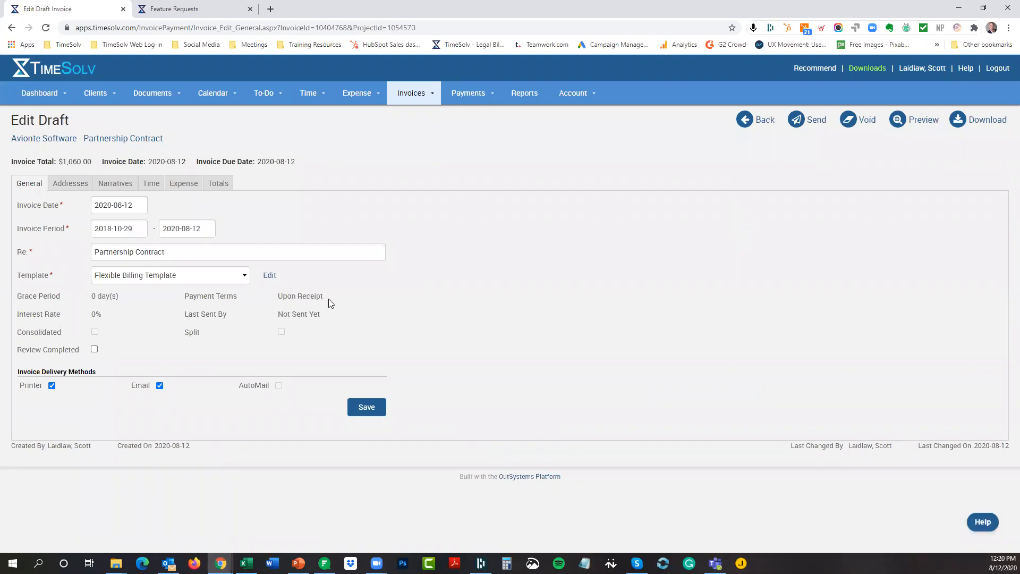
mouse_move(986, 119)
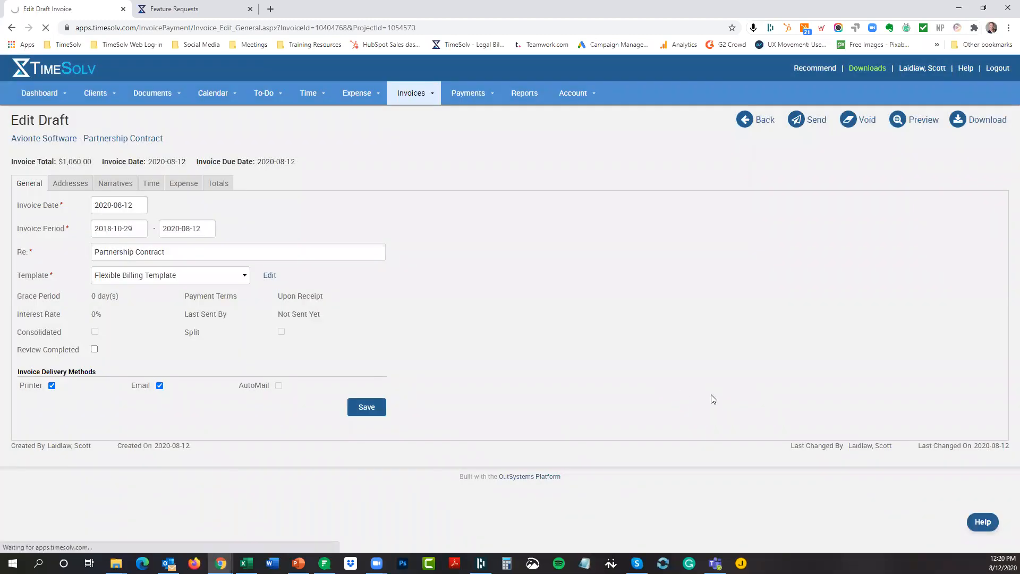
- Download the Avionte Software draft invoice as a PDF
click(984, 119)
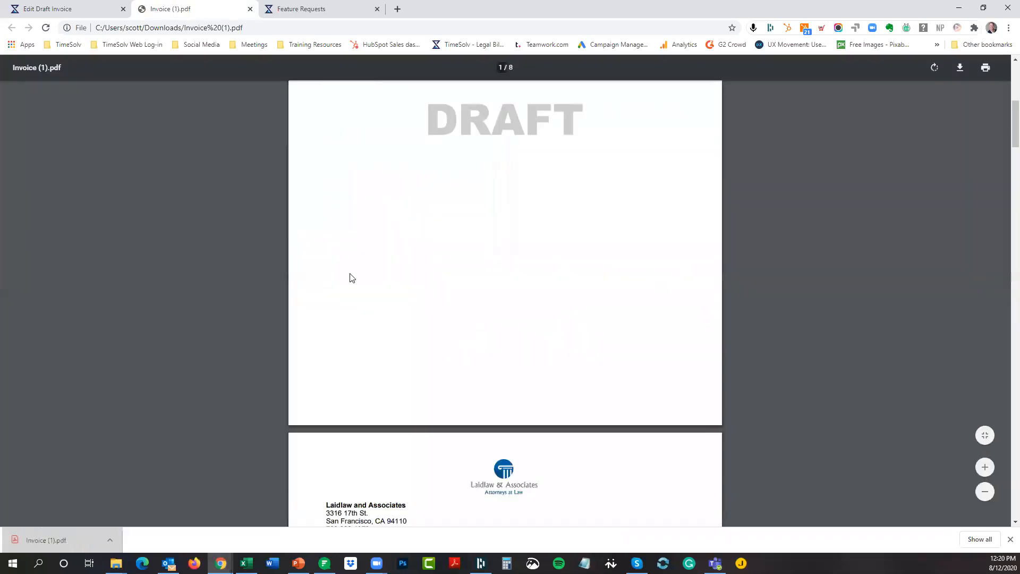
- Review the PDF's Upon Receipt terms and 08-12-2020 date, then return to the Edit Draft page
scroll(down, 3)
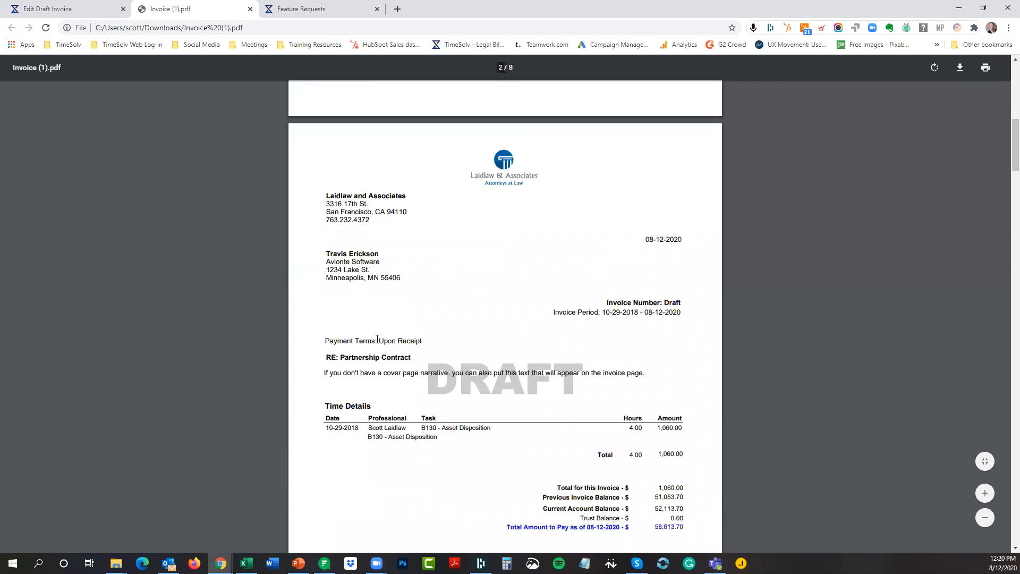
double_click(398, 340)
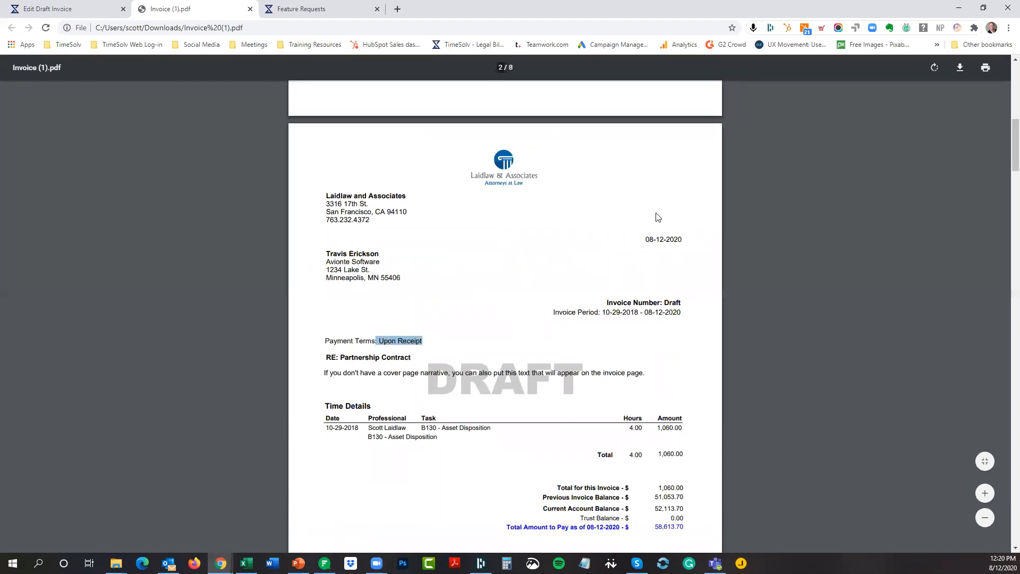
double_click(663, 239)
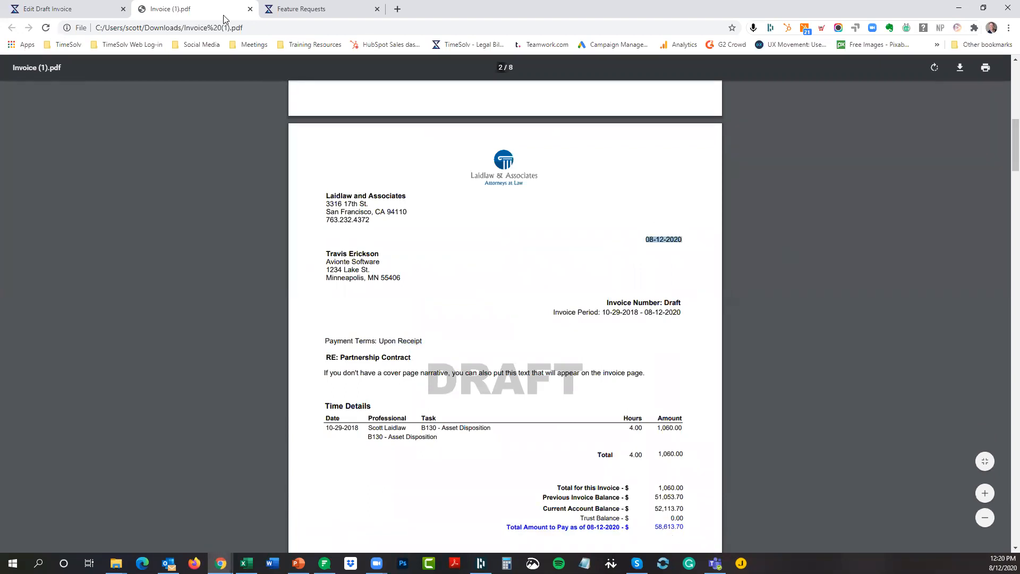
click(65, 9)
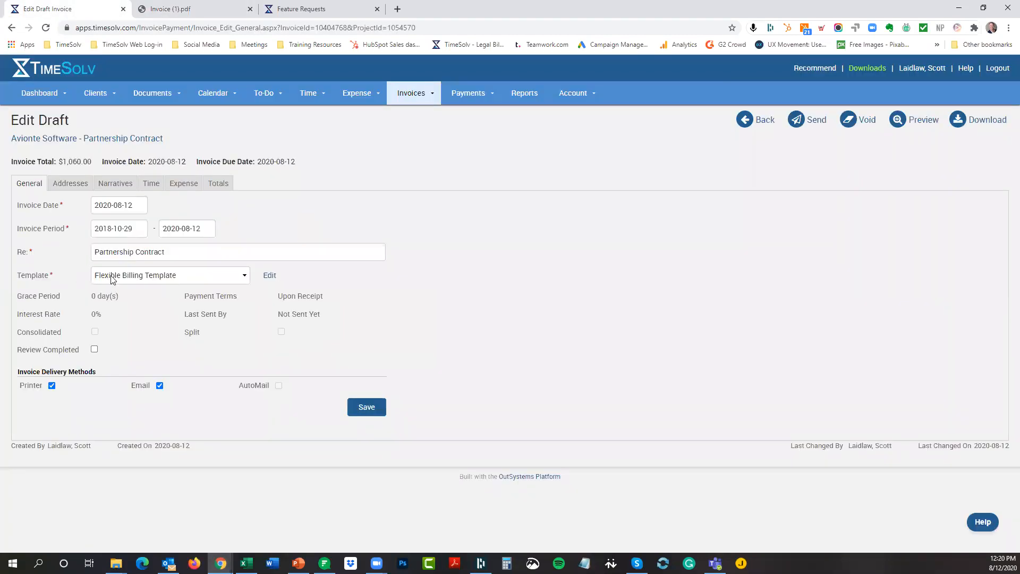
mouse_move(269, 275)
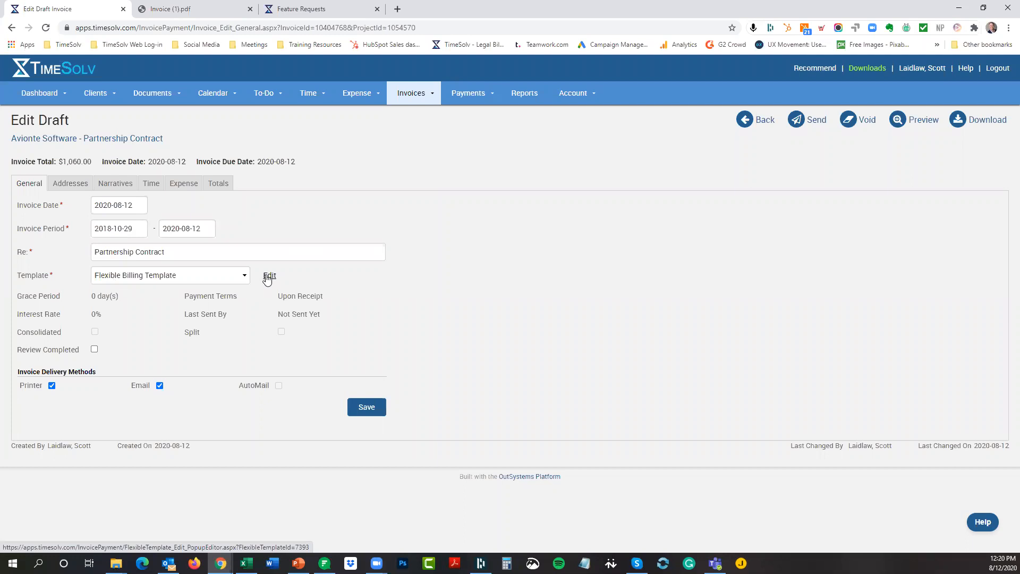
mouse_move(417, 98)
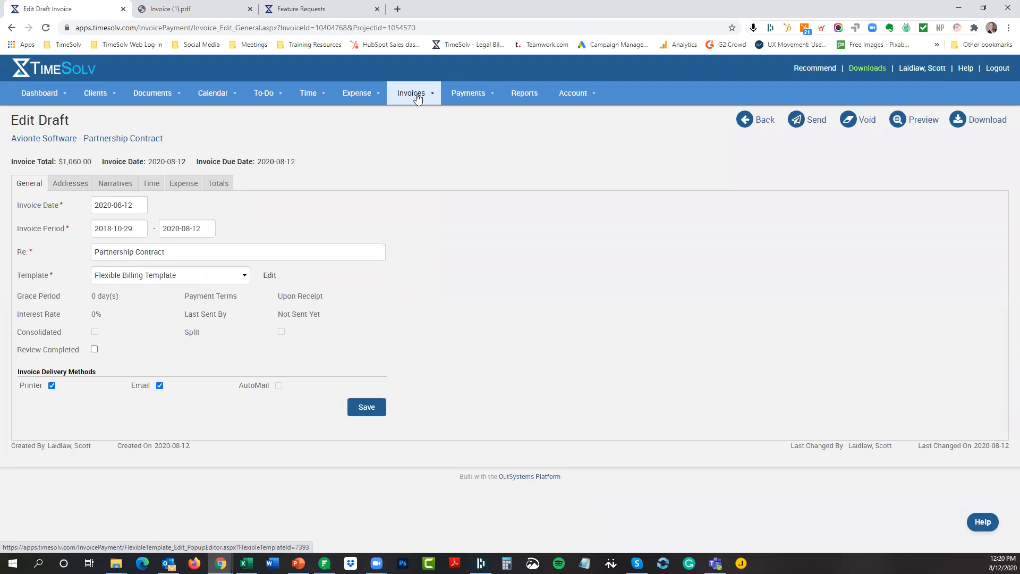
click(411, 93)
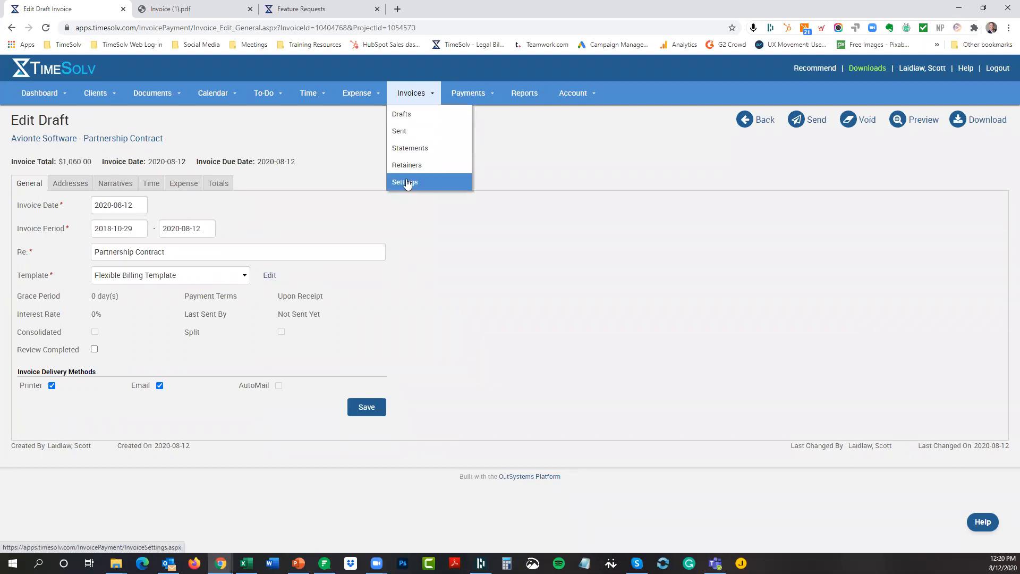
mouse_move(337, 185)
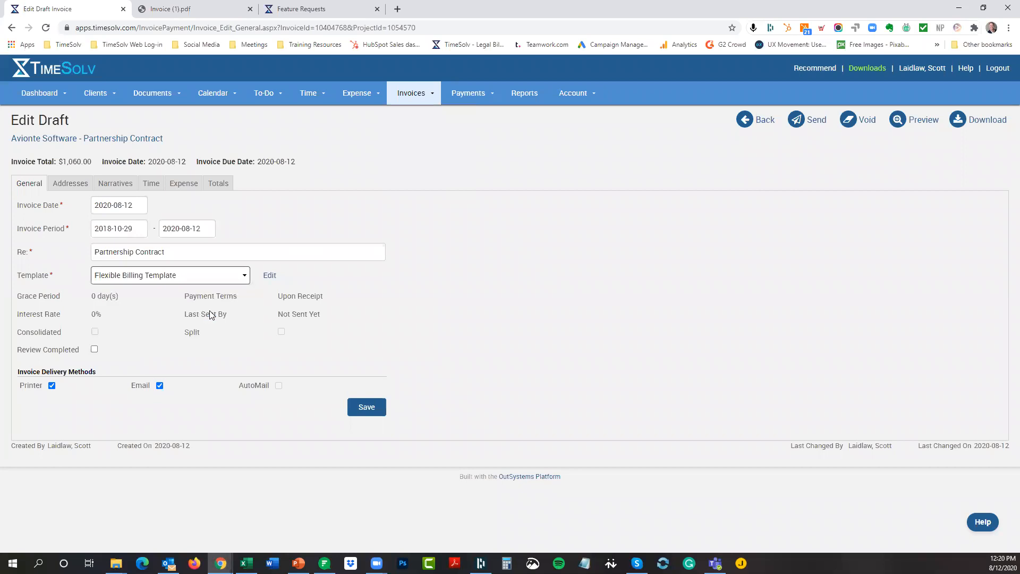
- Tick Payment Due By on the Flexible Billing Template's Main Page and update it
click(269, 275)
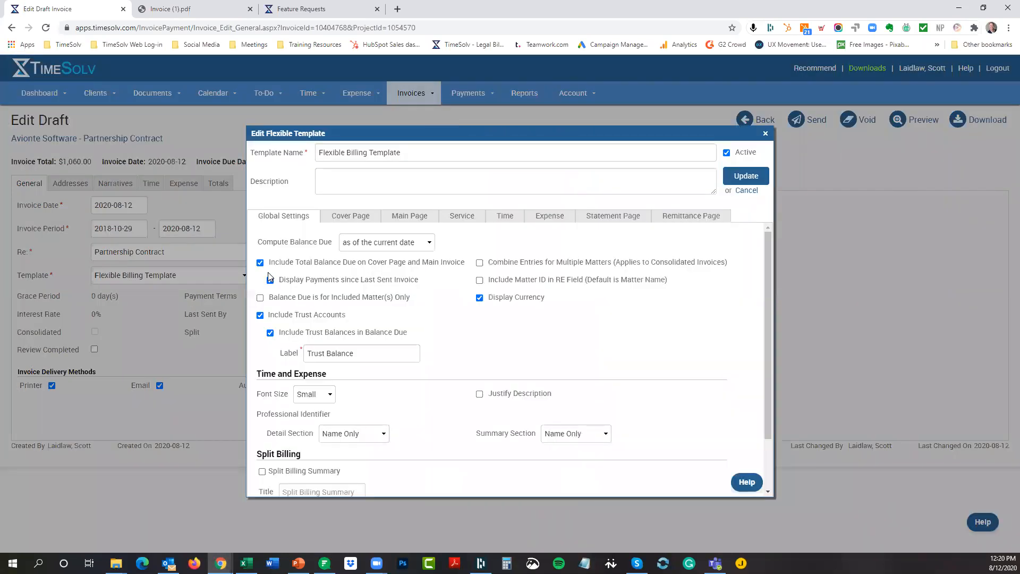
click(260, 279)
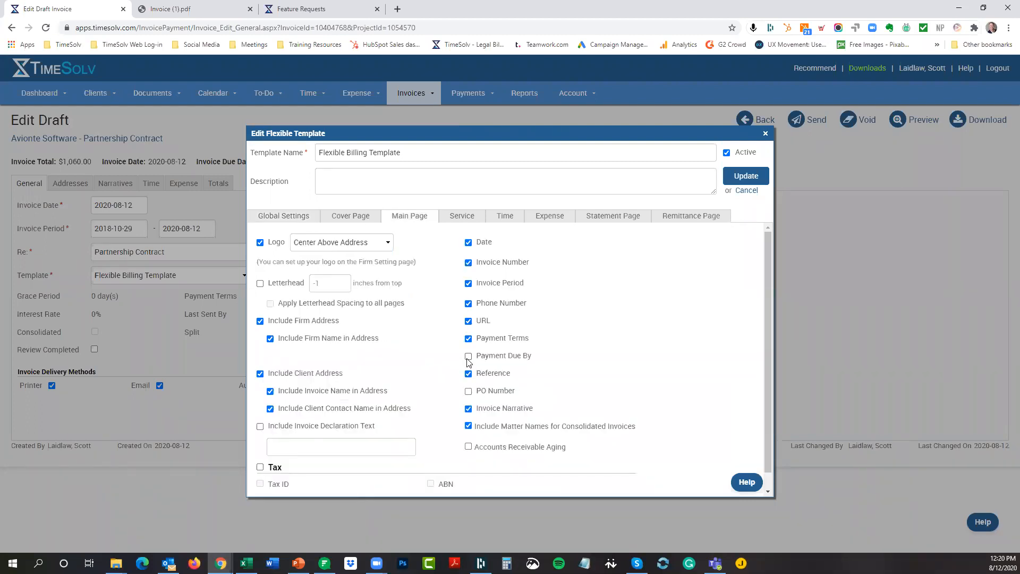
click(467, 355)
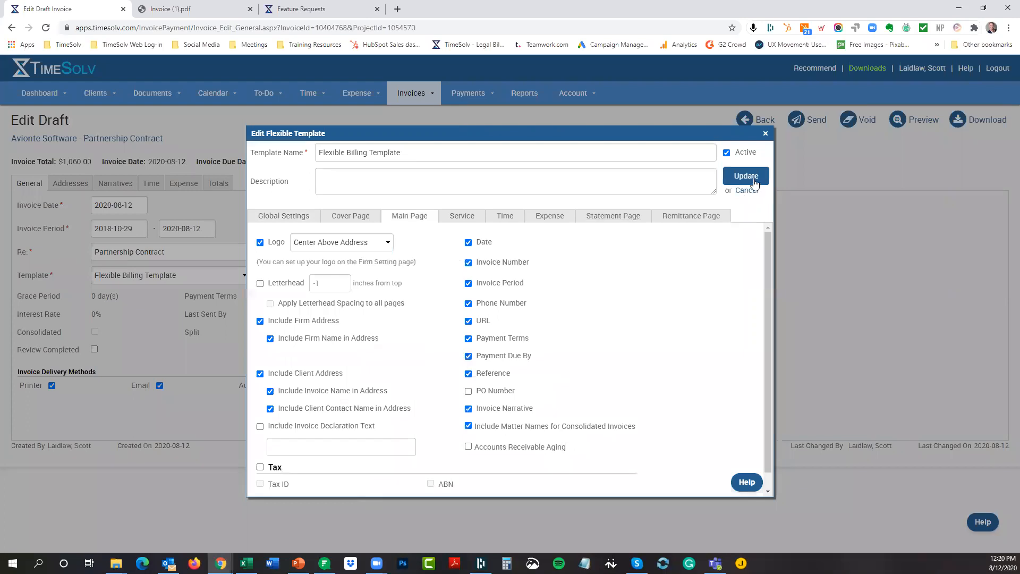
click(745, 176)
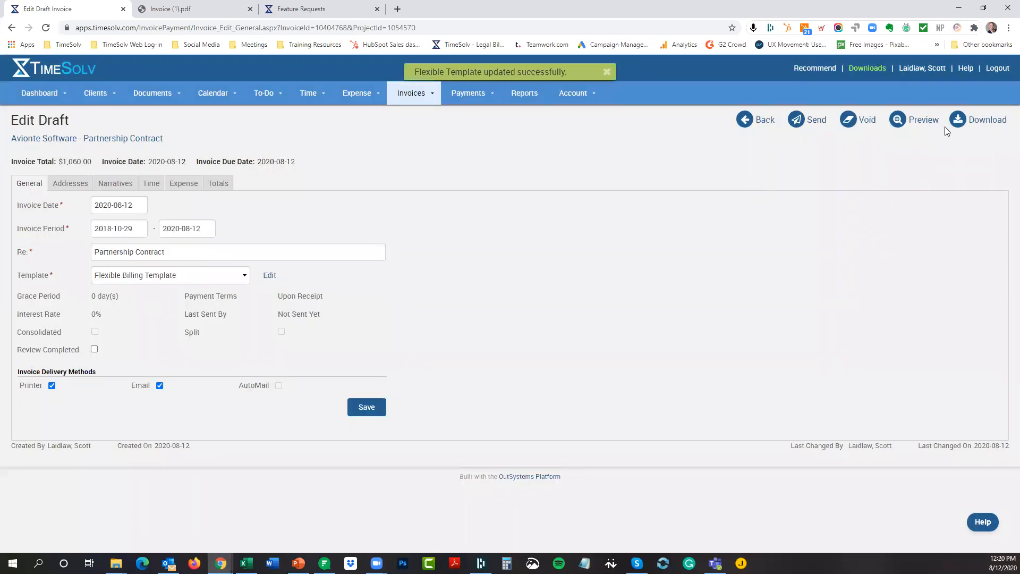
- Preview the draft invoice showing Payment Due By 08-12-2020, then reopen the template settings
click(922, 119)
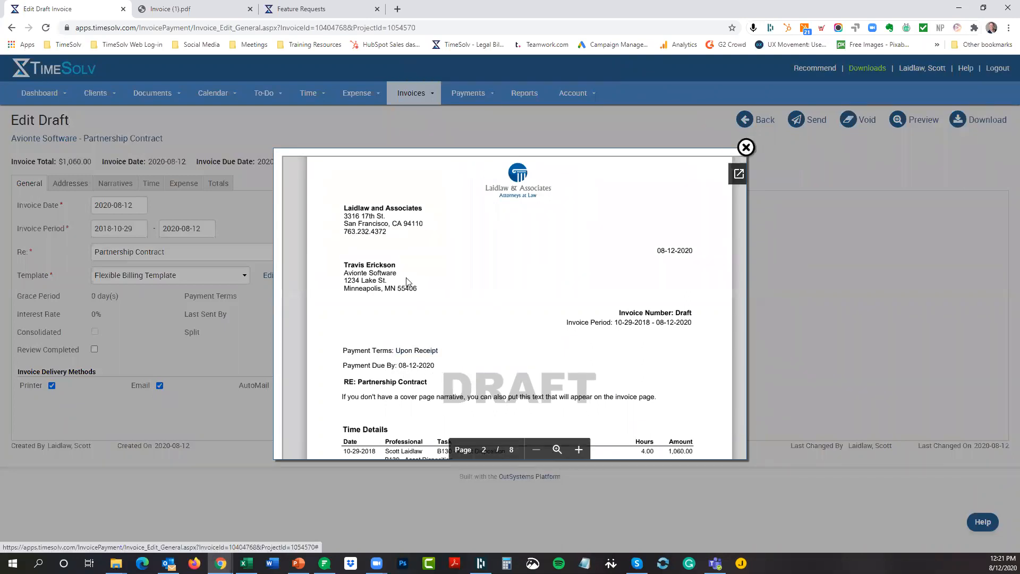
click(269, 275)
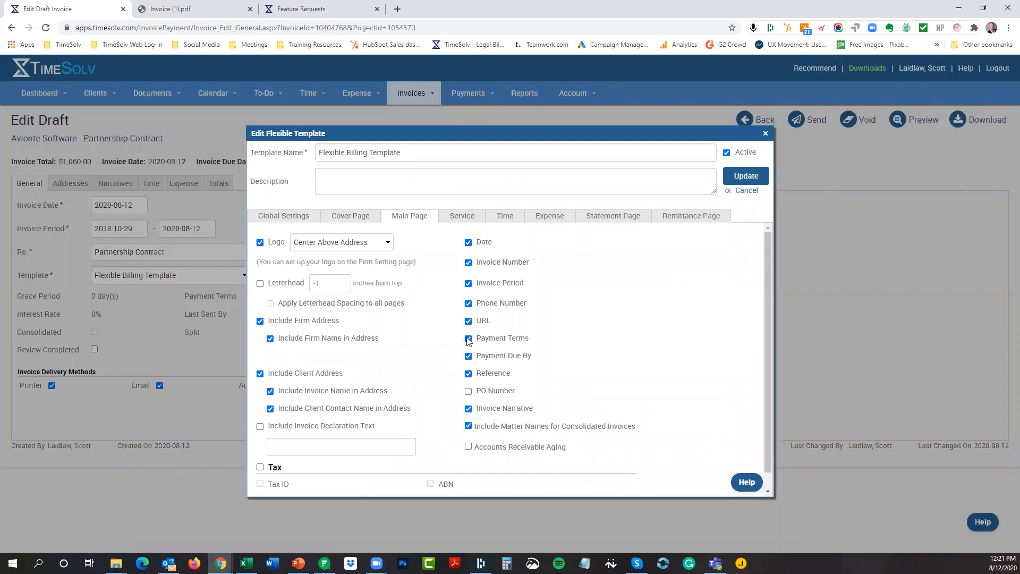
- Remove Payment Terms from the Flexible Billing Template's main page and save it
click(467, 338)
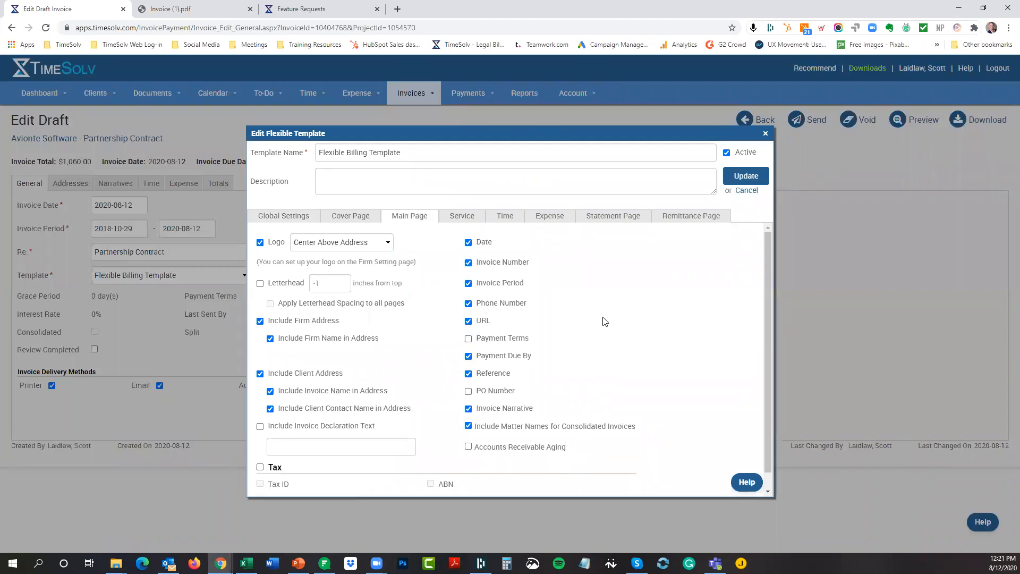
mouse_move(582, 328)
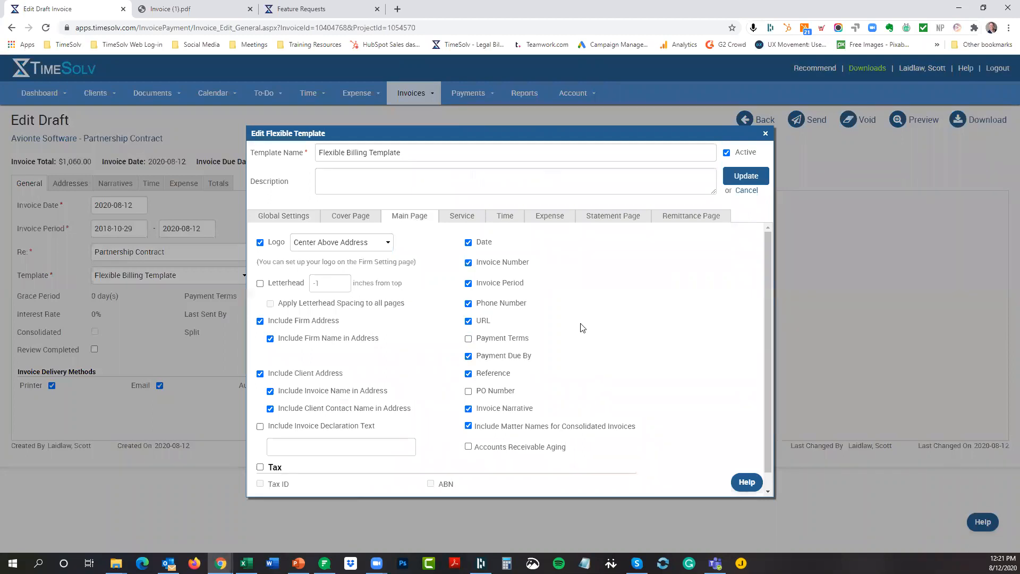
mouse_move(492, 331)
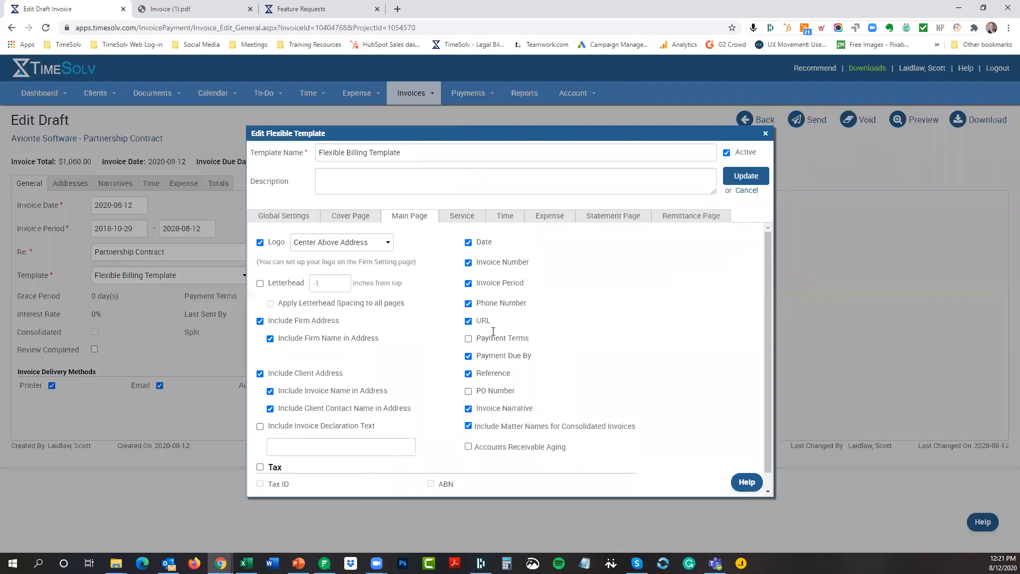
mouse_move(488, 351)
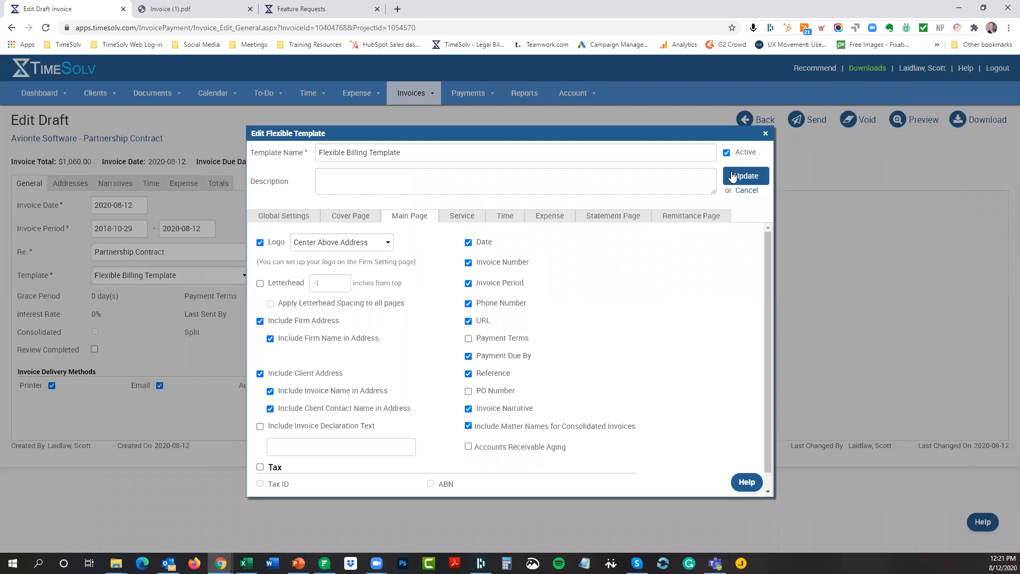
click(744, 175)
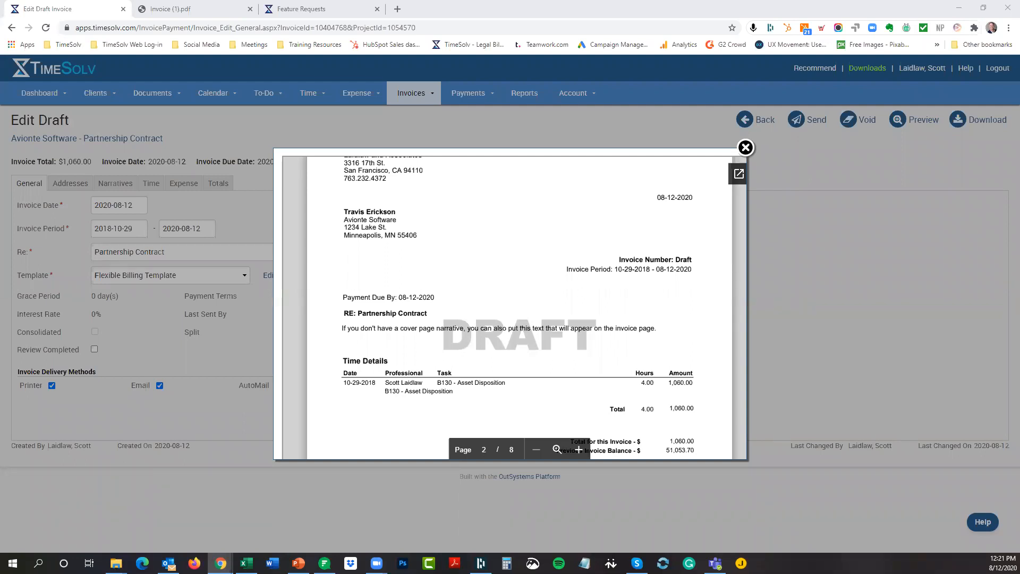
mouse_move(18, 236)
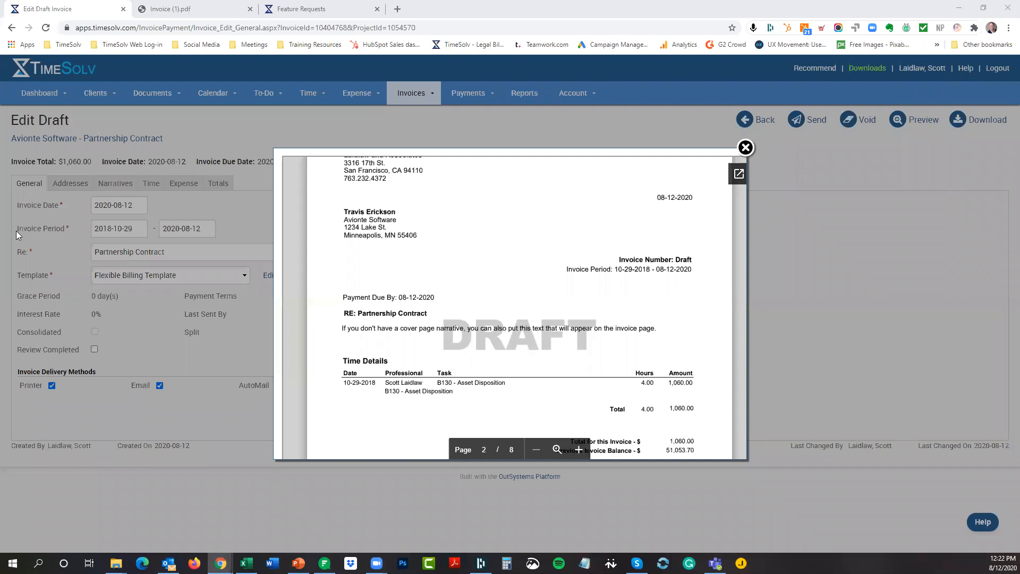
- Close the preview and keep MM-DD-YYYY as the firm's date format in General Settings
click(744, 147)
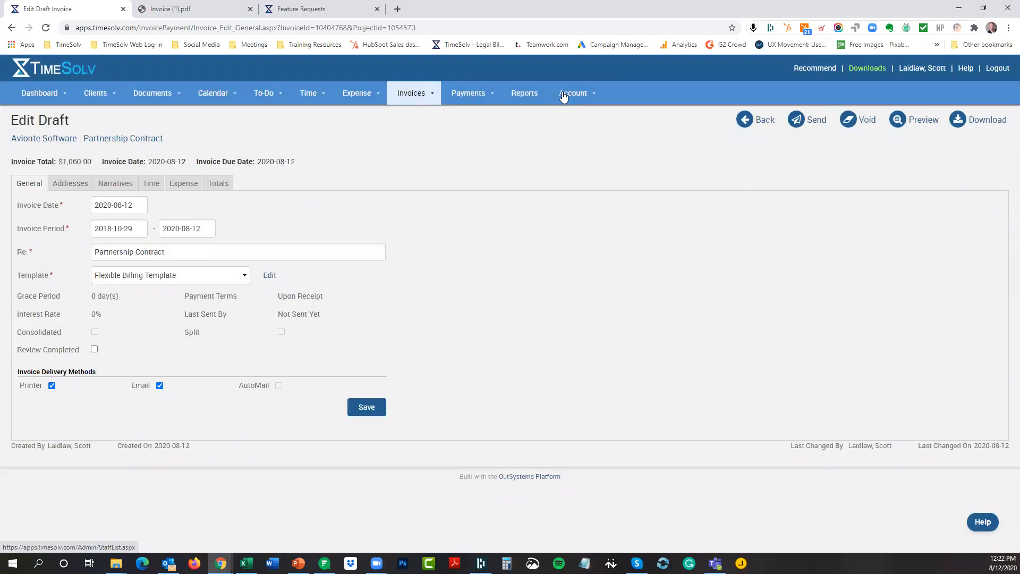
click(573, 92)
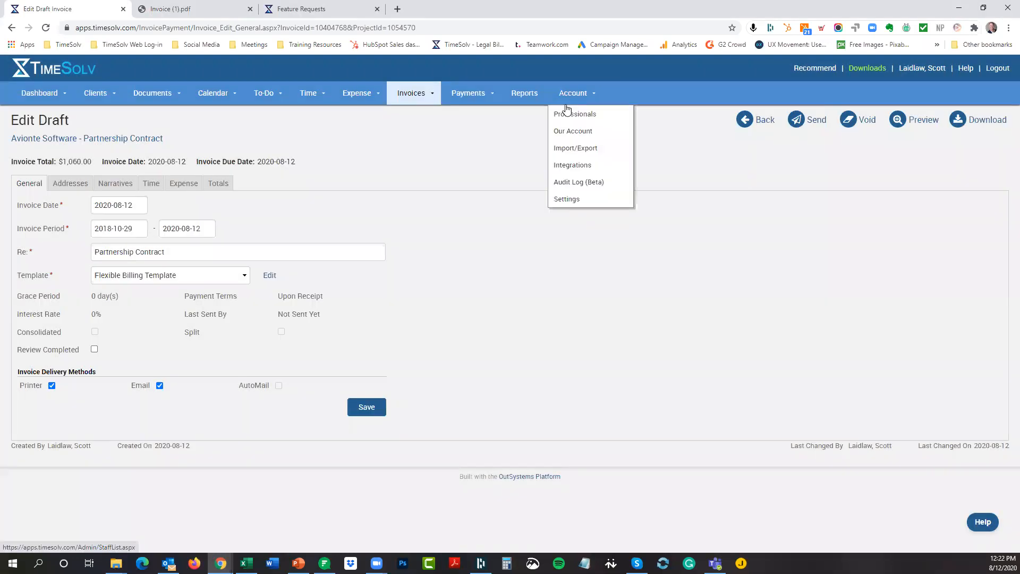
mouse_move(567, 198)
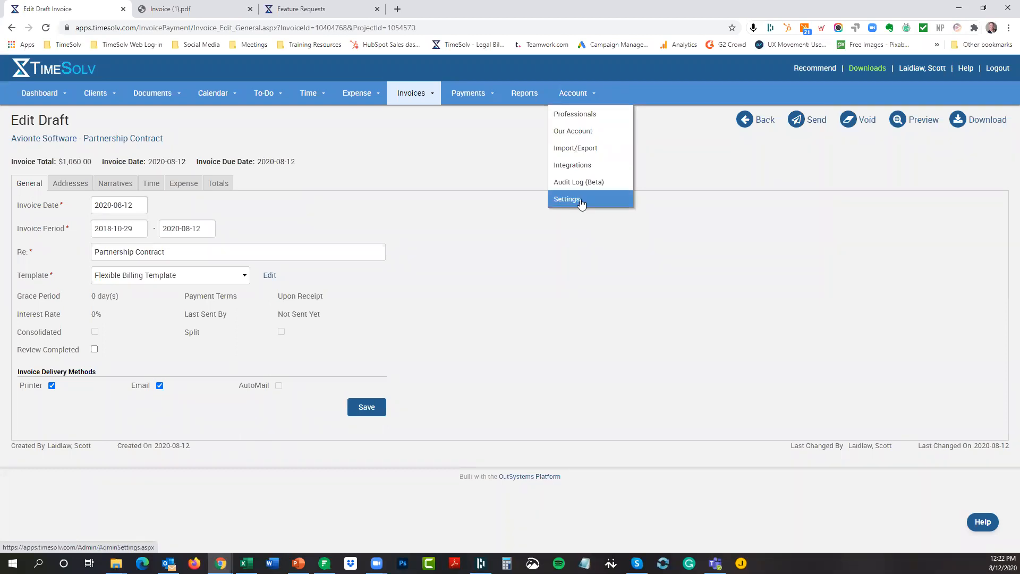
click(565, 198)
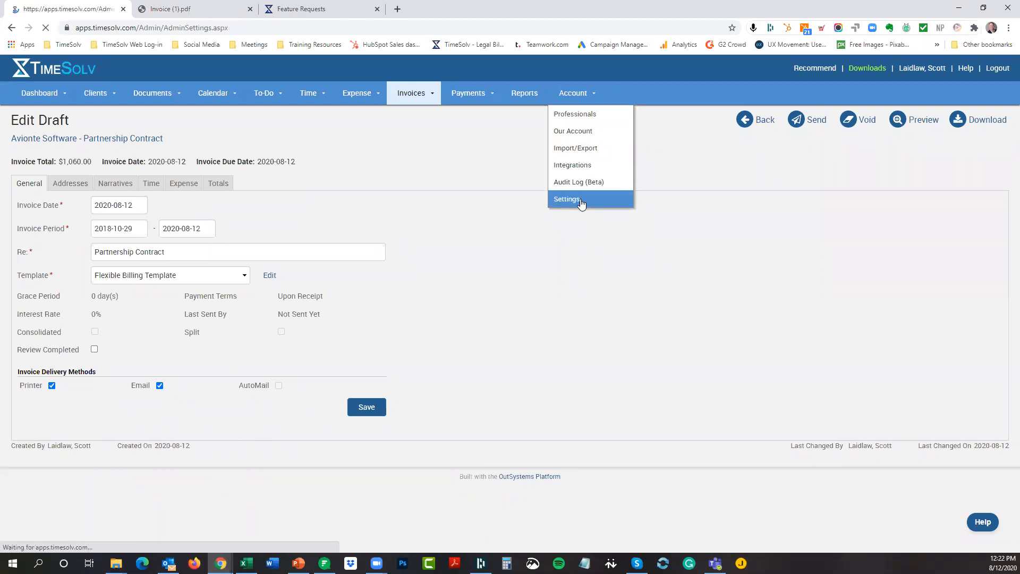
click(567, 199)
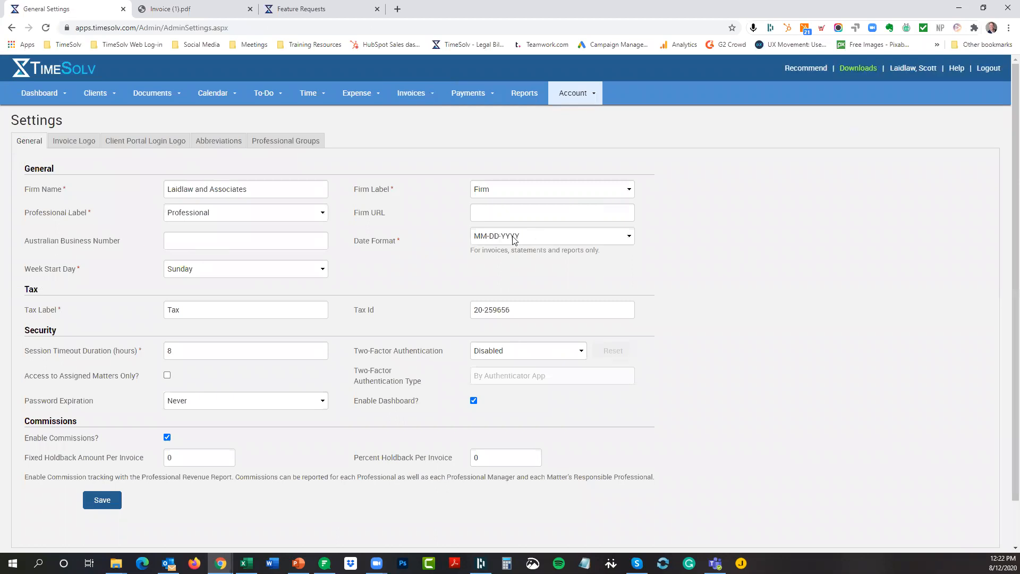
click(550, 236)
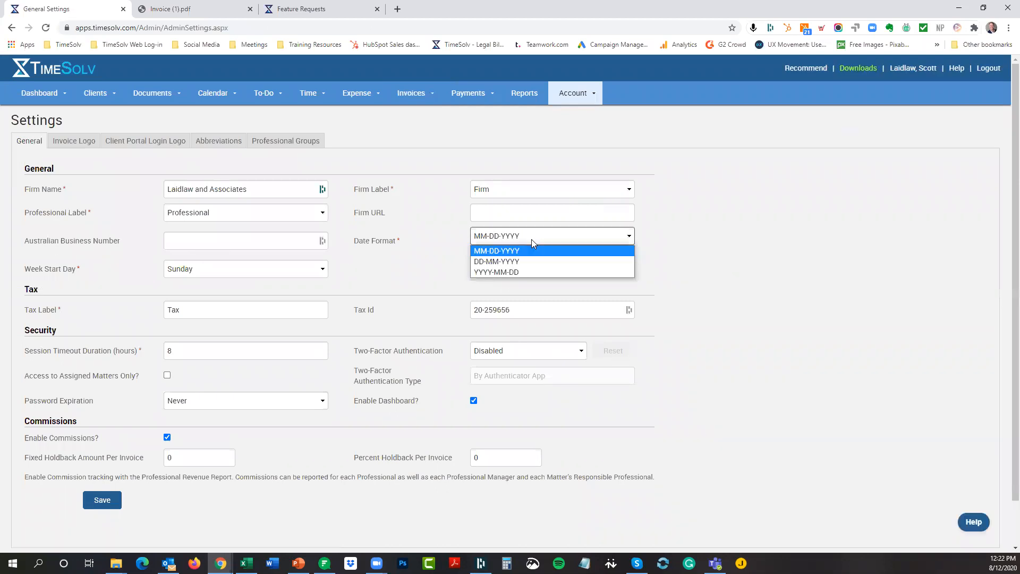
mouse_move(524, 261)
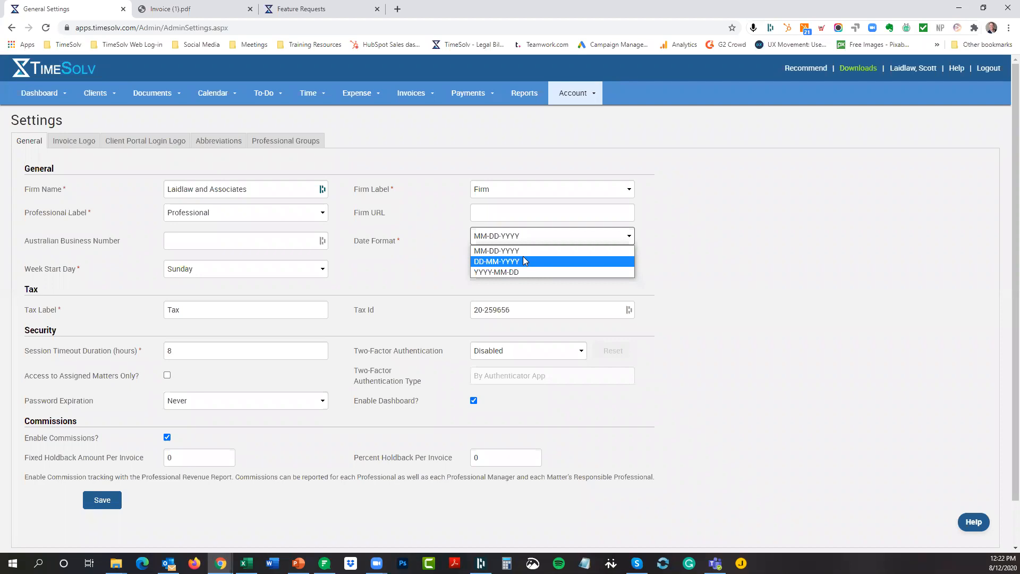
mouse_move(507, 281)
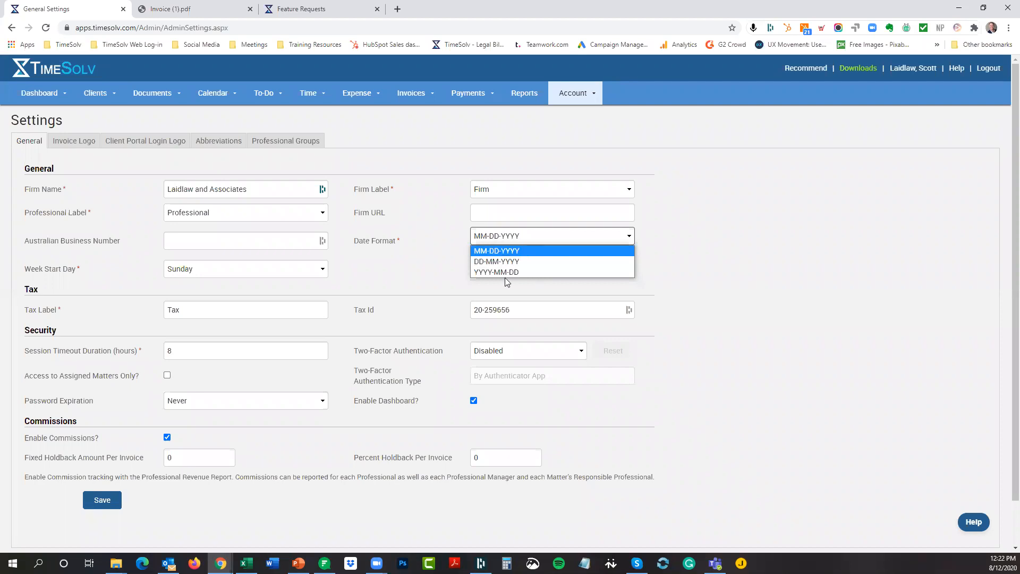
click(496, 250)
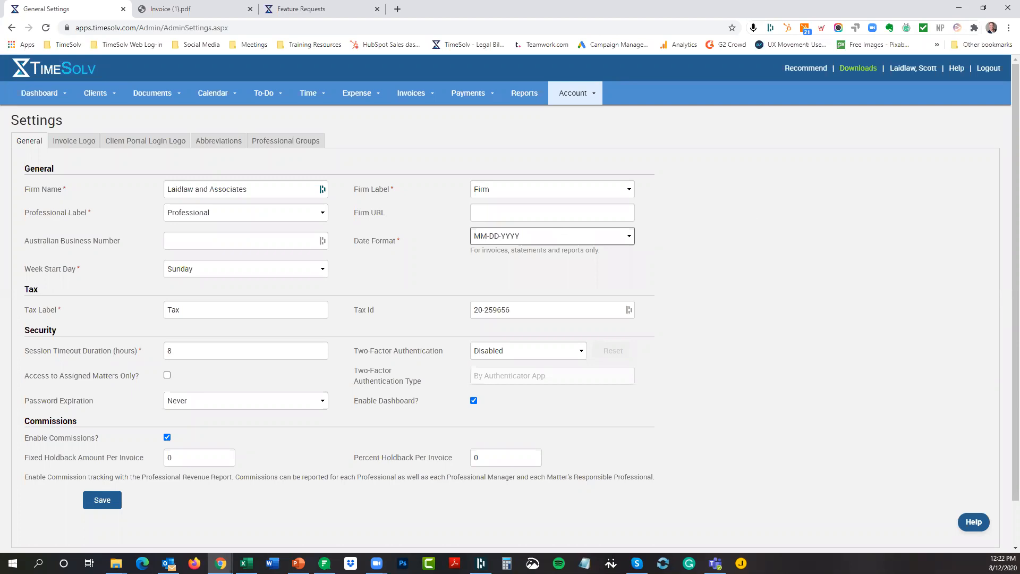
mouse_move(730, 228)
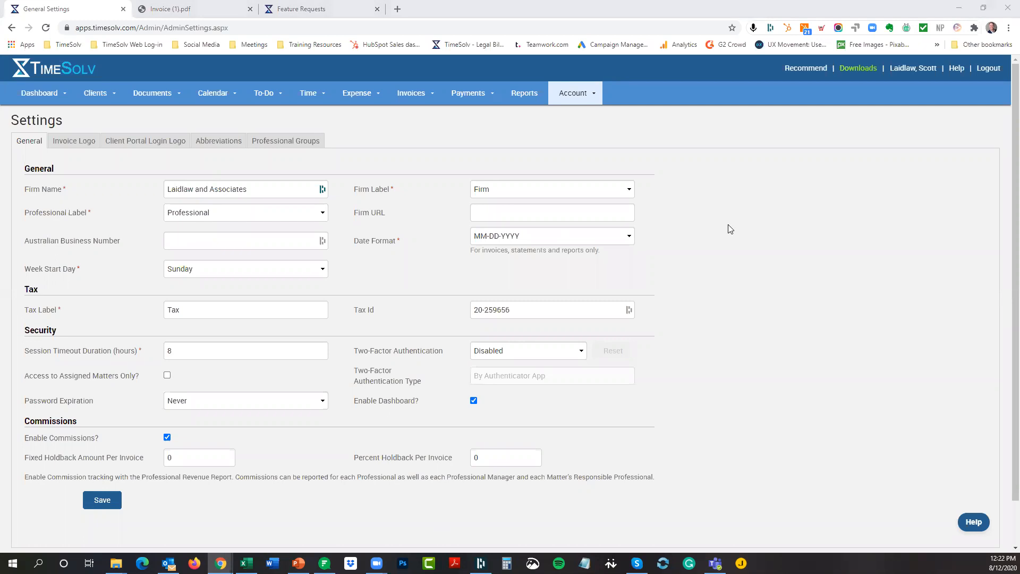
- Open the Flexible Billing Template from the invoice settings' Flexible Templates list
click(411, 93)
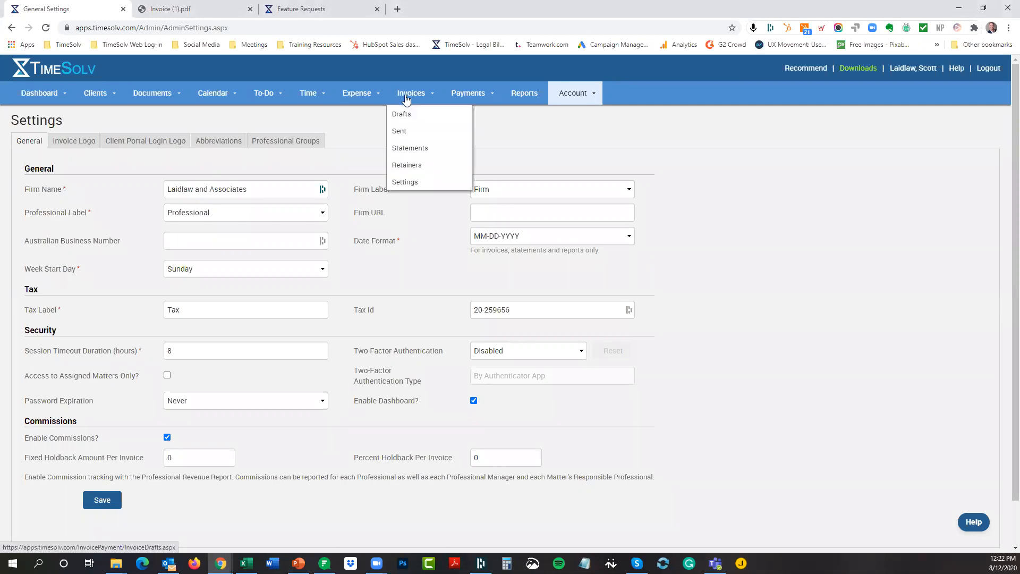
click(404, 182)
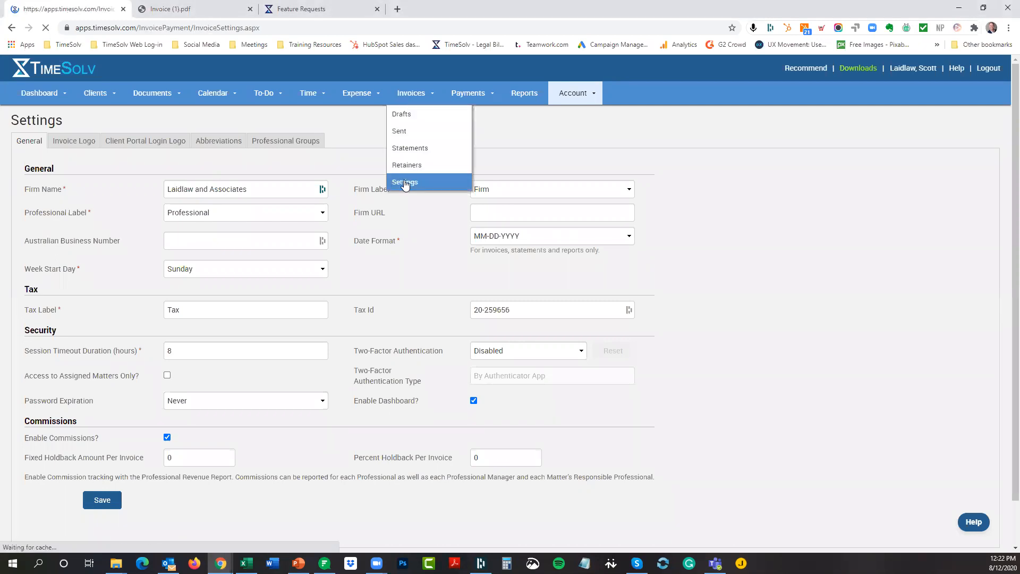
click(405, 182)
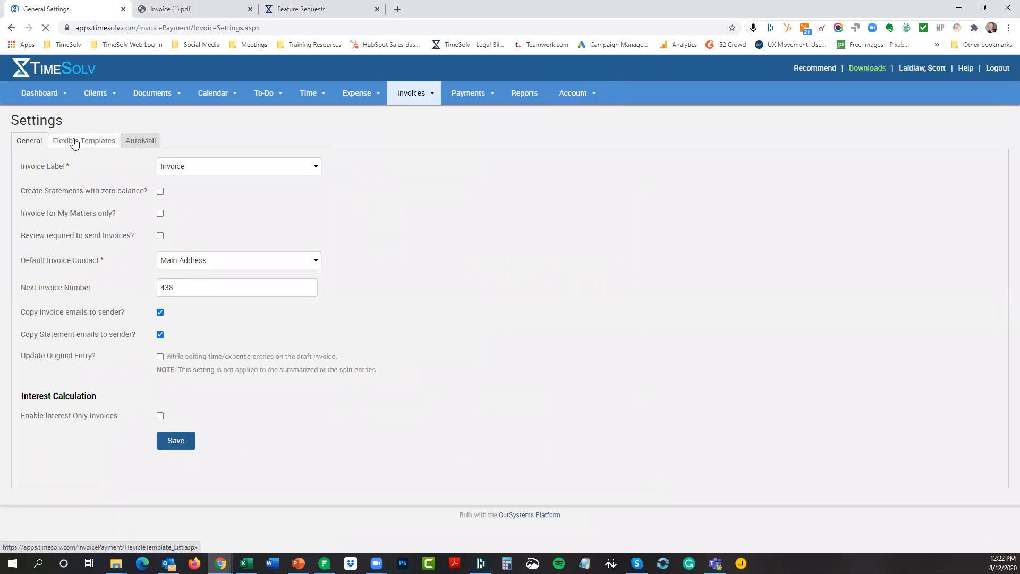
click(83, 140)
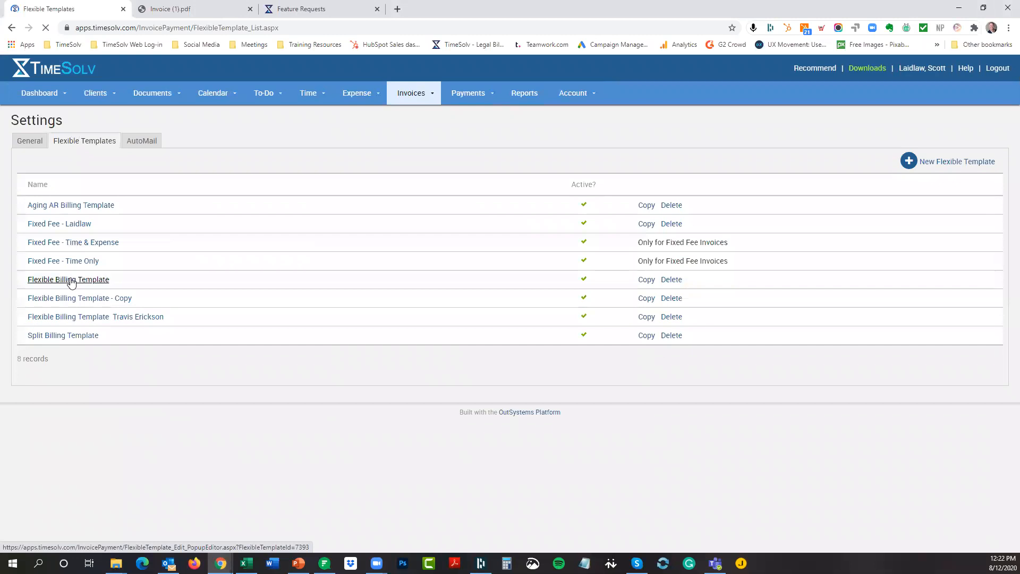
click(67, 279)
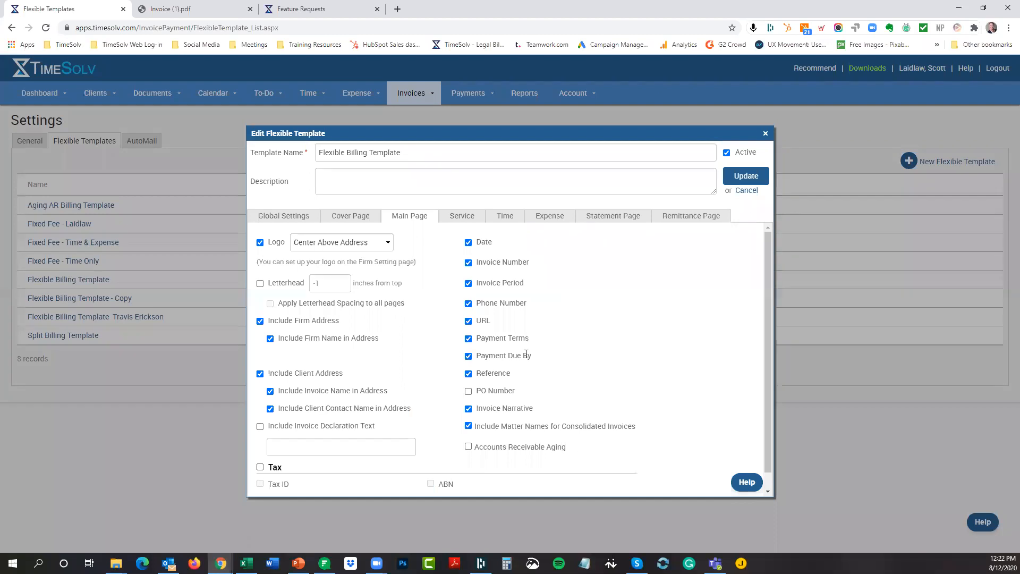
- Uncheck Payment Due By, save the template, and return to the webinar slides
click(467, 355)
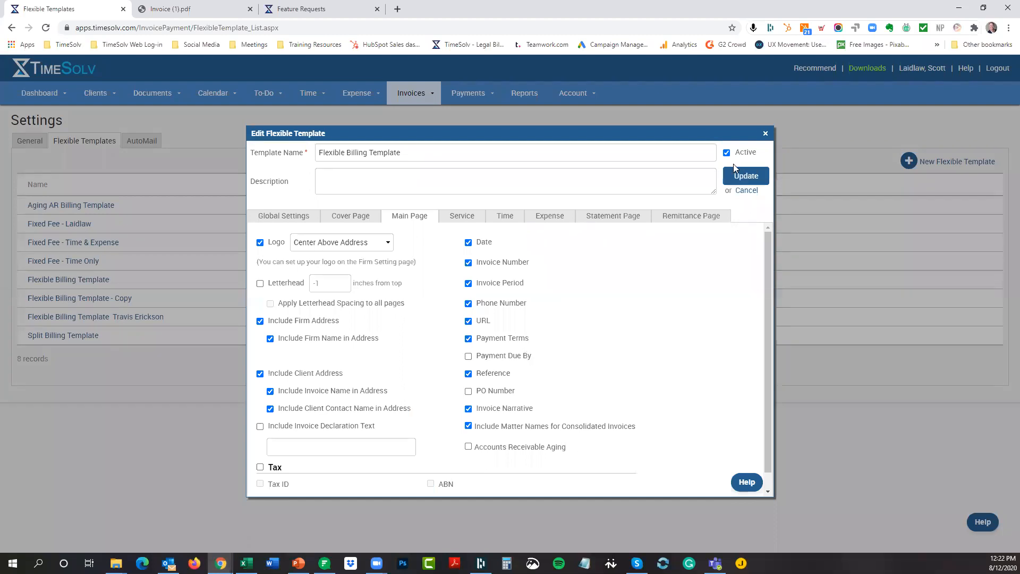
click(745, 176)
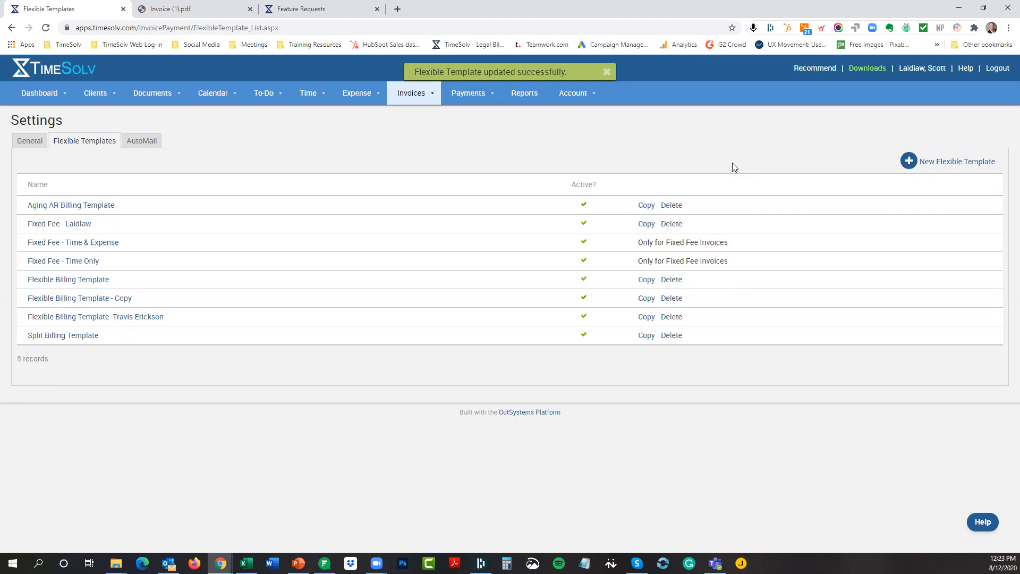
mouse_move(314, 442)
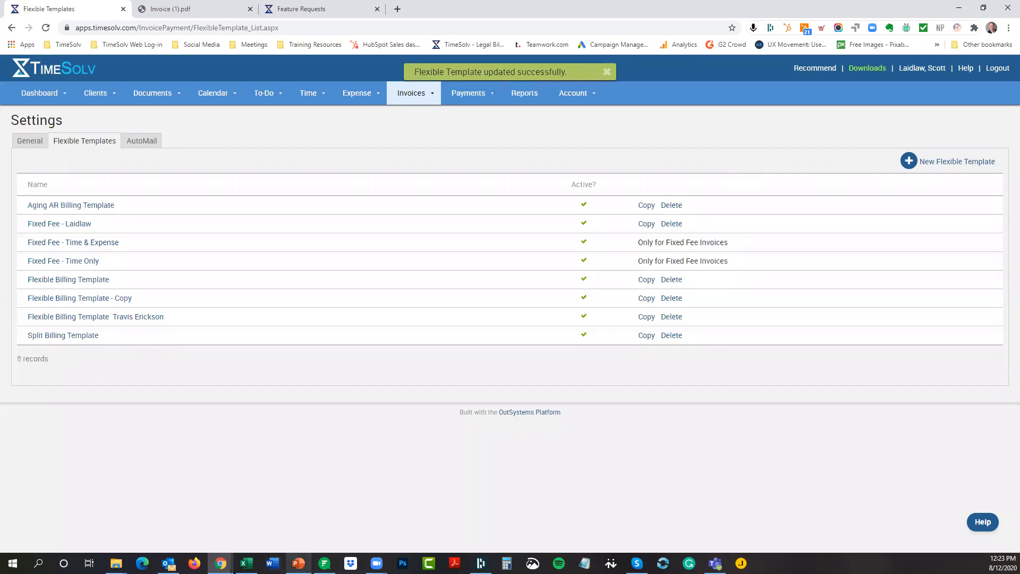
click(297, 562)
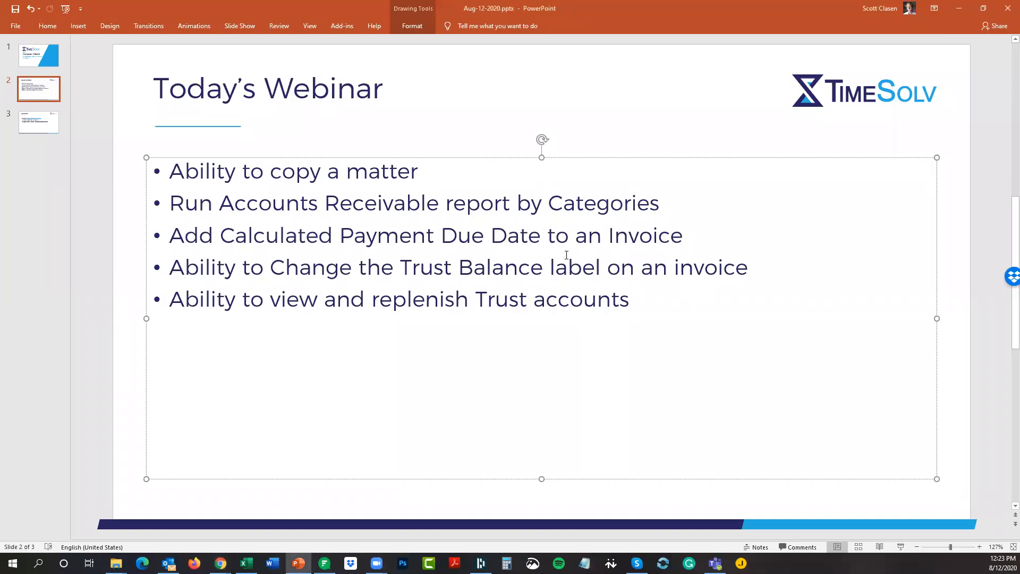
mouse_move(871, 104)
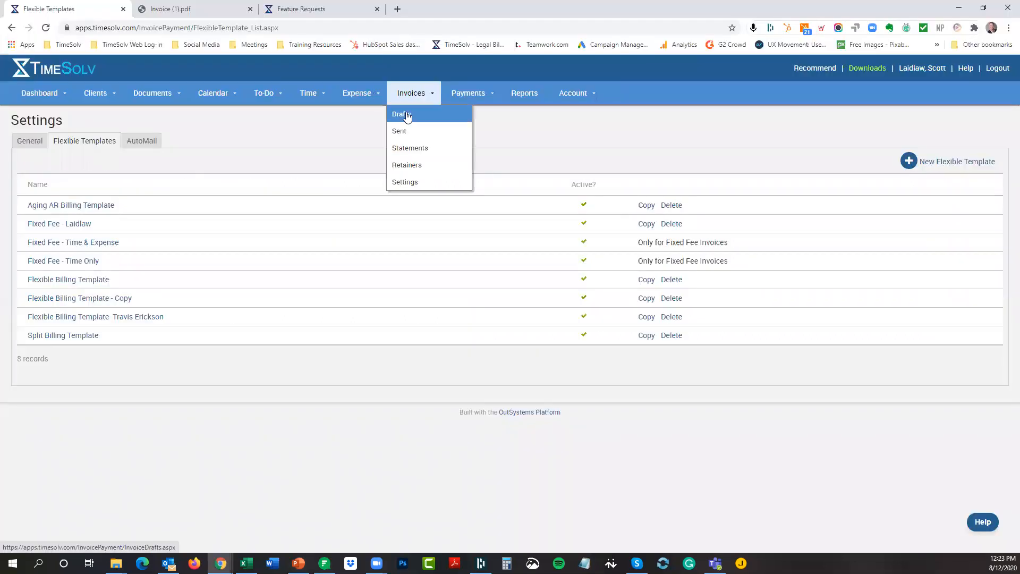
- Download the July 2020 TSCC Cohort Matter C draft invoice as a PDF
click(402, 115)
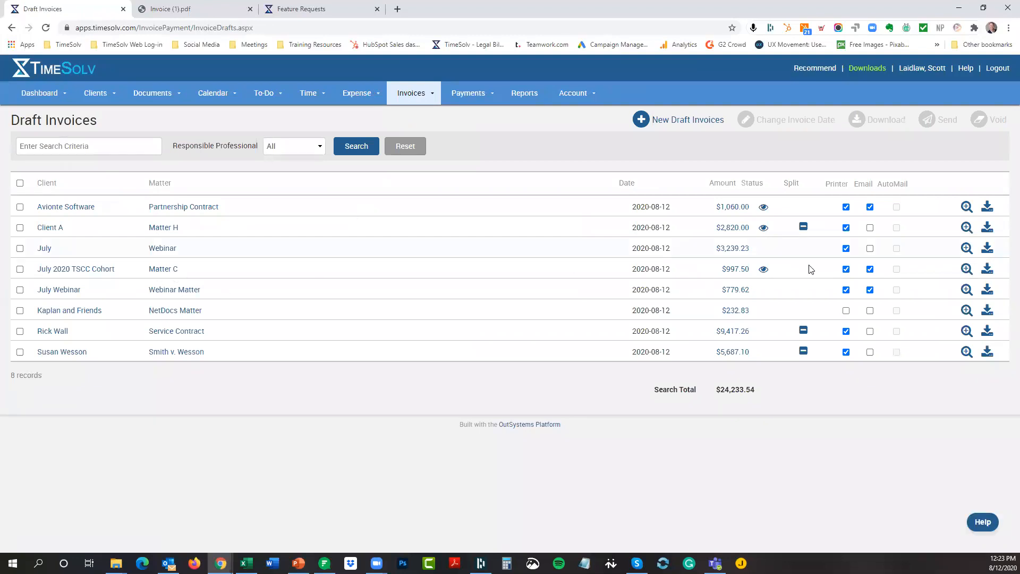
mouse_move(966, 271)
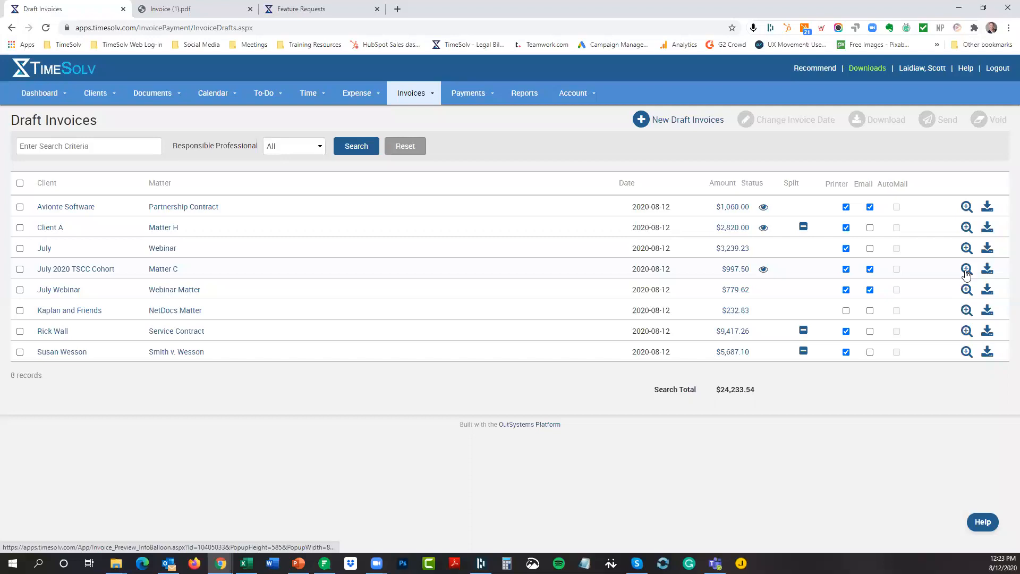
click(966, 269)
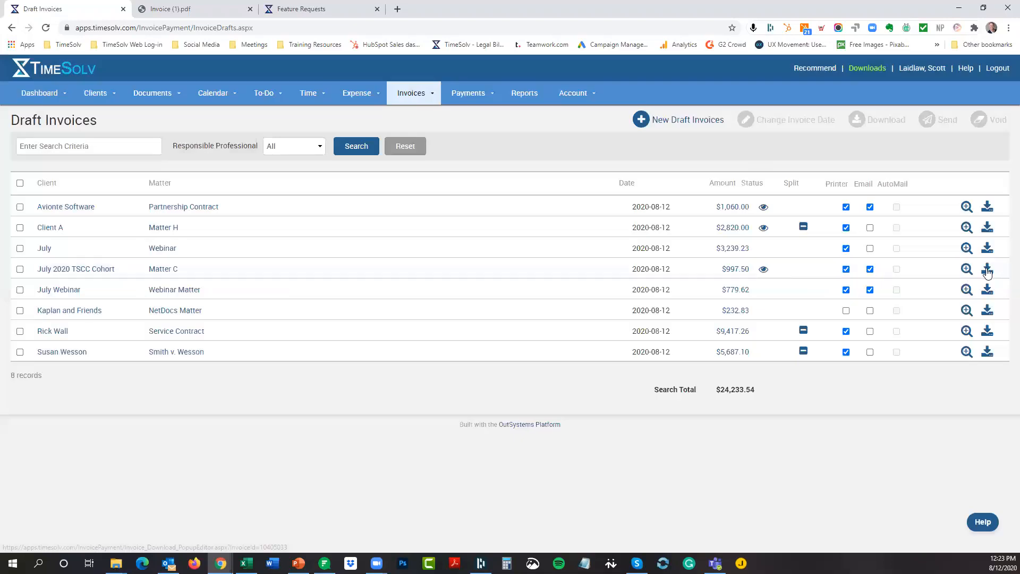
click(987, 269)
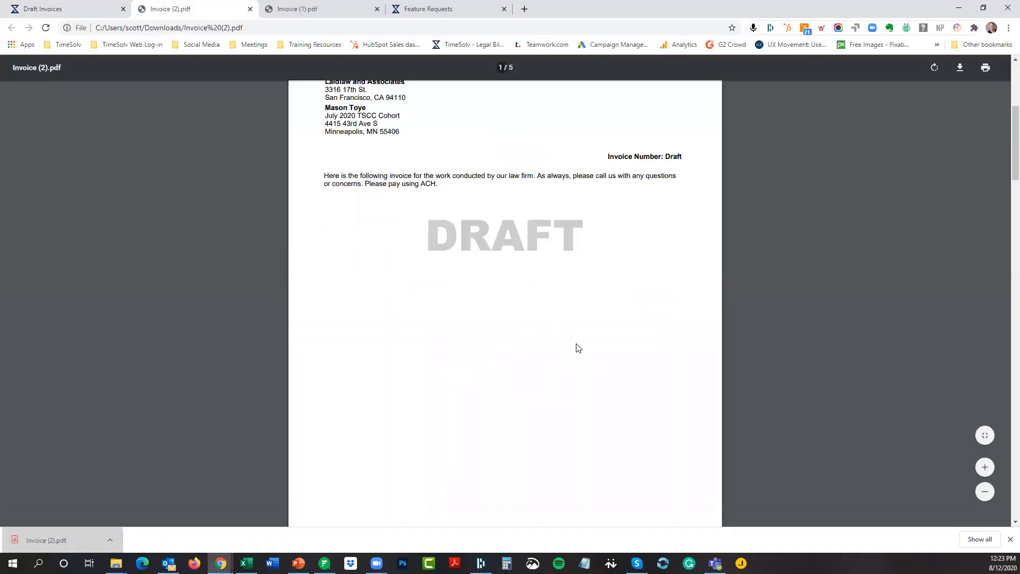
- Review the PDF's Matter C details, Net 30 terms and balances, then return to Draft Invoices
scroll(down, 3)
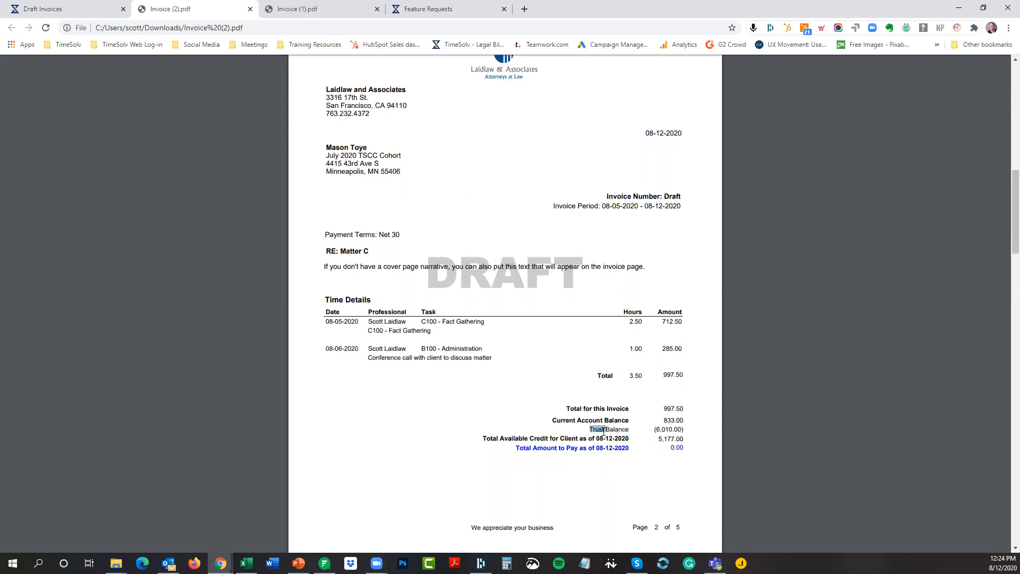
mouse_move(482, 136)
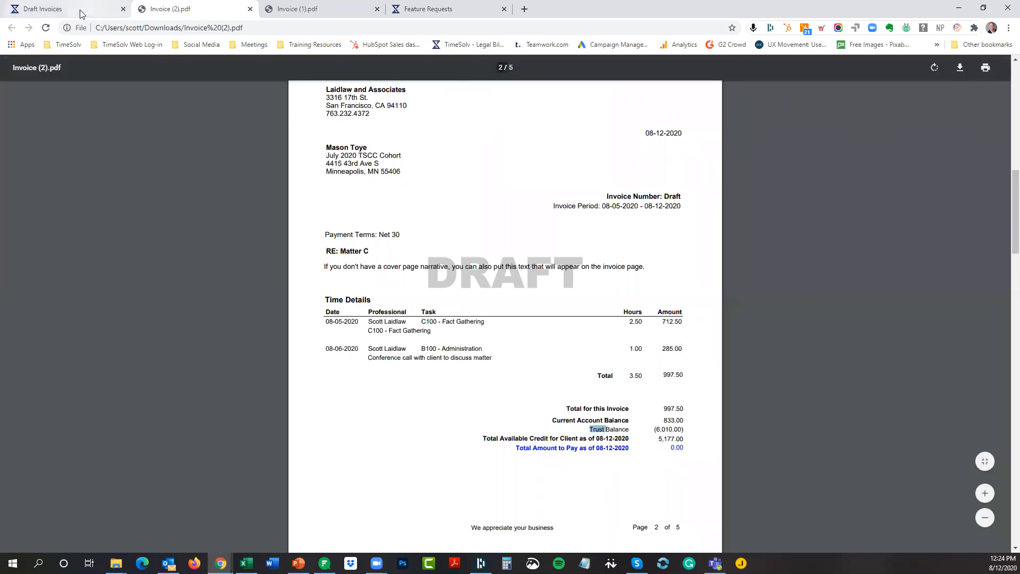
click(62, 9)
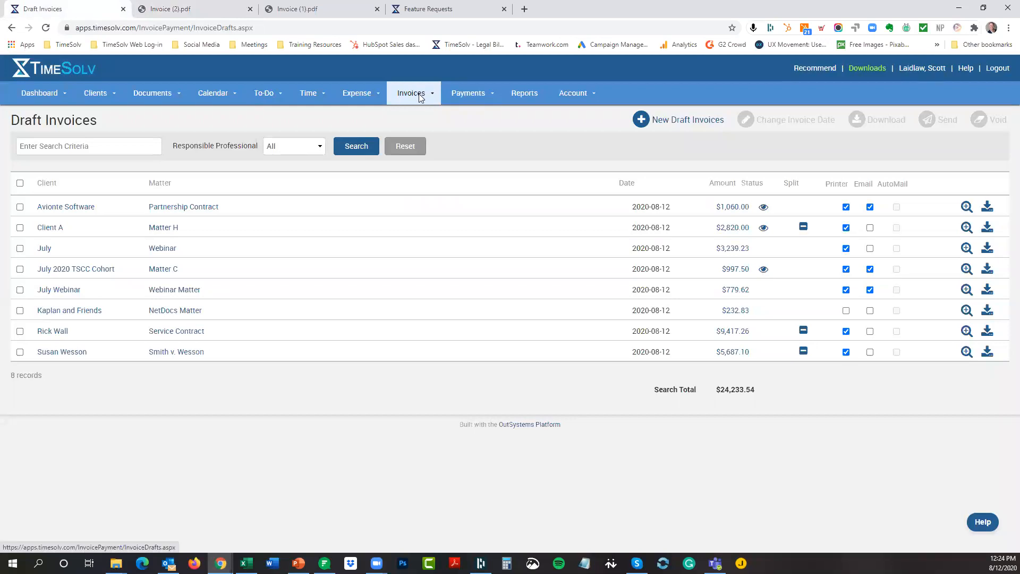
mouse_move(734, 269)
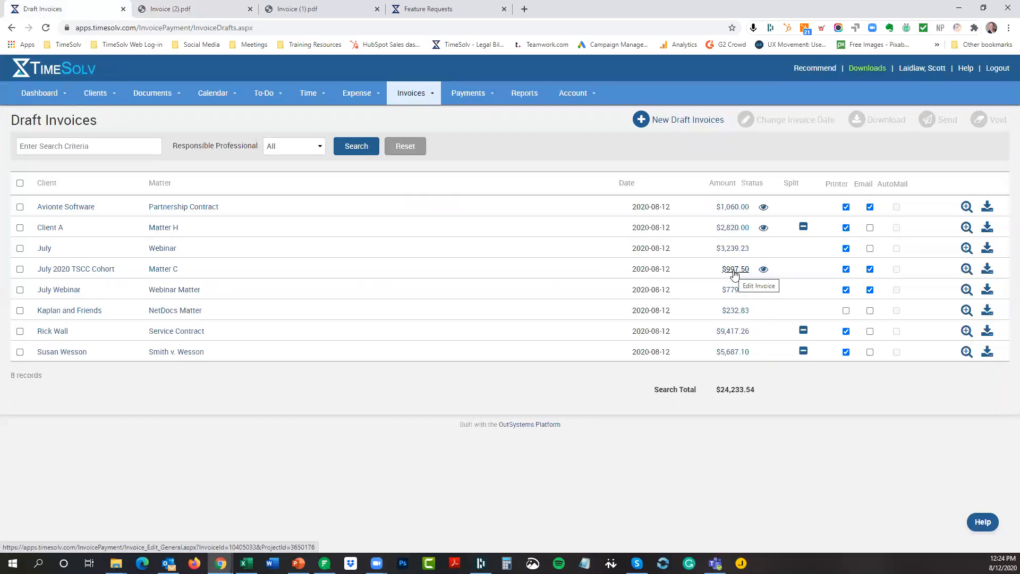
- From the Matter C draft, rename the template's trust balance label to 'Retainer Balance' and save
click(735, 268)
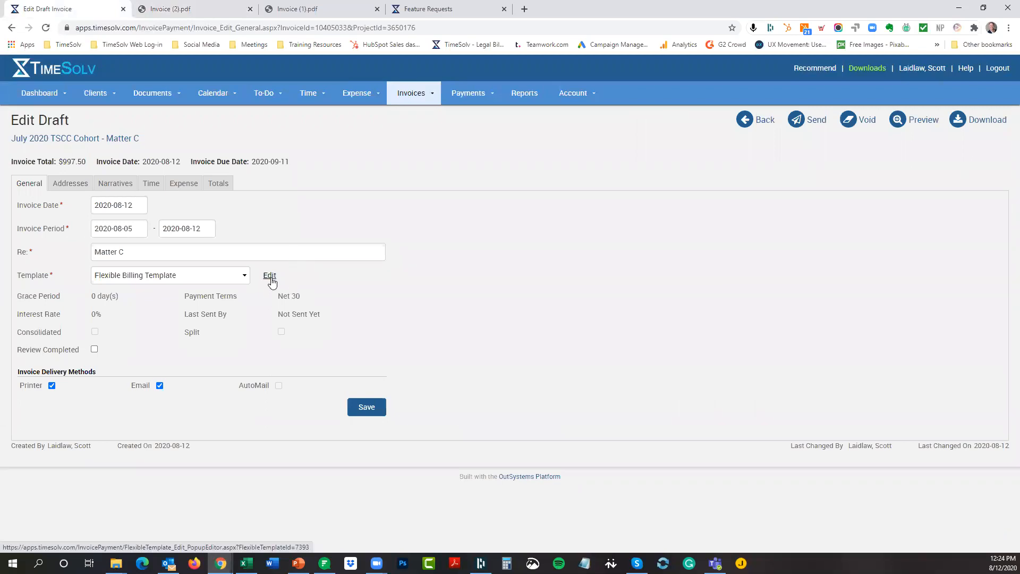
click(270, 275)
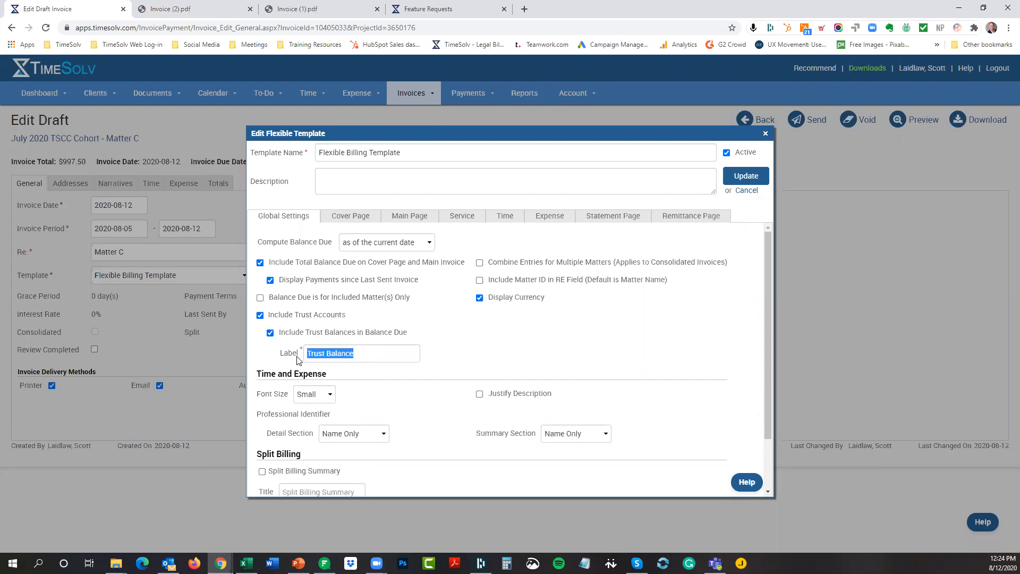
text(Ret)
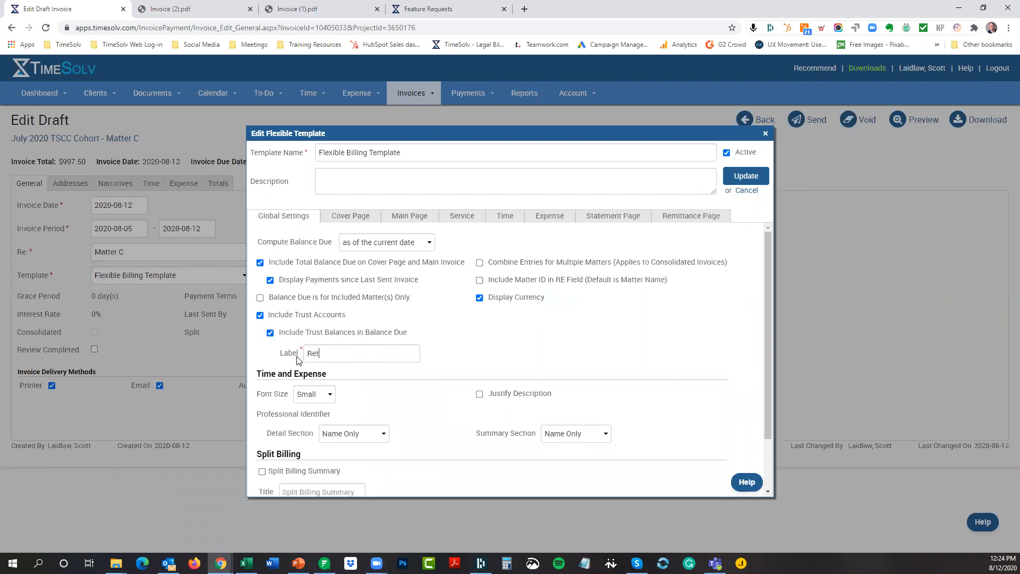
text(aint)
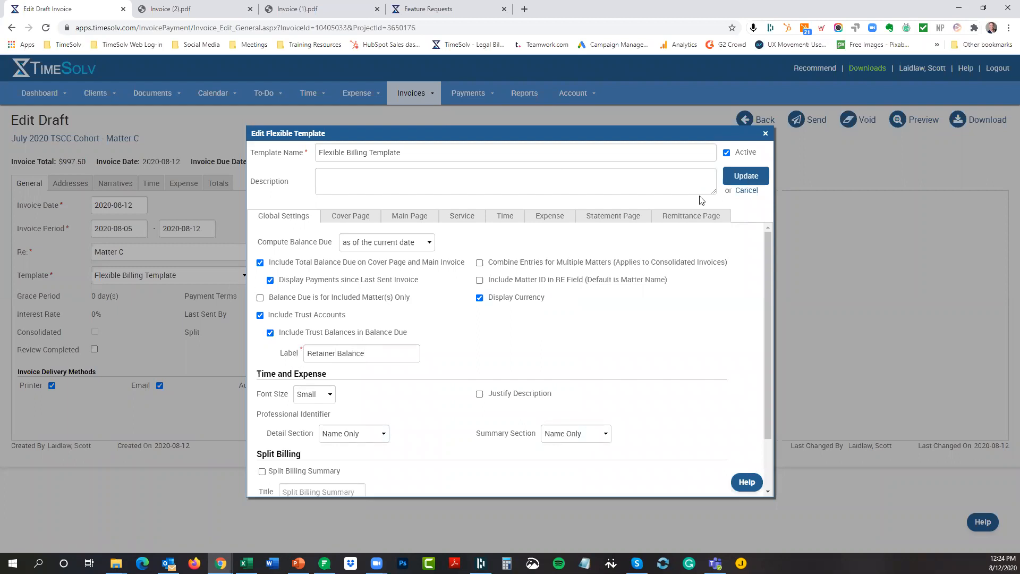
click(746, 176)
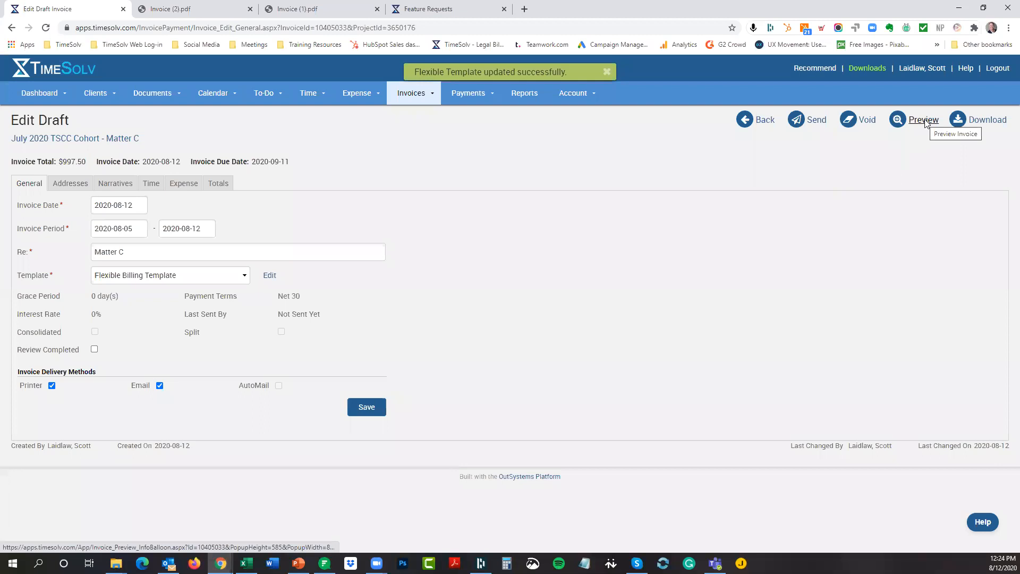
click(922, 119)
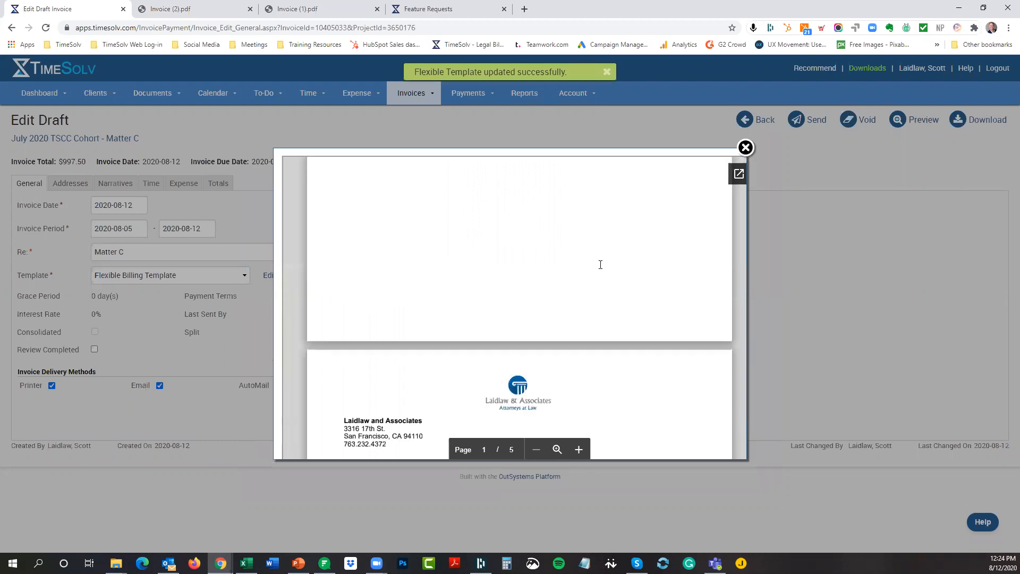
scroll(down, 3)
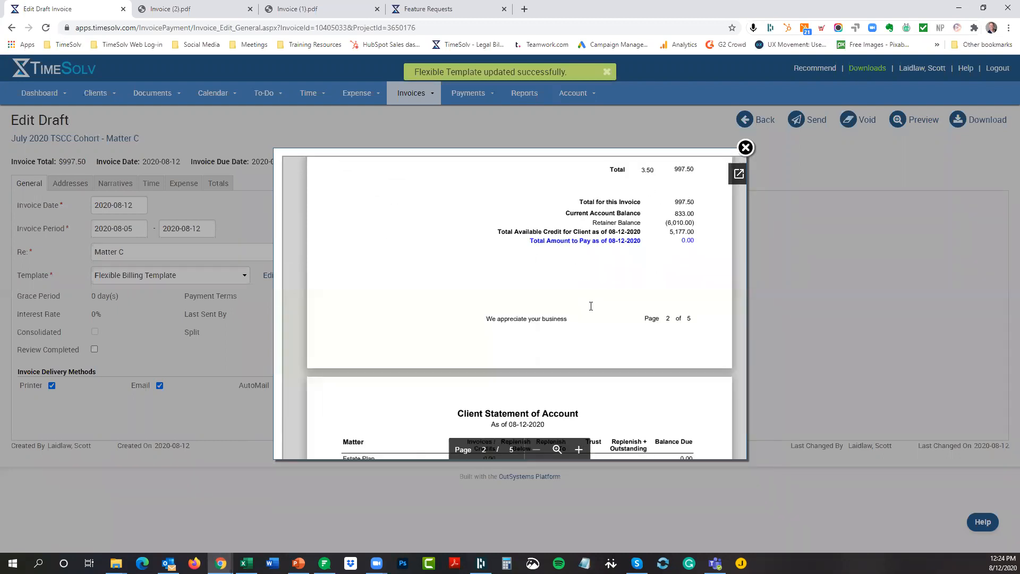
scroll(up, 3)
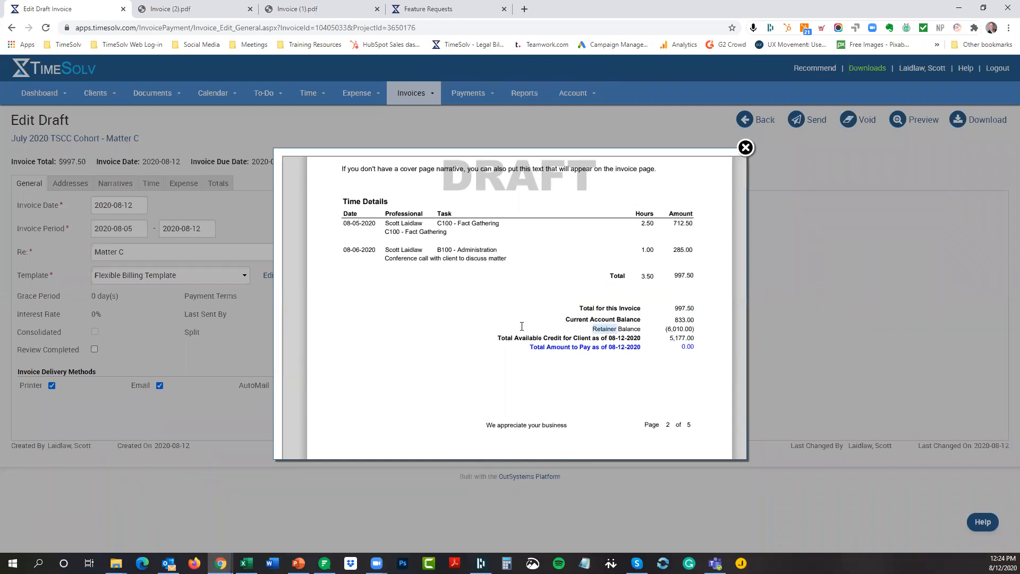
mouse_move(598, 388)
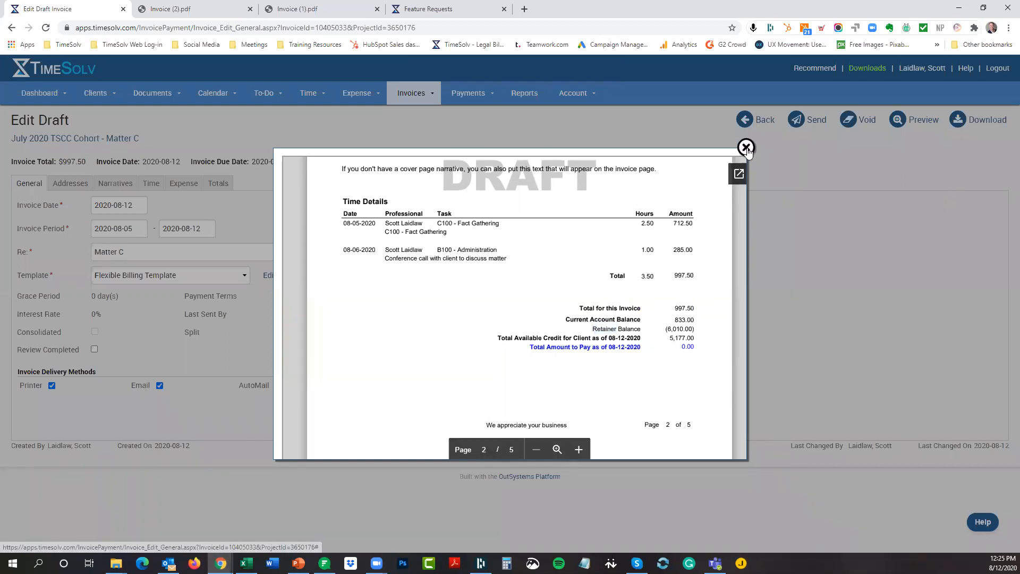
click(746, 148)
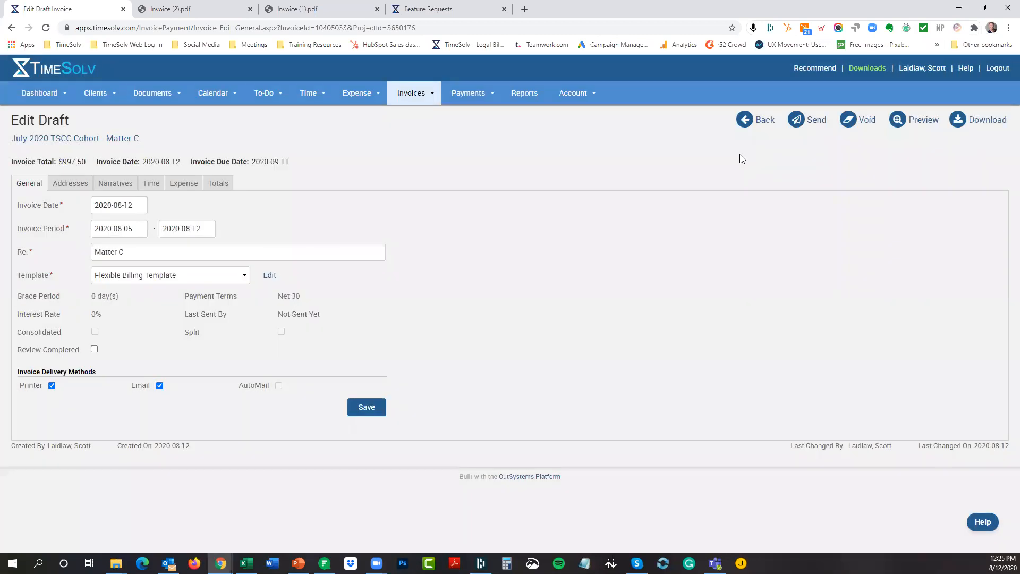
- Restore the template's trust balance label to 'Trust Balance' and save the update
click(269, 274)
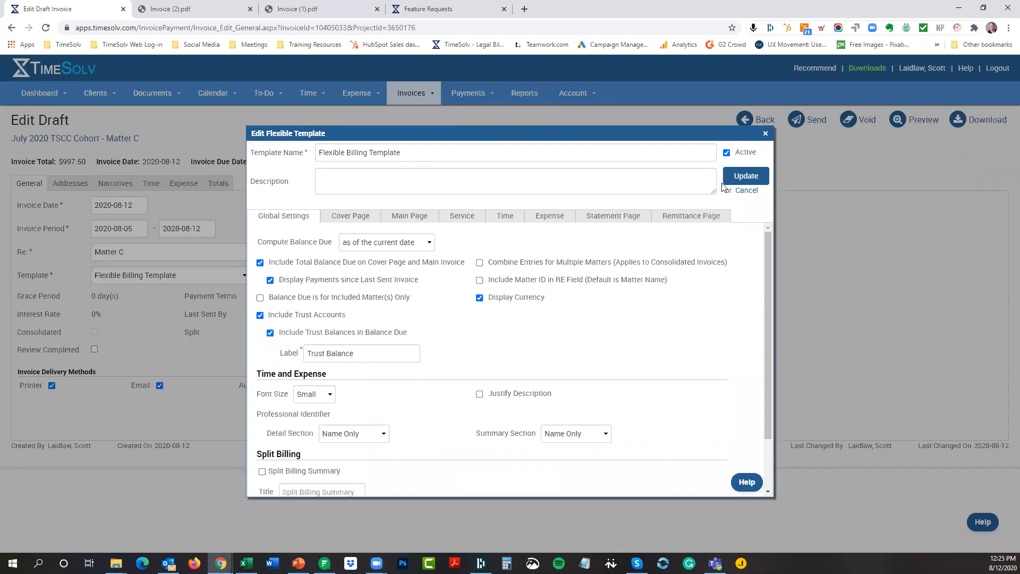
click(745, 176)
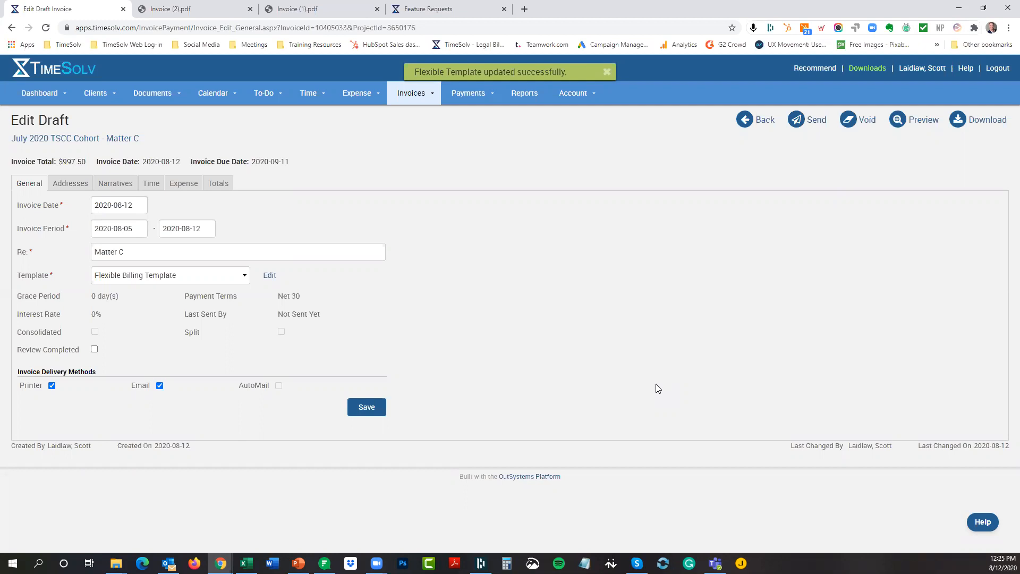
mouse_move(622, 357)
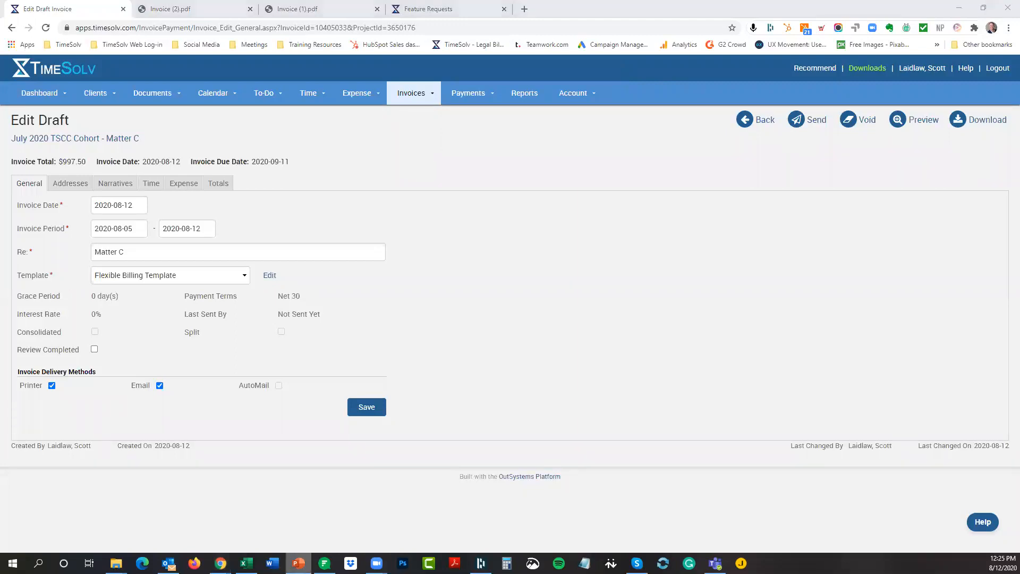
click(297, 562)
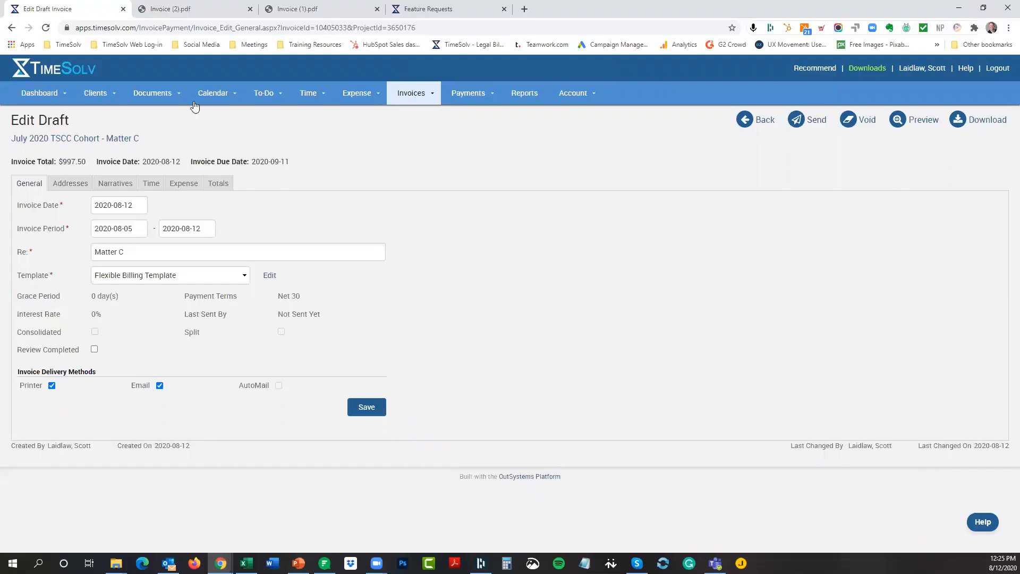
mouse_move(117, 138)
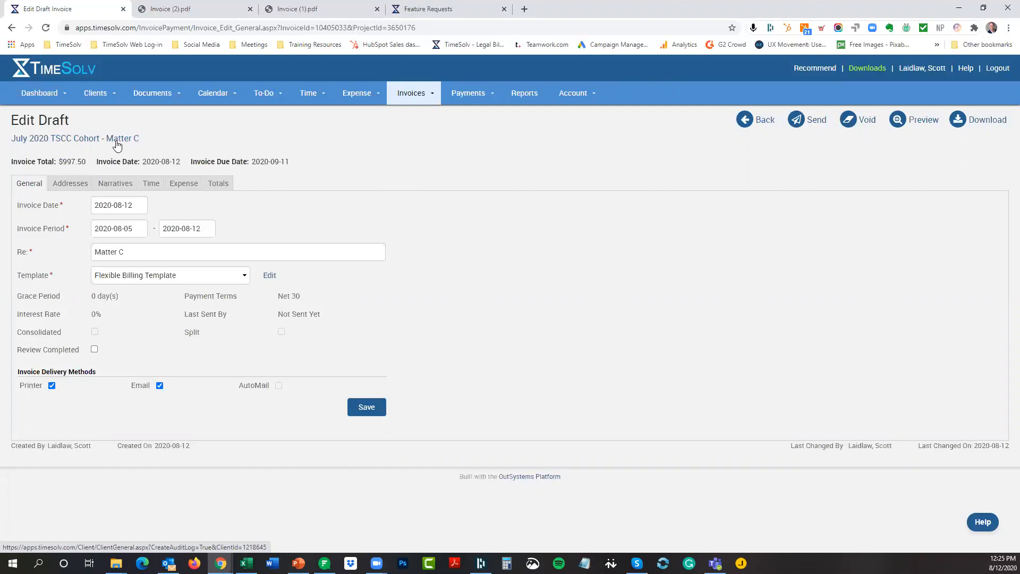
mouse_move(122, 138)
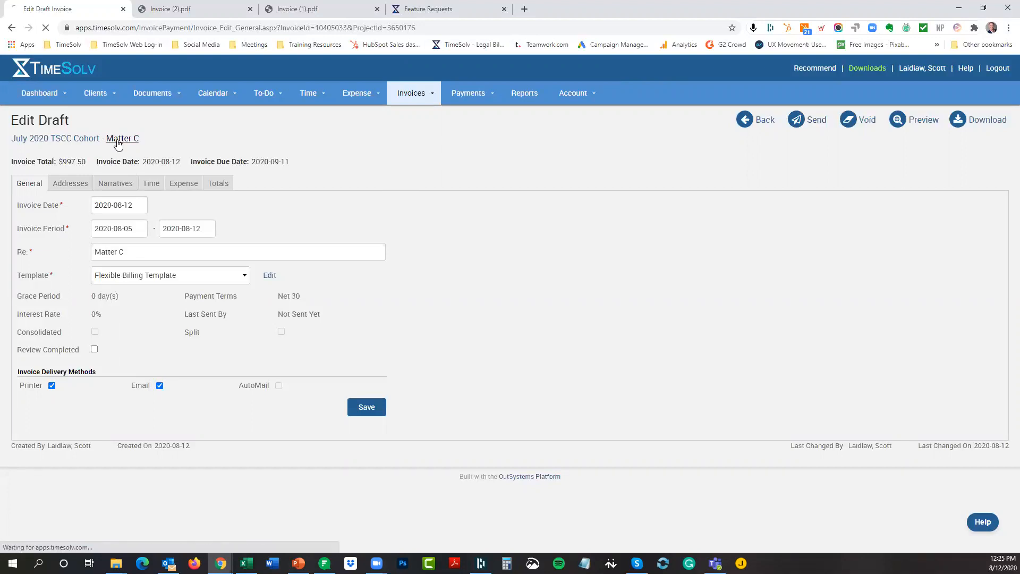
- Inspect Matter C's Retainer trust in IOLTA, replenishing below $1,000 up to $10,000
click(123, 139)
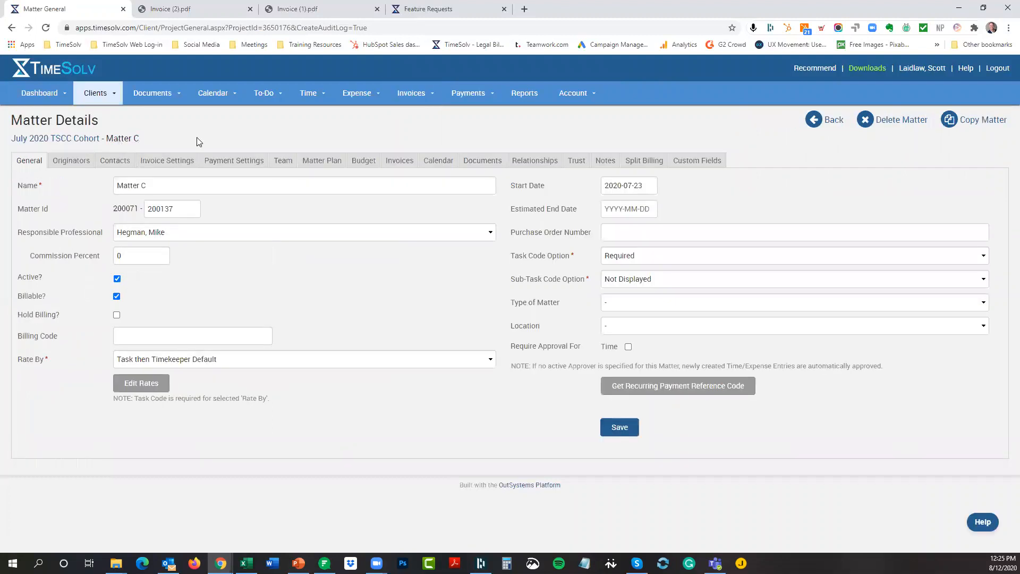
click(575, 160)
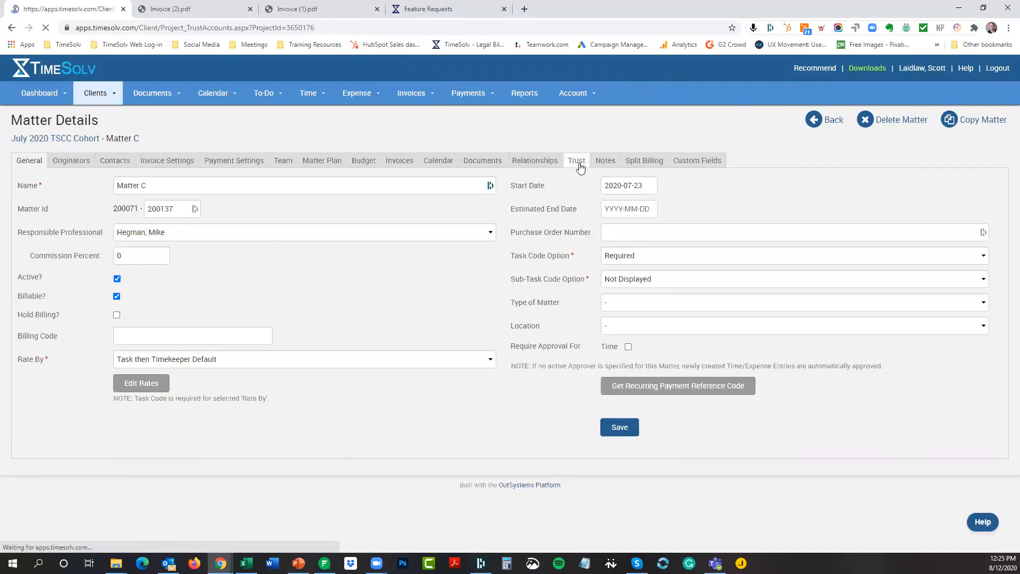
click(575, 160)
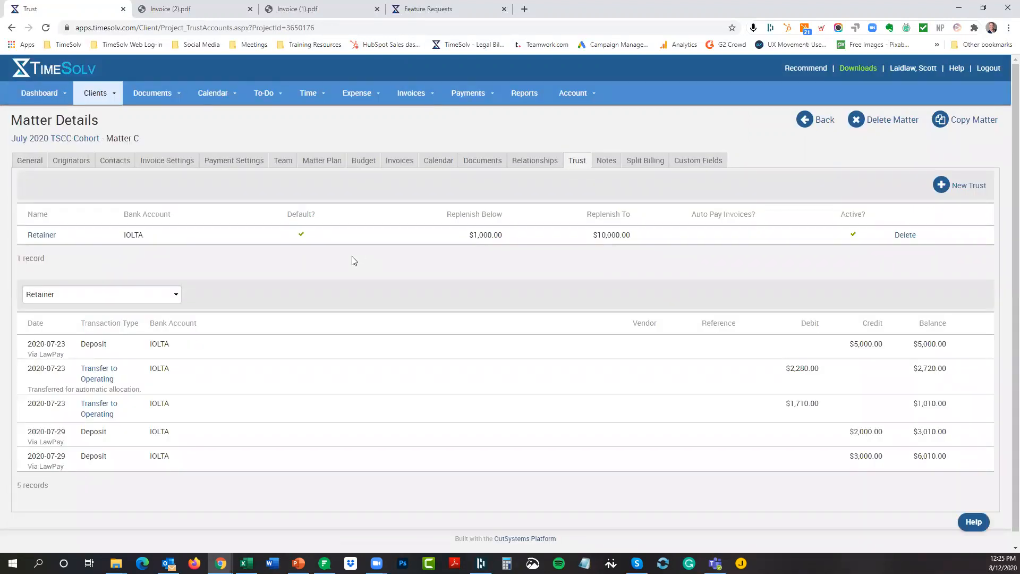
mouse_move(569, 164)
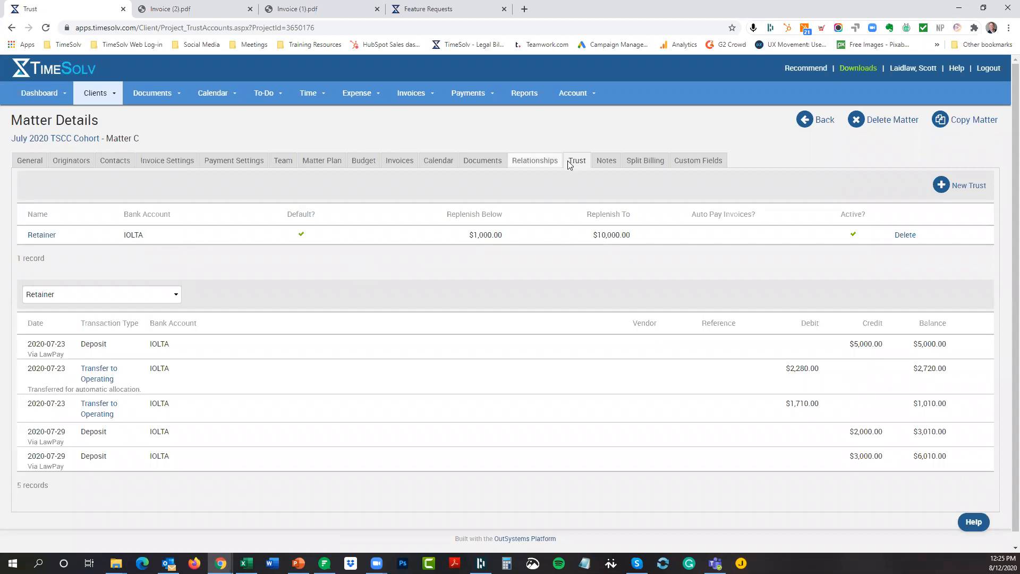
mouse_move(42, 235)
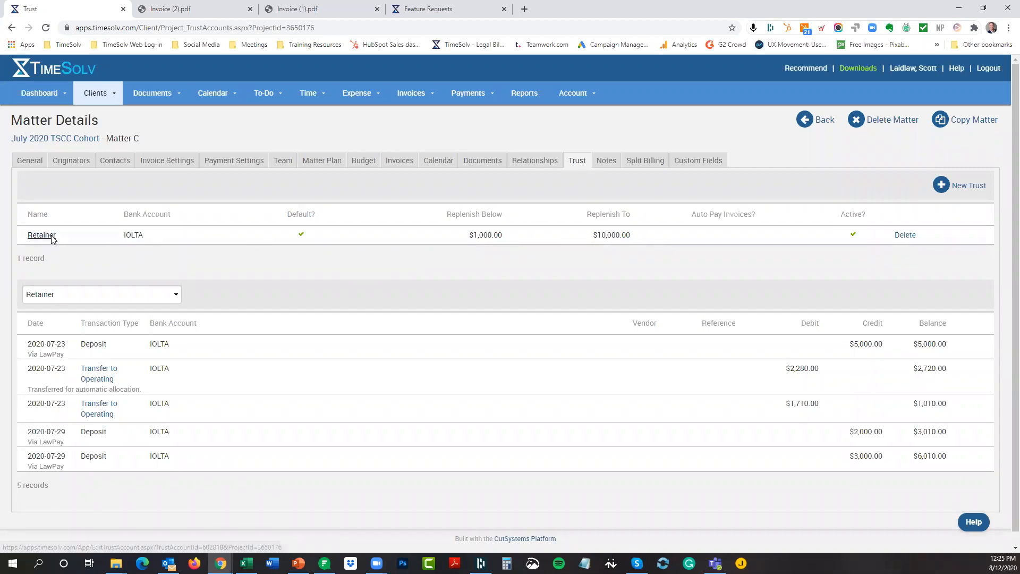
click(41, 235)
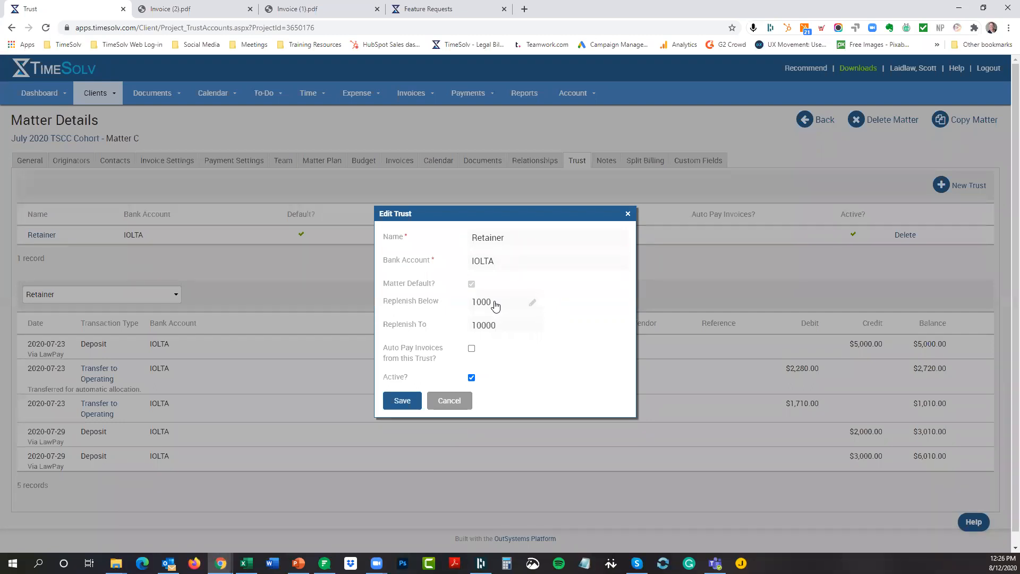
mouse_move(471, 305)
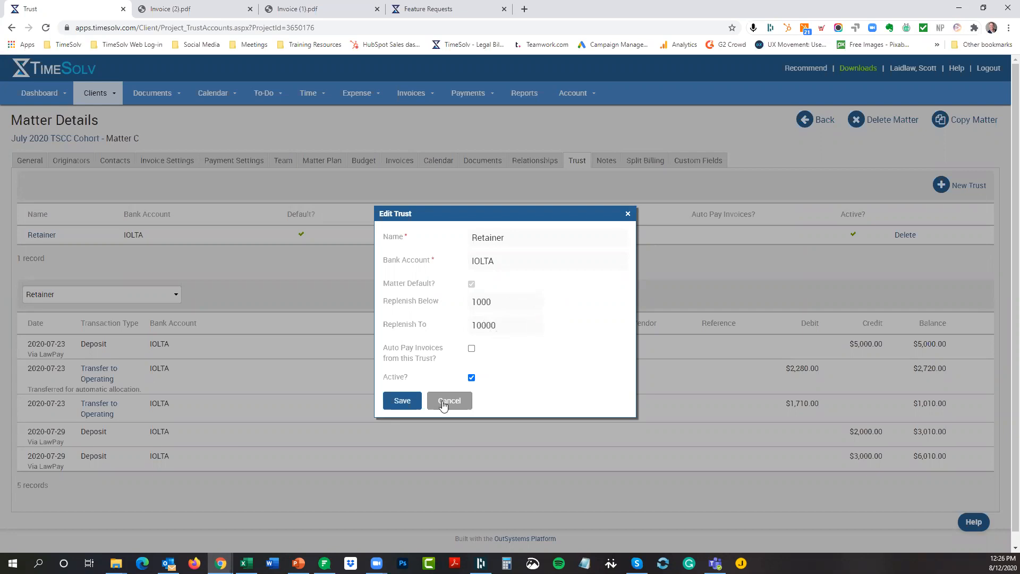
click(449, 400)
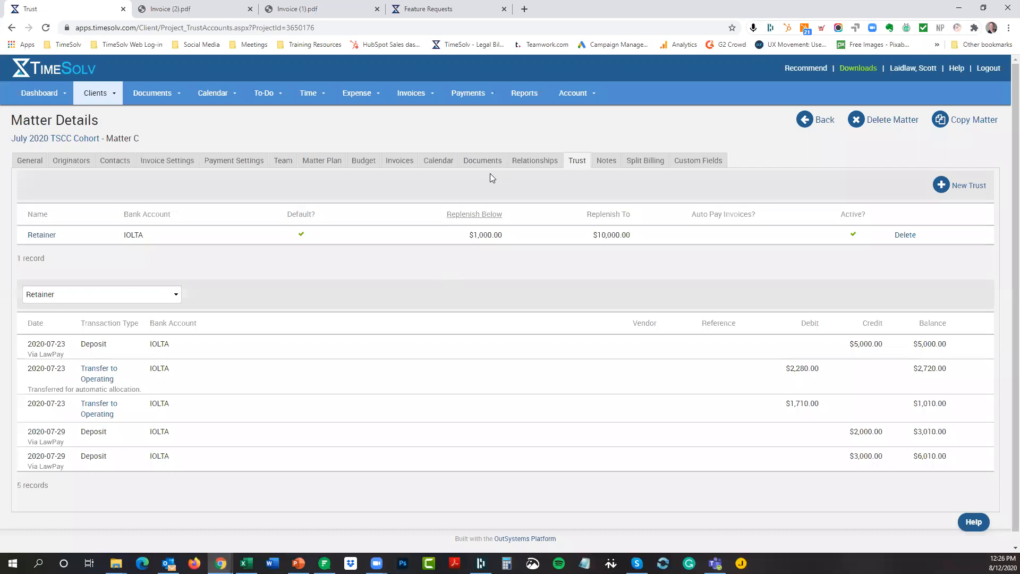
mouse_move(422, 101)
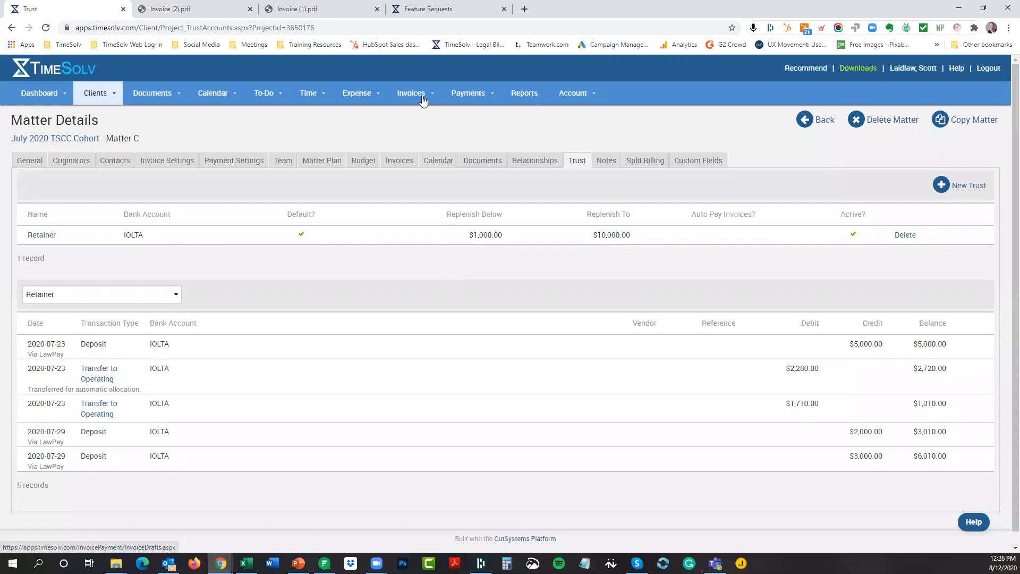
mouse_move(484, 156)
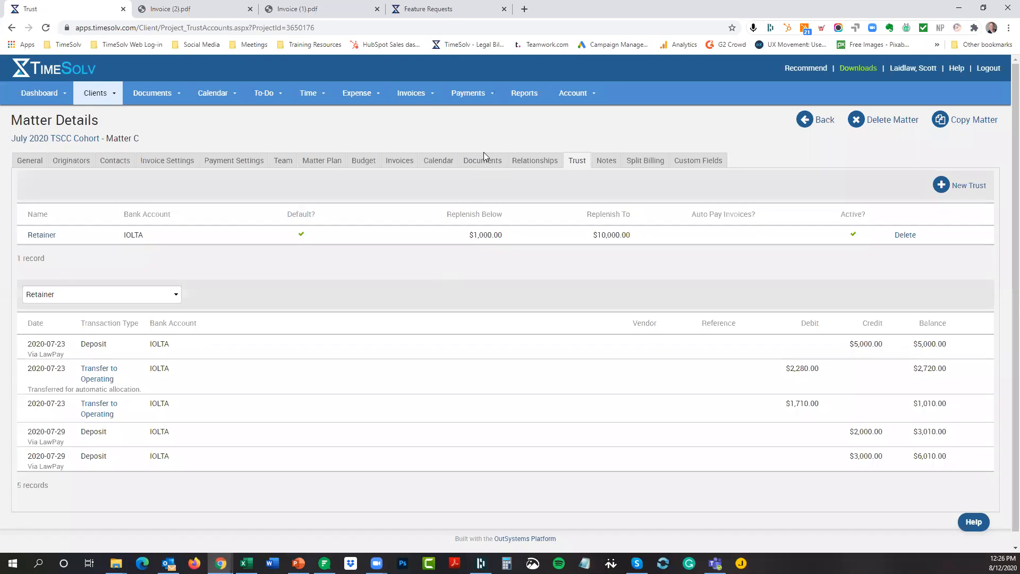
click(467, 93)
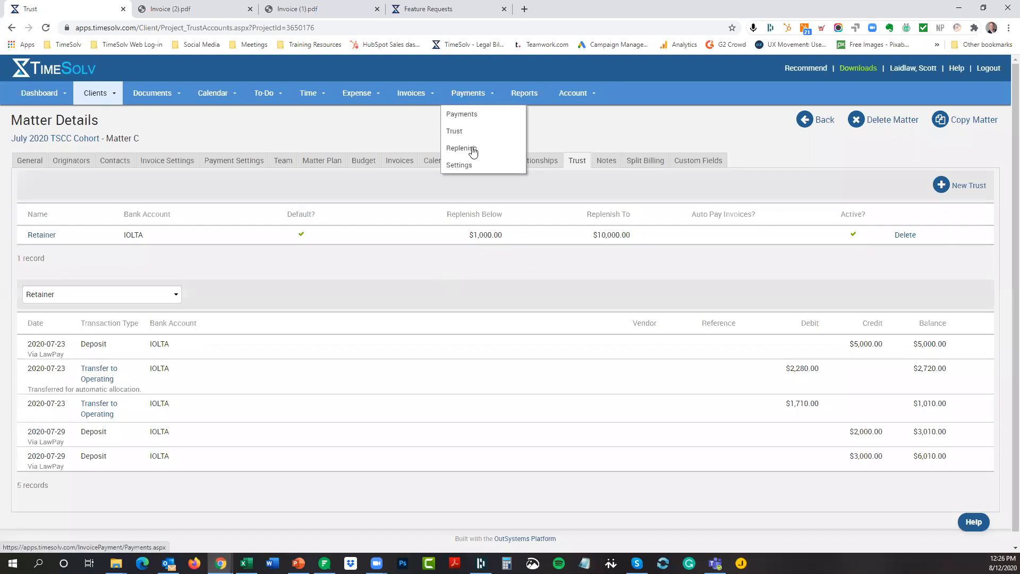
mouse_move(461, 148)
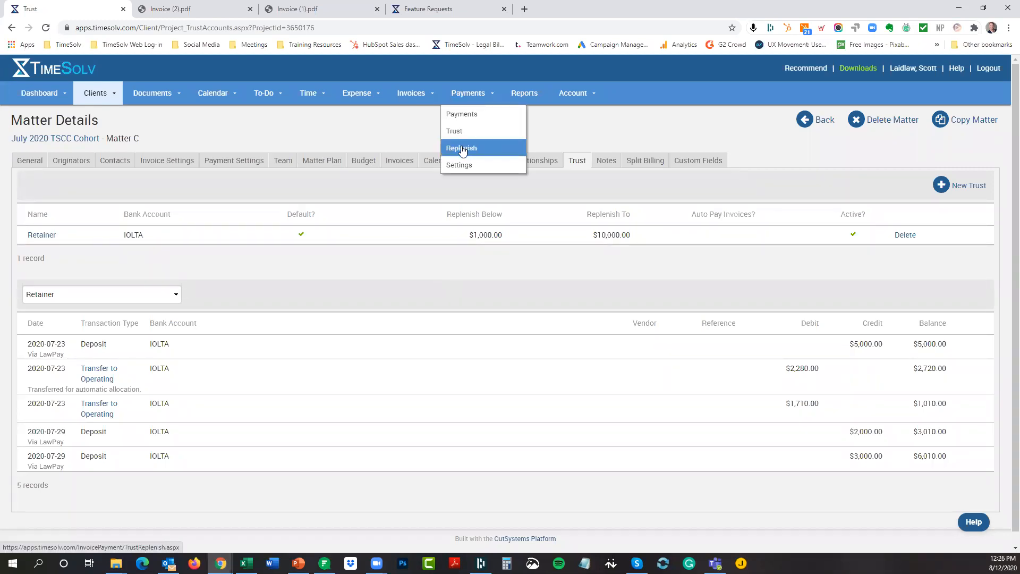
mouse_move(461, 121)
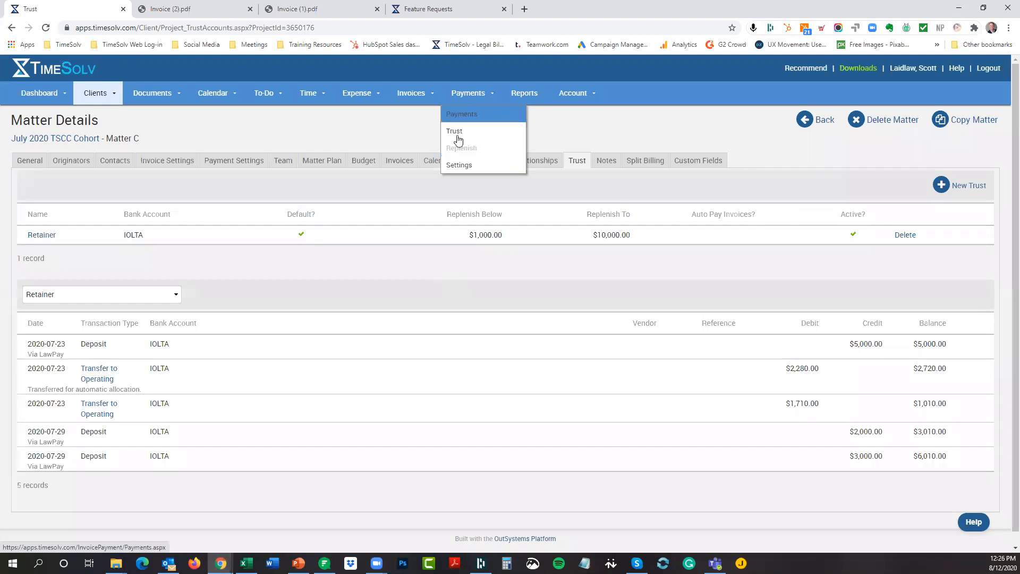
mouse_move(460, 148)
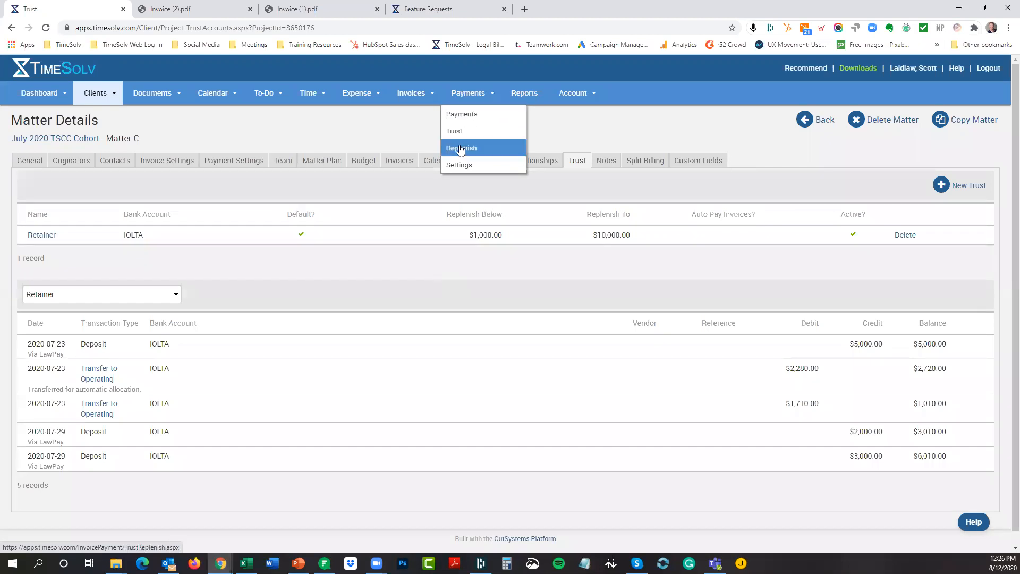
click(461, 148)
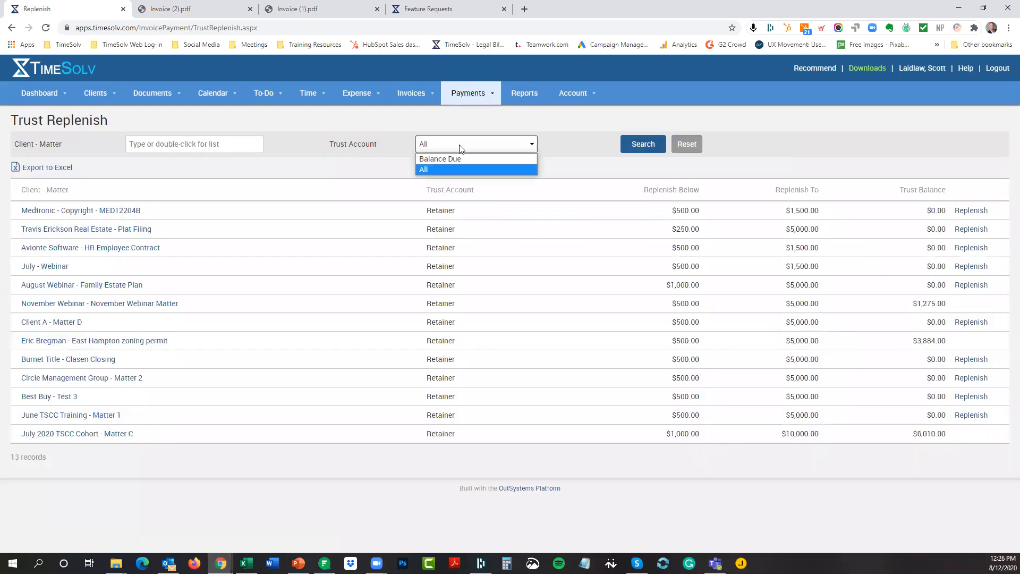
click(424, 170)
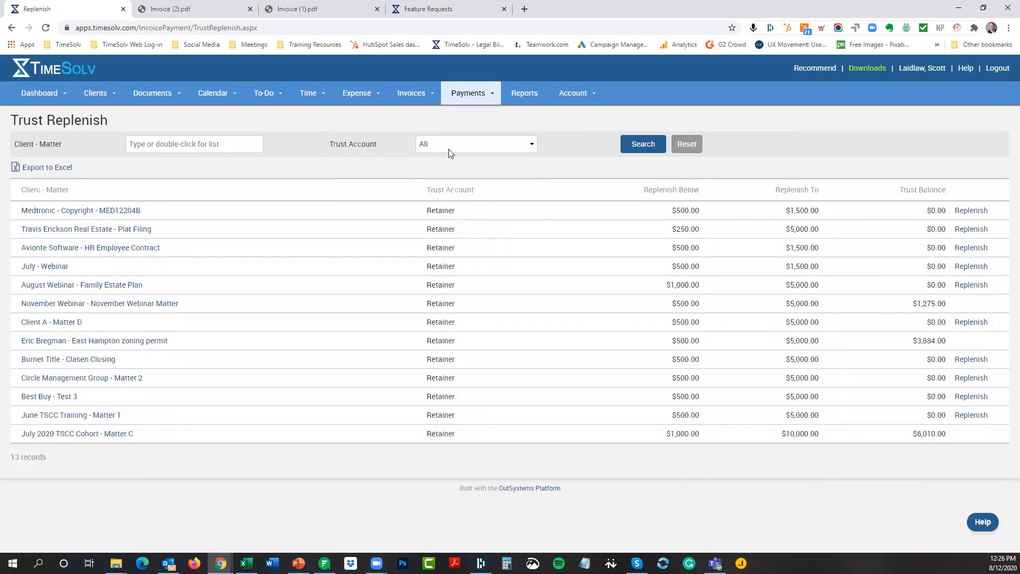
mouse_move(440, 151)
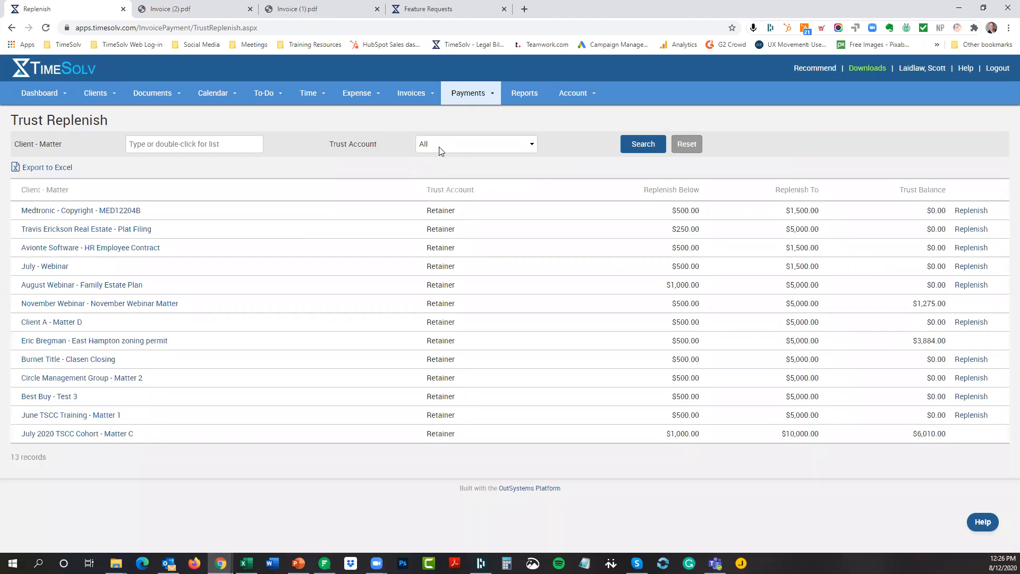
mouse_move(661, 215)
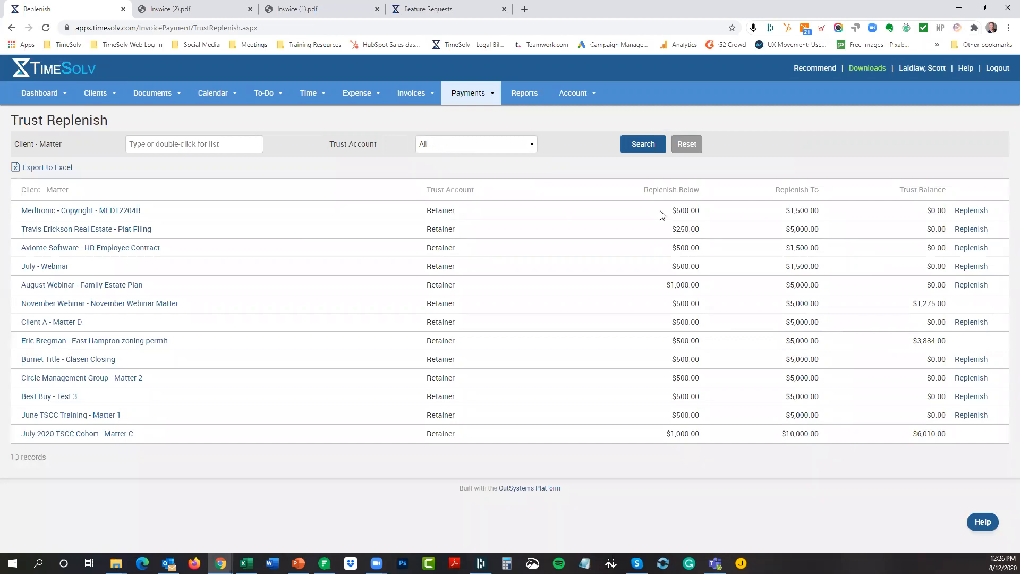
mouse_move(781, 446)
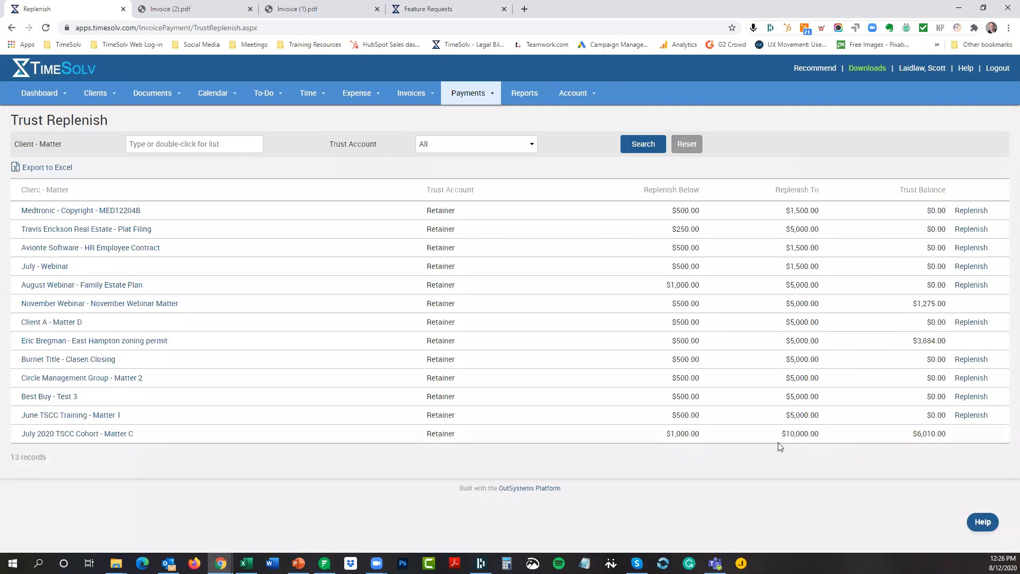
mouse_move(761, 469)
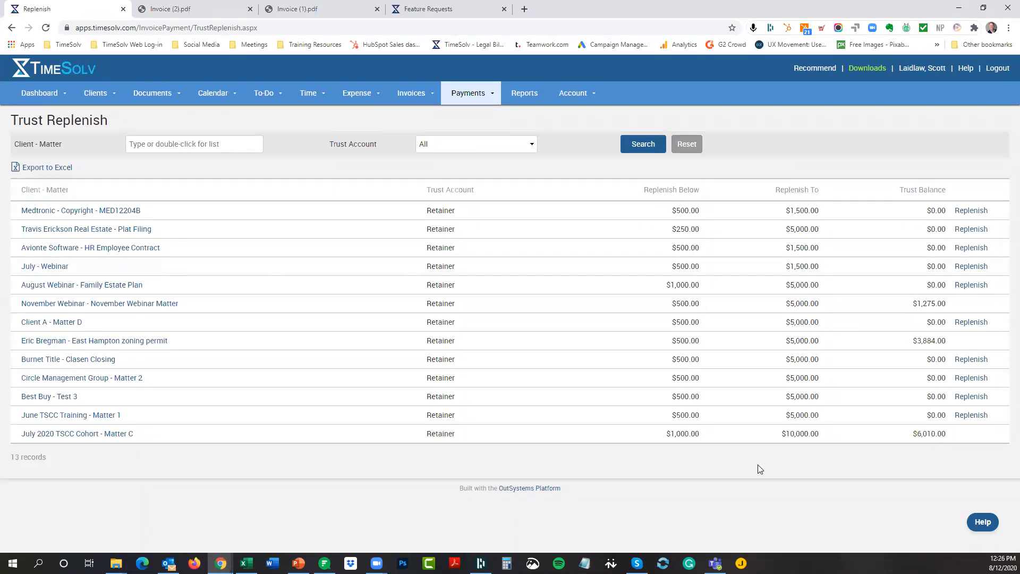
mouse_move(740, 449)
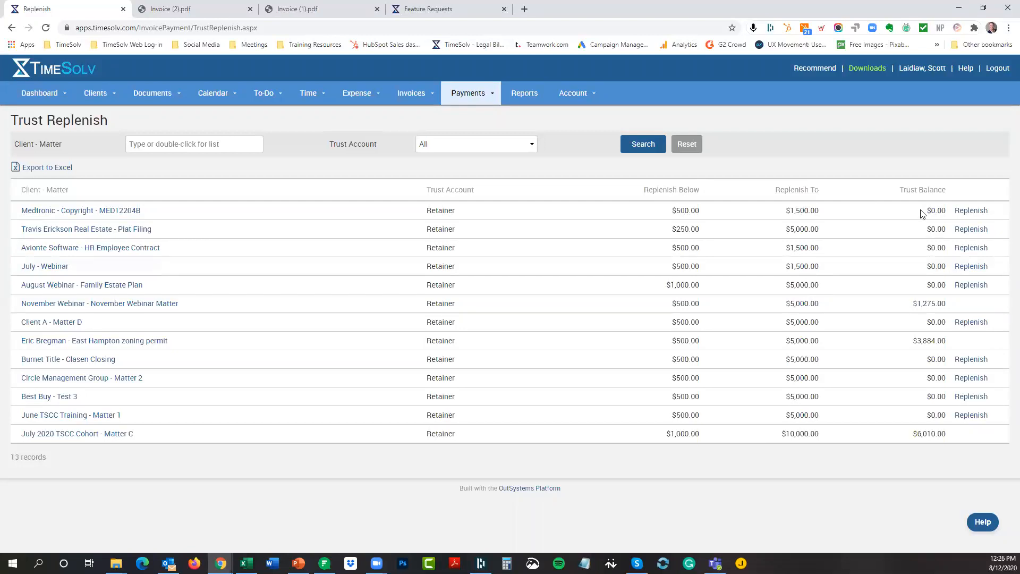
mouse_move(699, 215)
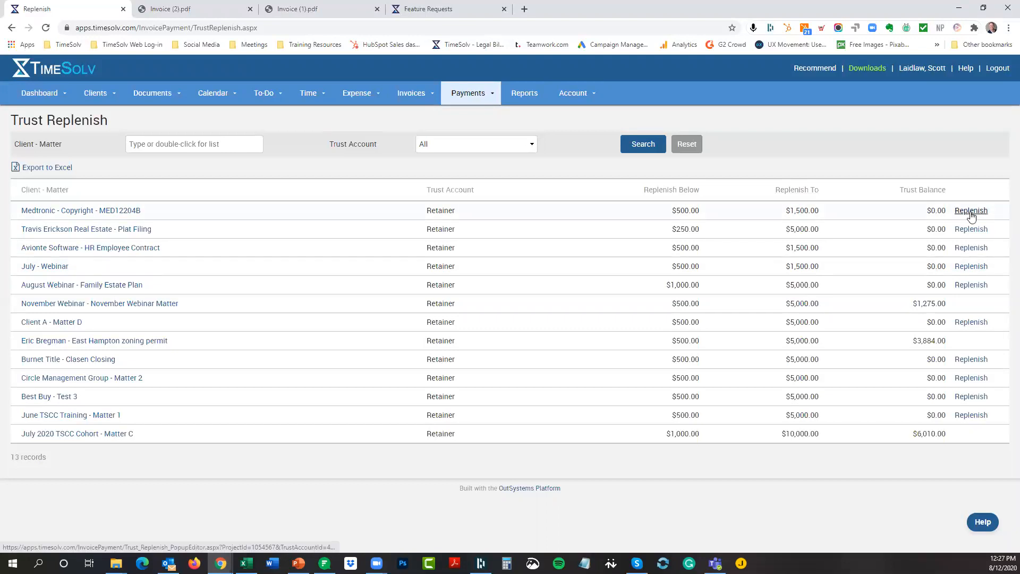
- Check payment method options for replenishing Medtronic - Copyright - MED12204B, then cancel
click(971, 210)
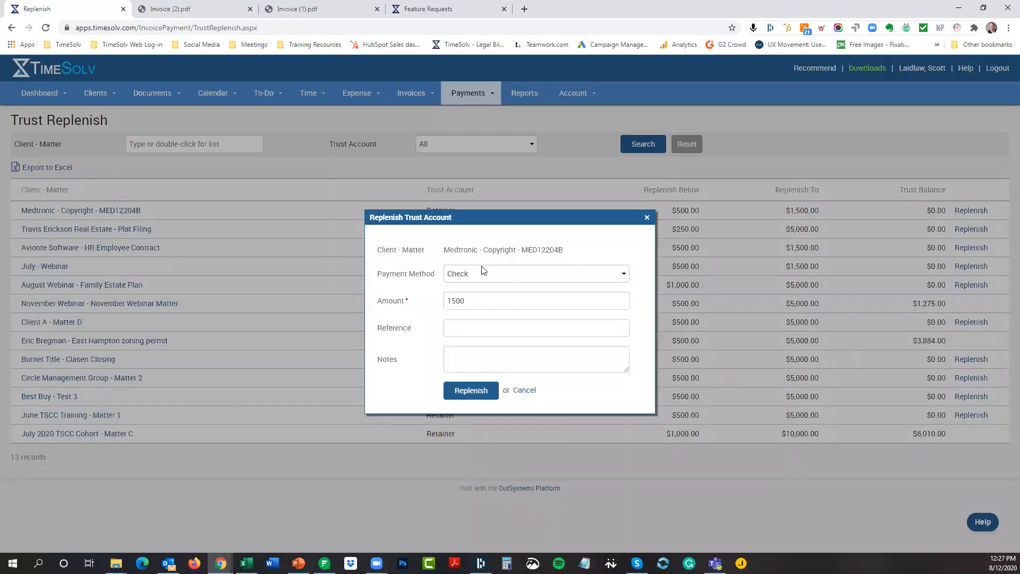
click(535, 273)
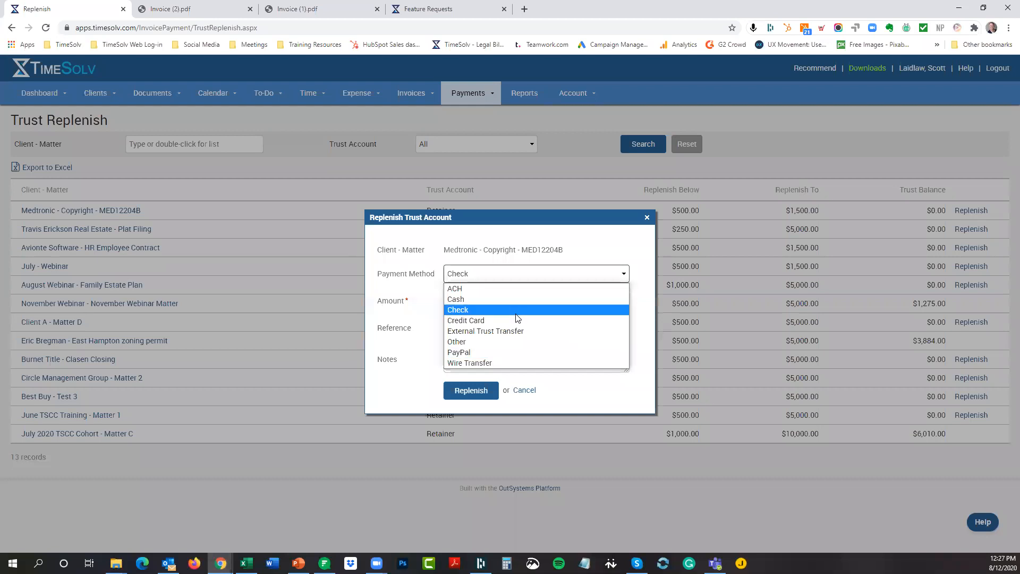
click(458, 309)
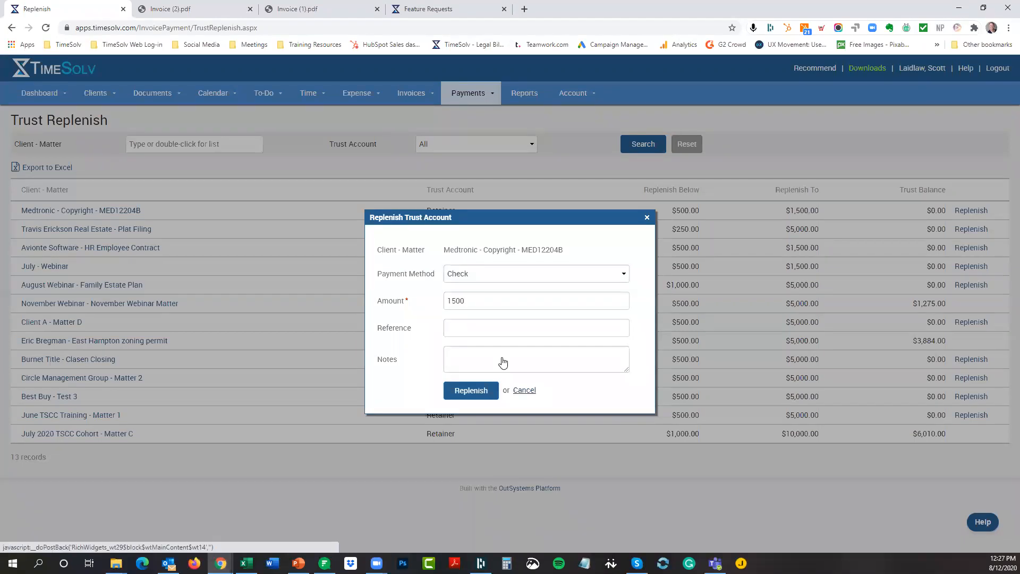
click(468, 92)
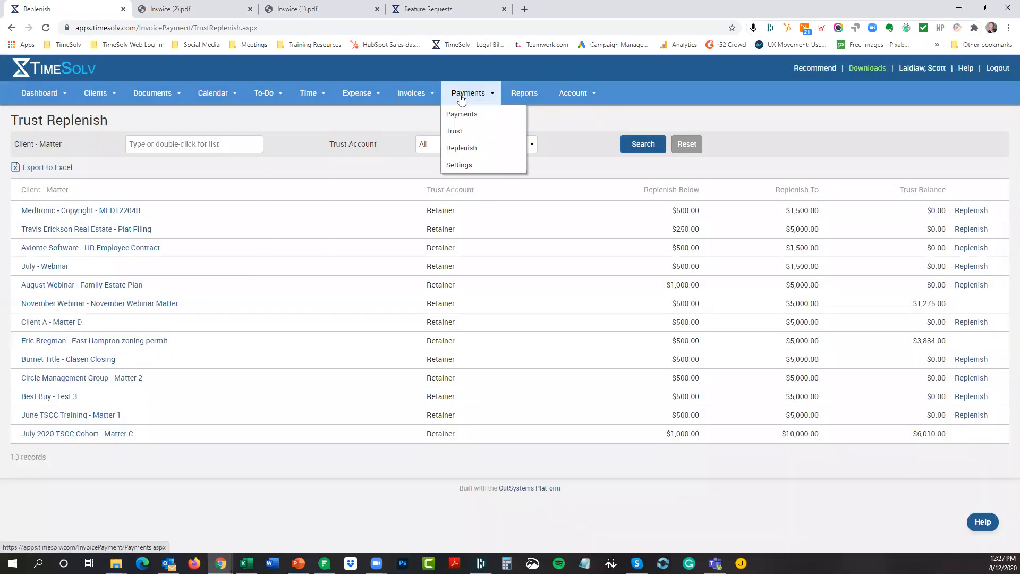
mouse_move(461, 144)
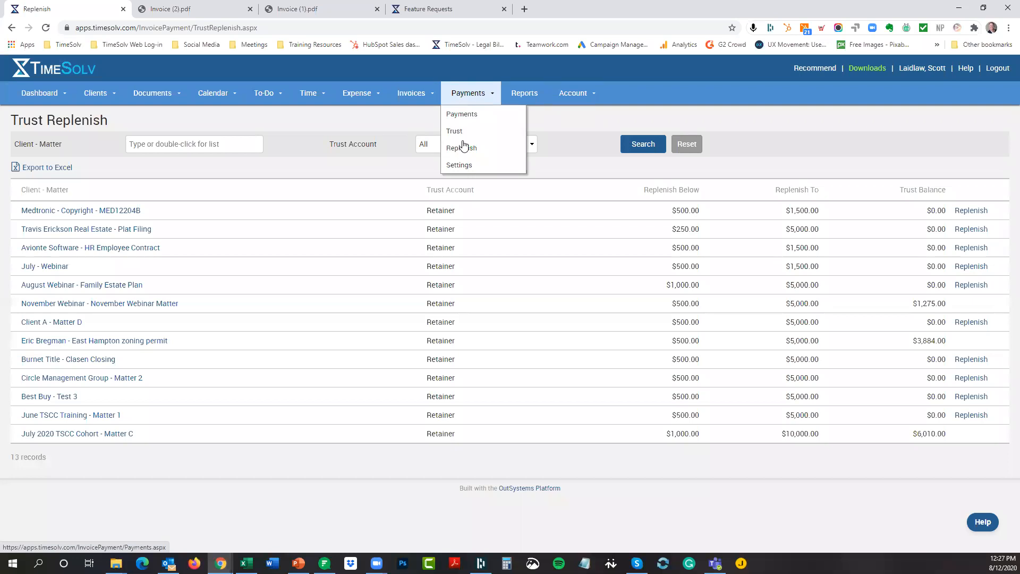
- Start a trust Deposit for Medtronic - Copyright - MED12287BC into IOLTA - Retainer
click(454, 131)
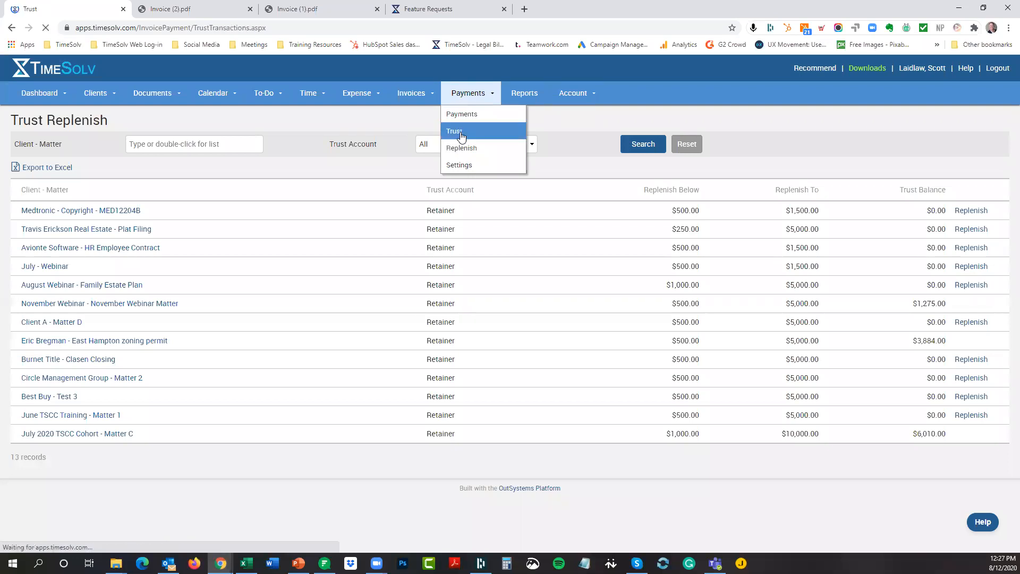
click(454, 131)
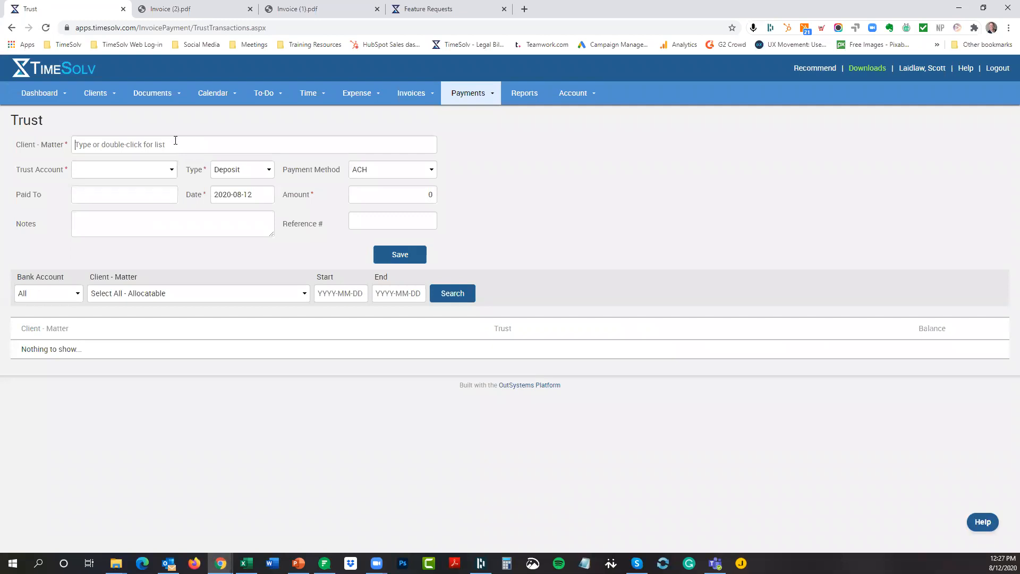
text(me4d)
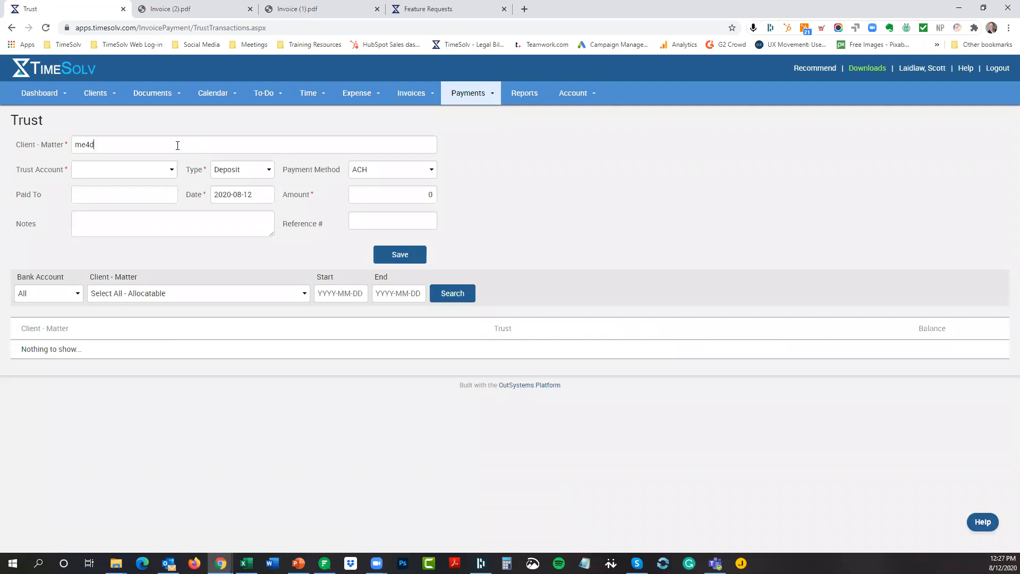
text(medt)
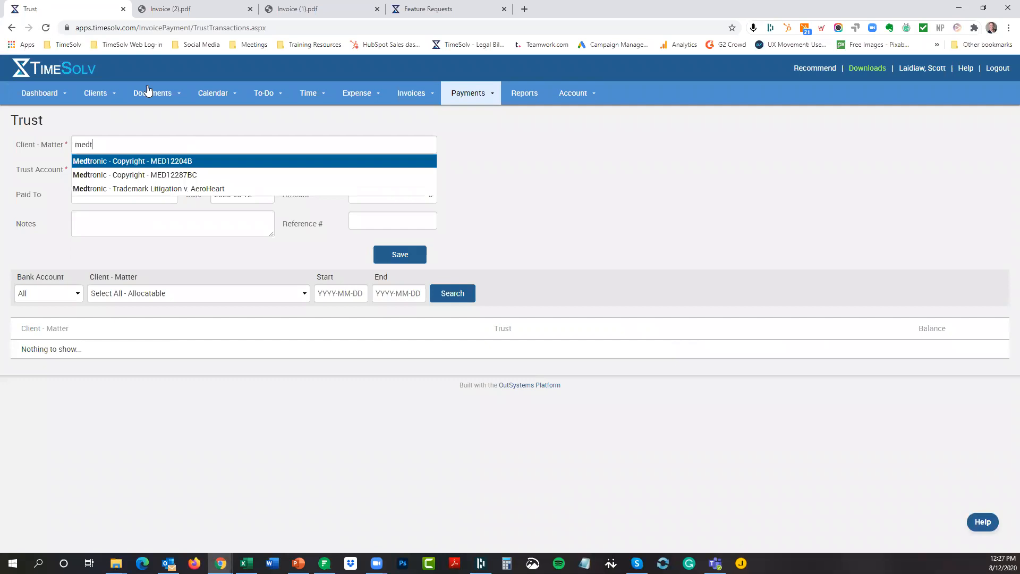
click(134, 174)
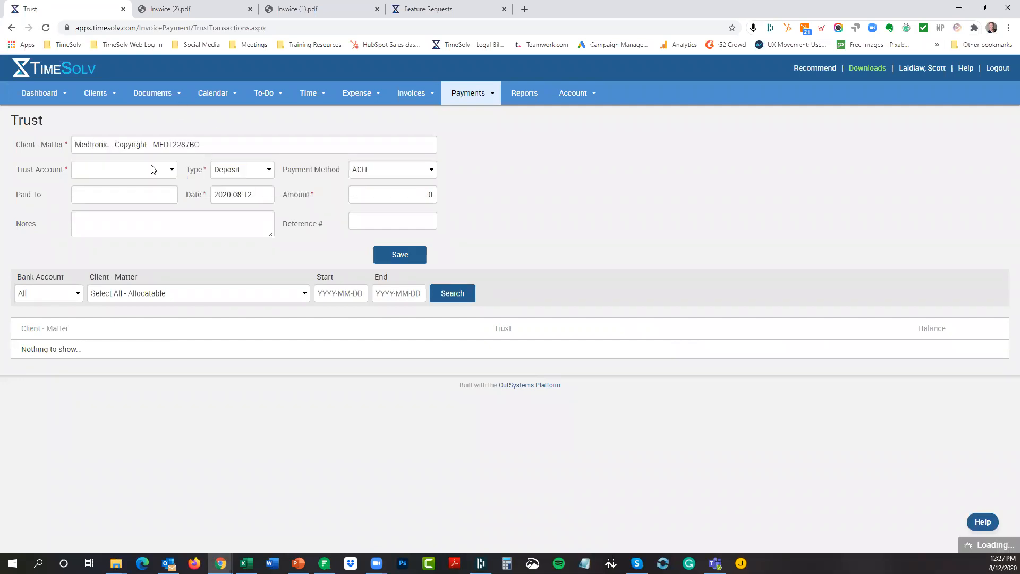
click(241, 169)
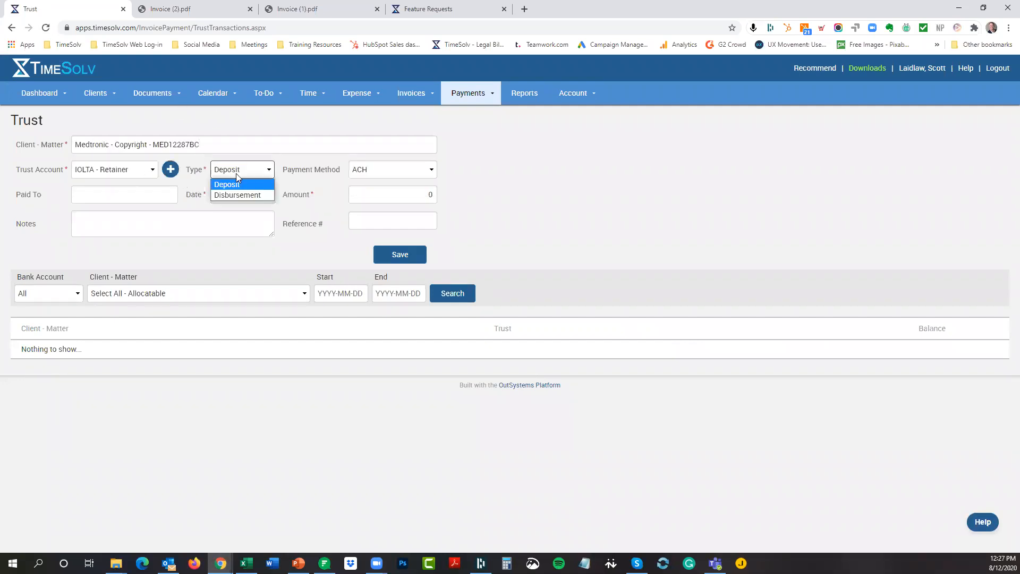
click(227, 184)
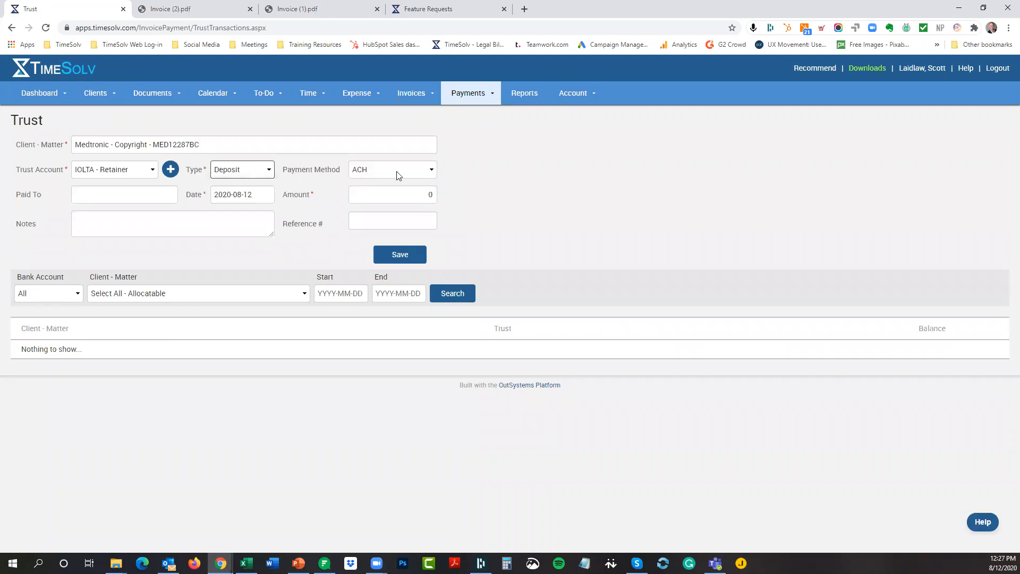
mouse_move(472, 101)
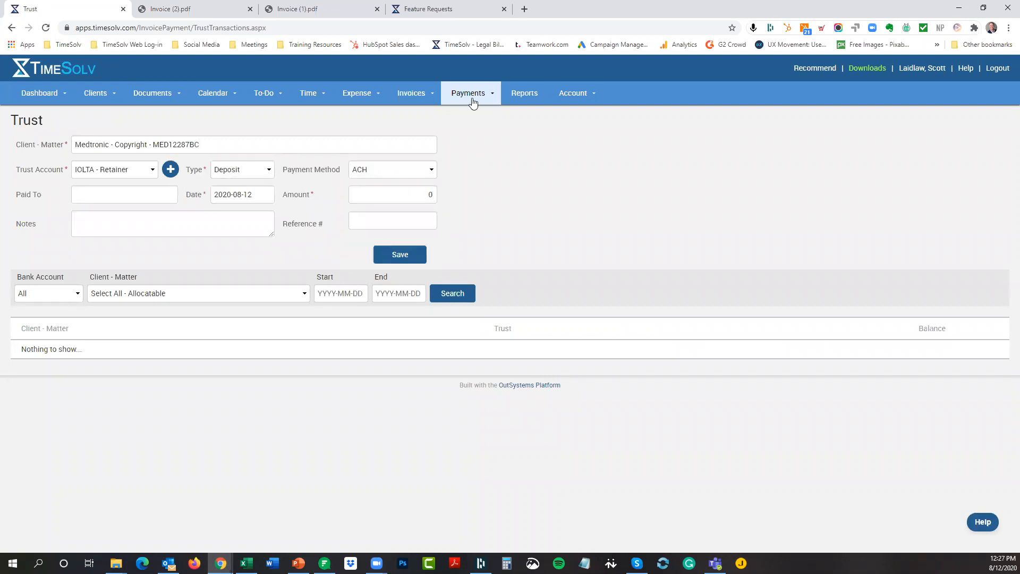
click(468, 93)
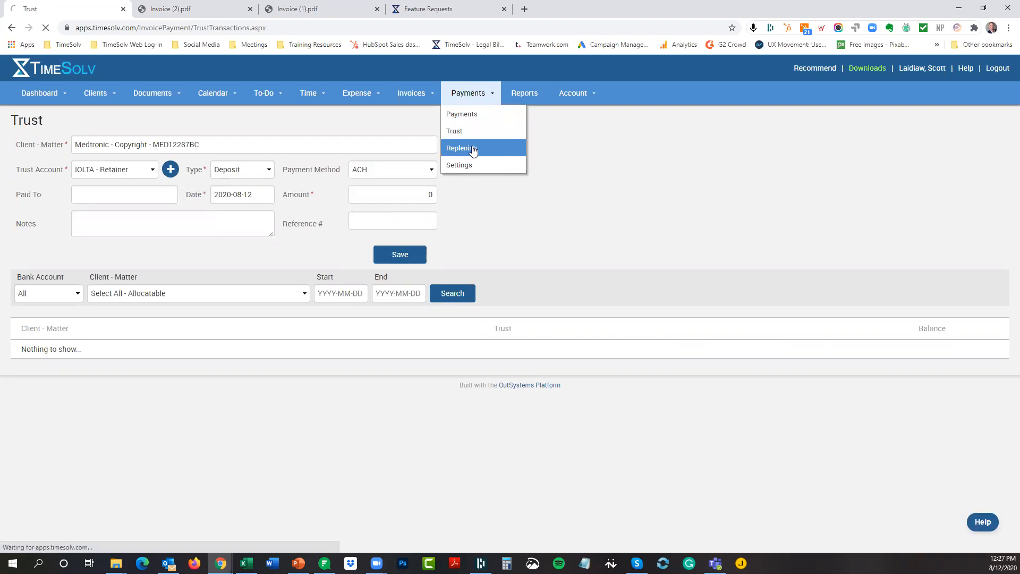
- Return to the Trust Replenish list showing 13 matters and their trust balances
click(461, 147)
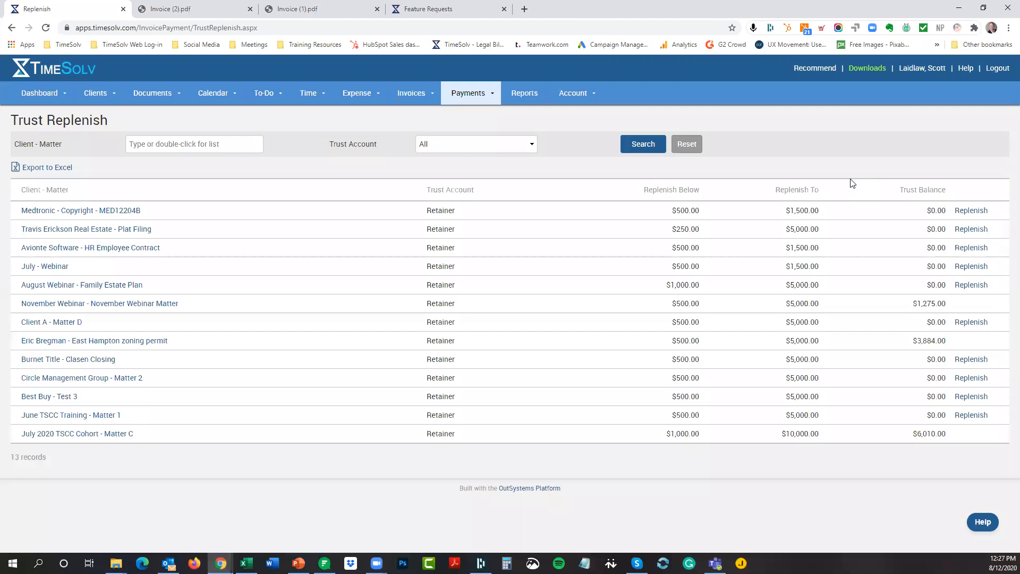
mouse_move(777, 246)
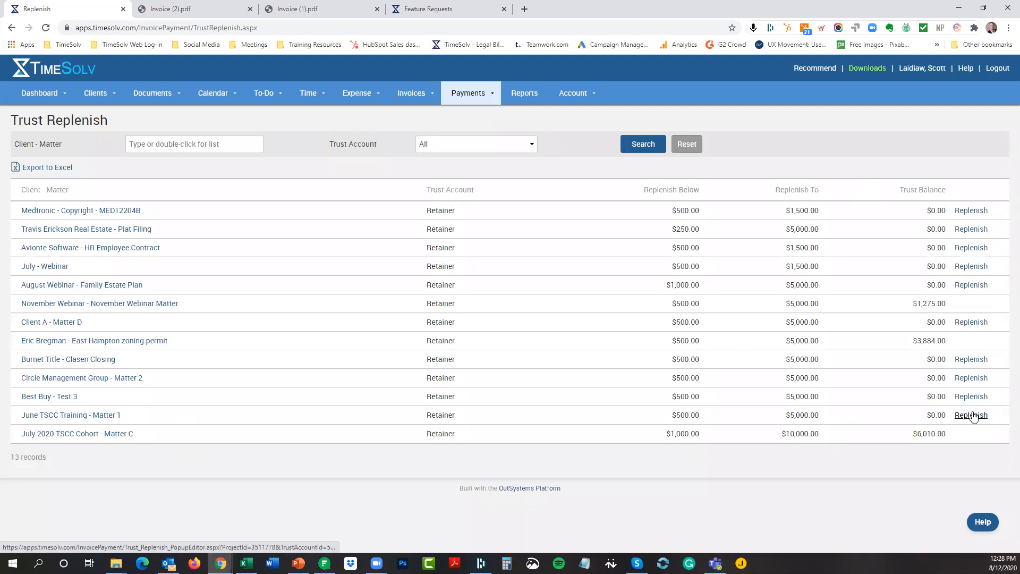
mouse_move(970, 414)
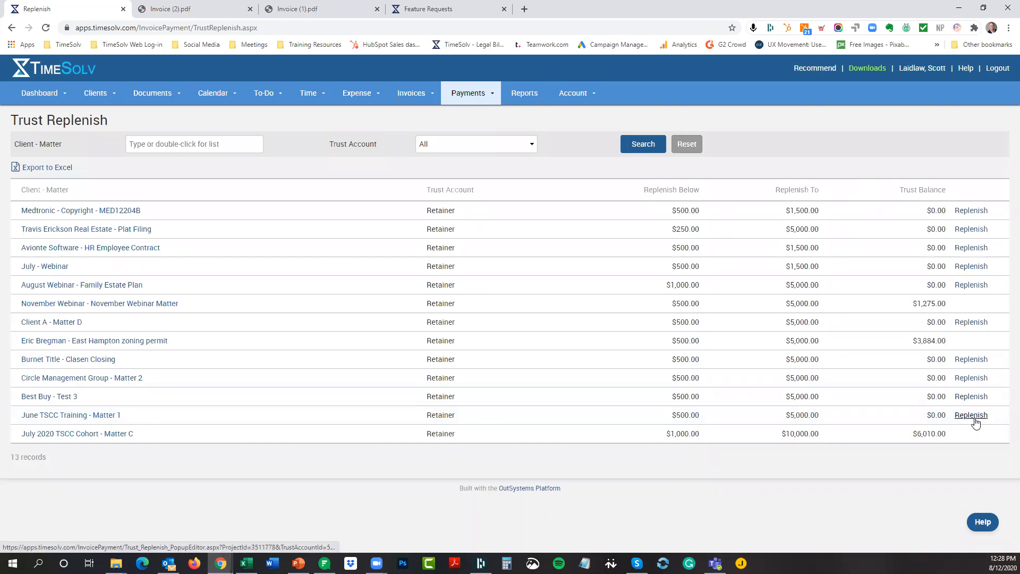
click(970, 414)
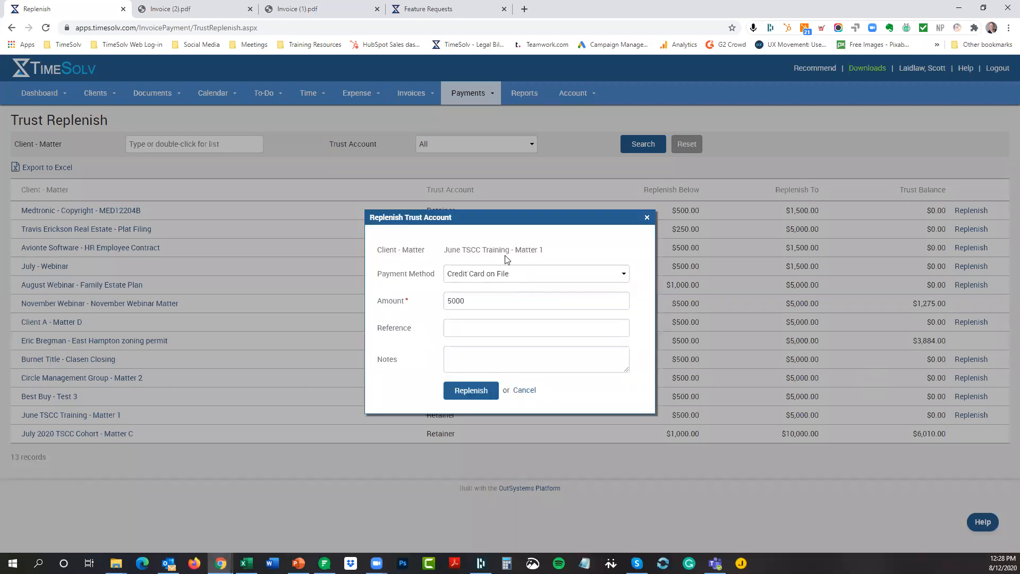
mouse_move(526, 253)
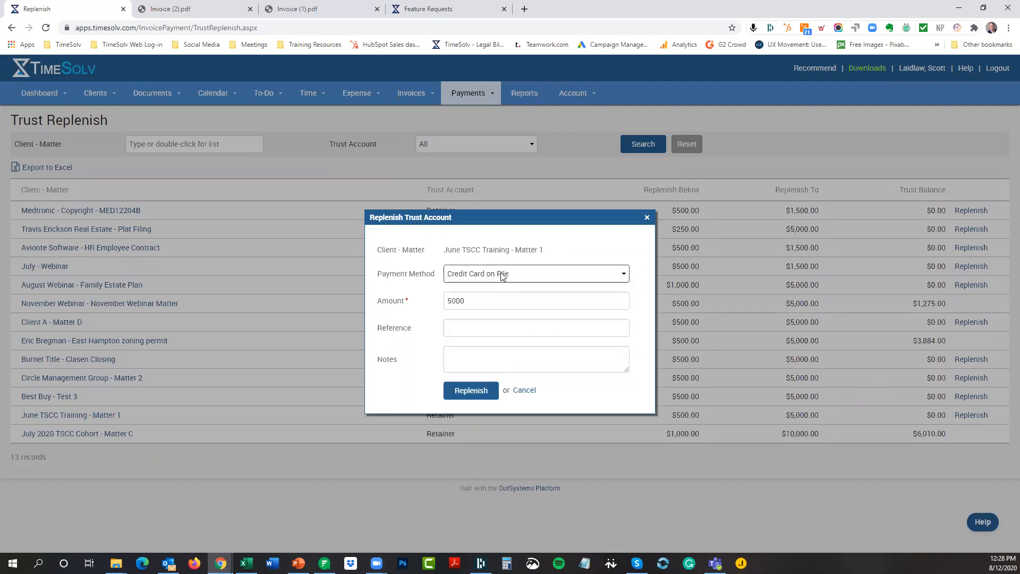
mouse_move(531, 401)
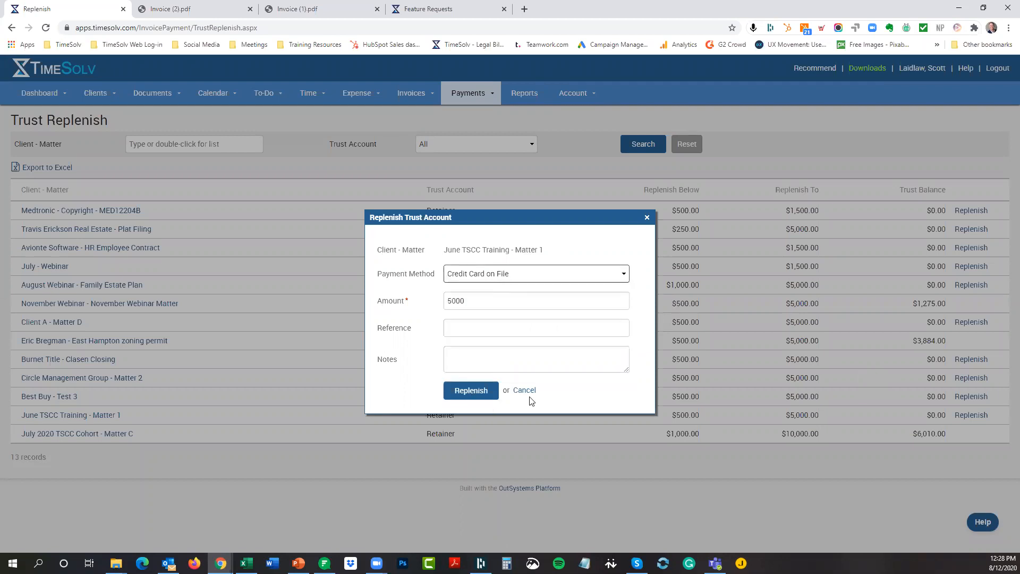
click(470, 389)
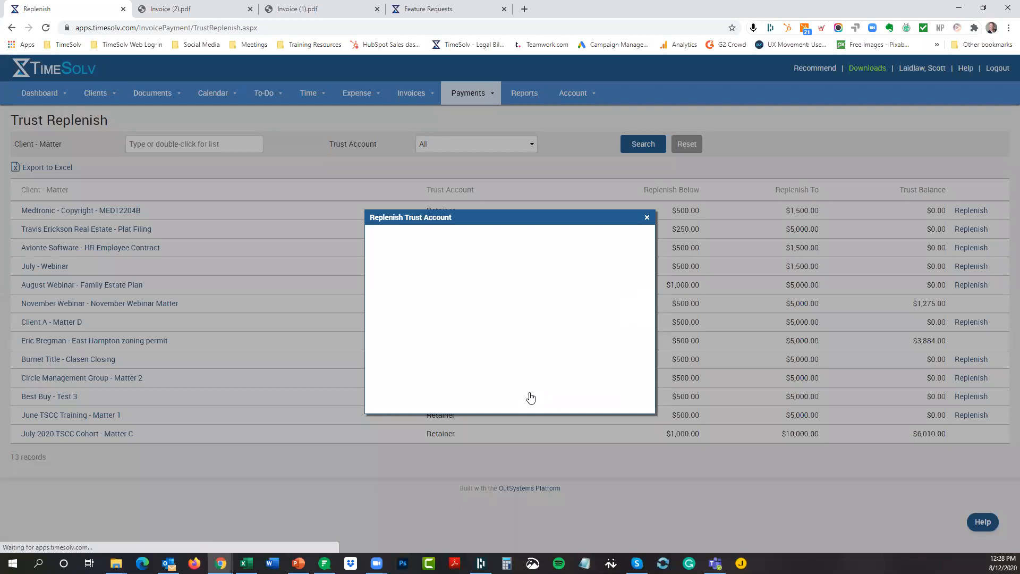
click(646, 216)
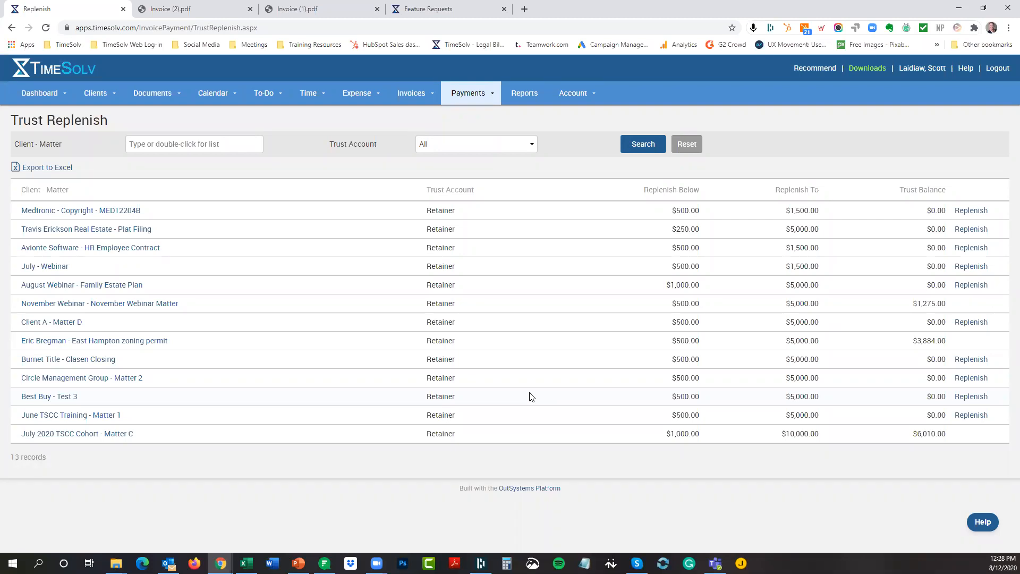
mouse_move(716, 219)
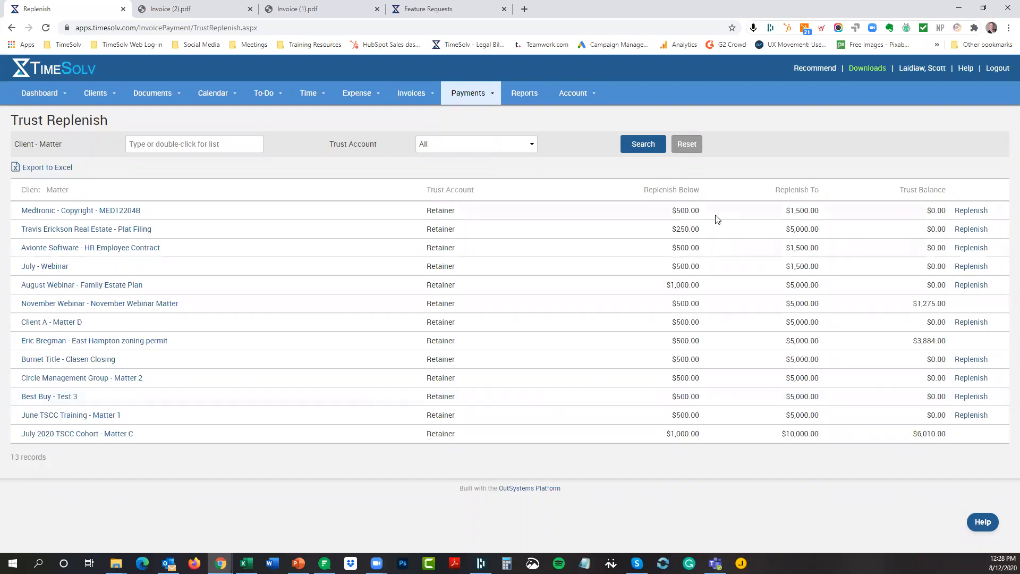
mouse_move(866, 148)
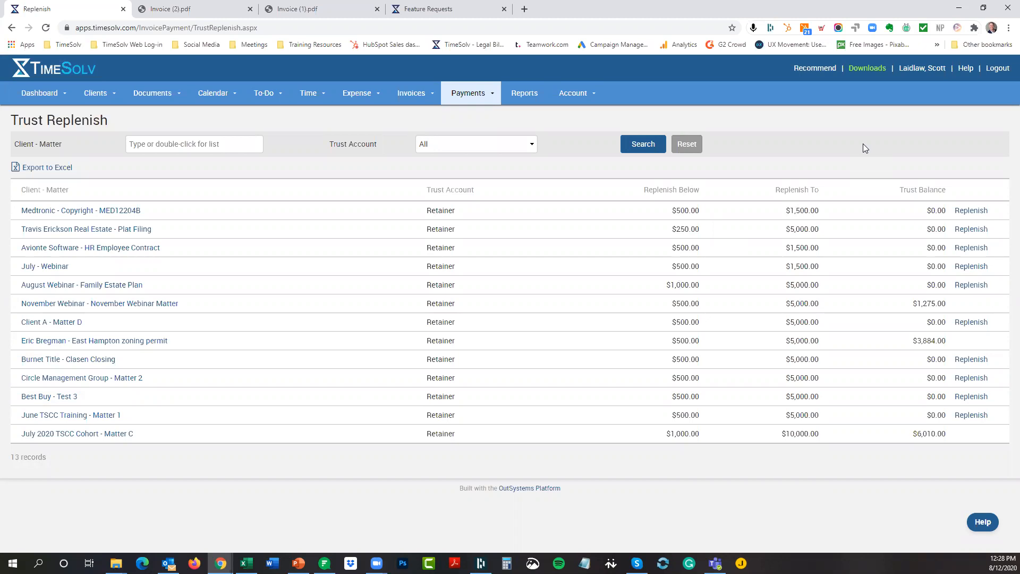
mouse_move(818, 147)
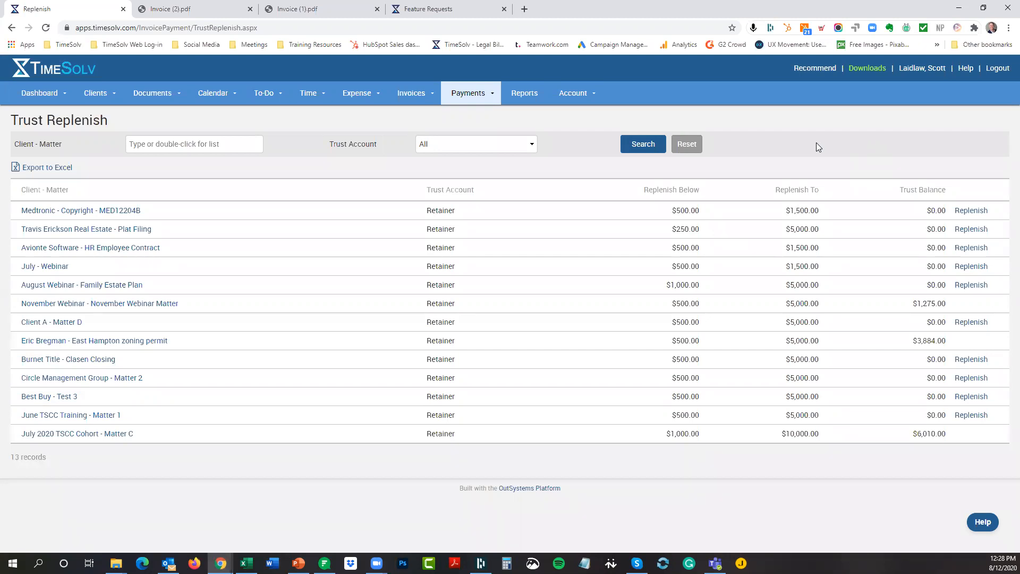
mouse_move(289, 122)
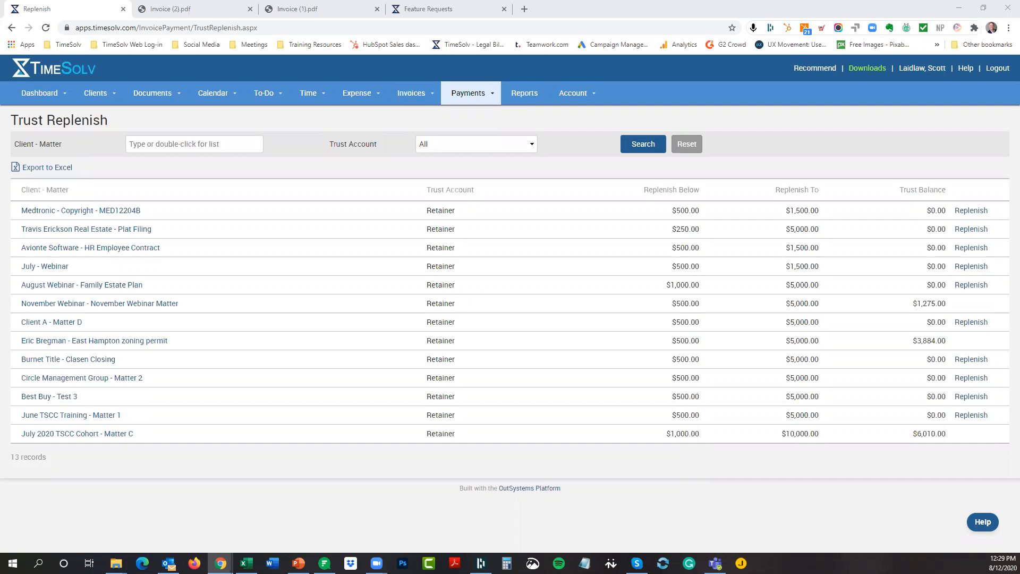
mouse_move(428, 137)
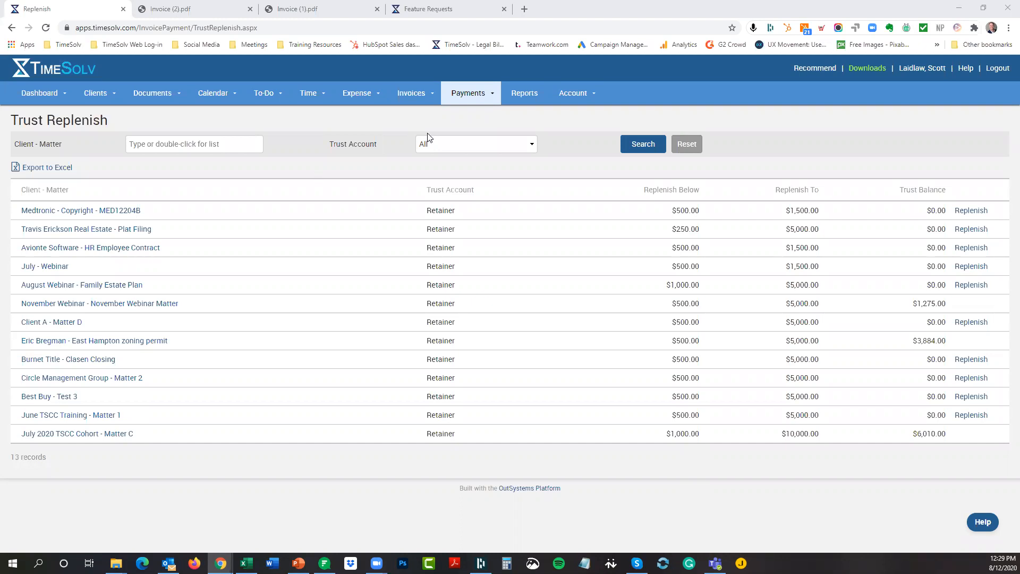
mouse_move(471, 99)
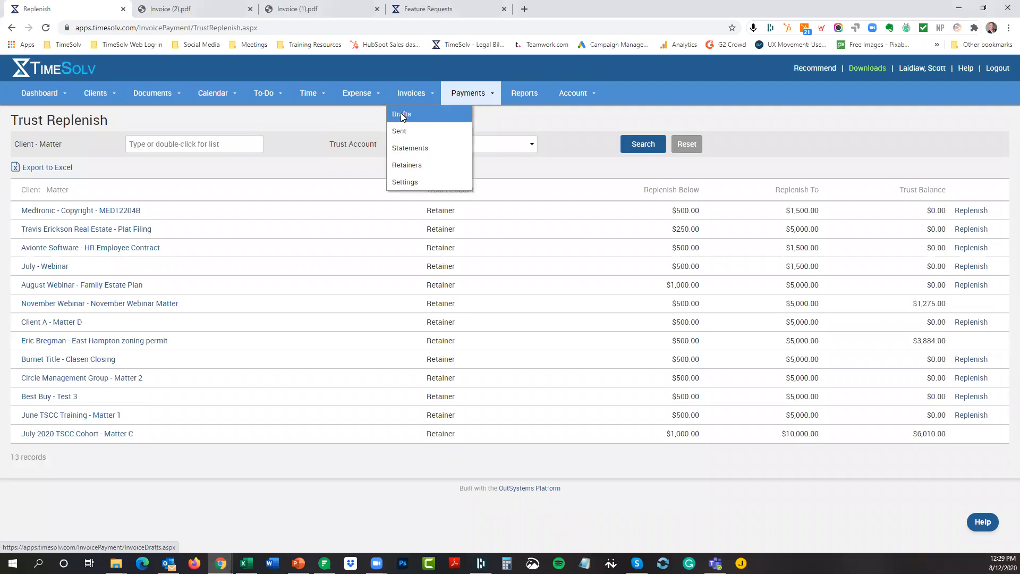
- Open the $997.50 July 2020 TSCC Cohort Matter C draft on its Narratives tab
click(402, 114)
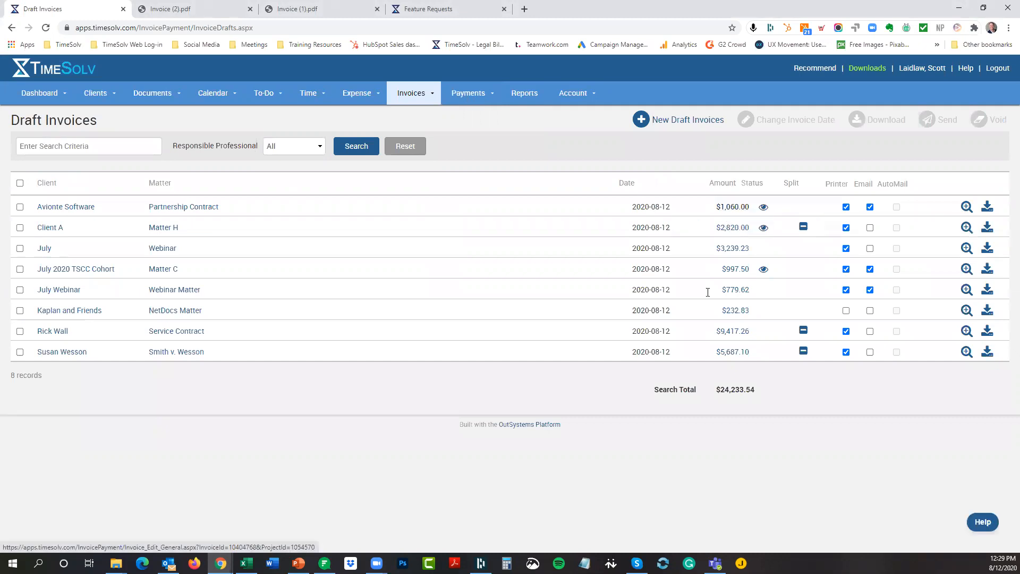
mouse_move(735, 268)
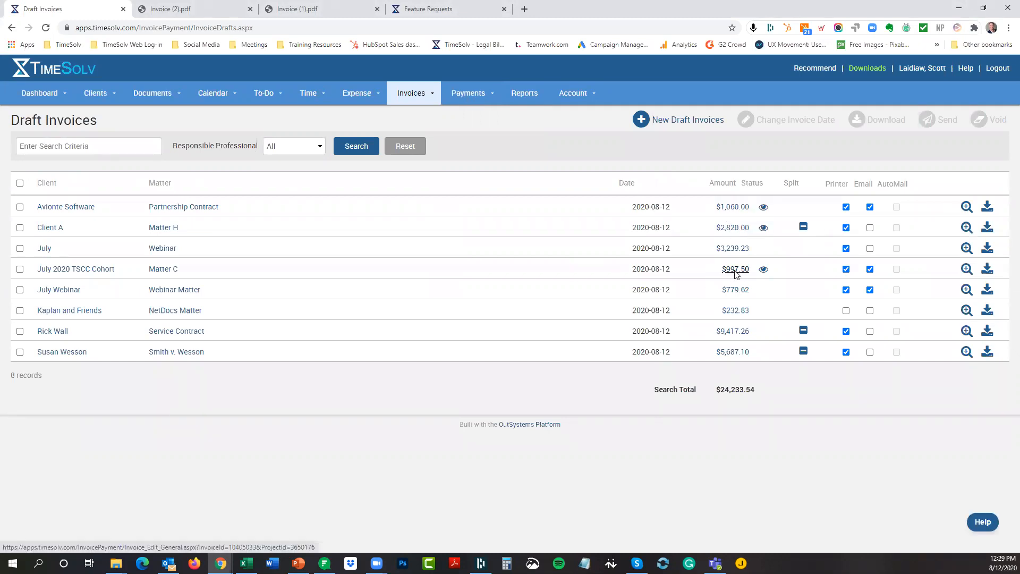
click(734, 269)
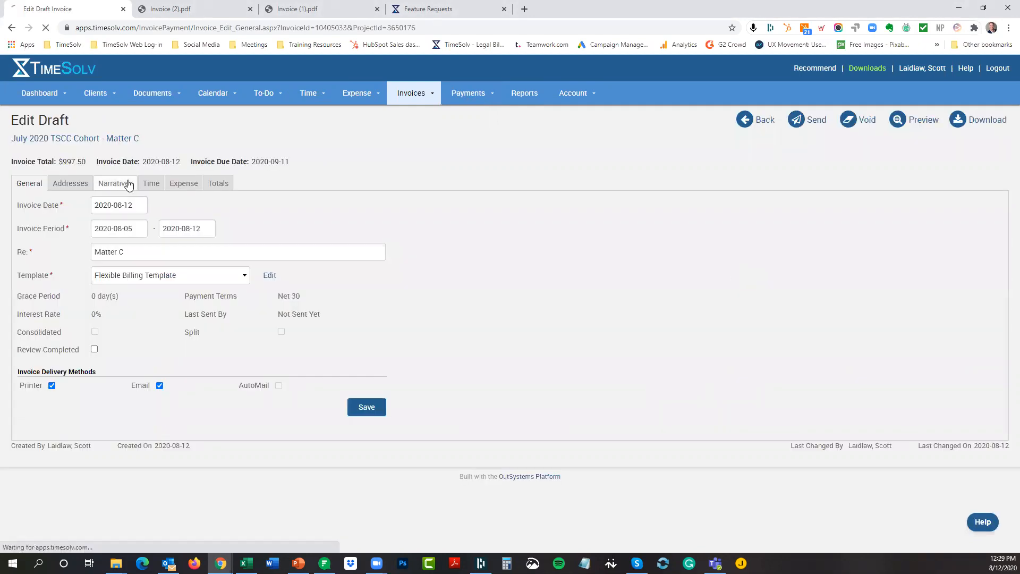
click(113, 183)
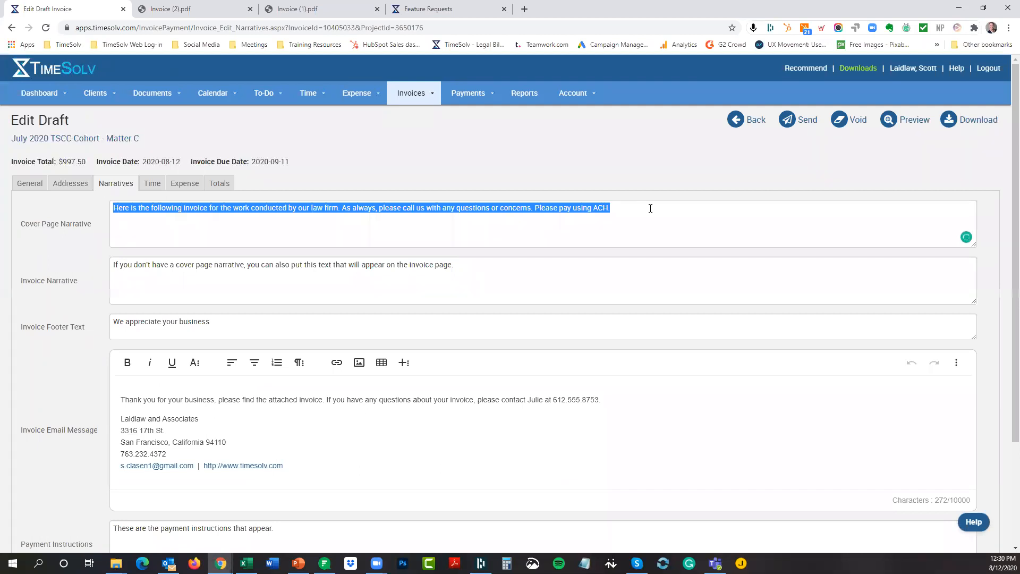
text(Scott Clasen)
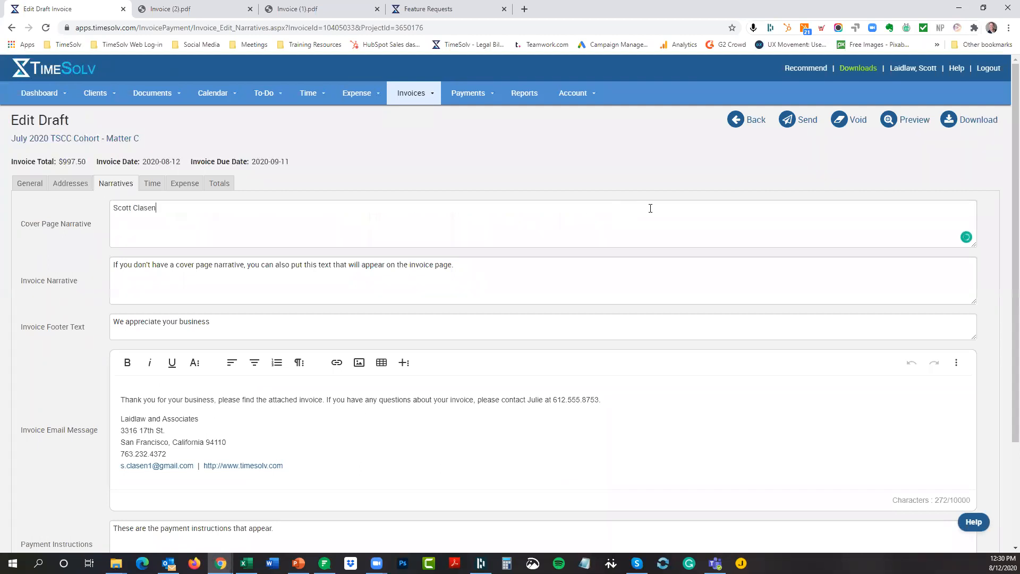
text(7)
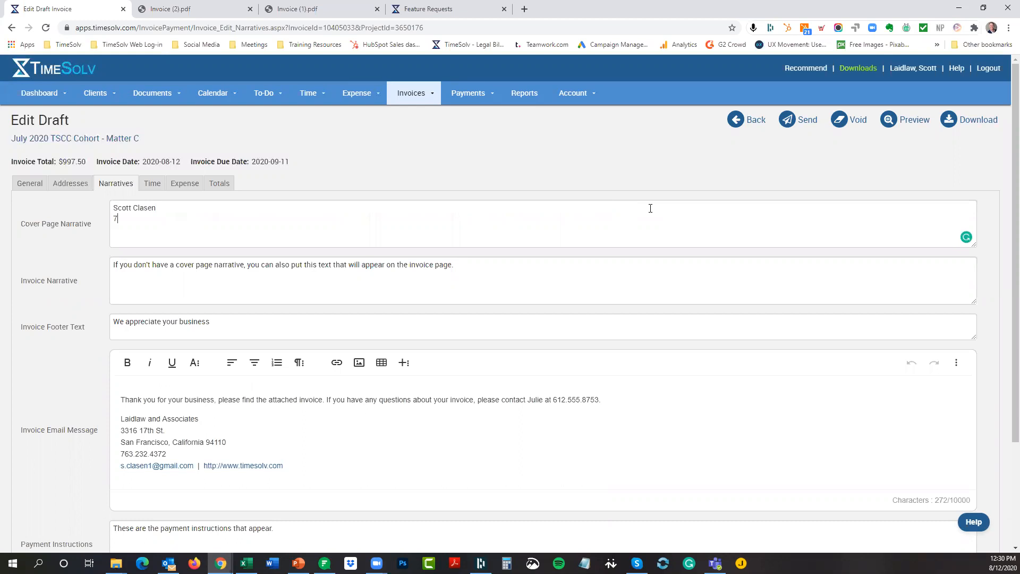
text(63.657-)
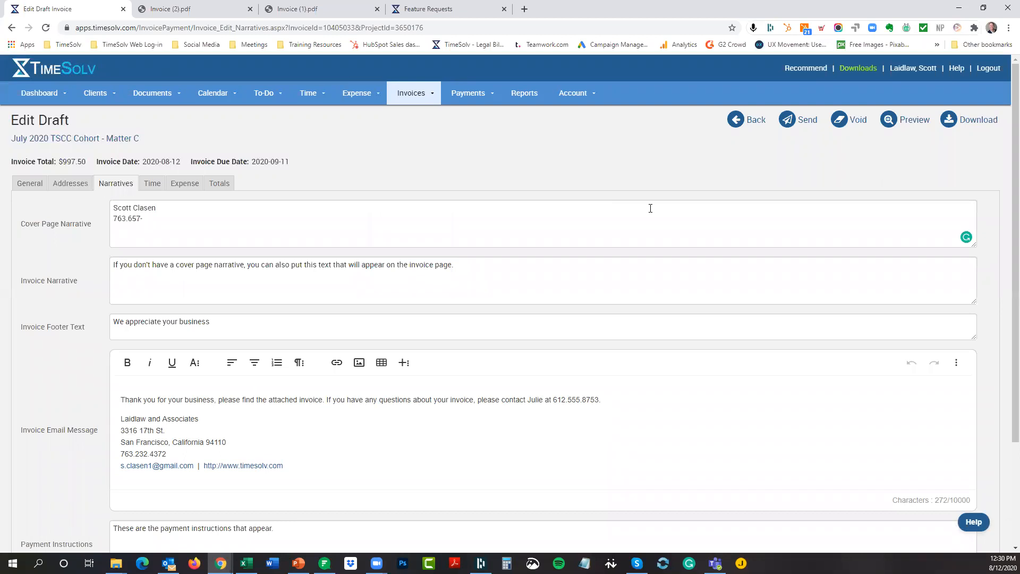
text(0080)
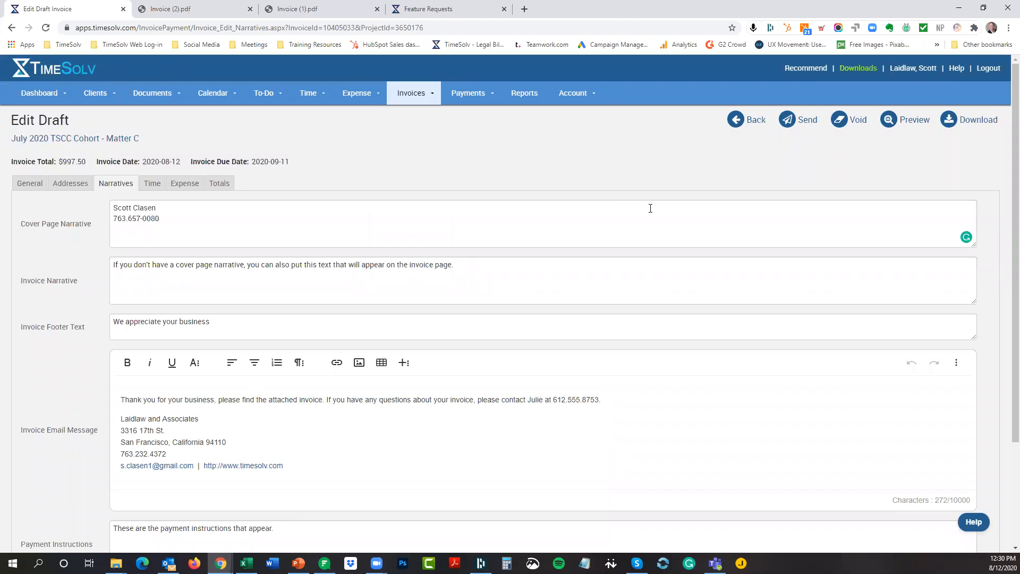
scroll(down, 3)
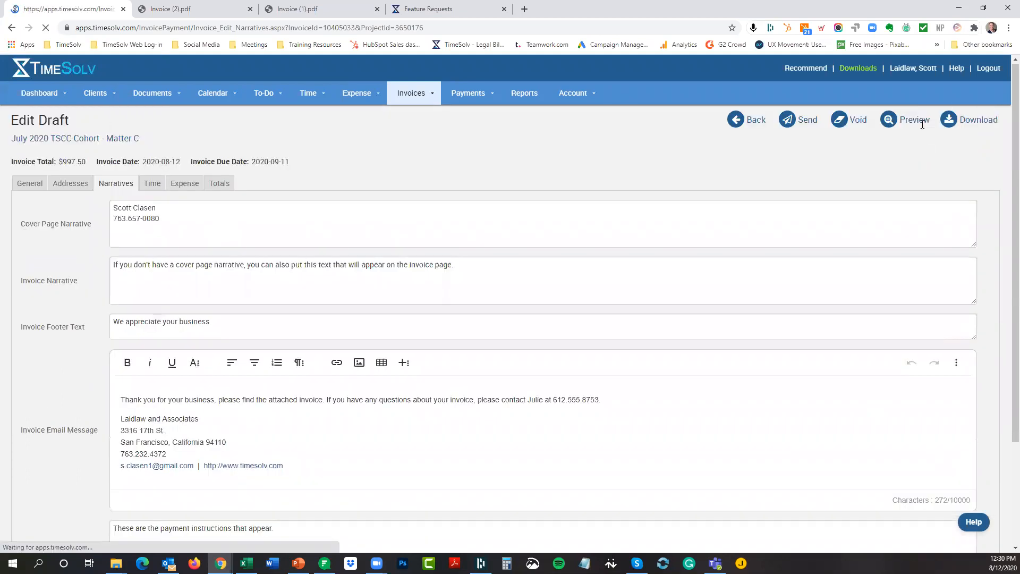
click(914, 119)
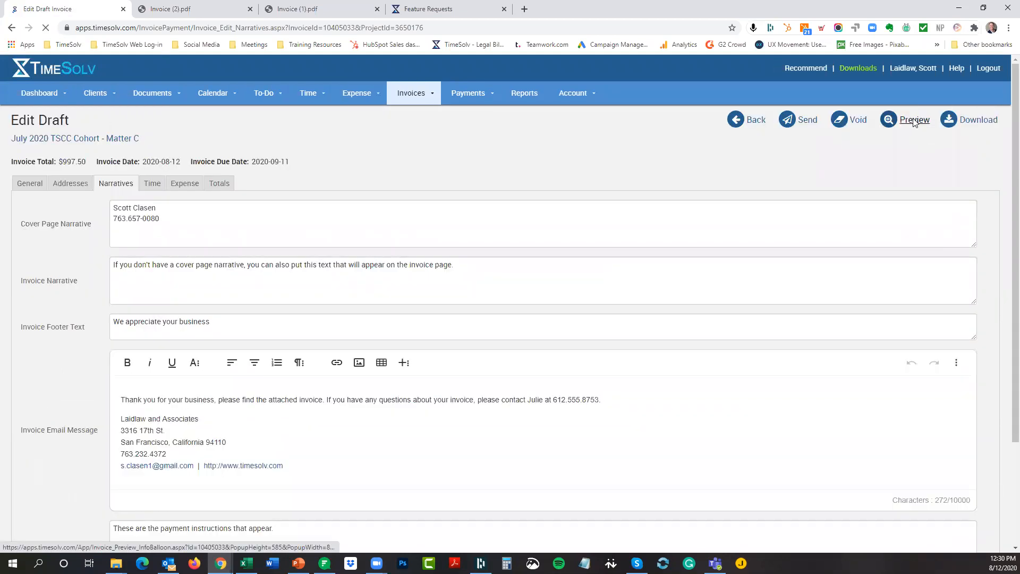
click(913, 119)
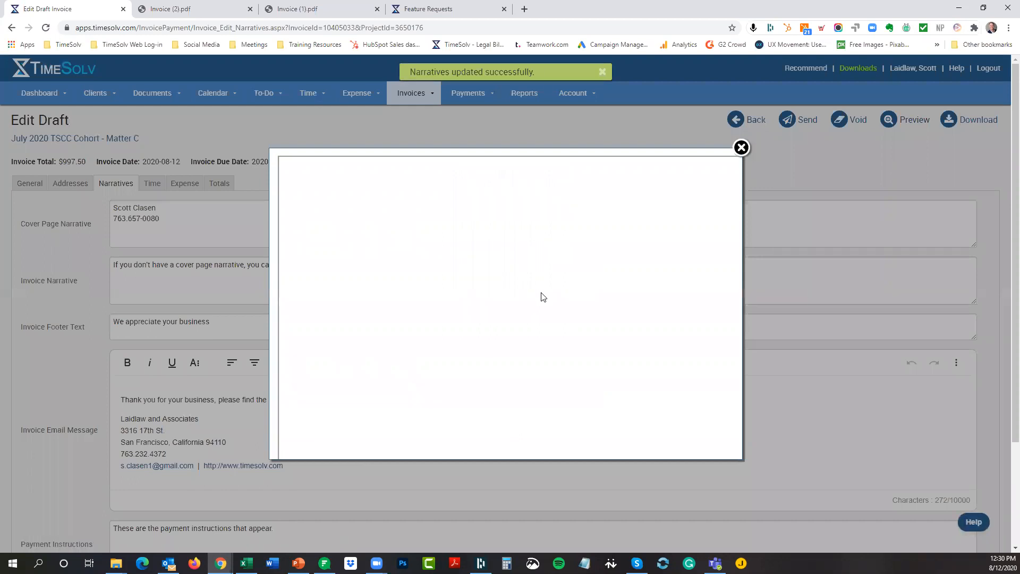
mouse_move(741, 147)
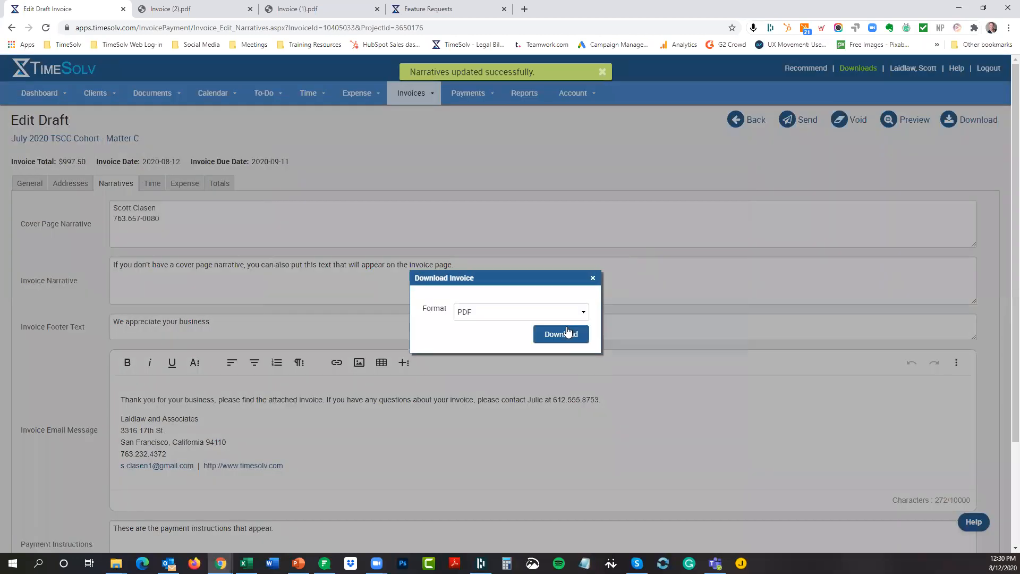
- Download the Matter C draft as PDF and open Invoice (3).pdf to check the cover page
click(560, 334)
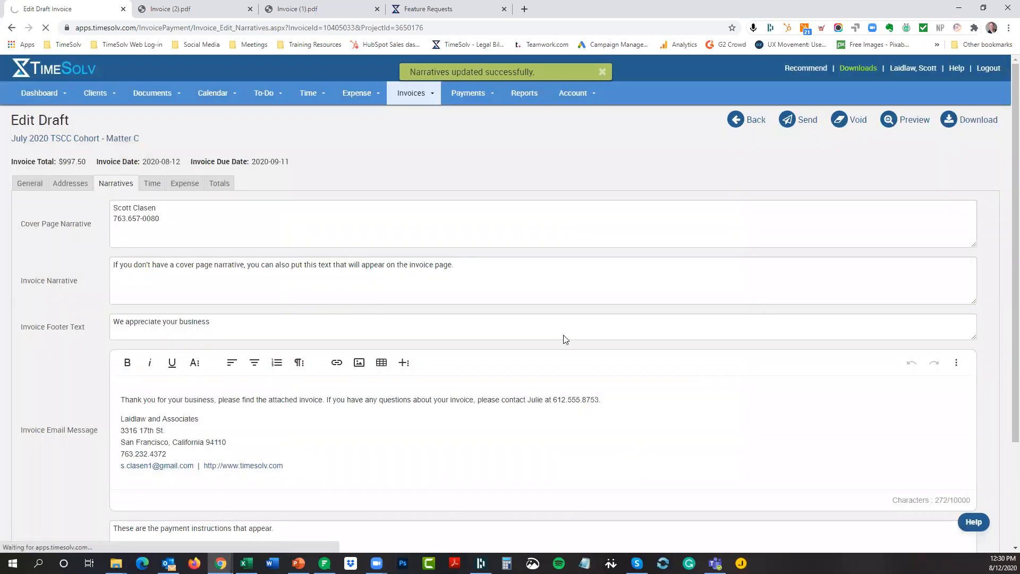
click(968, 119)
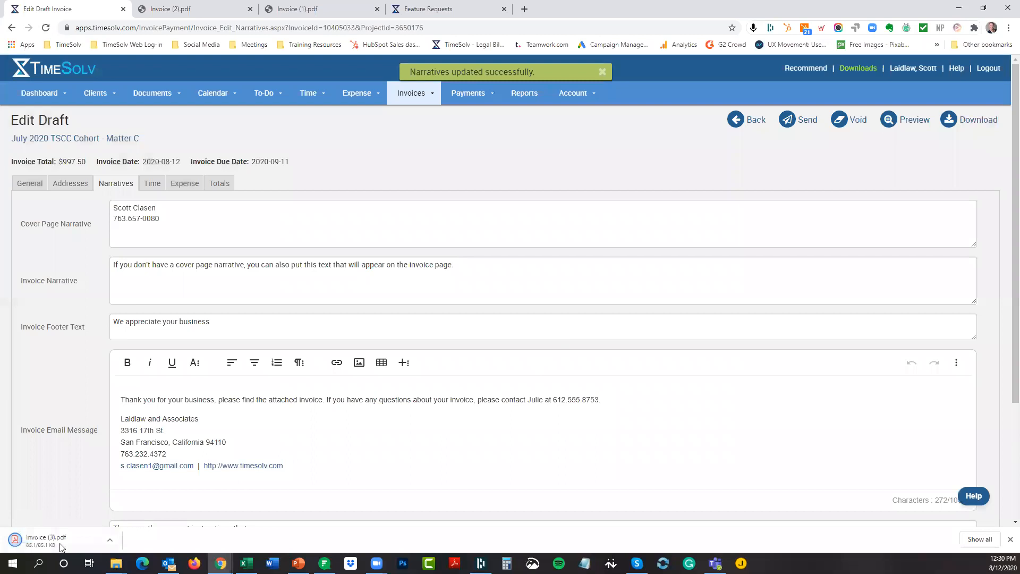
click(46, 537)
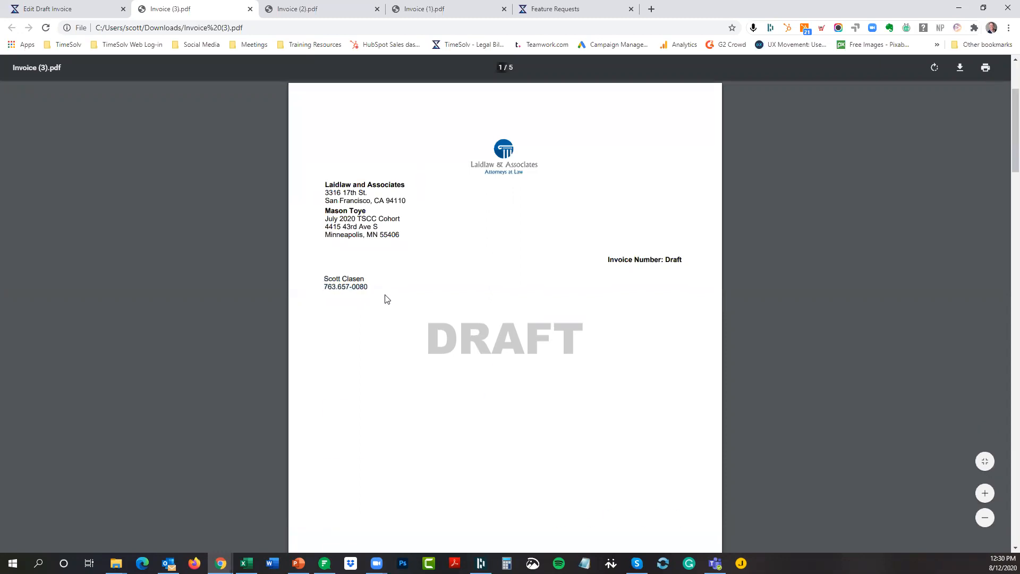
scroll(down, 3)
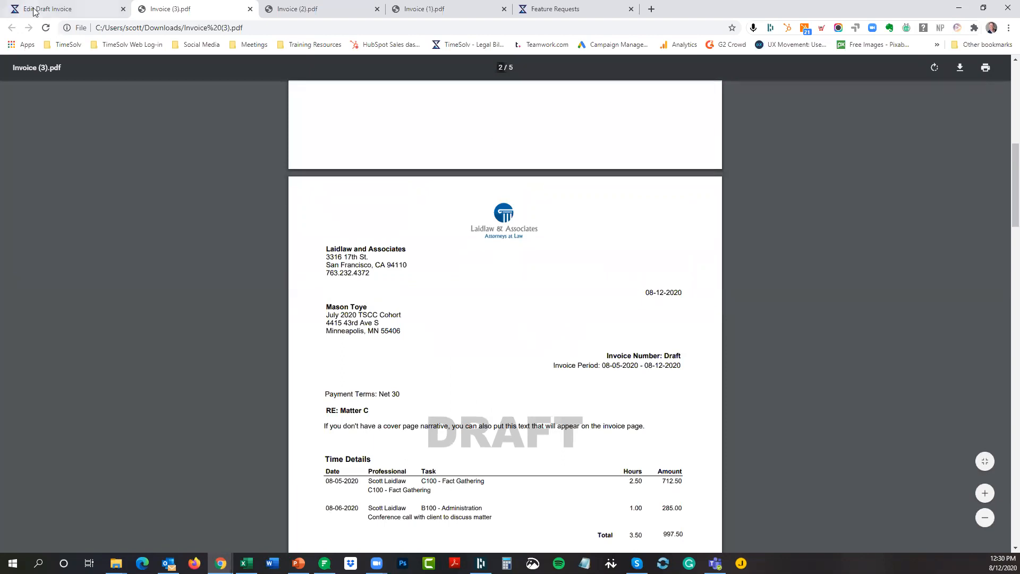
- Show the draft's Addresses tab for Mason Toye, then view September on the taskbar calendar
click(65, 9)
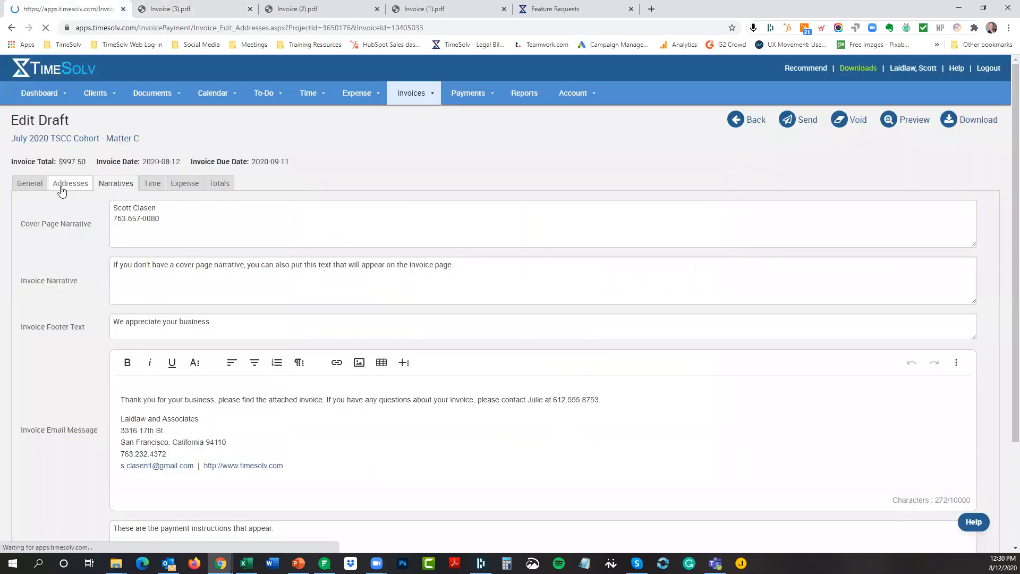
click(70, 183)
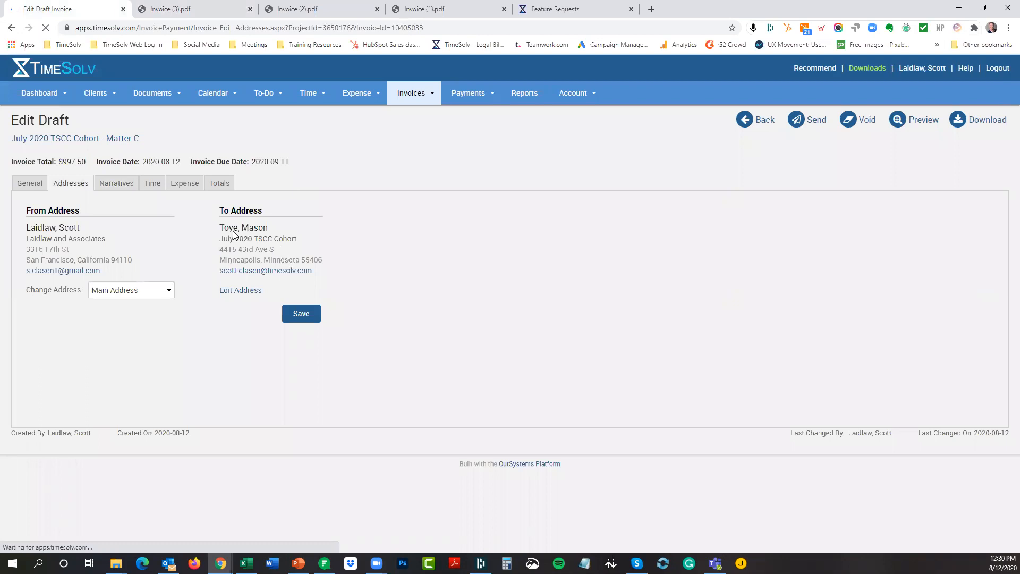
mouse_move(437, 245)
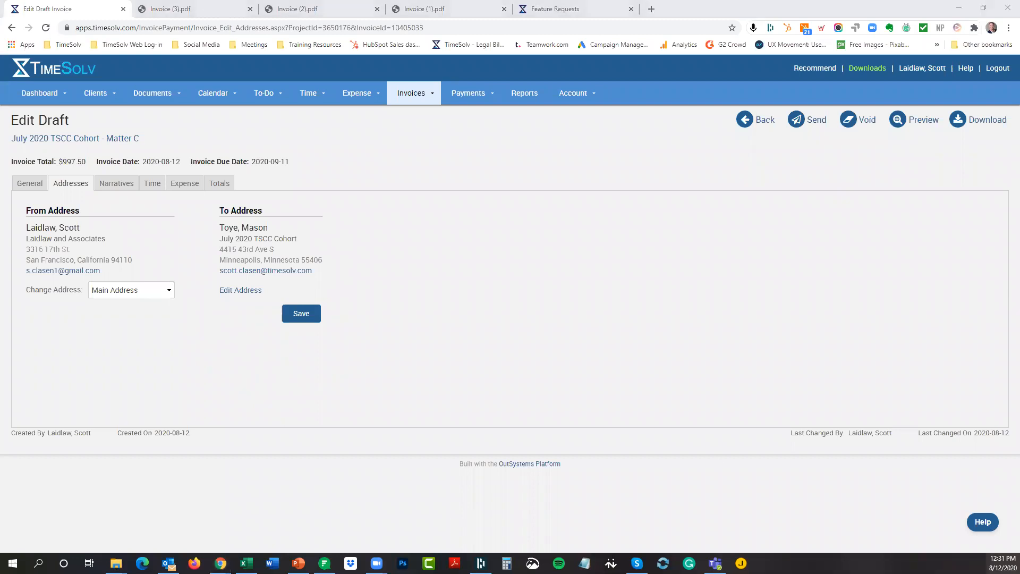
click(988, 562)
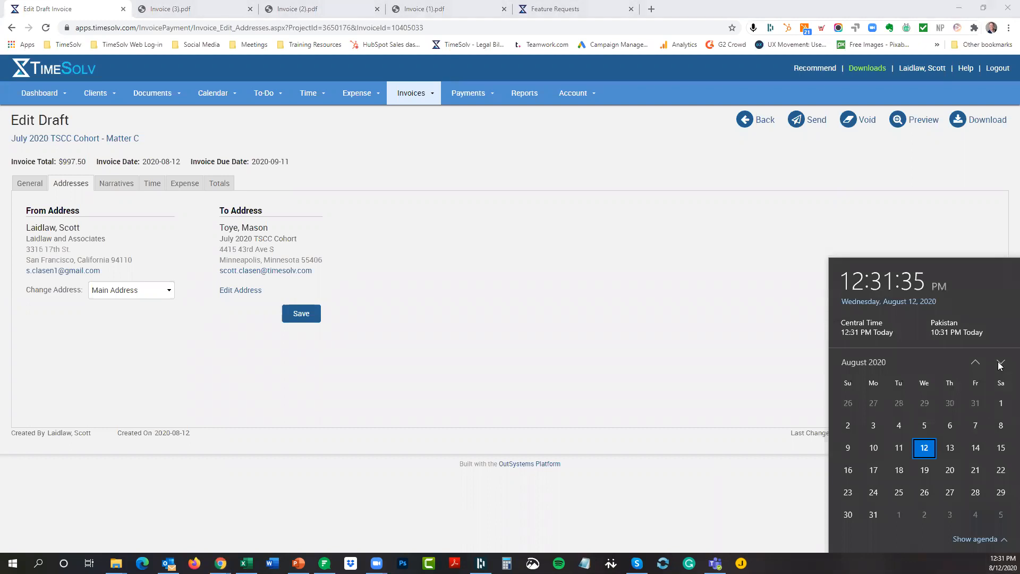
click(1000, 362)
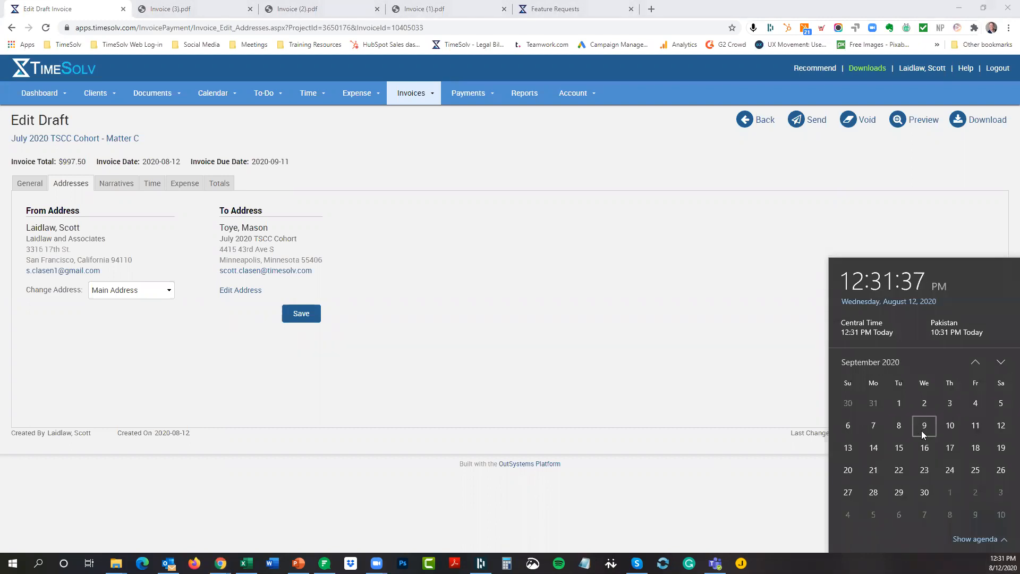